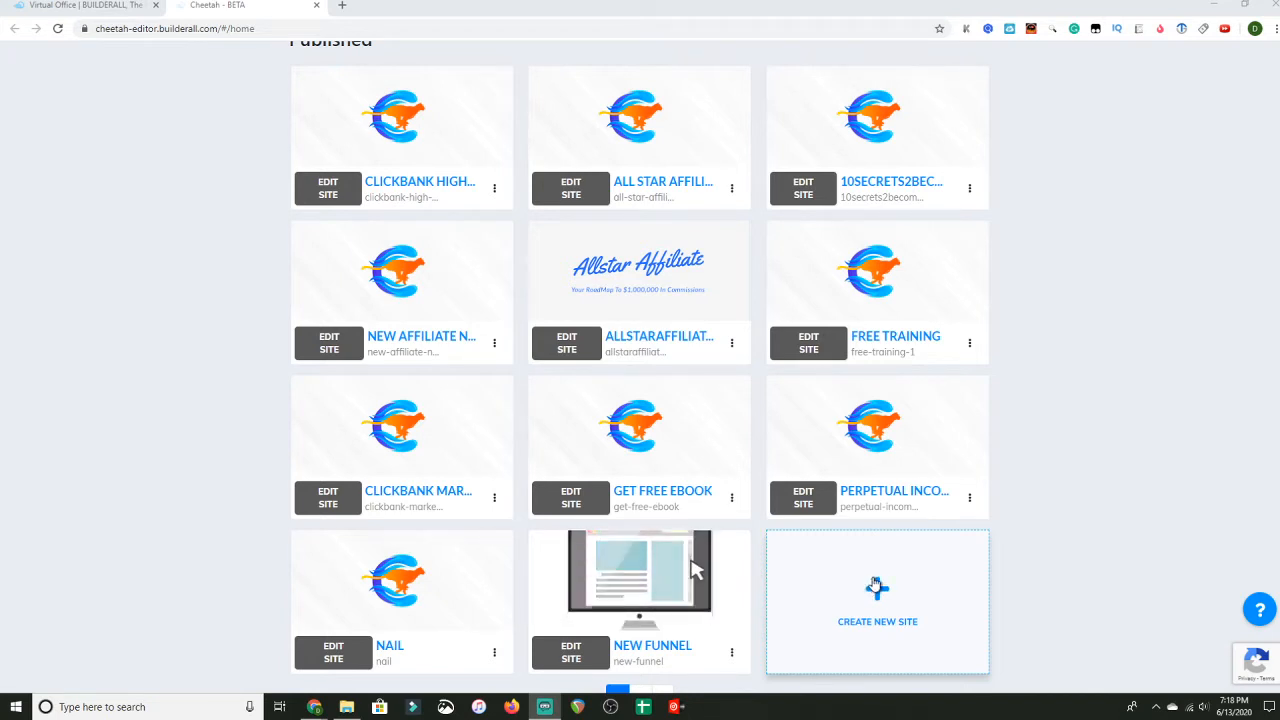
mouse_move(640, 580)
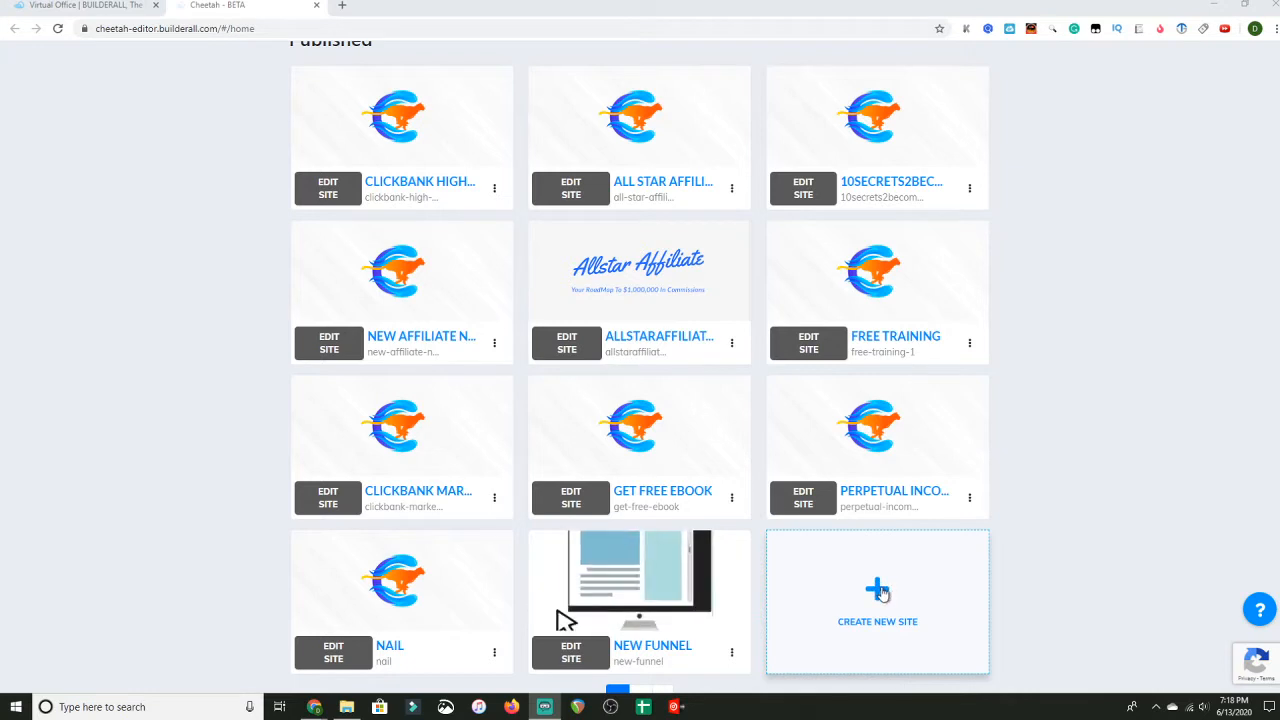
mouse_move(690, 585)
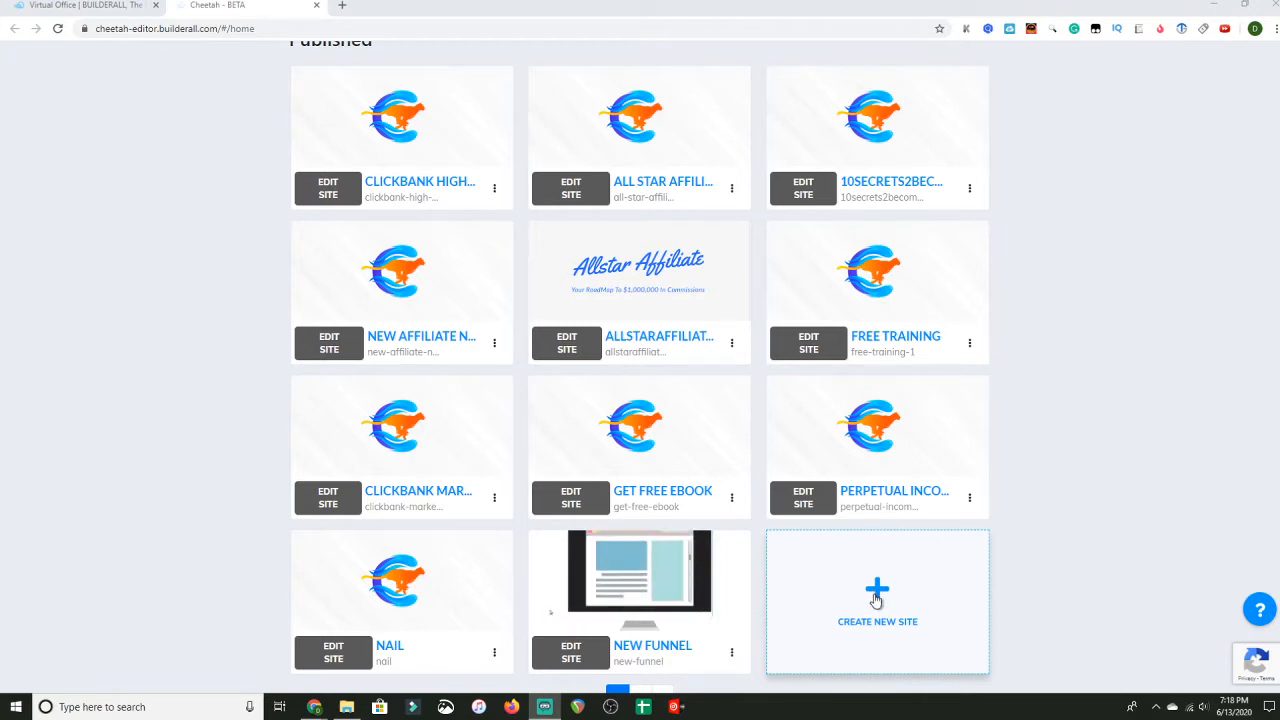
mouse_move(700, 583)
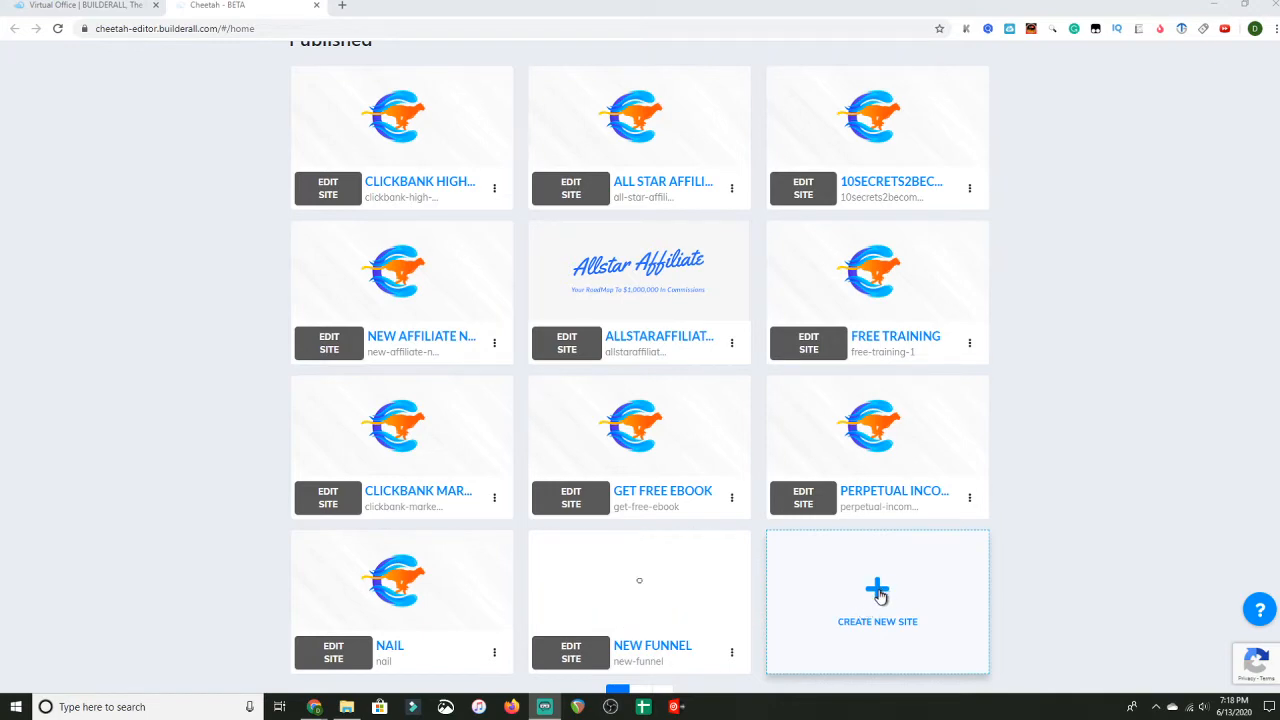
Create a new site with title and description 'Youtube' from the blank template
click(877, 601)
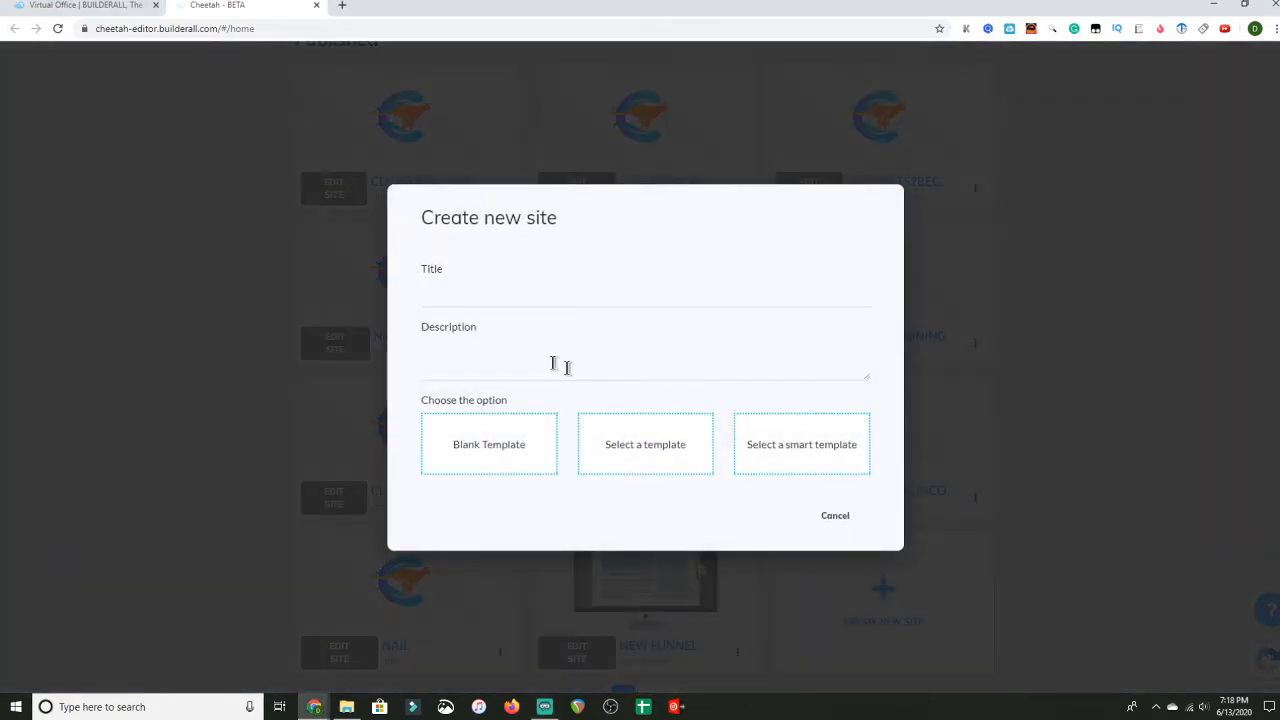
click(646, 293)
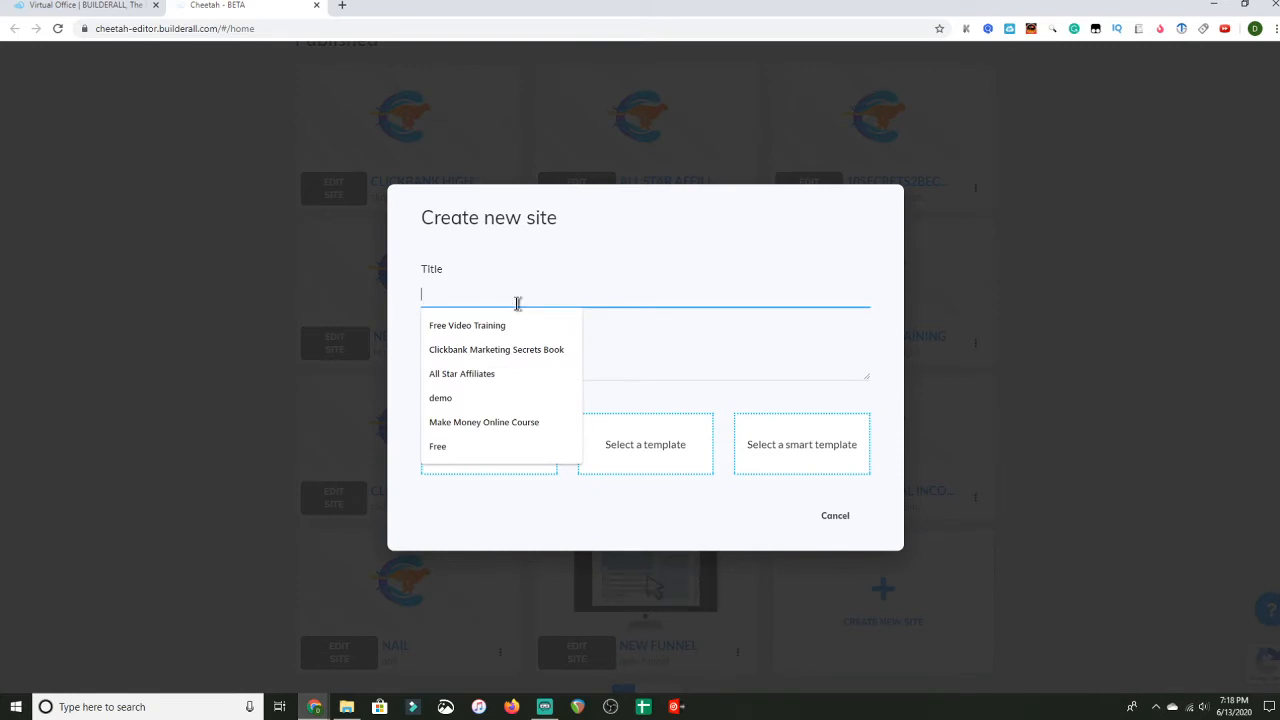
text(Yo)
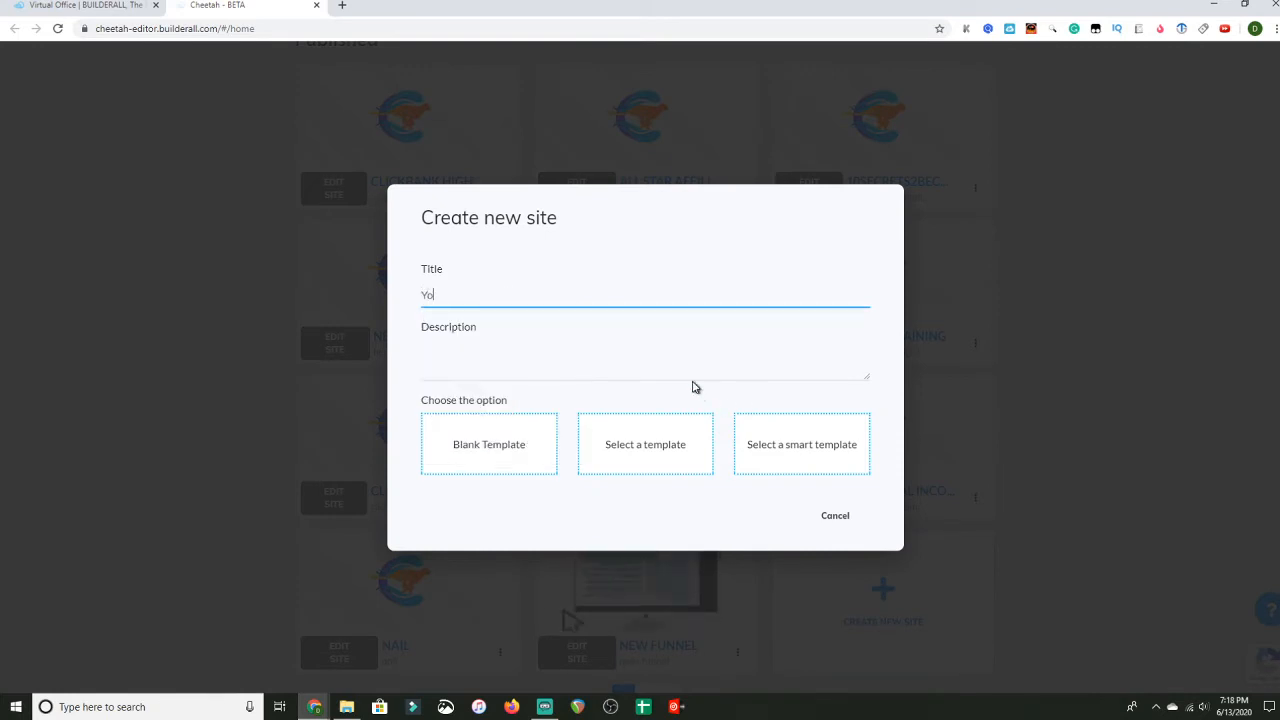
text(utube)
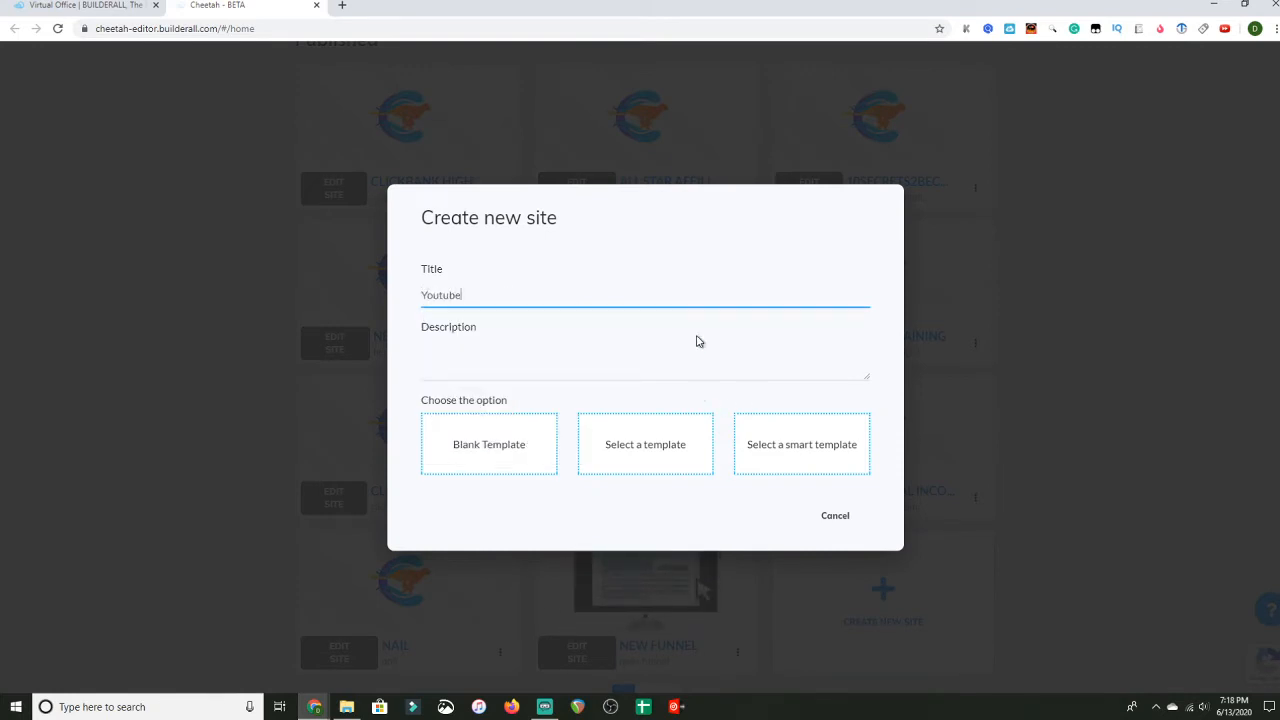
click(530, 370)
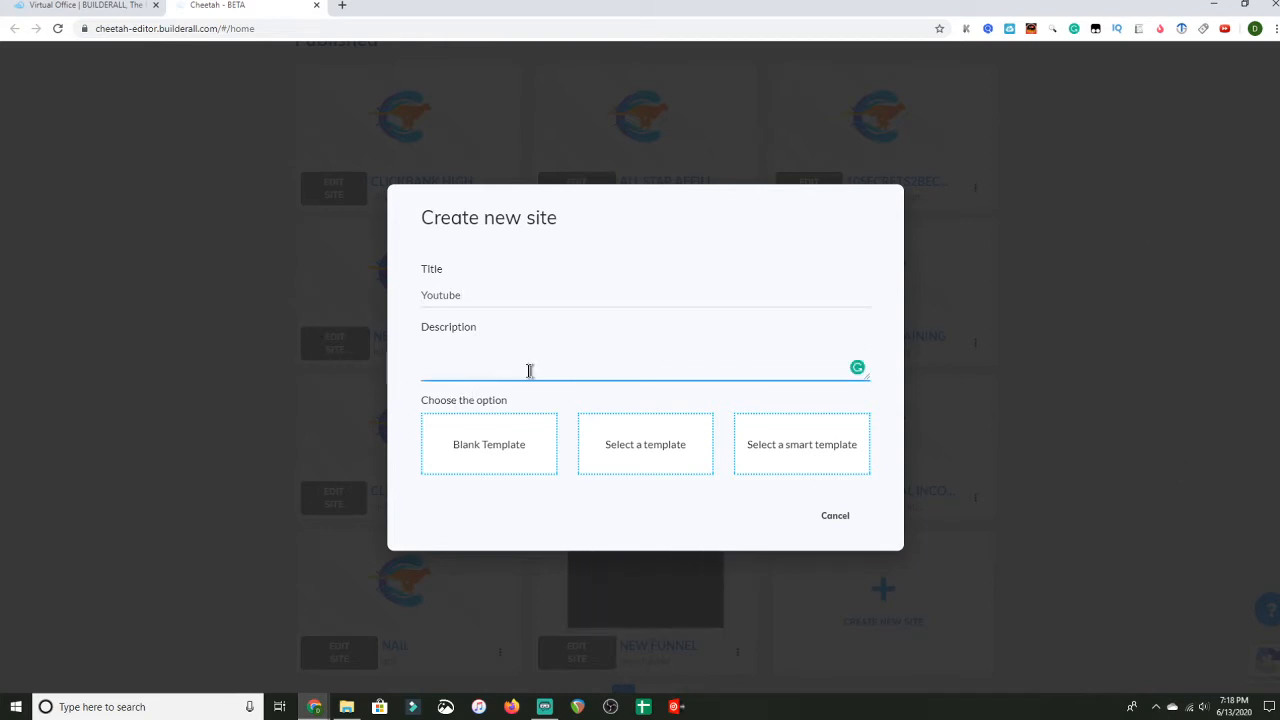
text(Youtube)
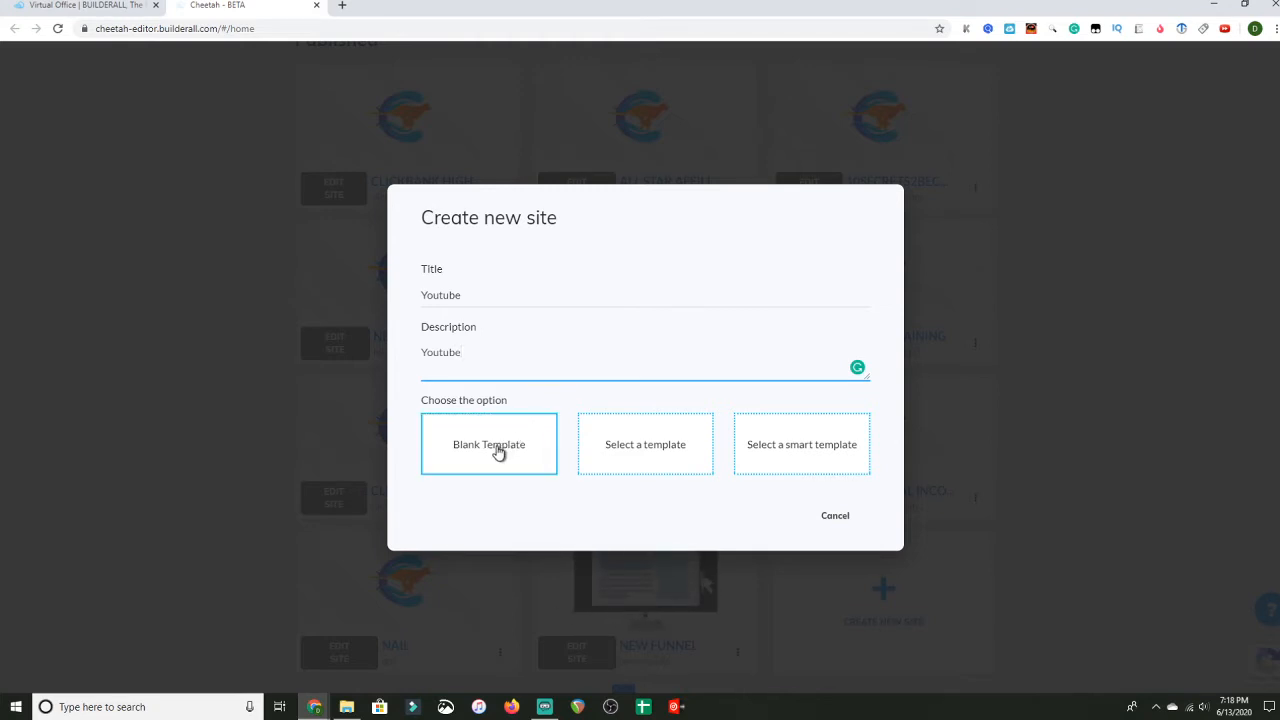
click(489, 444)
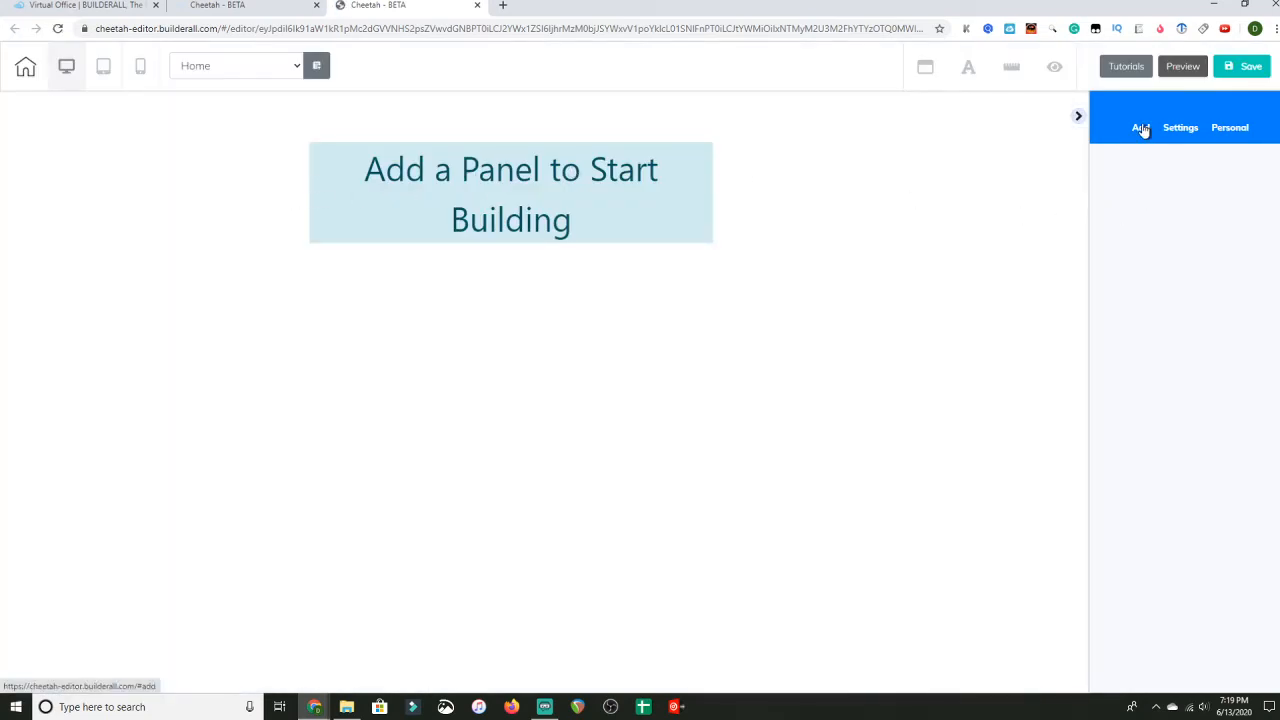
Add a Blank Panel to the empty page and select its default text box
click(1140, 127)
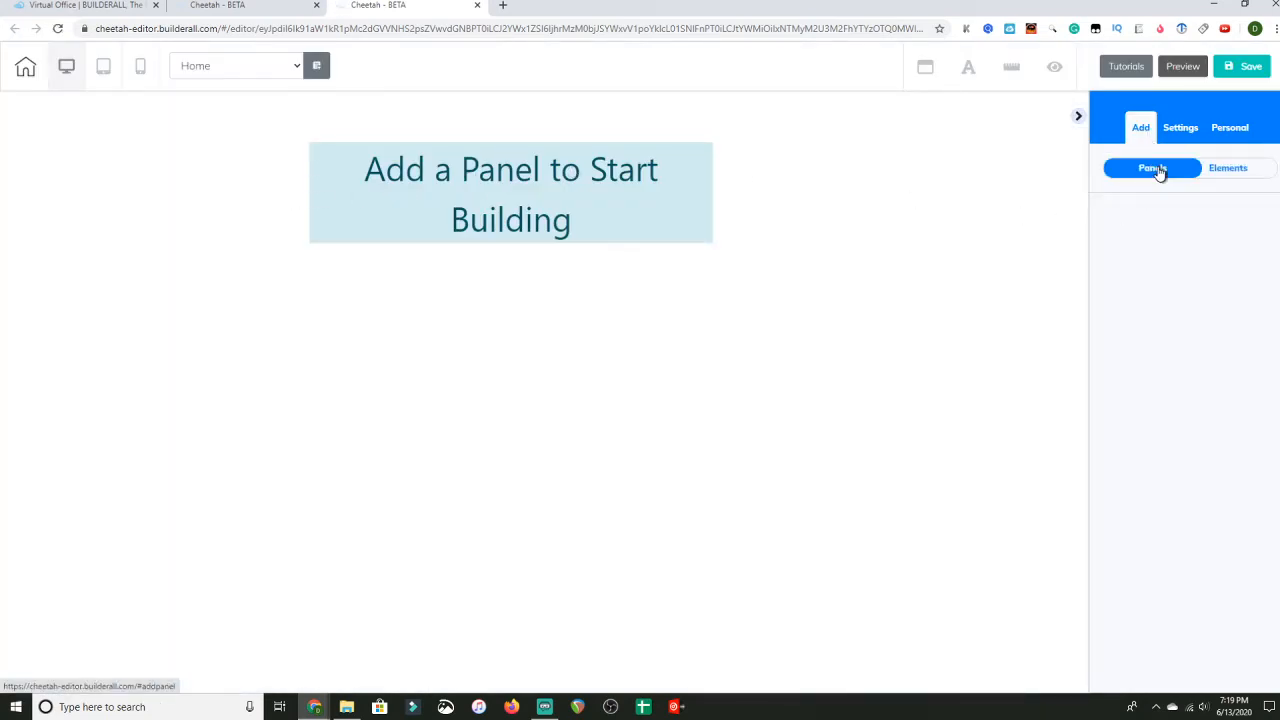
click(1151, 167)
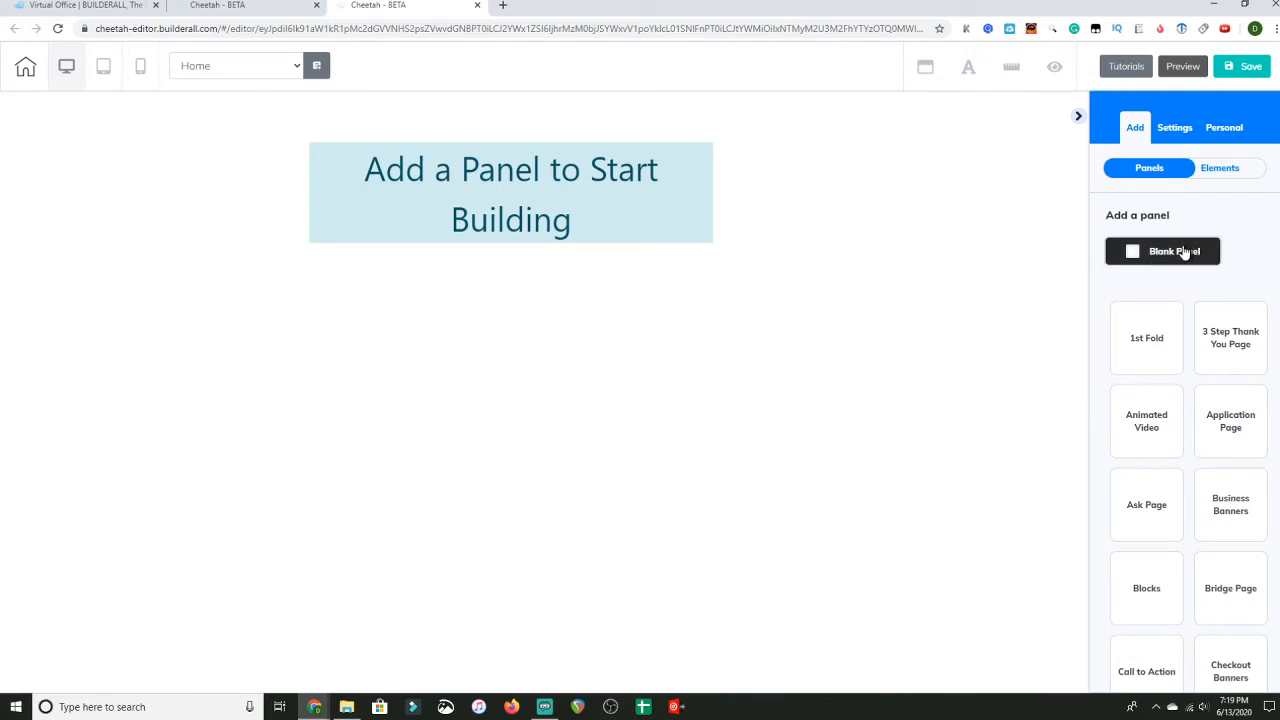
click(1162, 251)
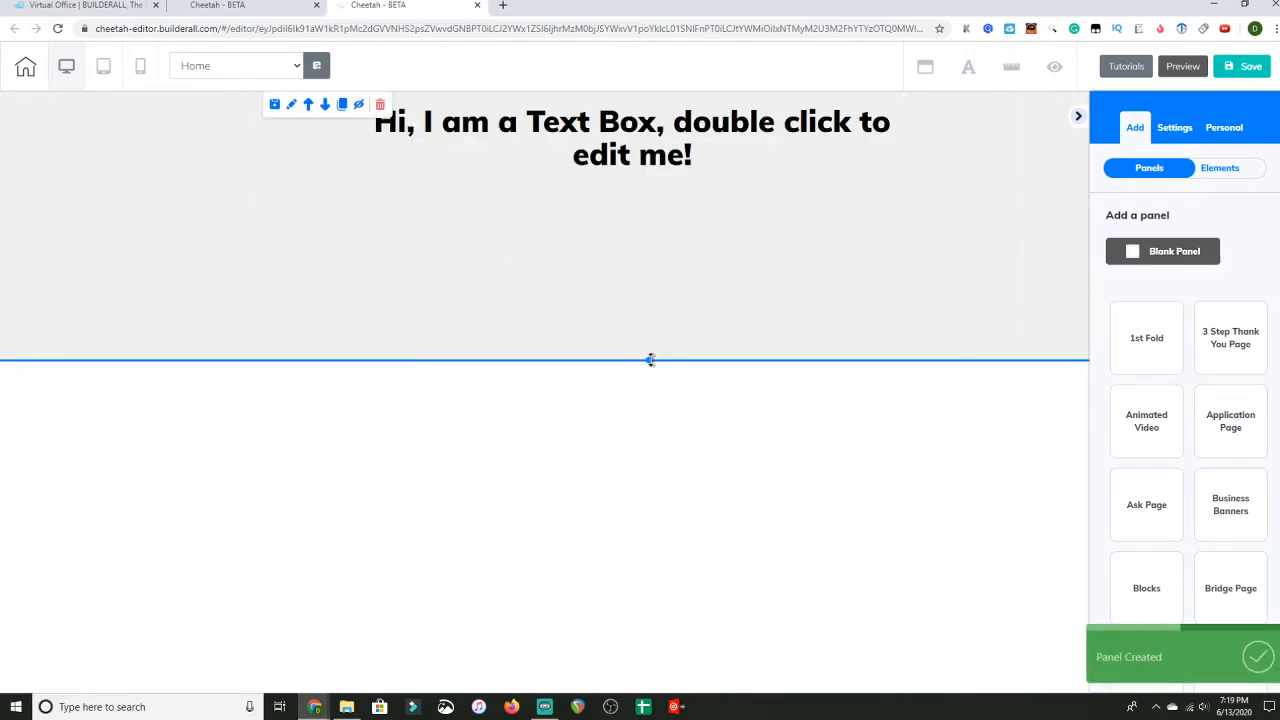
click(625, 137)
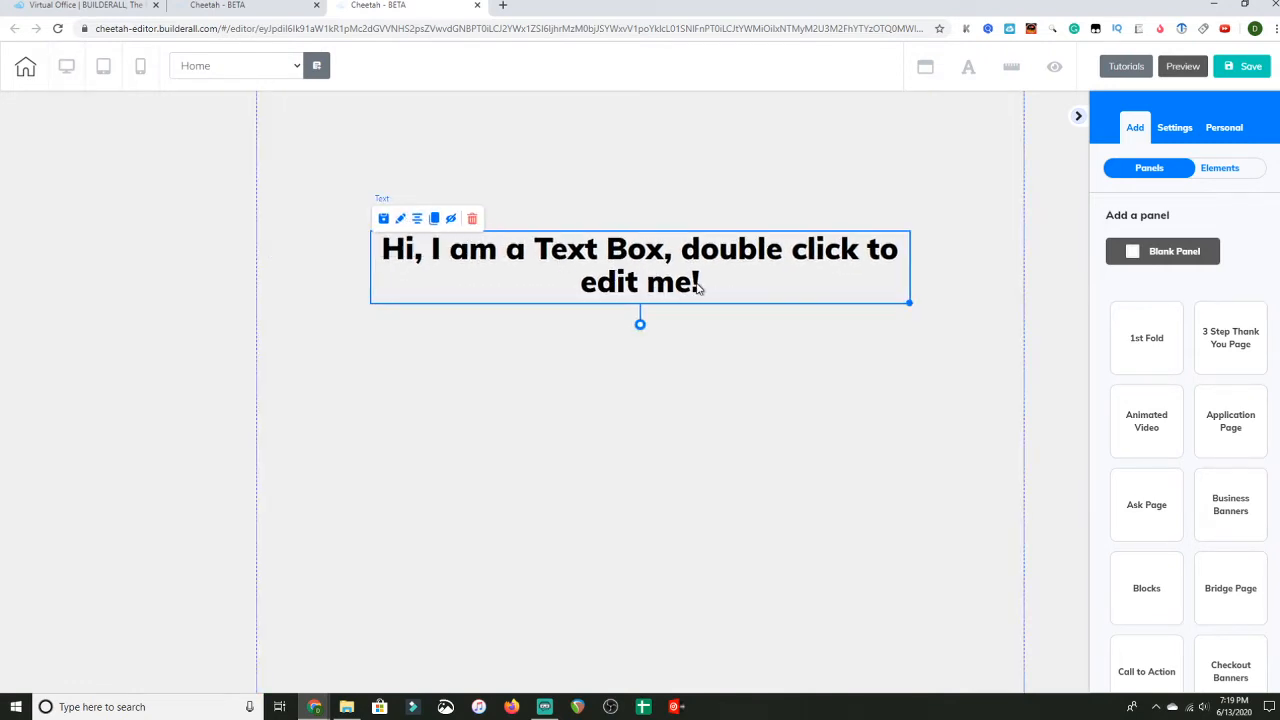
Replace the text box wording with 'Headline - Grab their attention ( Exploit there problem)'
double_click(640, 265)
text(Hi)
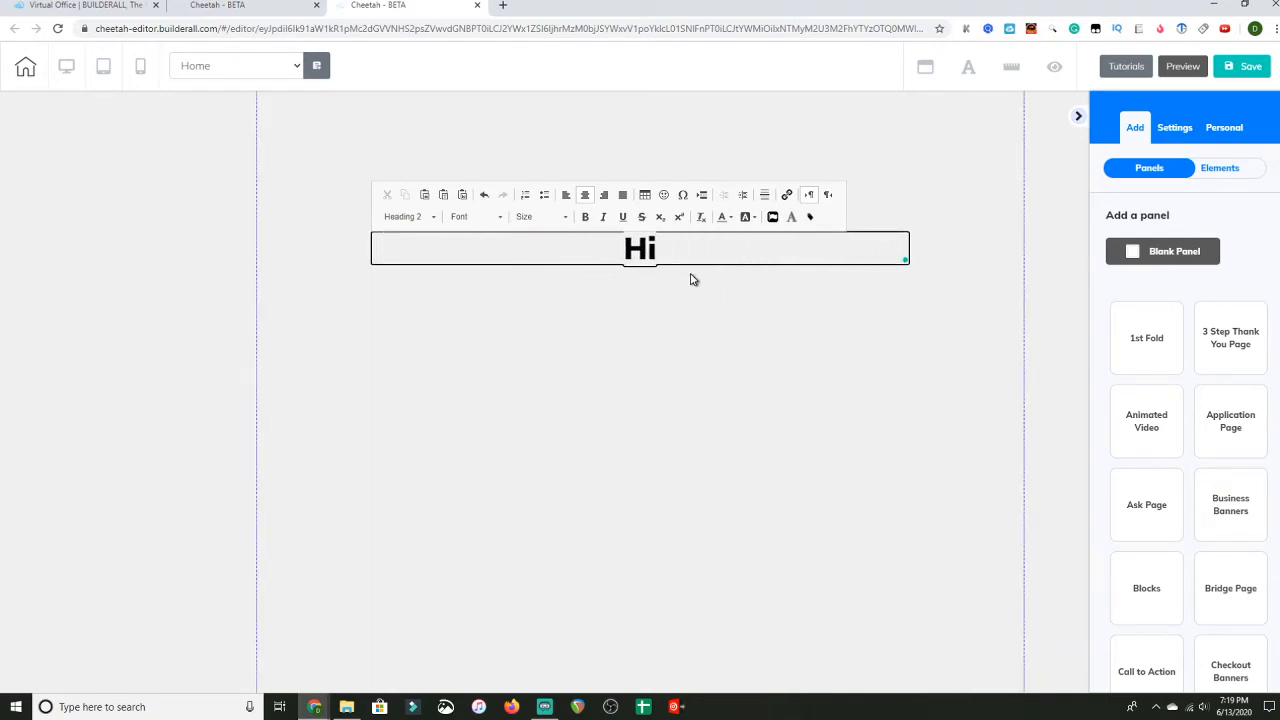
text(He)
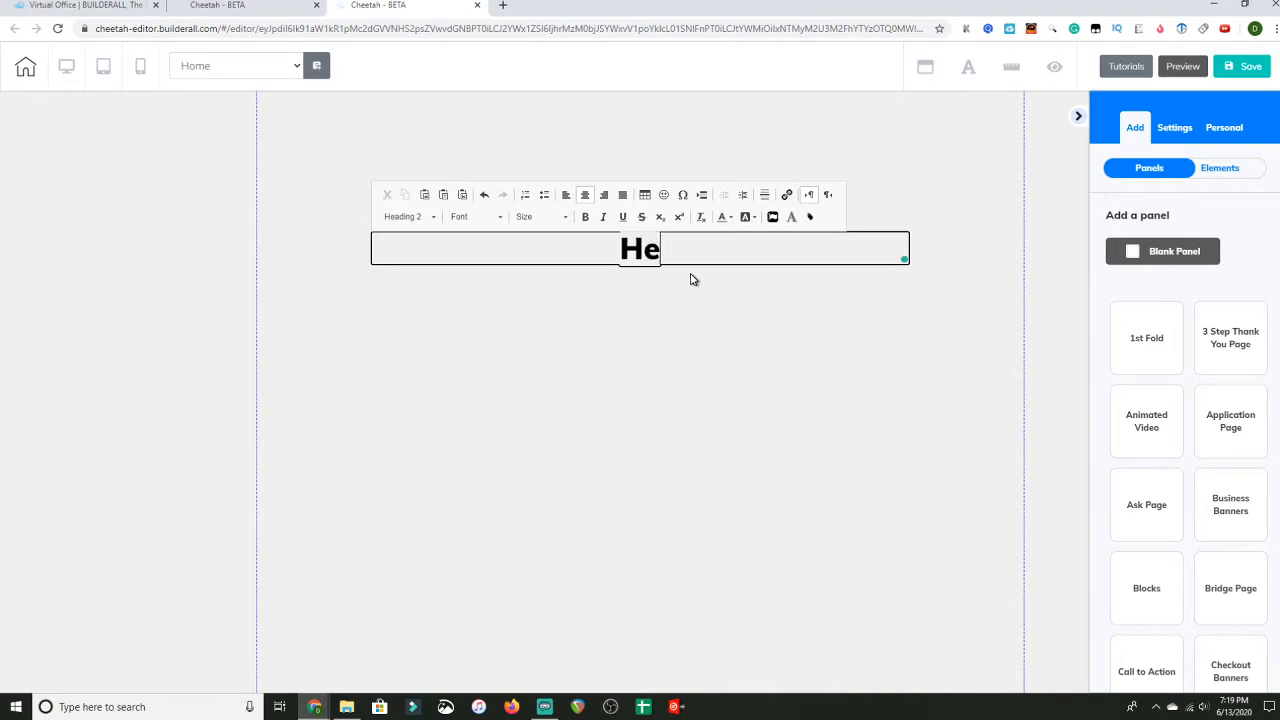
text(adli)
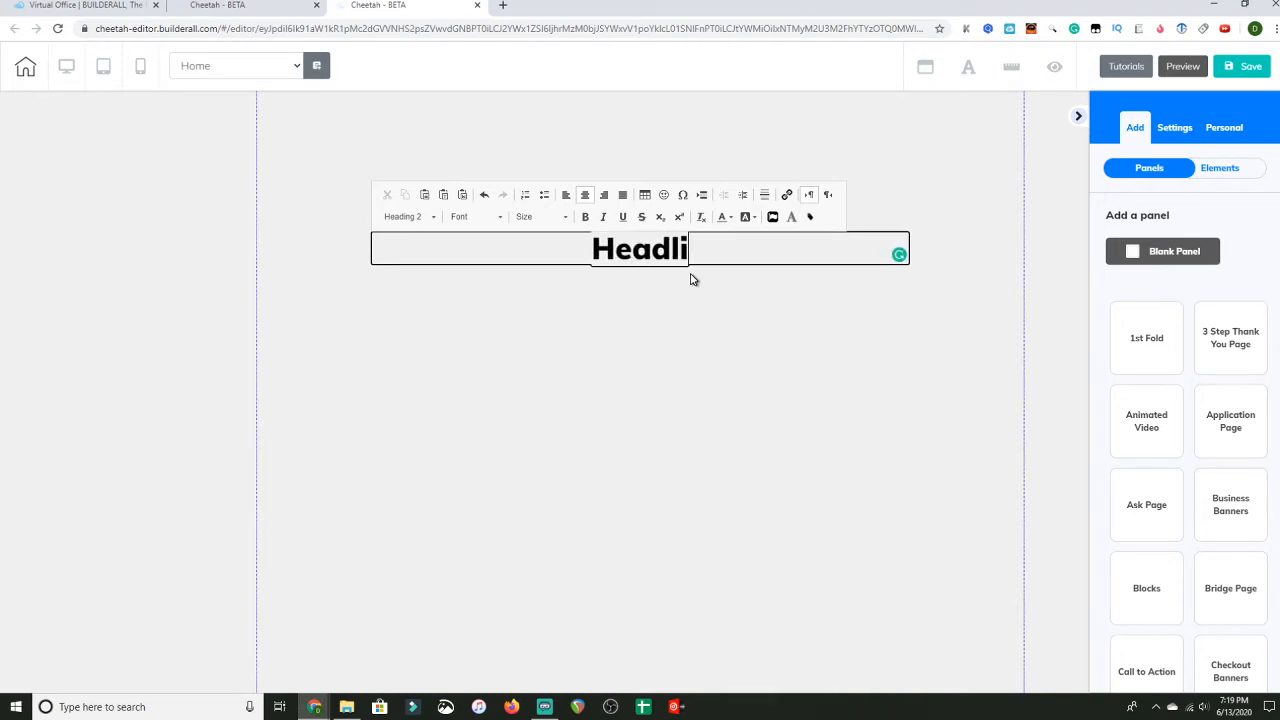
text(ne)
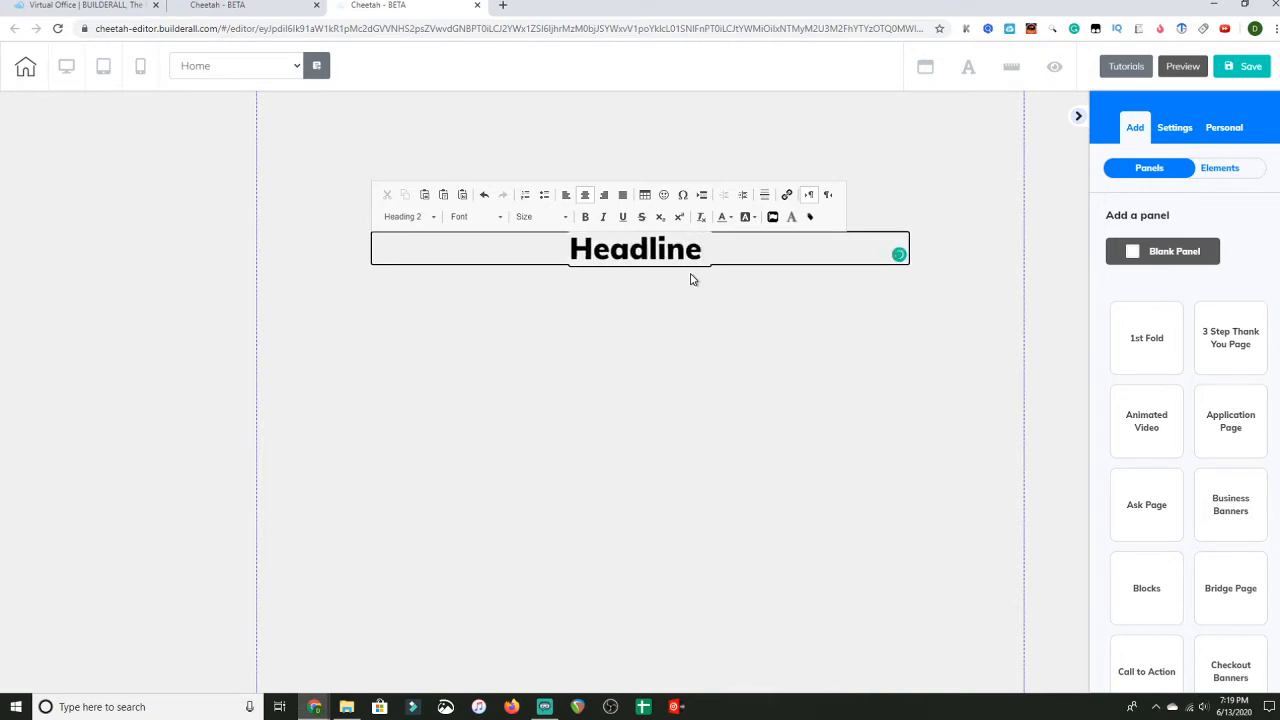
text(-)
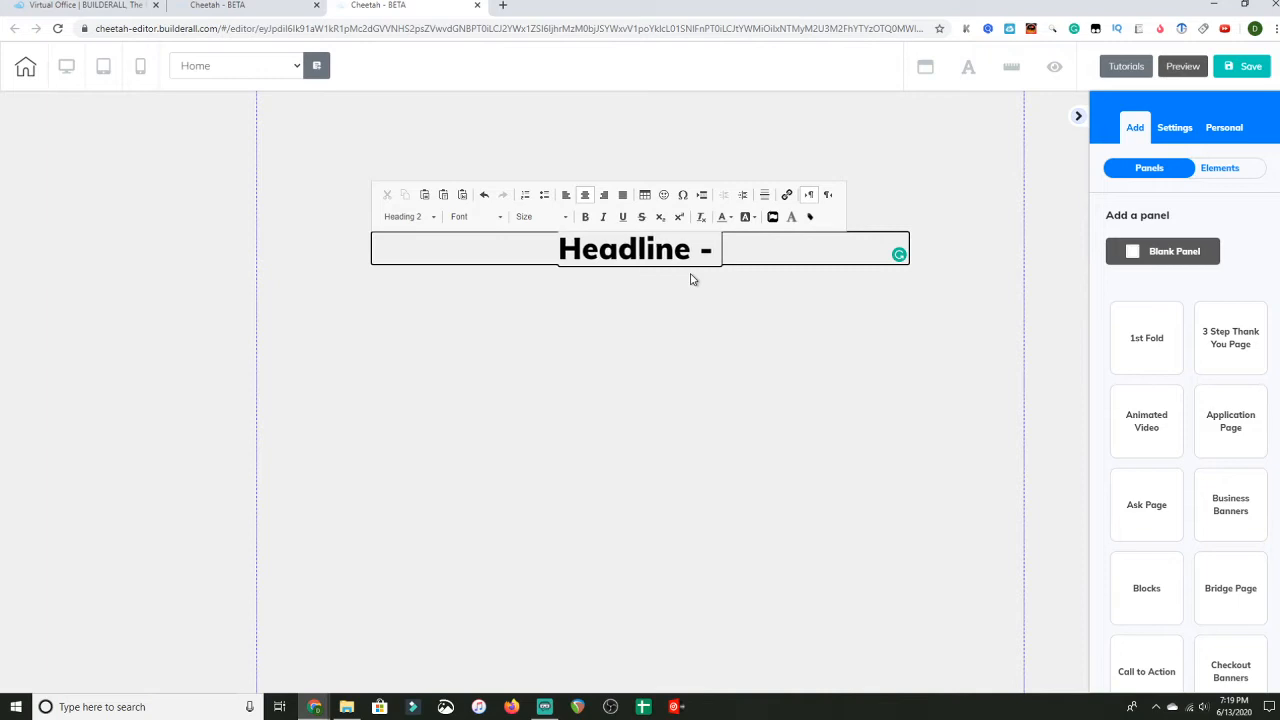
text(Grab)
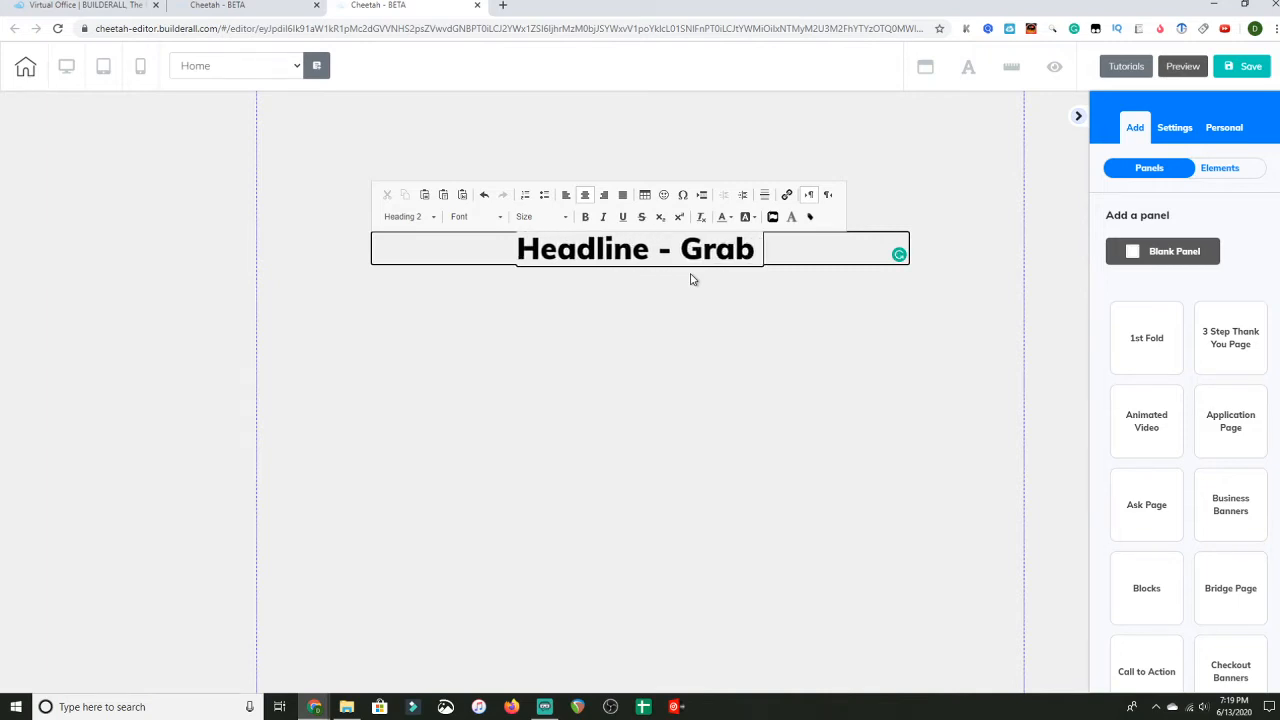
text(thei)
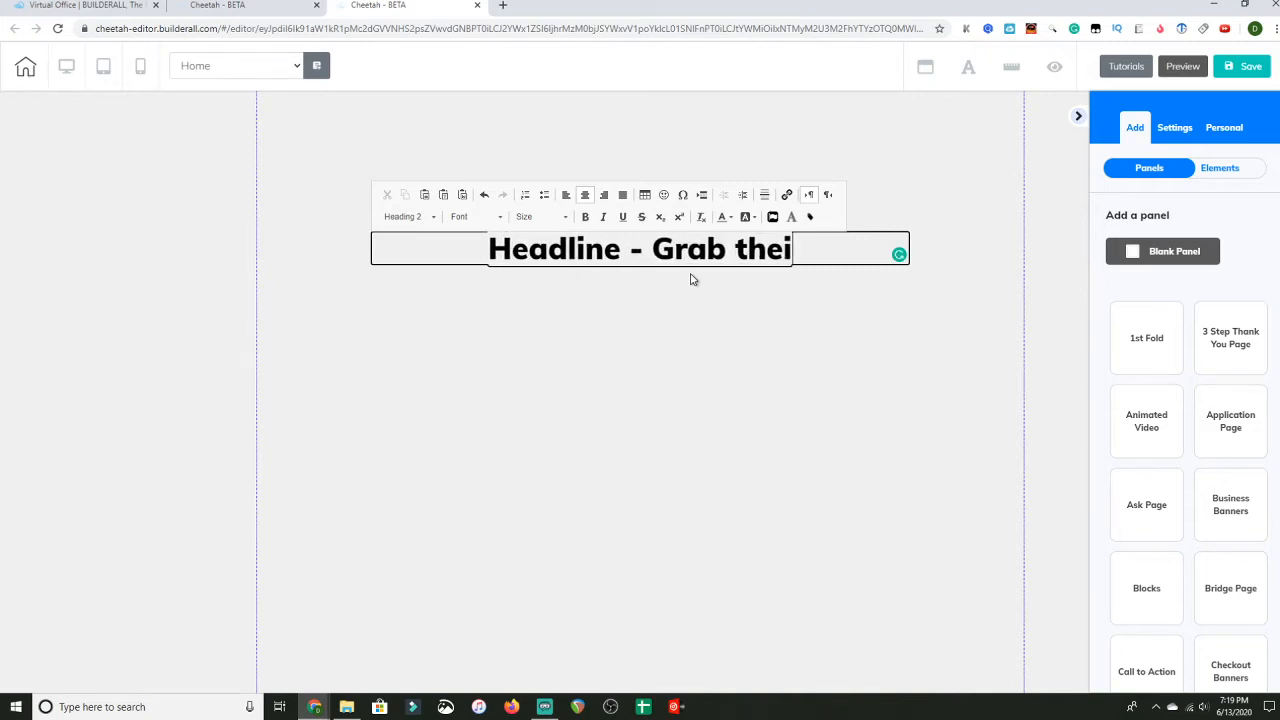
text(r attent)
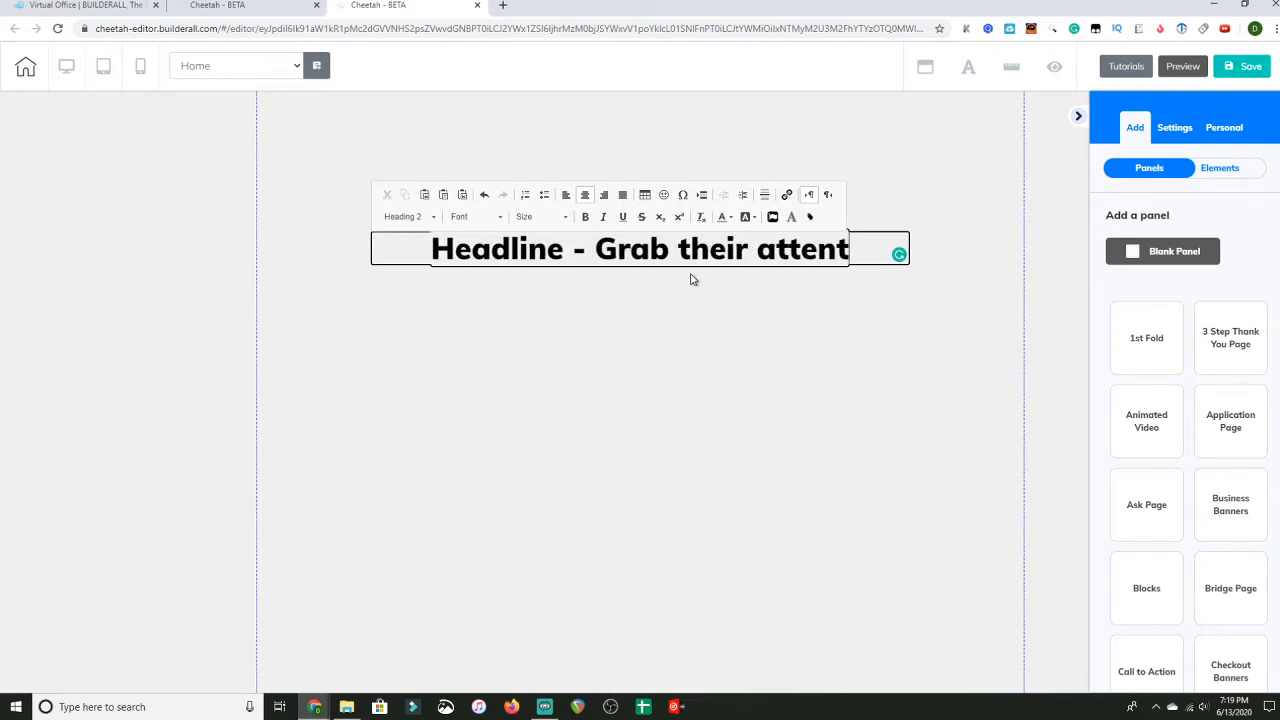
text(ion)
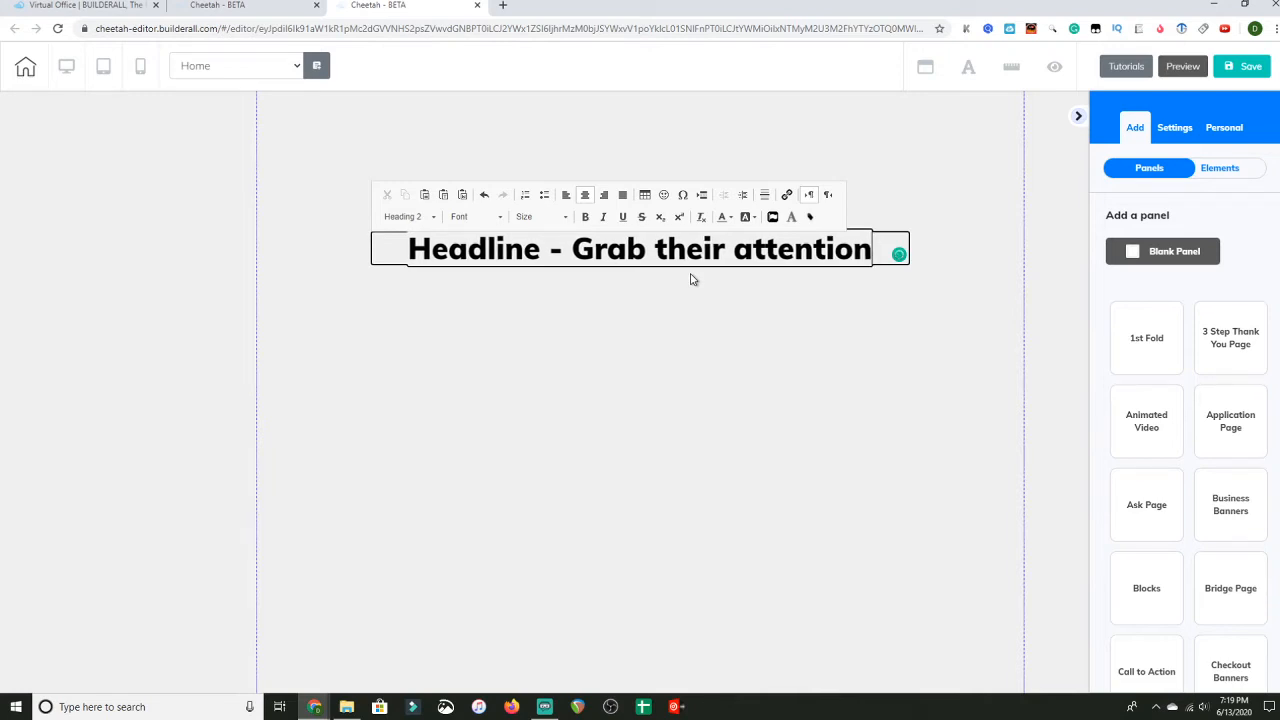
text(( E)
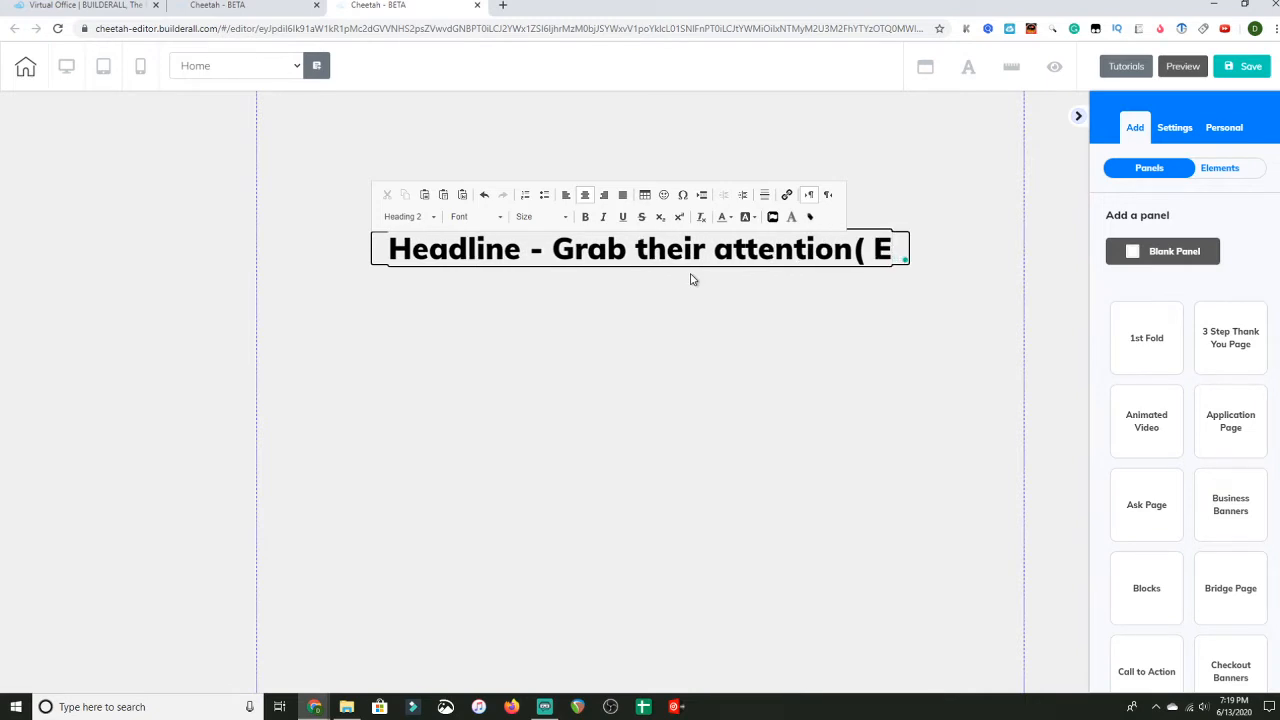
text(xploi)
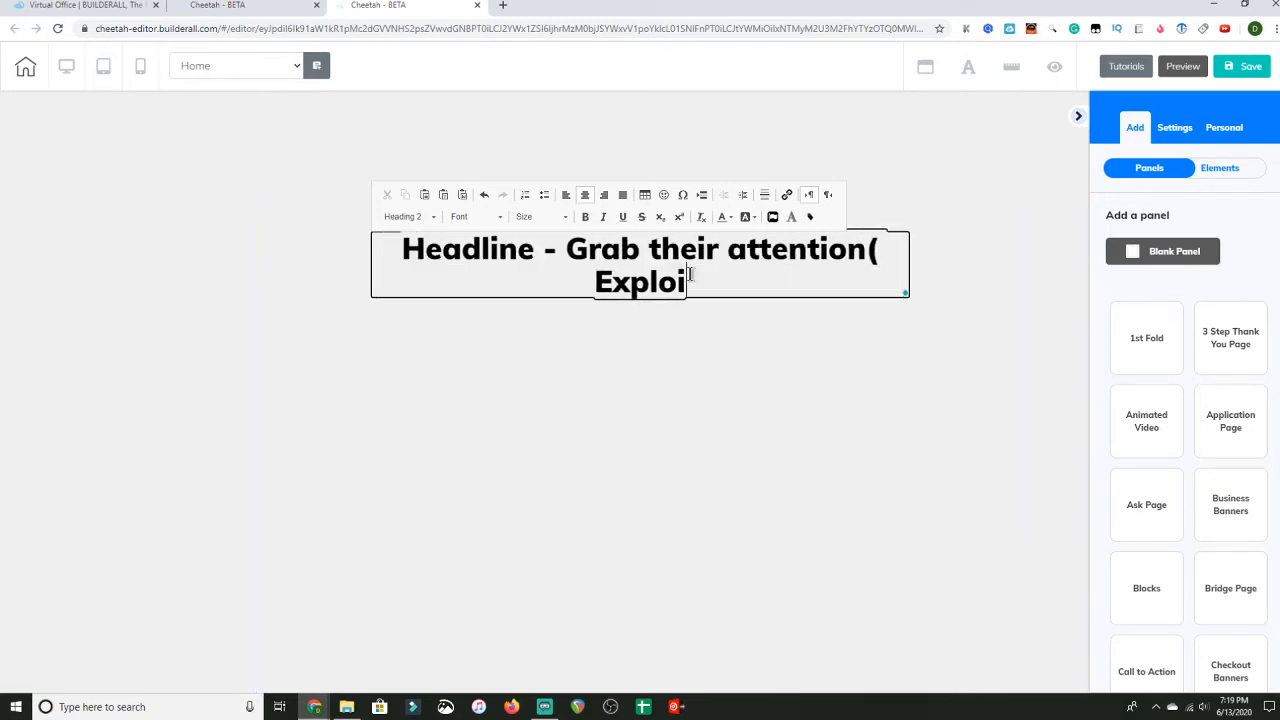
text(t the)
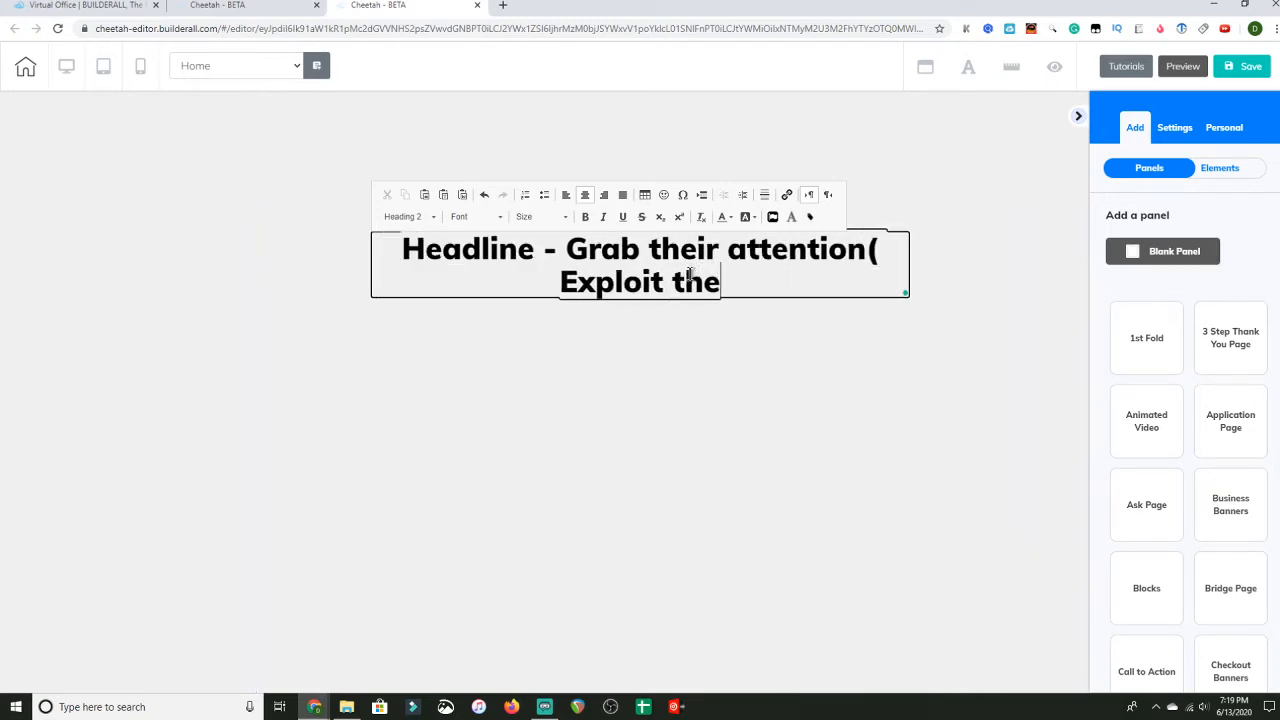
text(re prob)
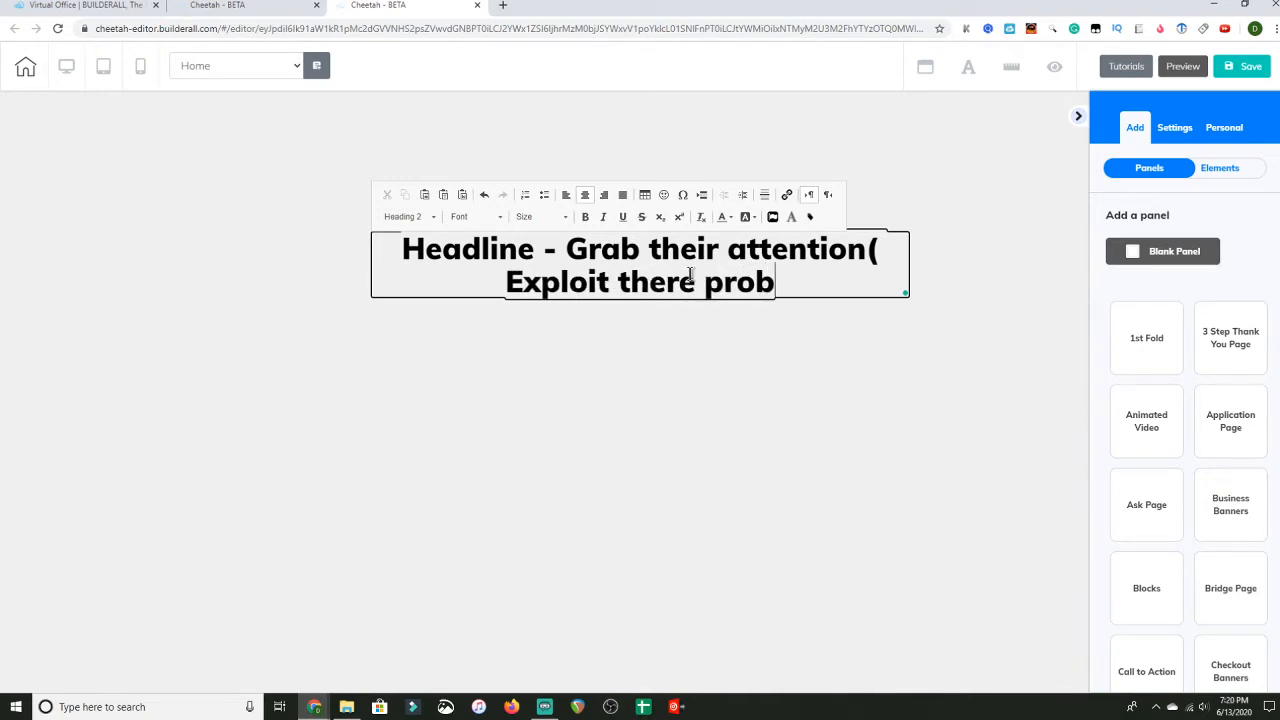
text(le)
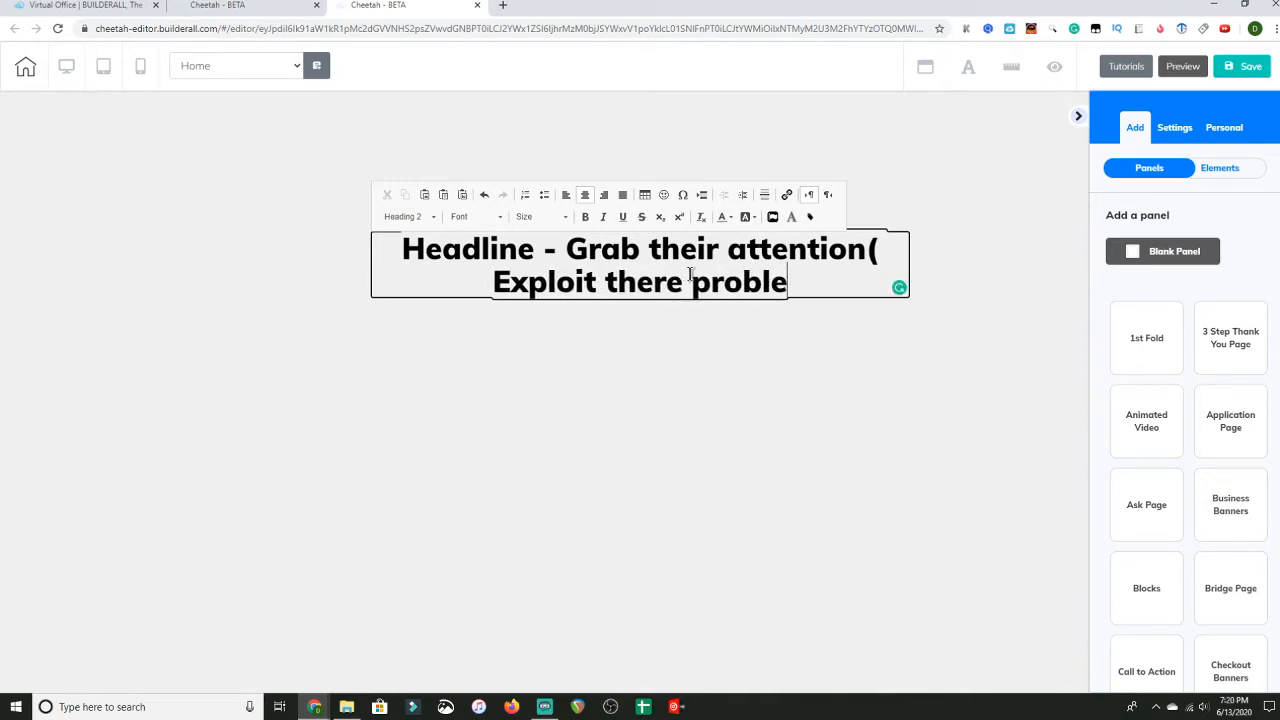
text(m)
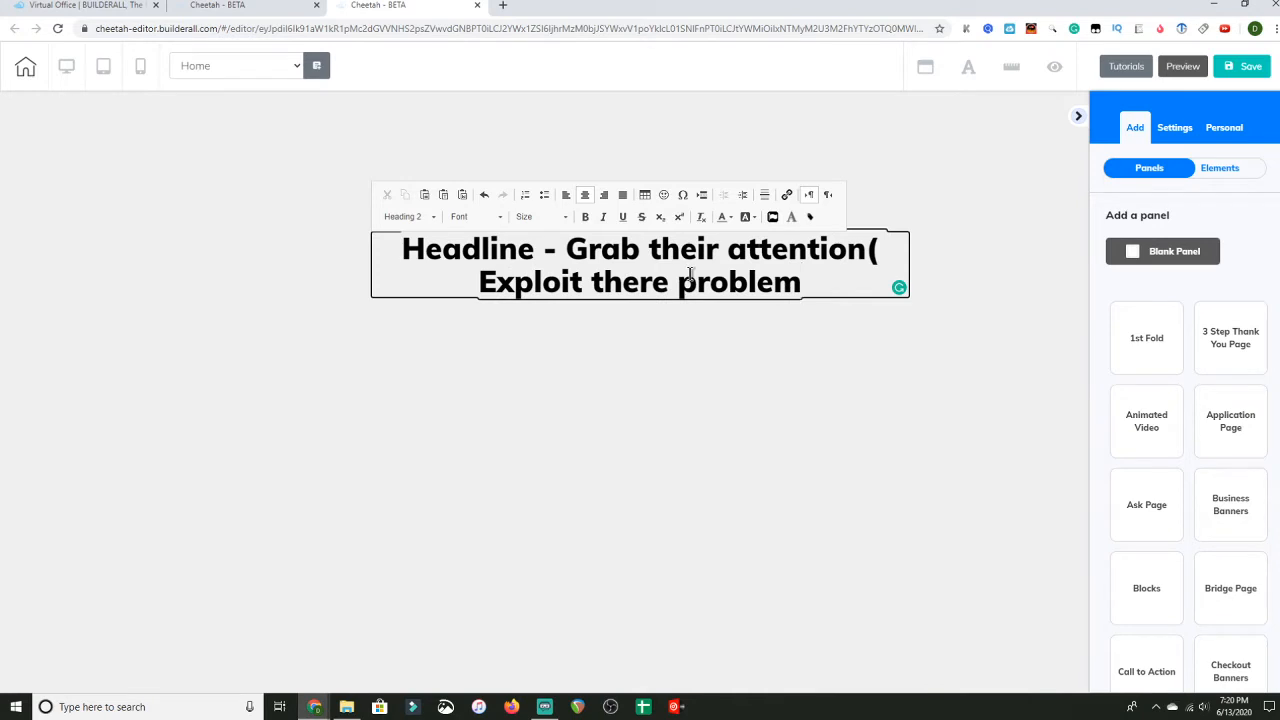
text(0)
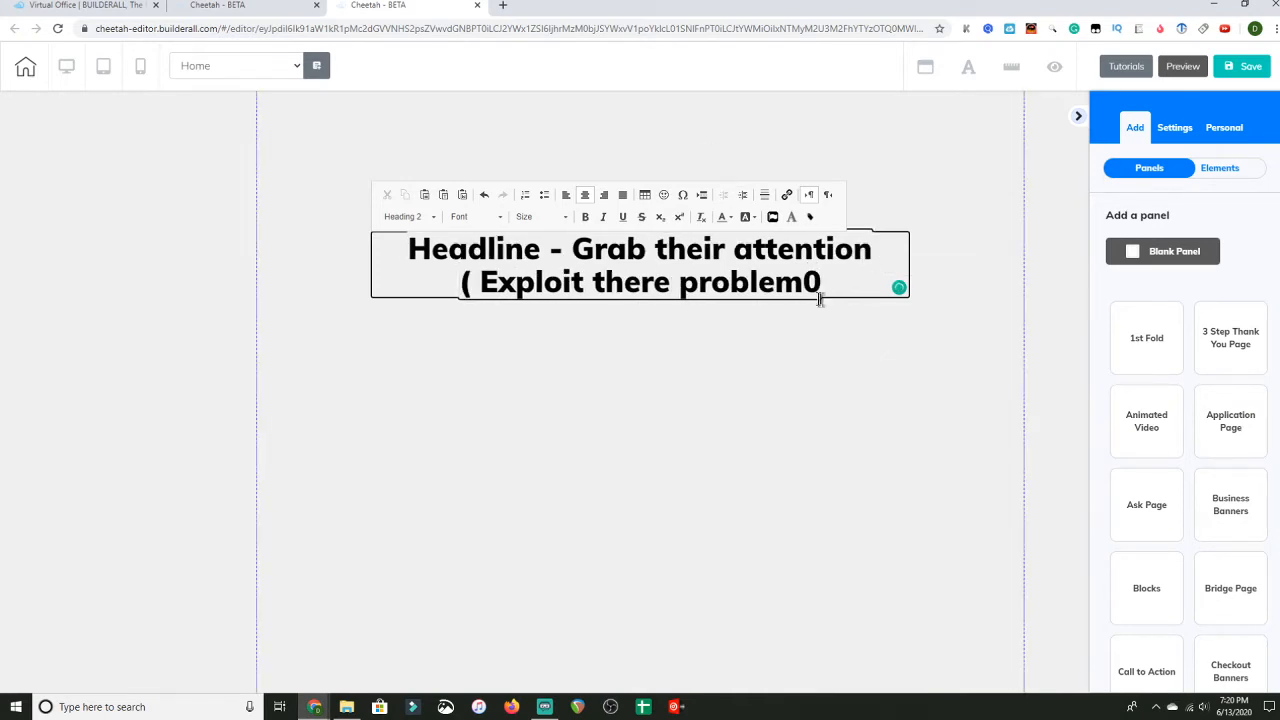
text())
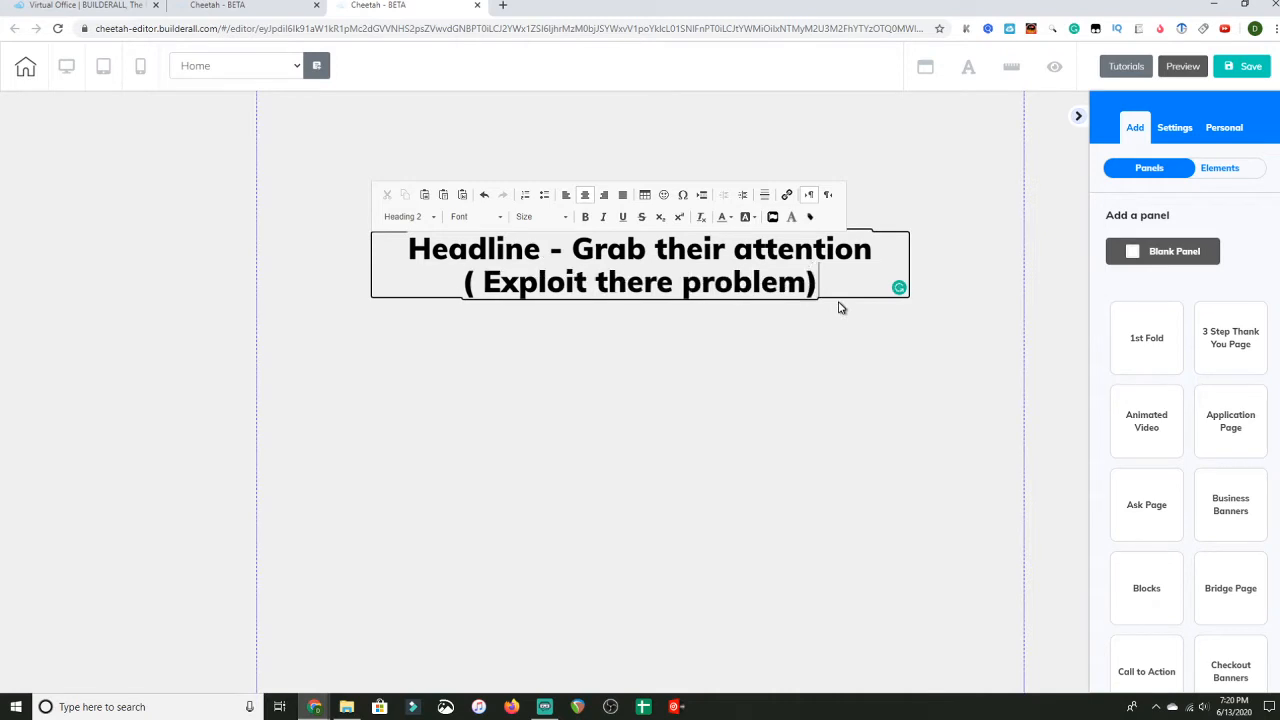
mouse_move(1162, 251)
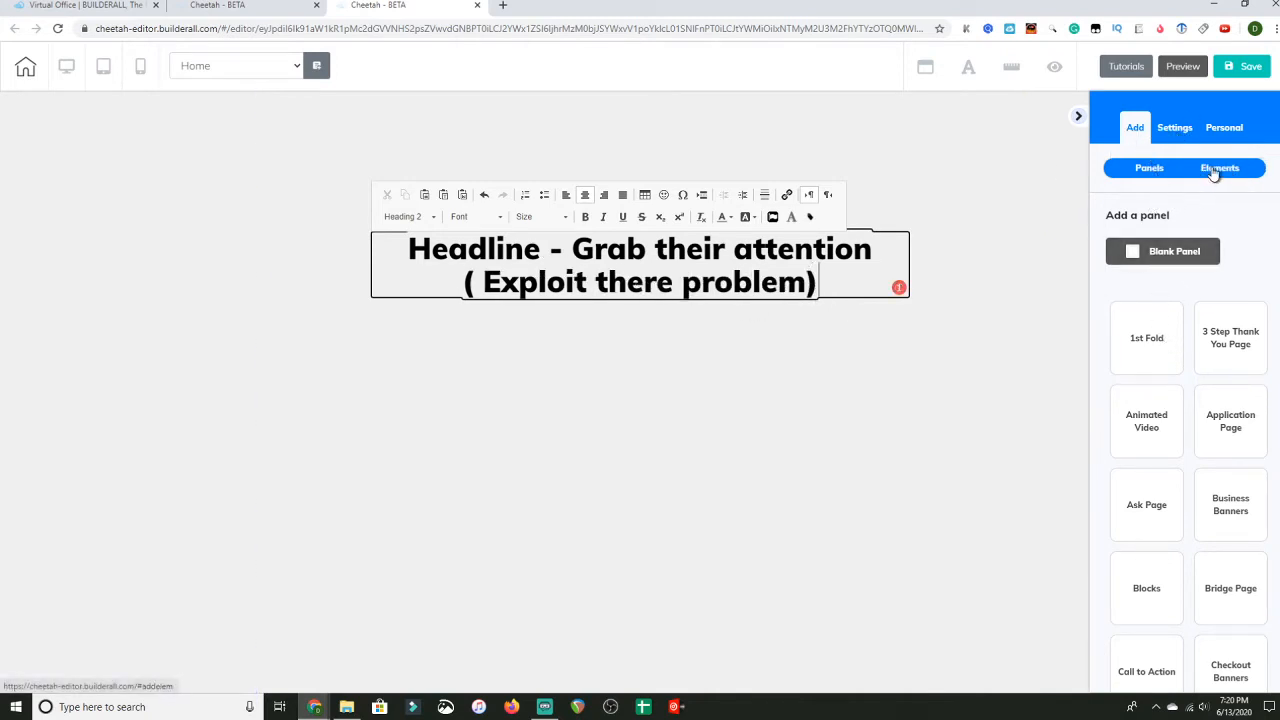
Add a Title H5 below the headline reading 'Subheadline- Introduces Lead Magnet That adresses your audiences problem'
click(1219, 167)
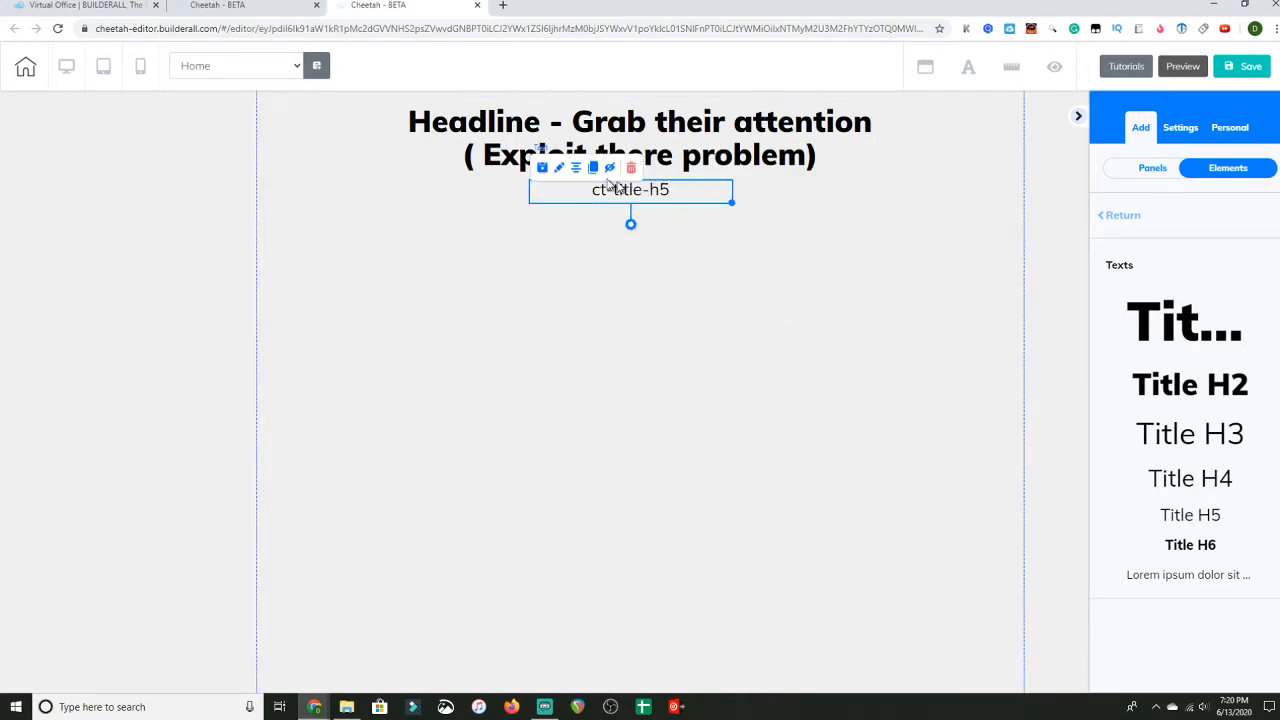
double_click(630, 189)
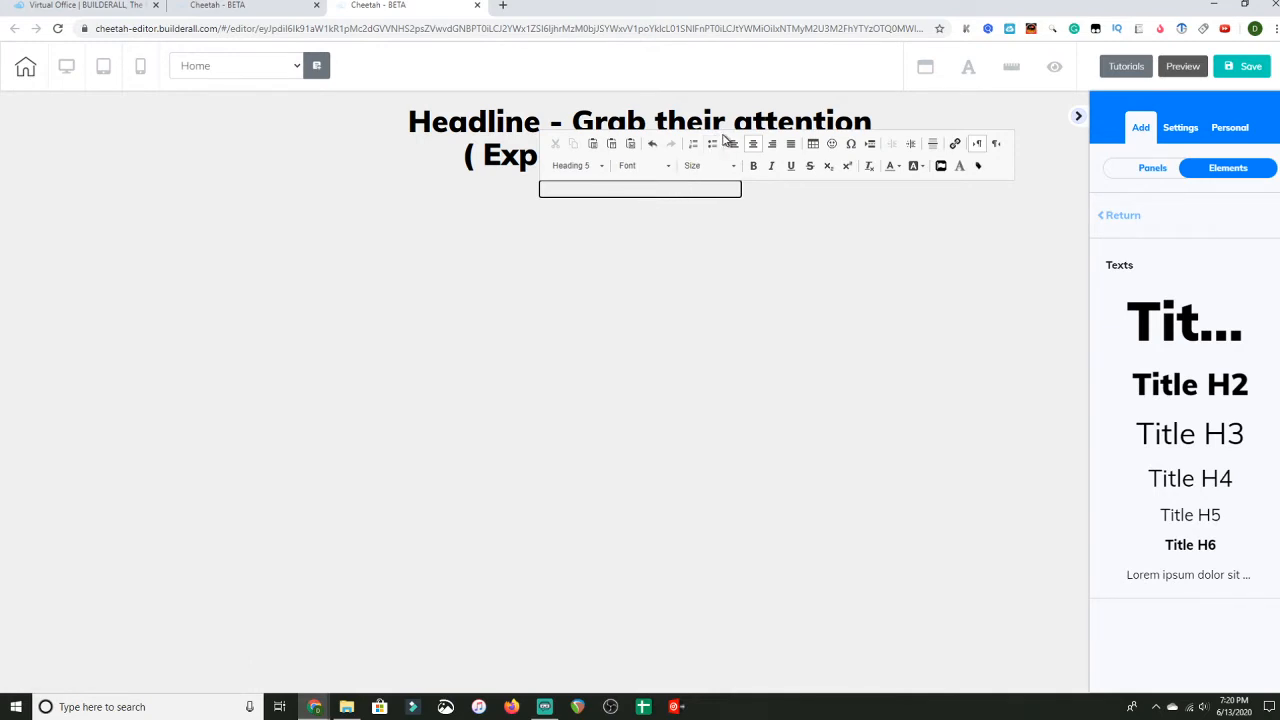
text(Subheadli)
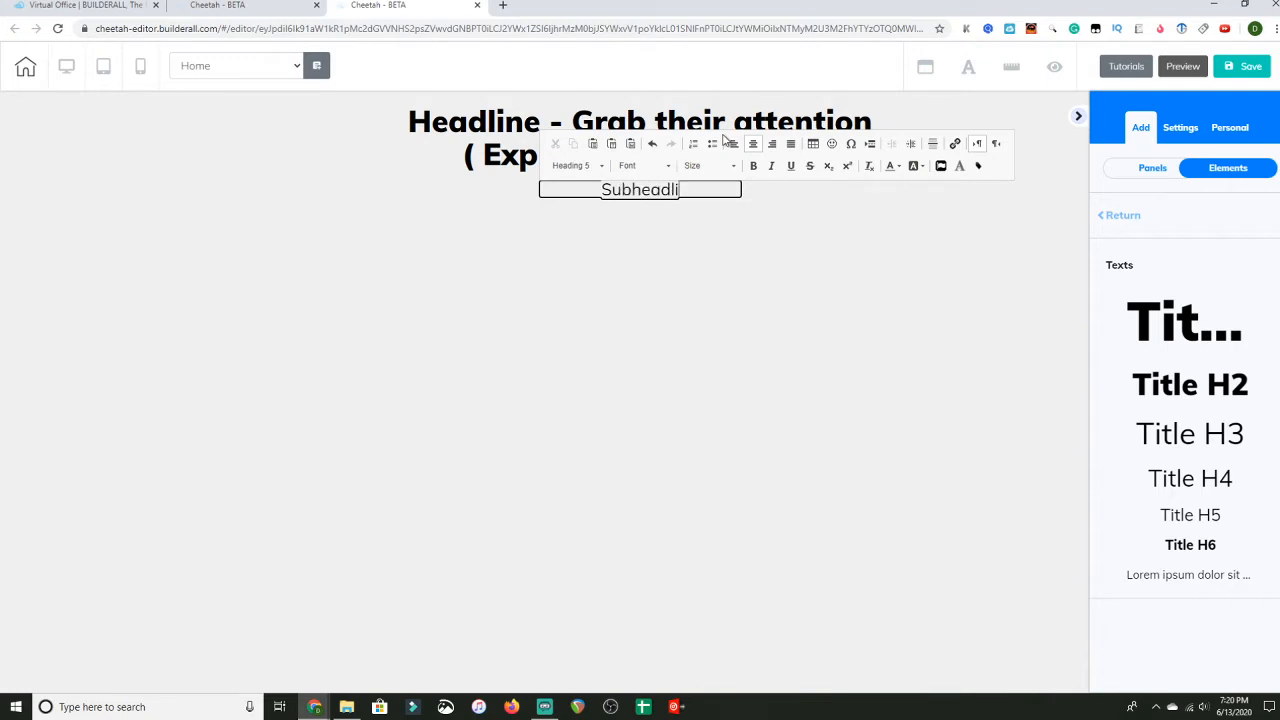
text(ne)
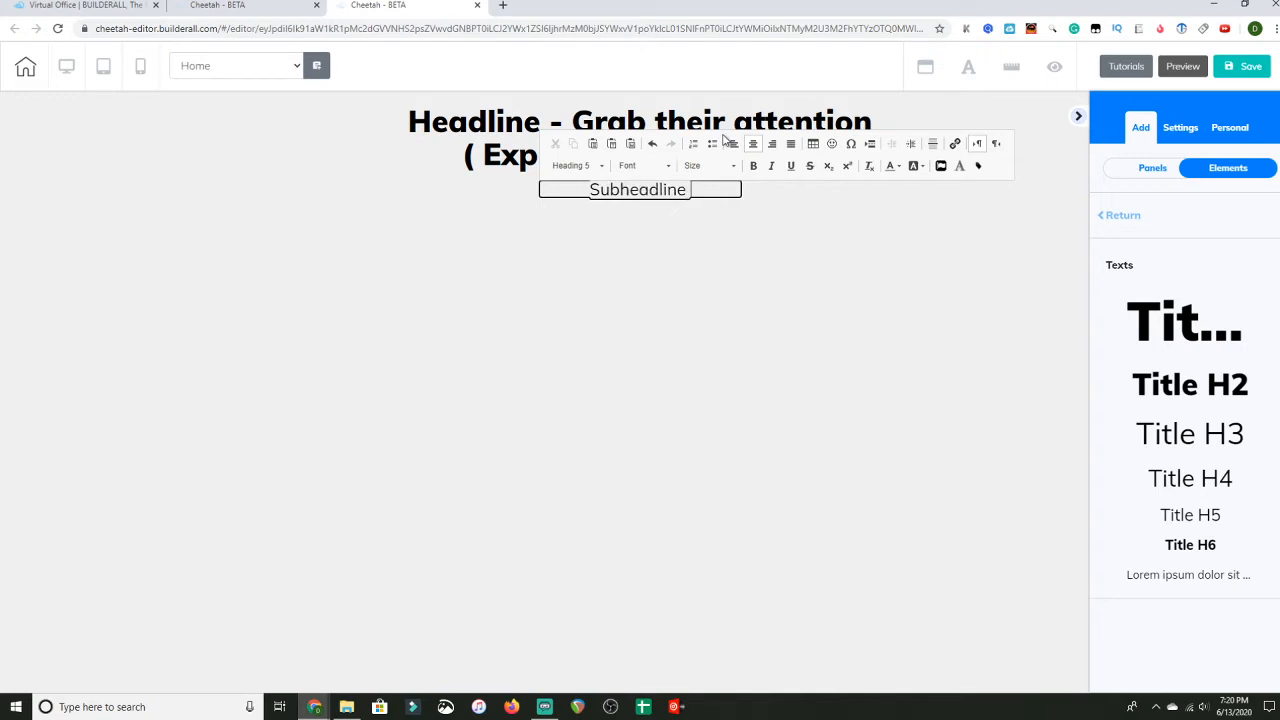
text(-)
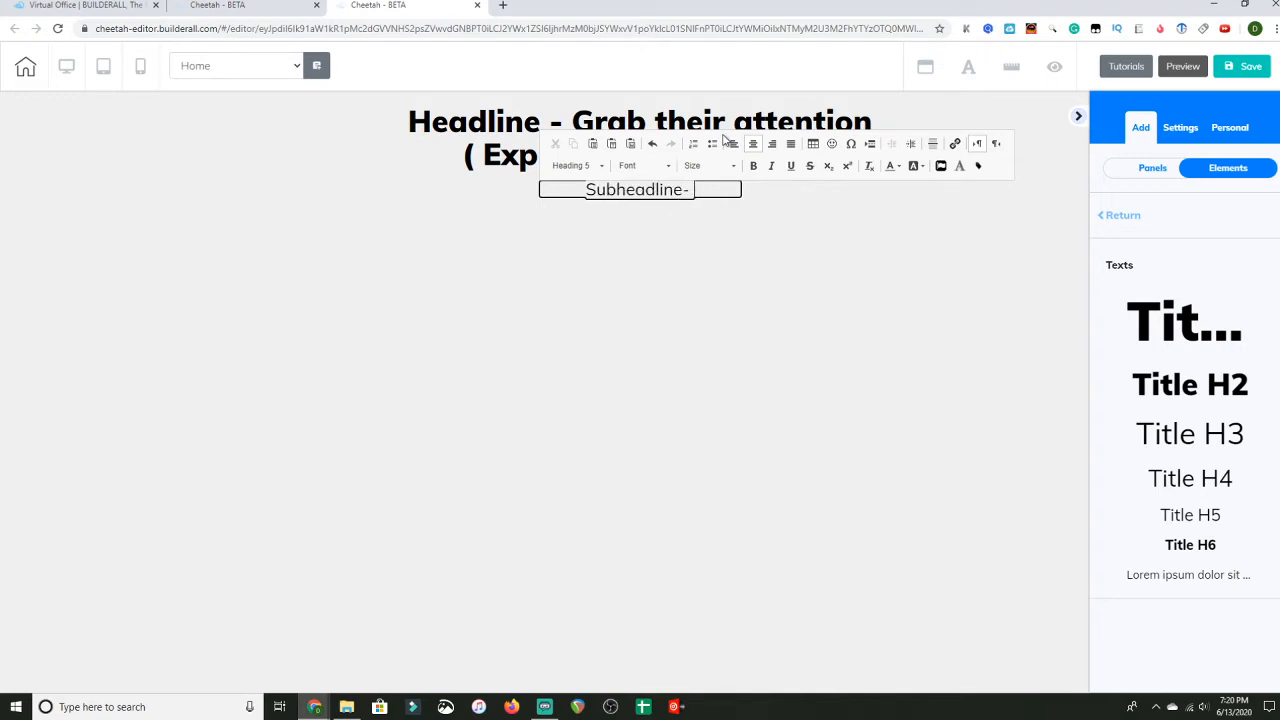
text(Introduces)
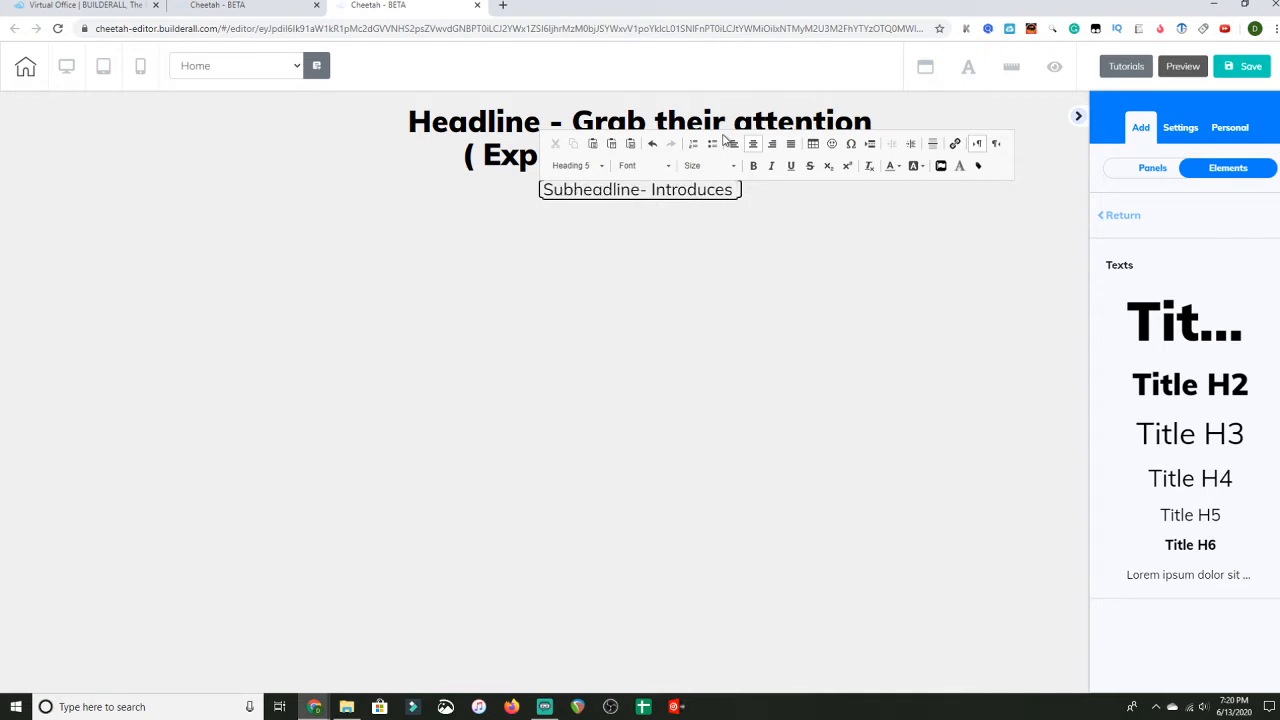
text(Lead)
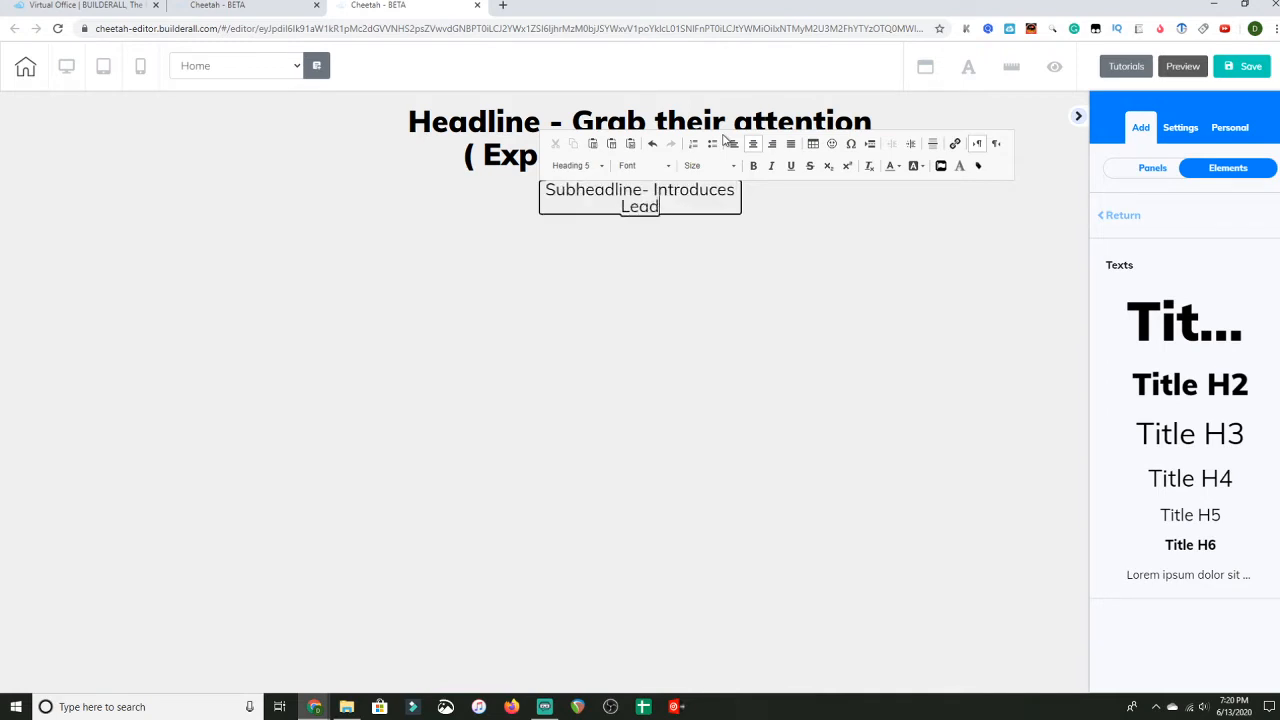
text(Mag)
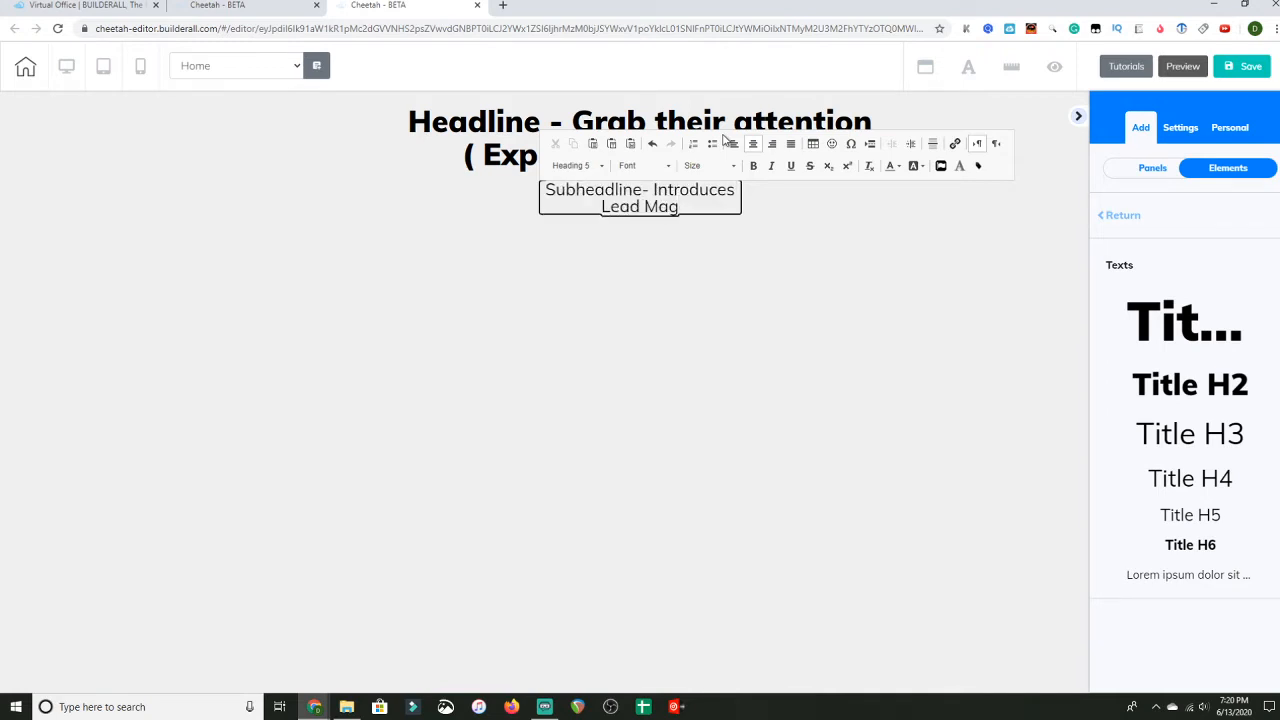
text(net)
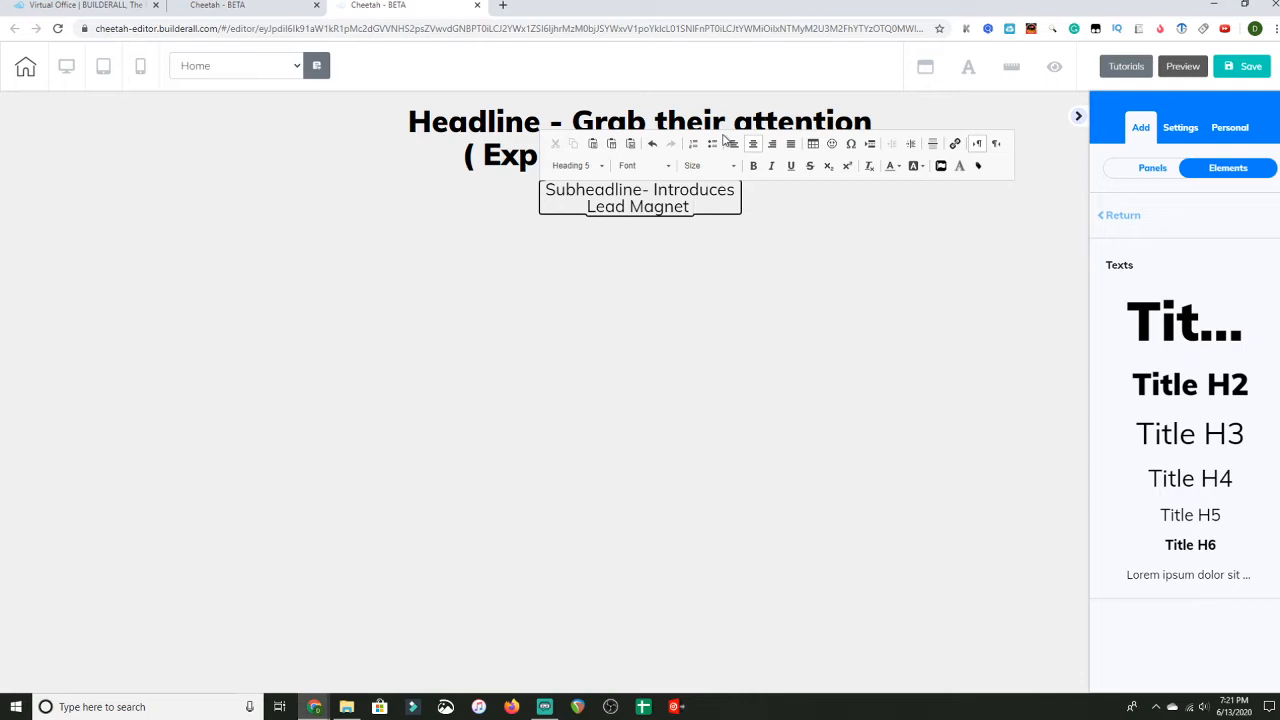
text(That adresses)
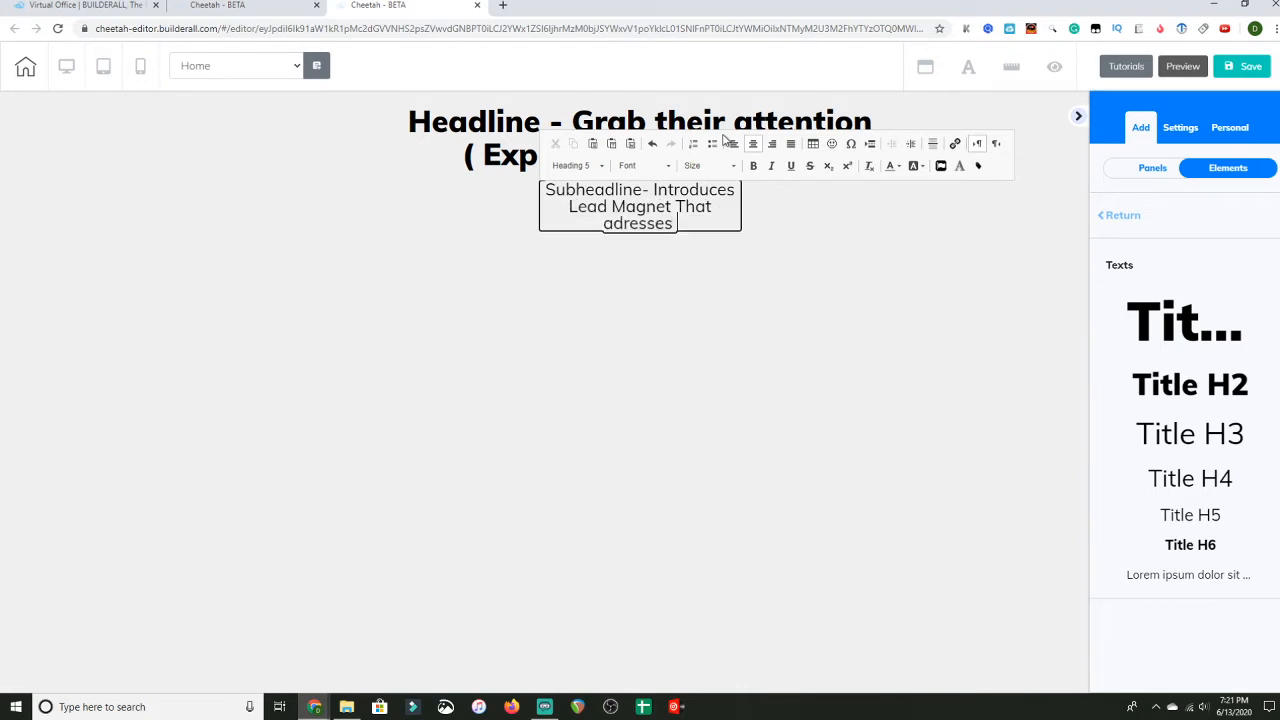
text(your audiences pr)
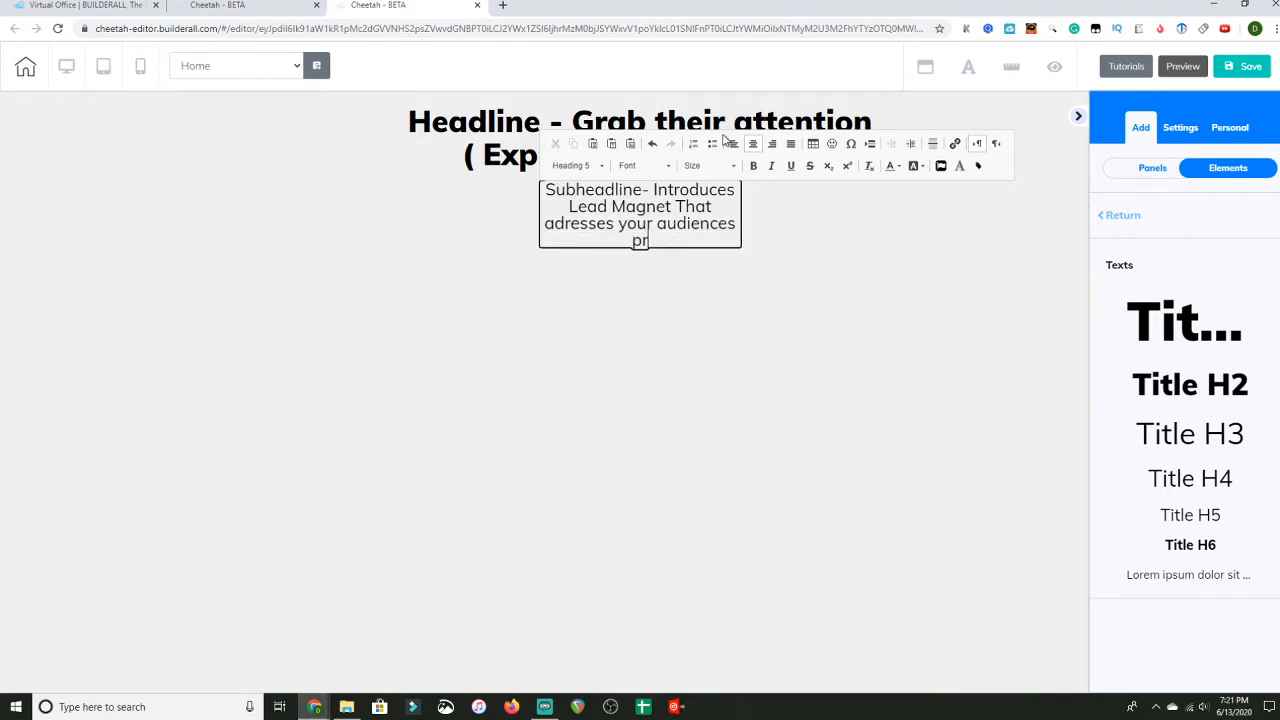
text(oblem)
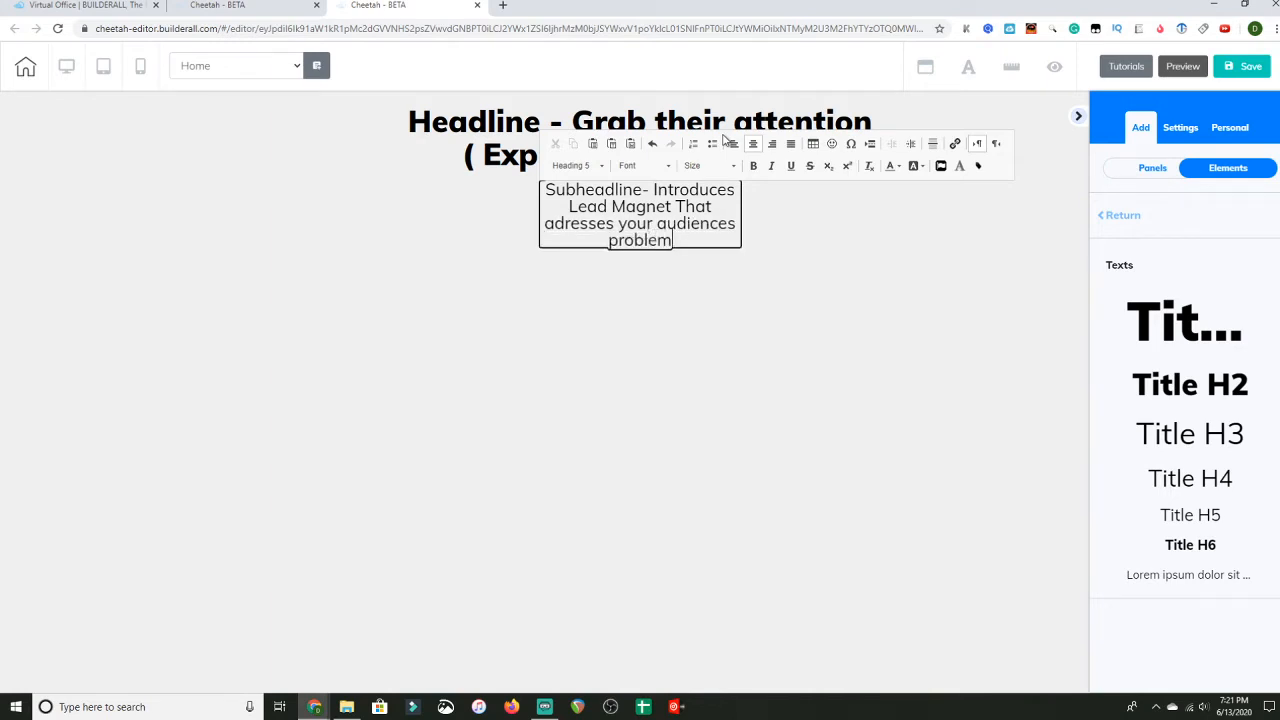
Drag the headline and subheadline block lower on the panel
click(689, 303)
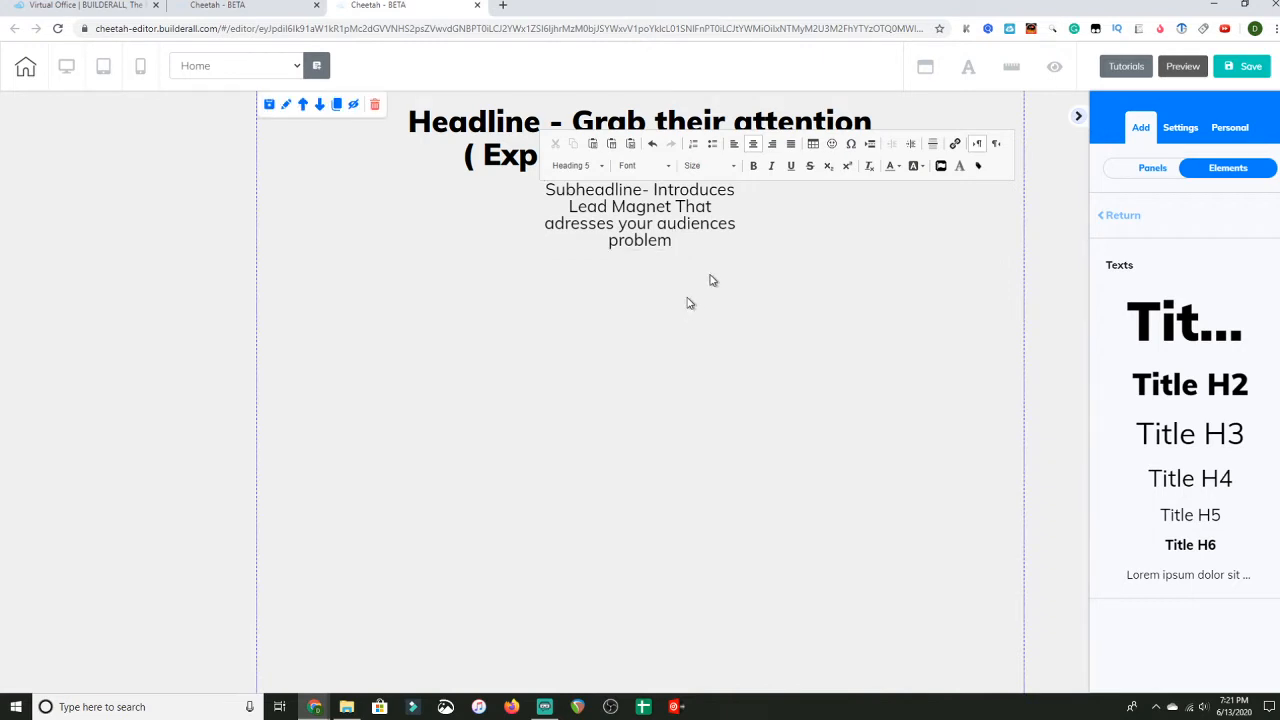
click(640, 214)
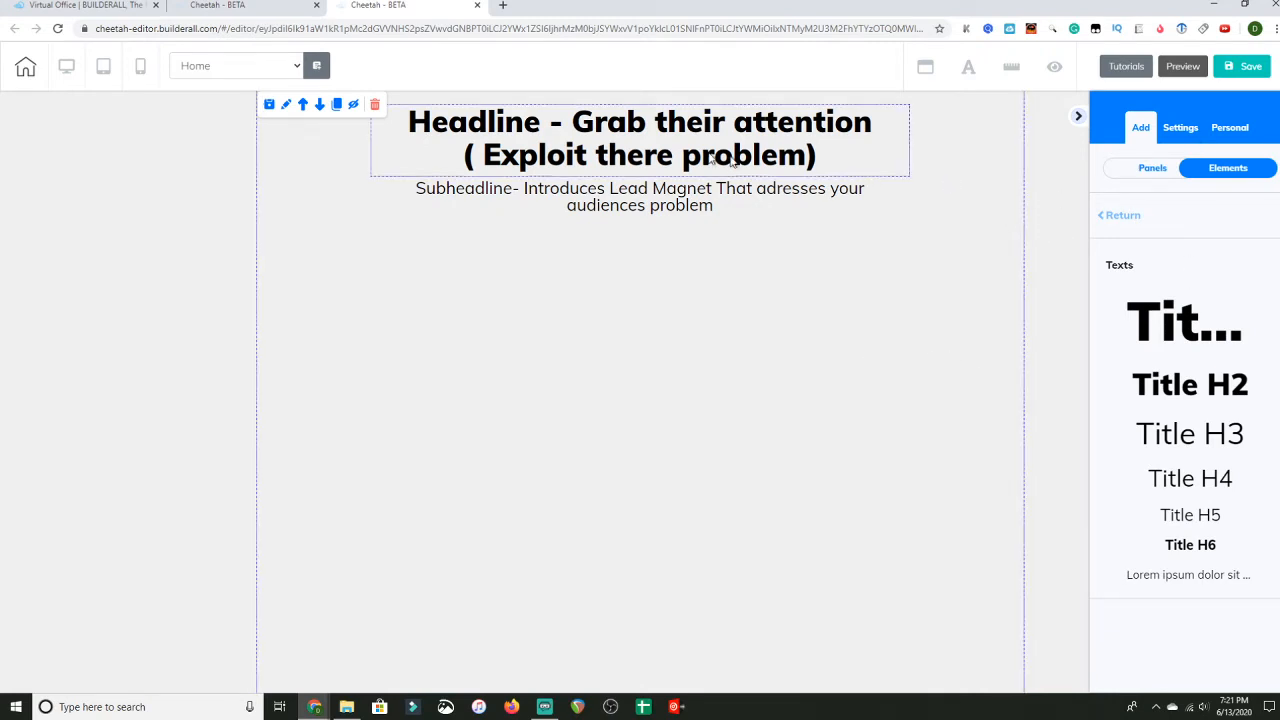
drag(639, 196, 639, 320)
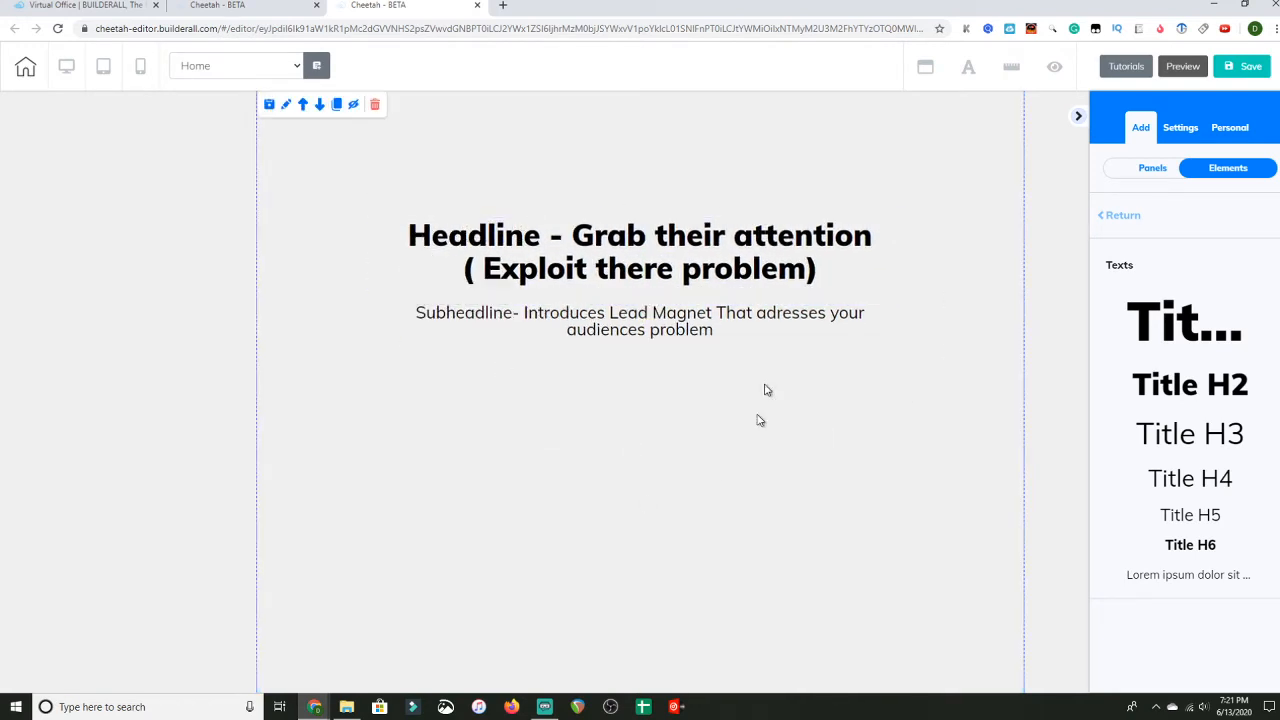
mouse_move(1125, 410)
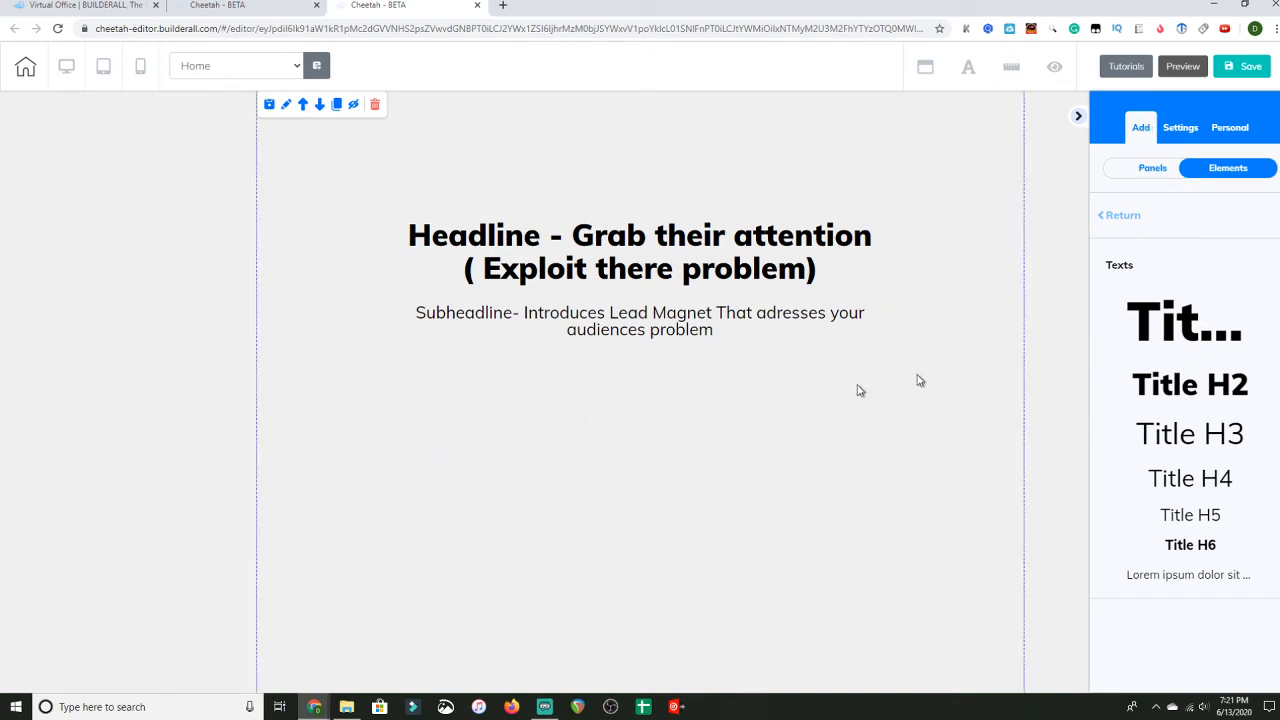
Place the laptop stock image beneath the subheadline, left of centre
click(1152, 167)
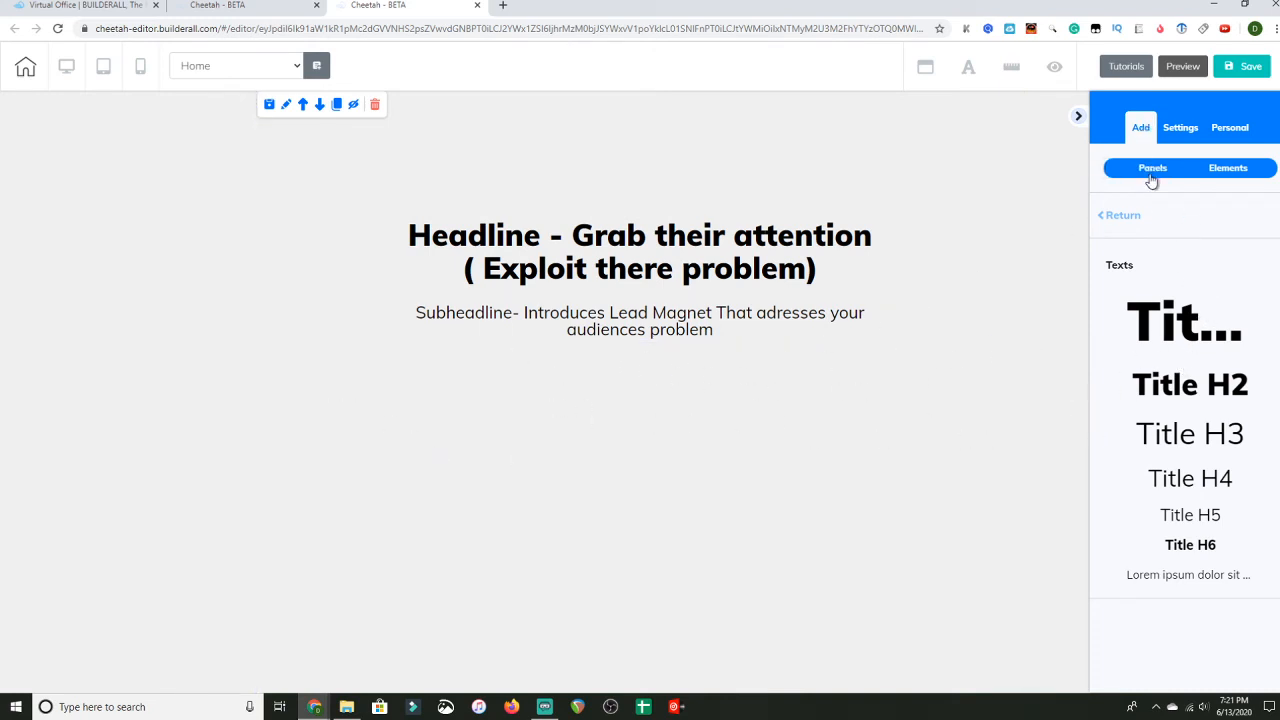
mouse_move(1160, 178)
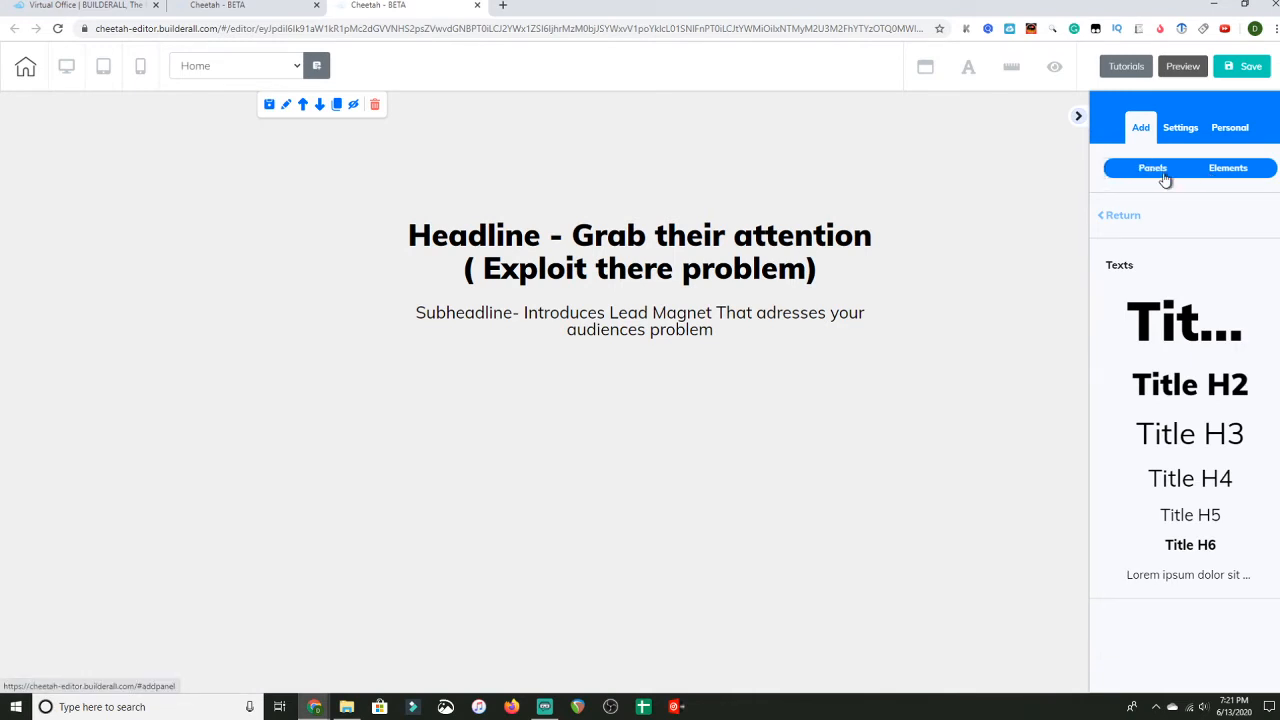
click(1228, 167)
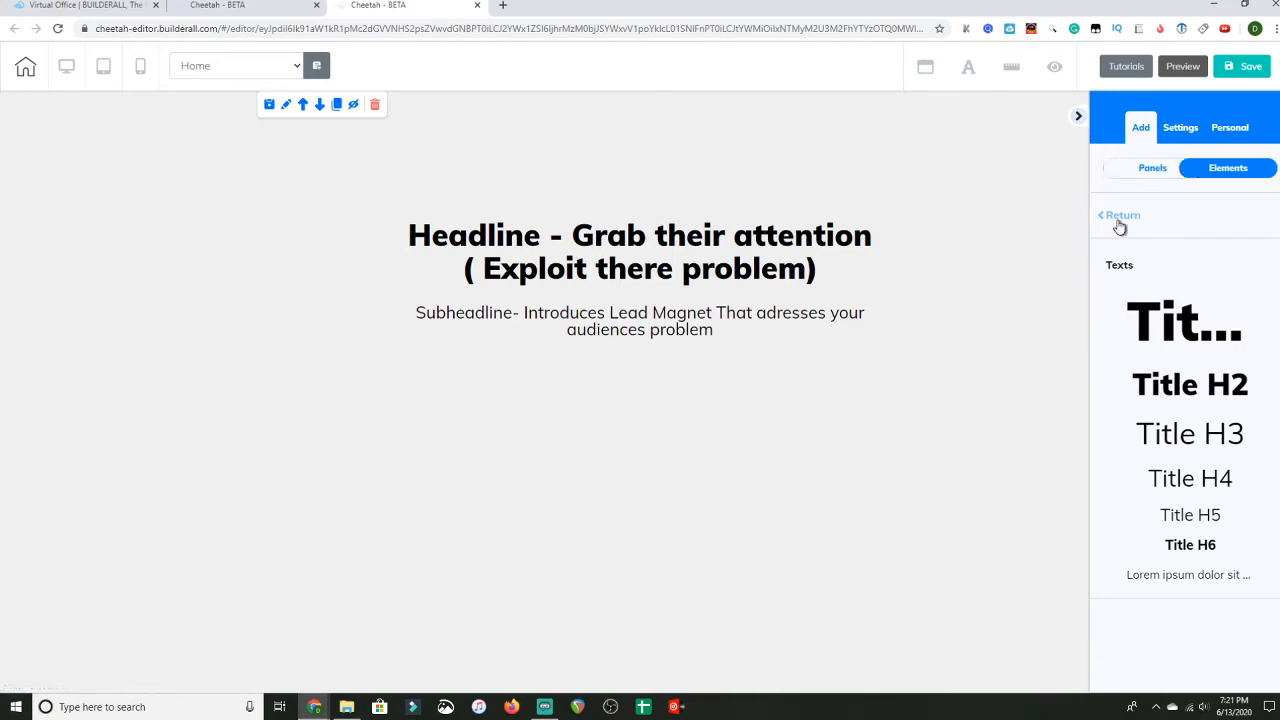
click(1120, 215)
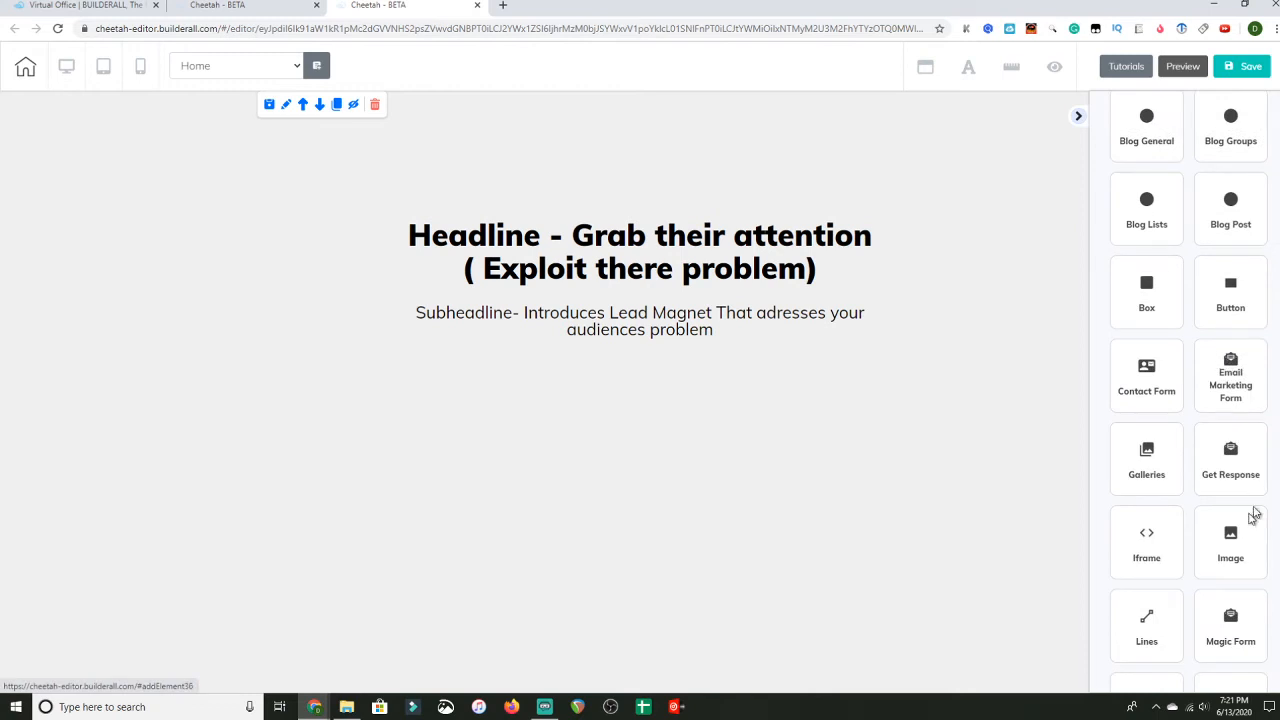
click(1230, 540)
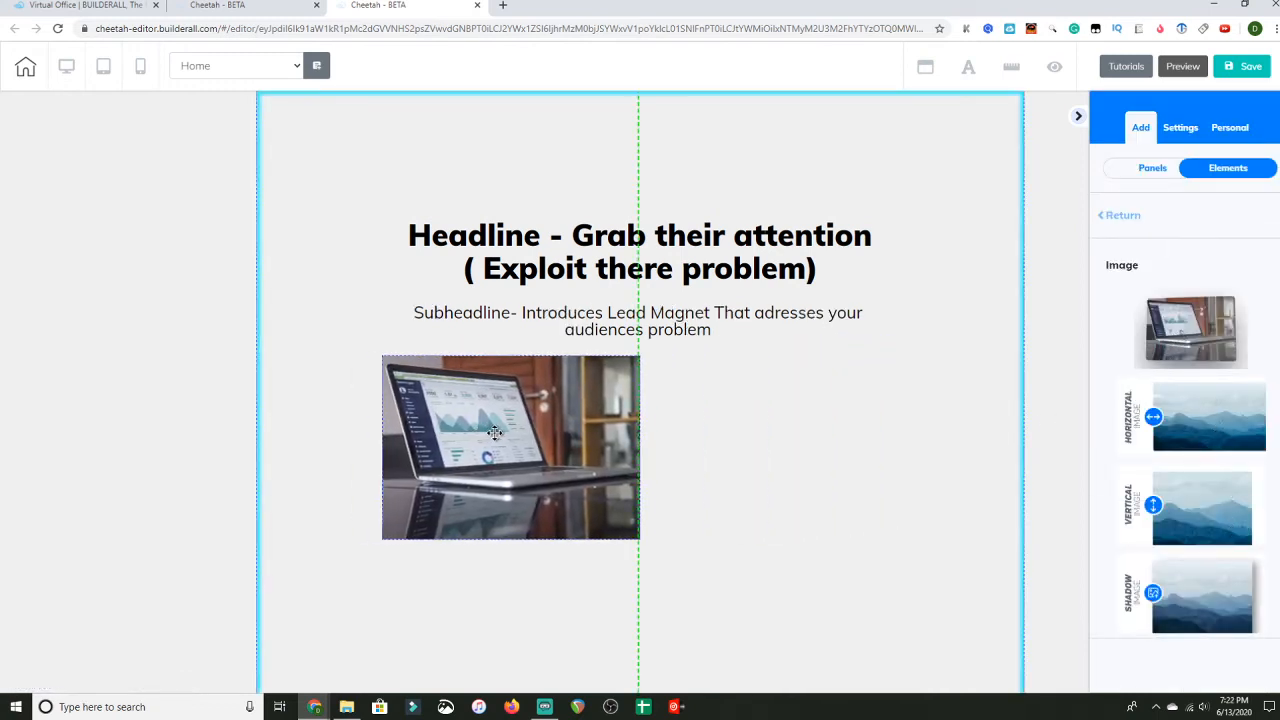
click(495, 433)
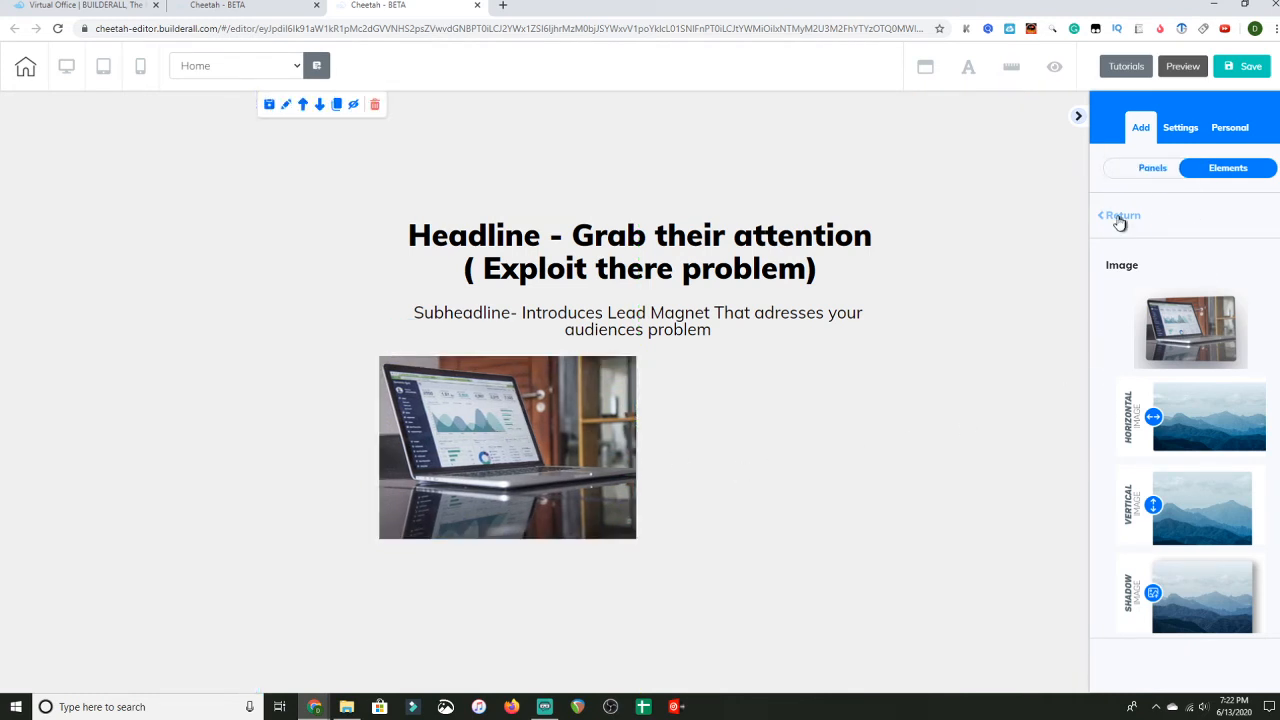
click(1120, 215)
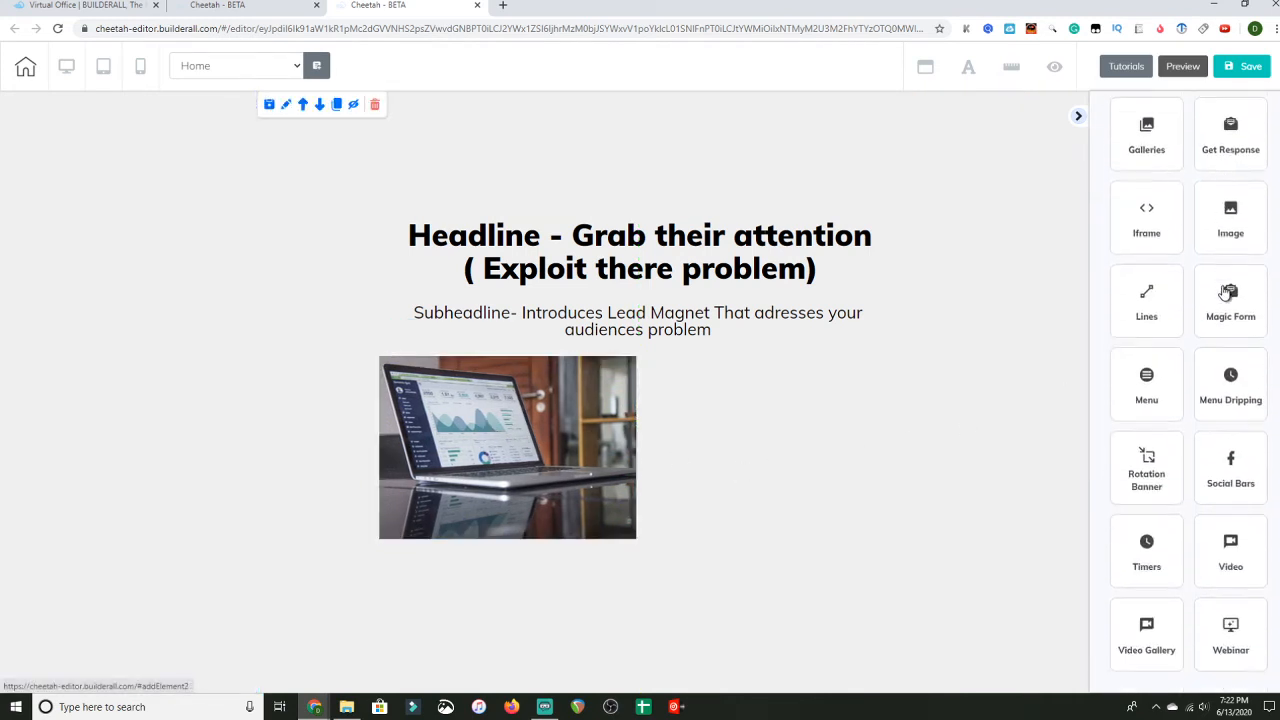
scroll(up, 3)
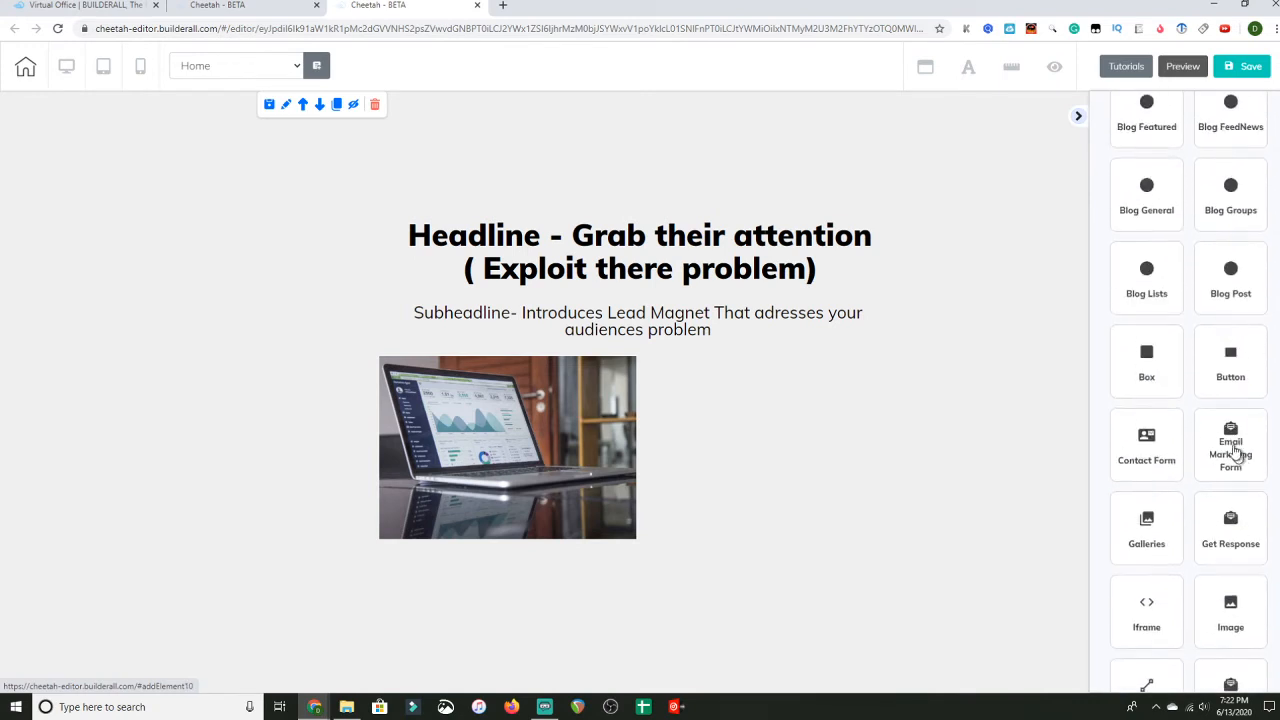
Add the Get Instant Access email form, confirm its mailing list, and place it beside the image
click(1230, 445)
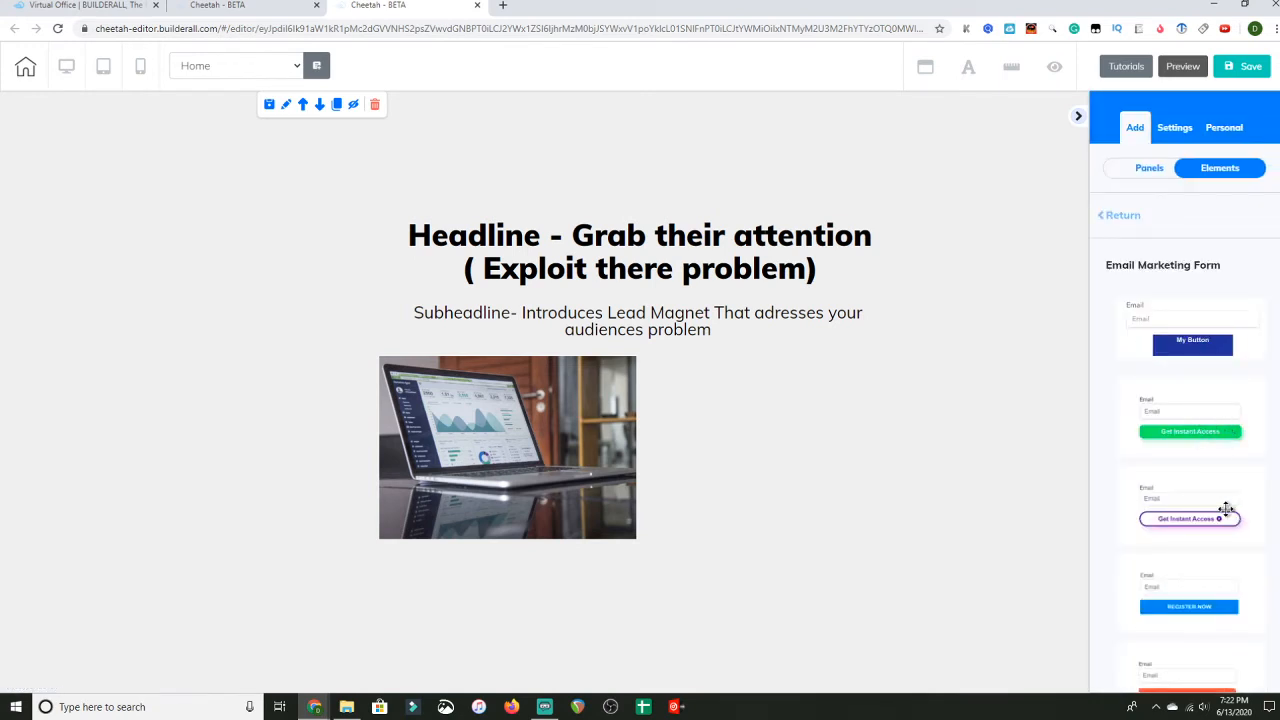
drag(1189, 518, 780, 447)
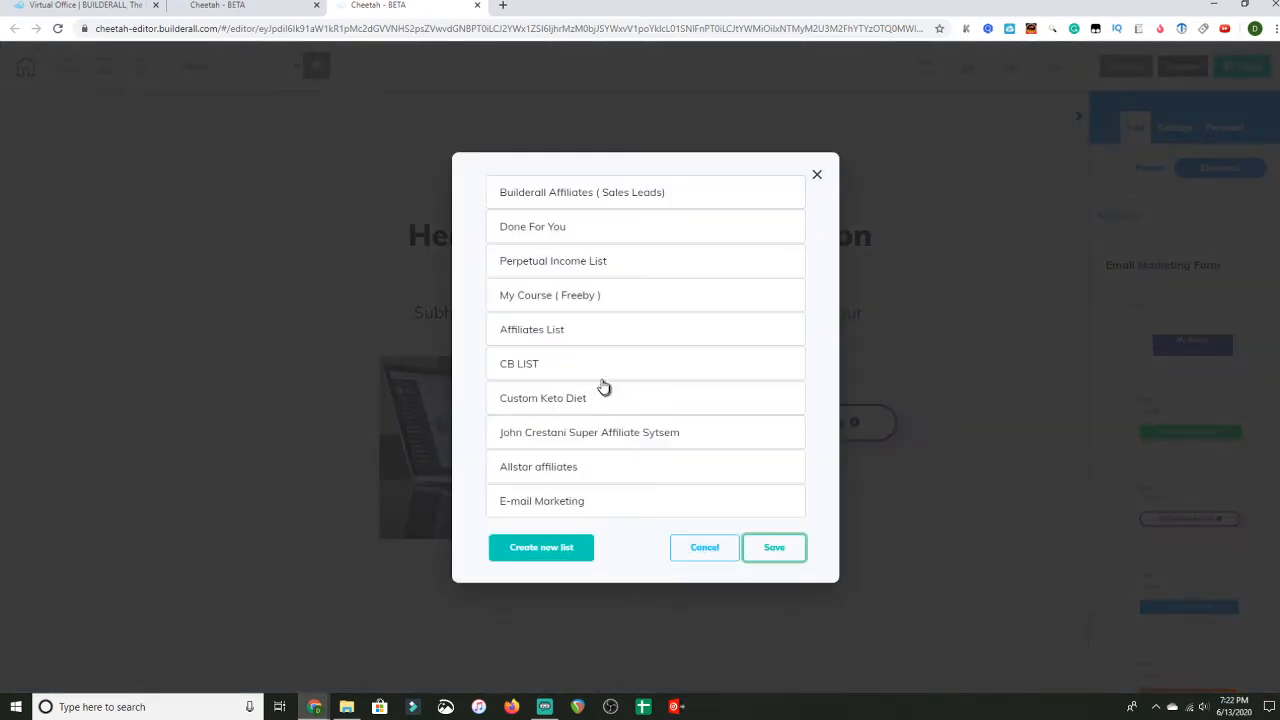
mouse_move(618, 354)
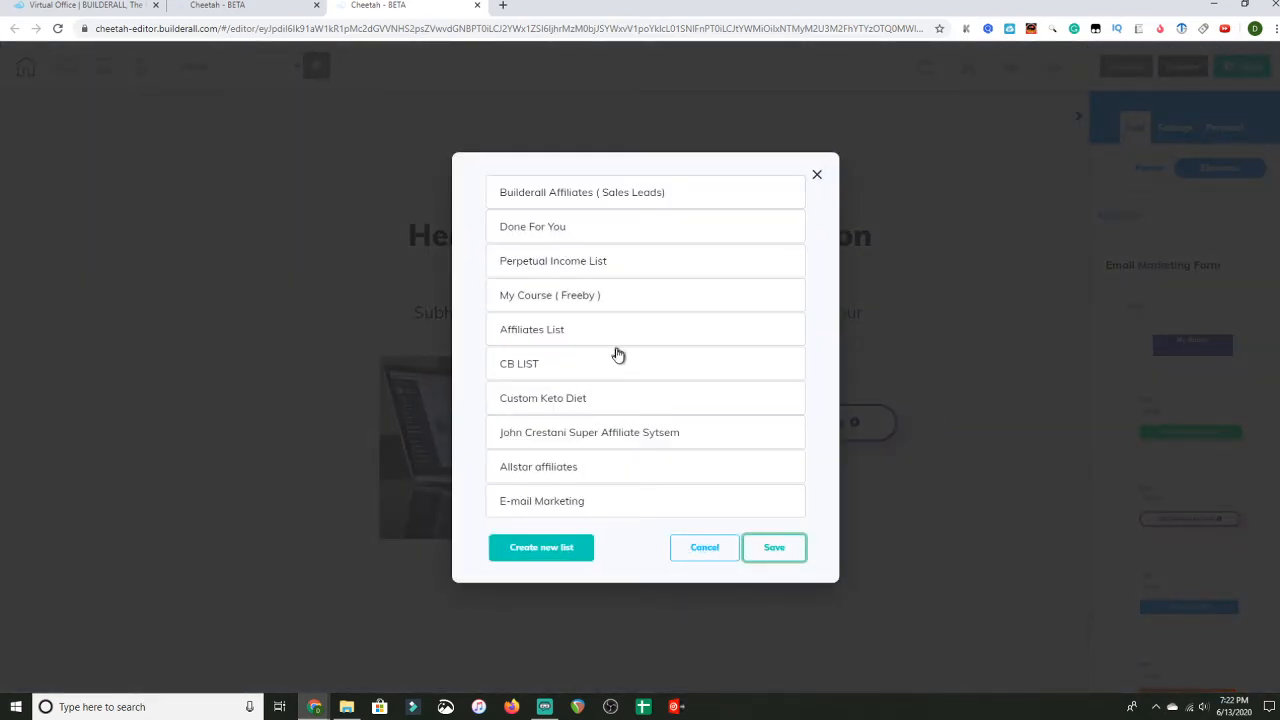
mouse_move(623, 480)
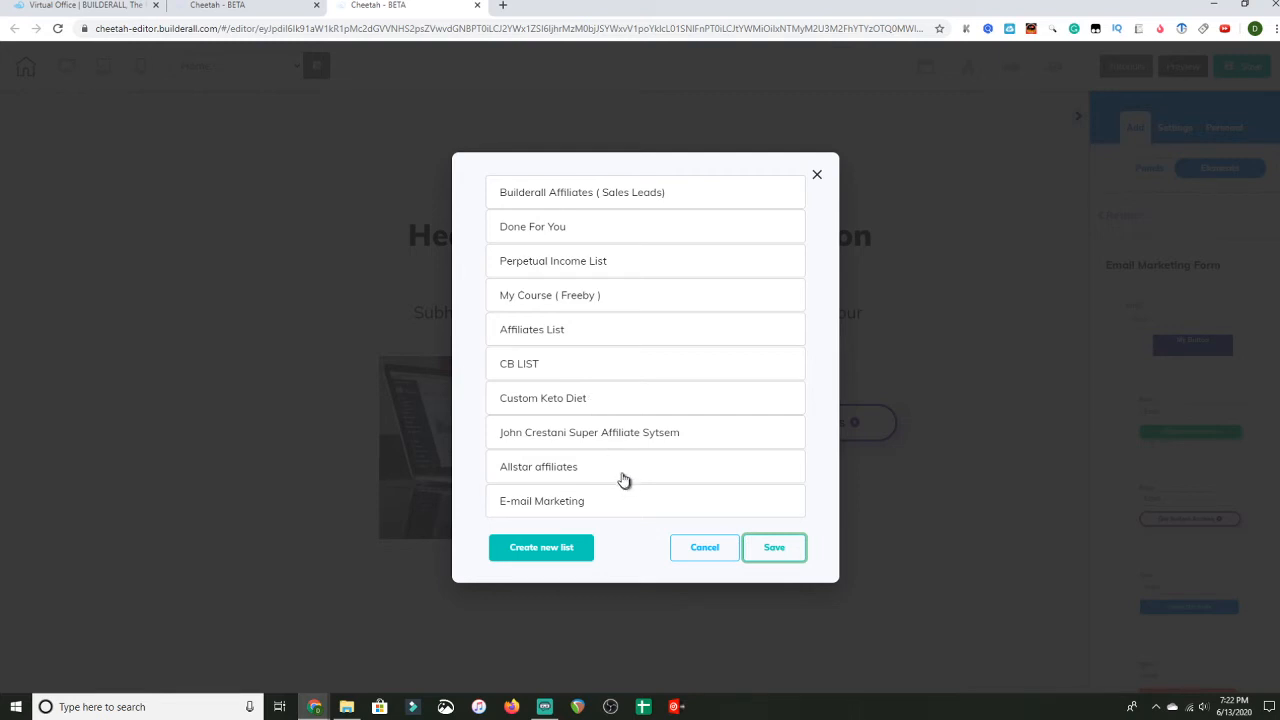
mouse_move(612, 417)
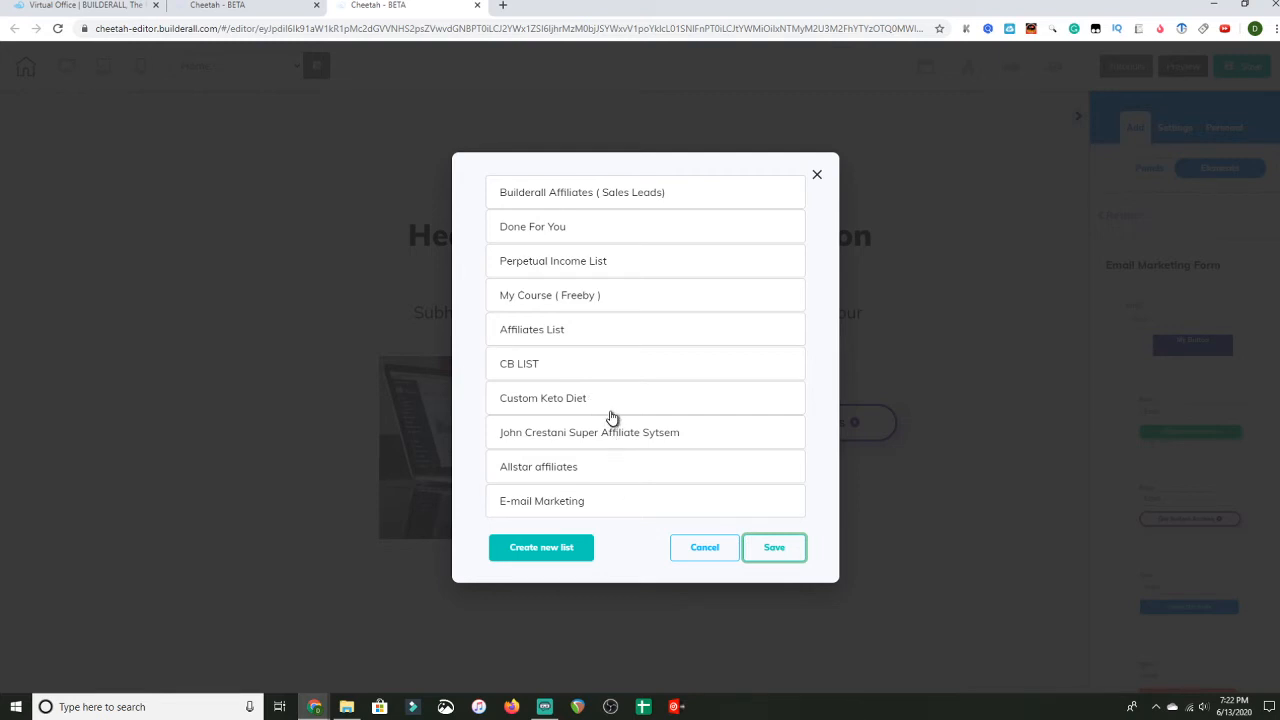
click(645, 329)
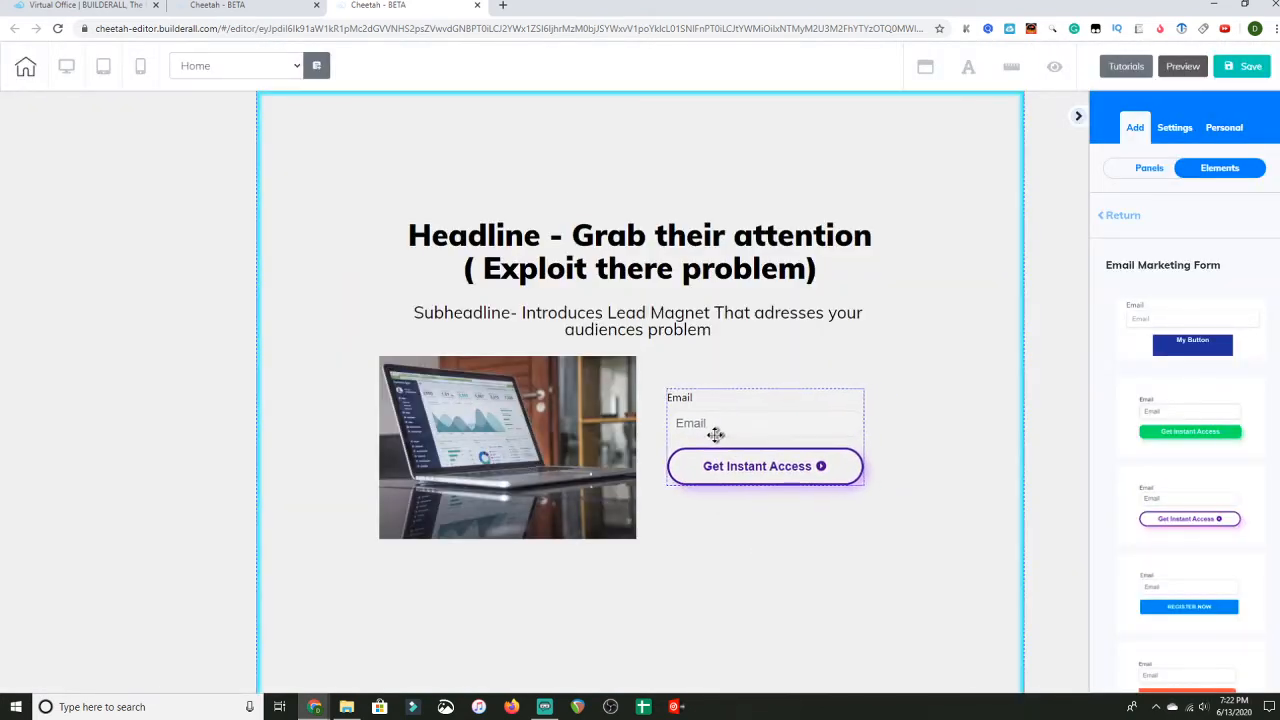
click(765, 437)
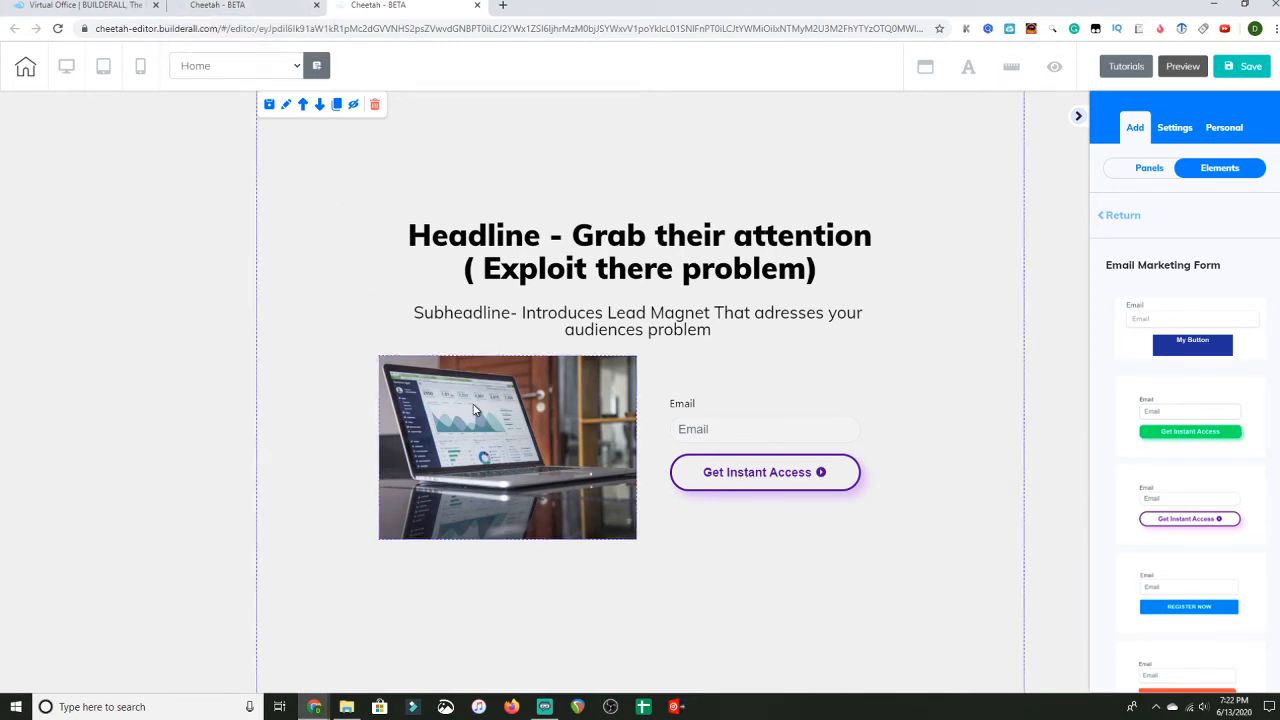
Save a new blank page named 'Stock Landing Page' with title 'demo'
click(507, 447)
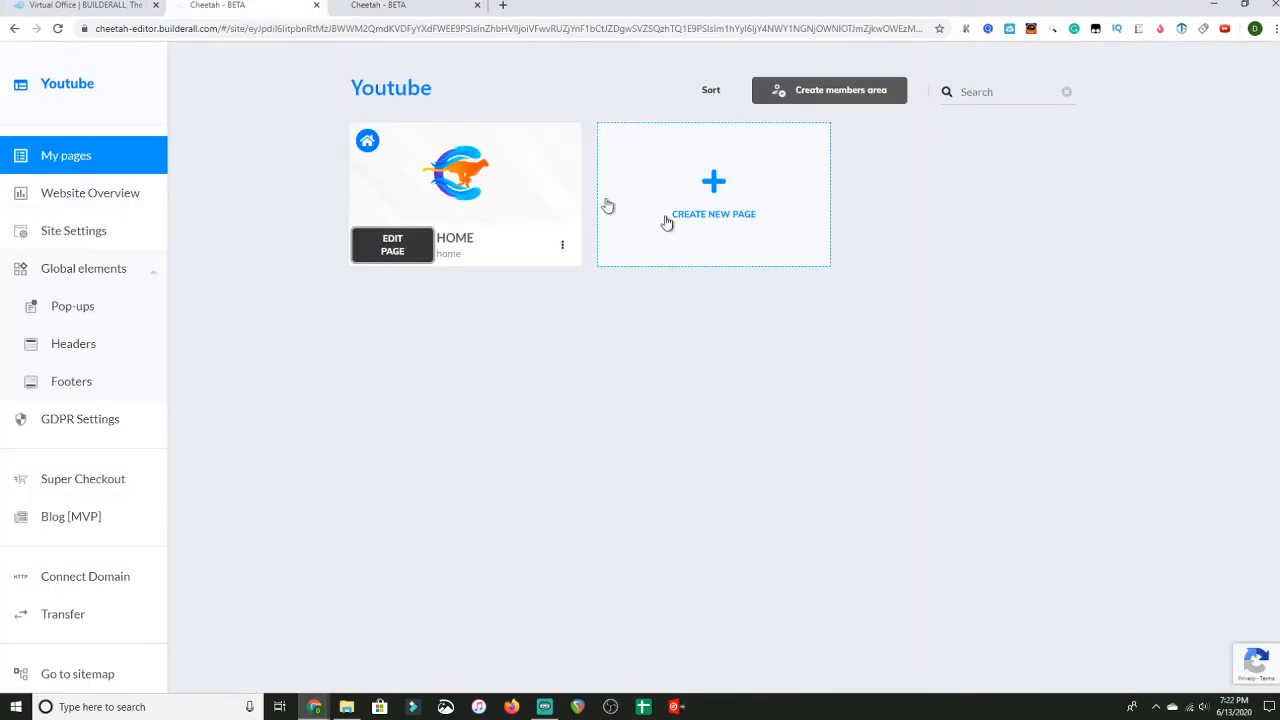
click(713, 195)
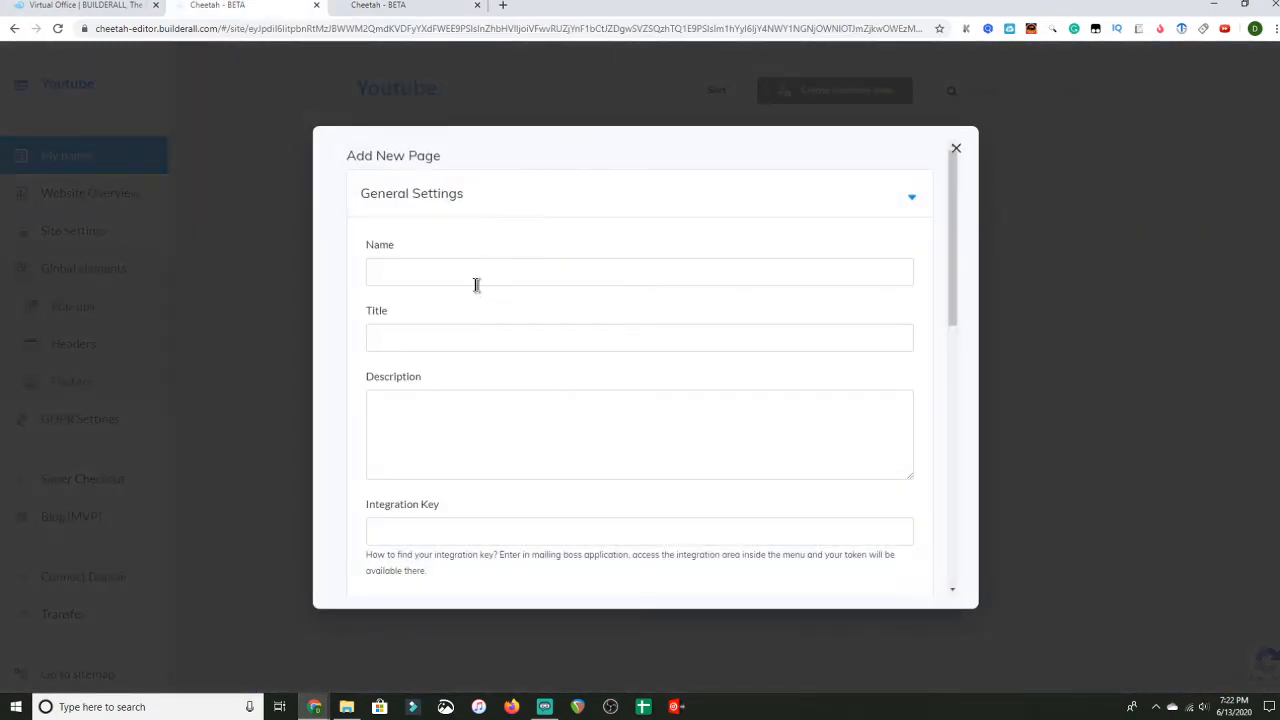
click(639, 271)
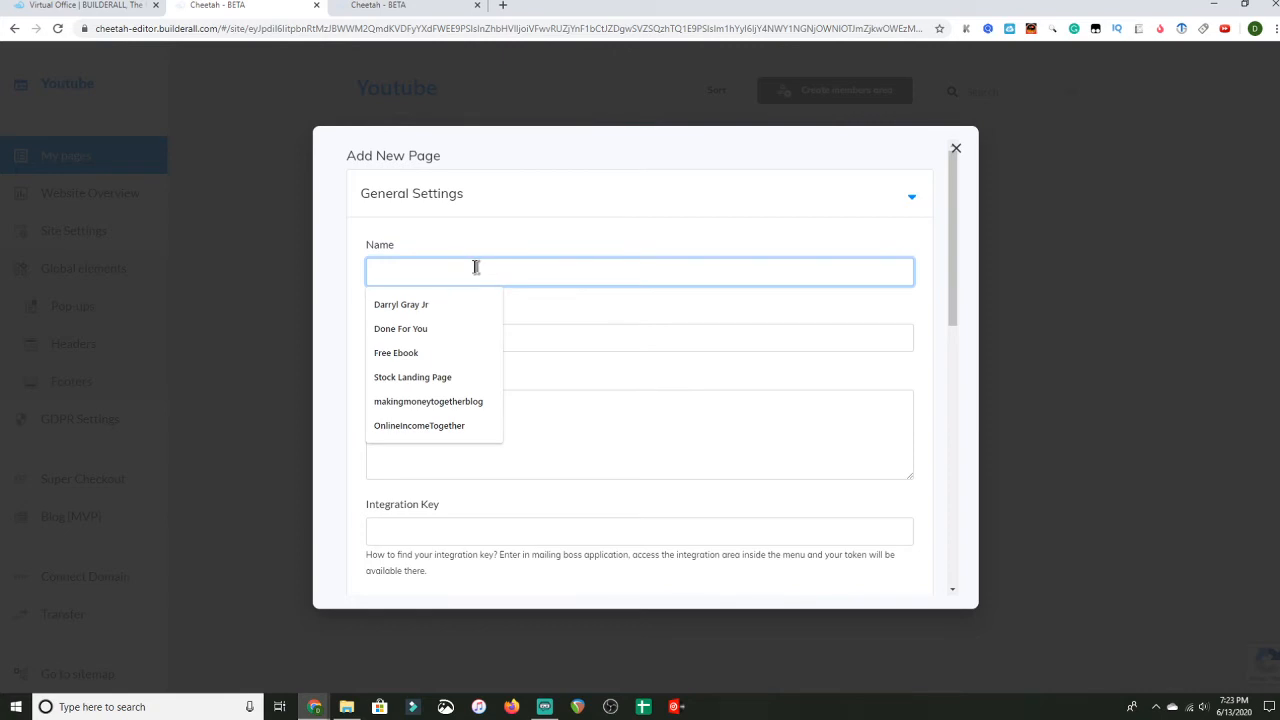
click(412, 377)
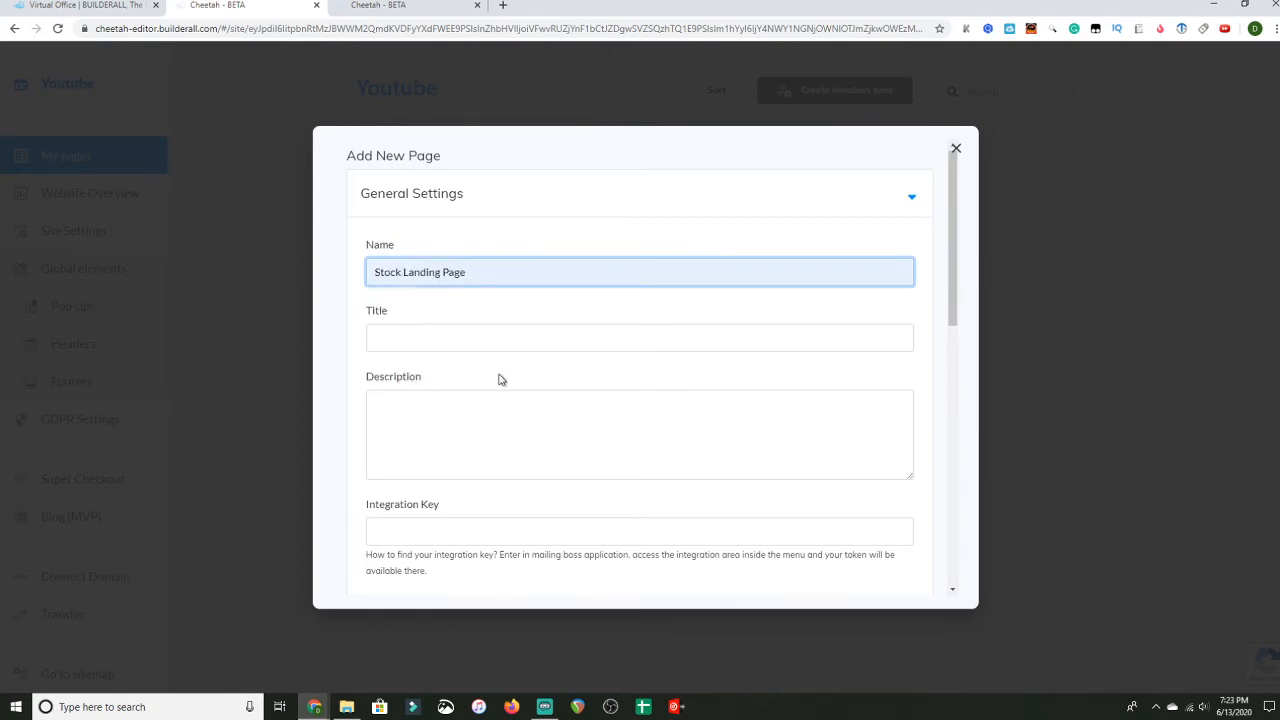
text(demo)
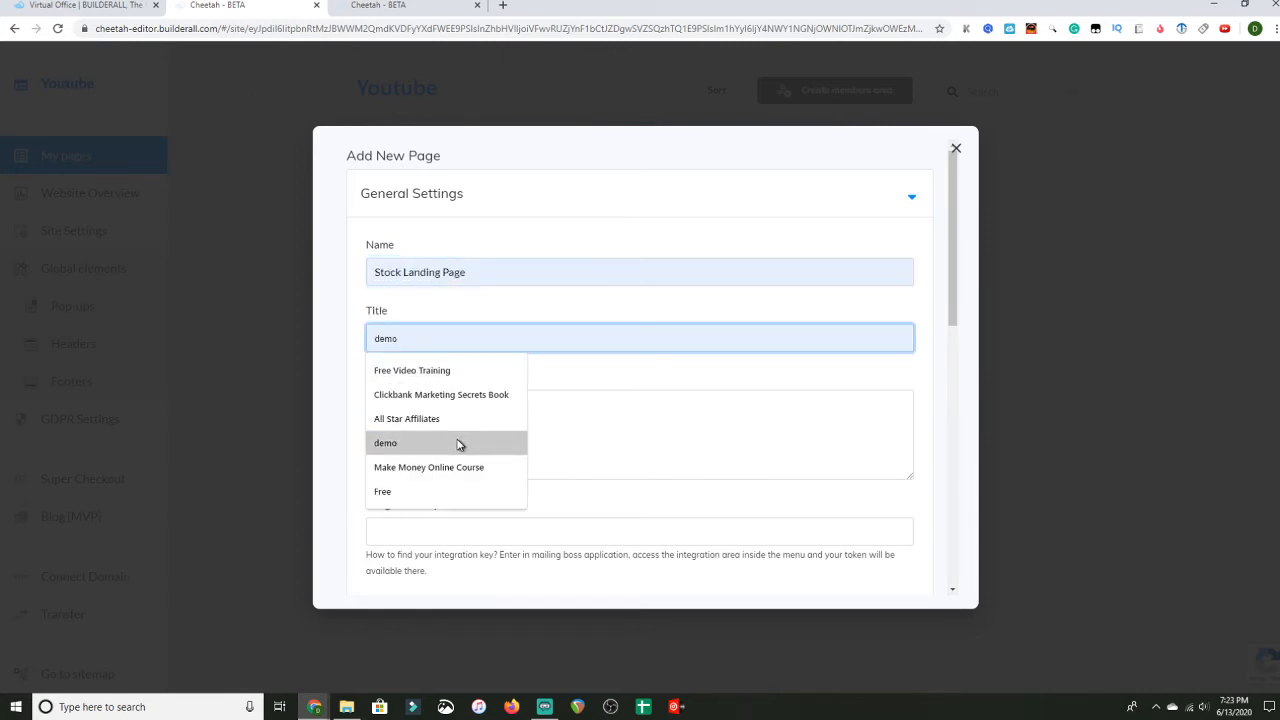
scroll(down, 3)
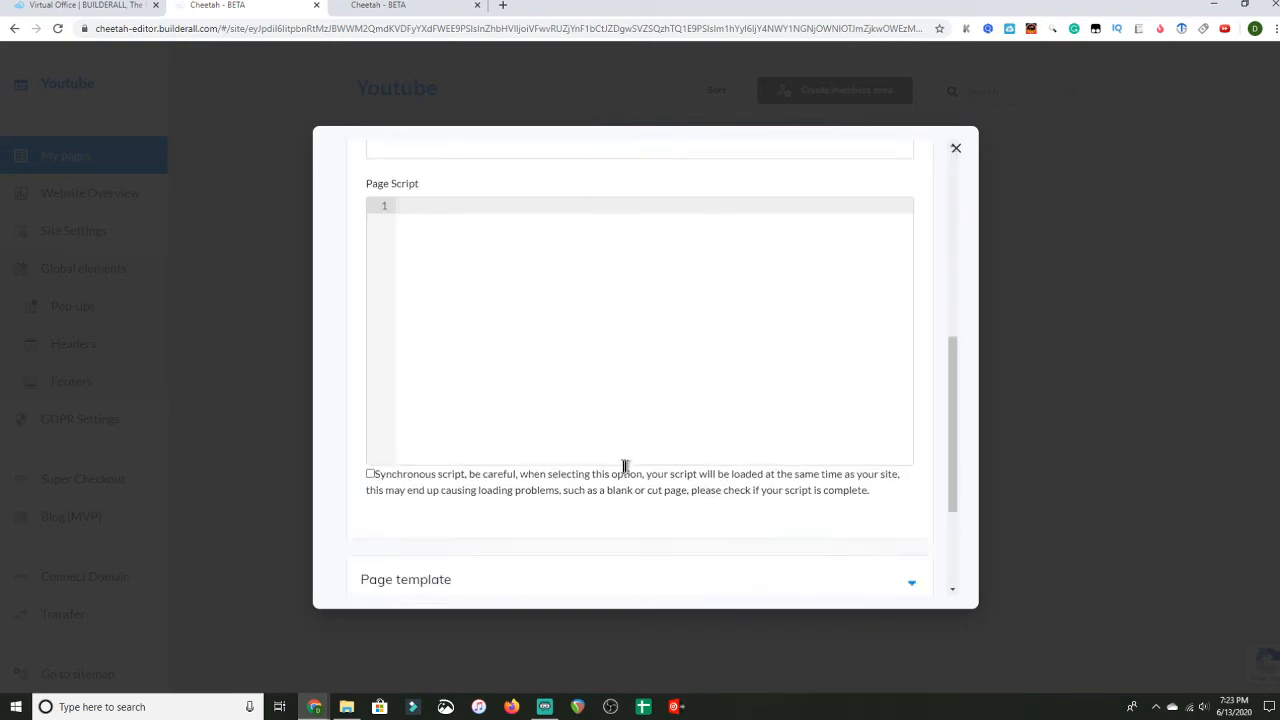
scroll(down, 3)
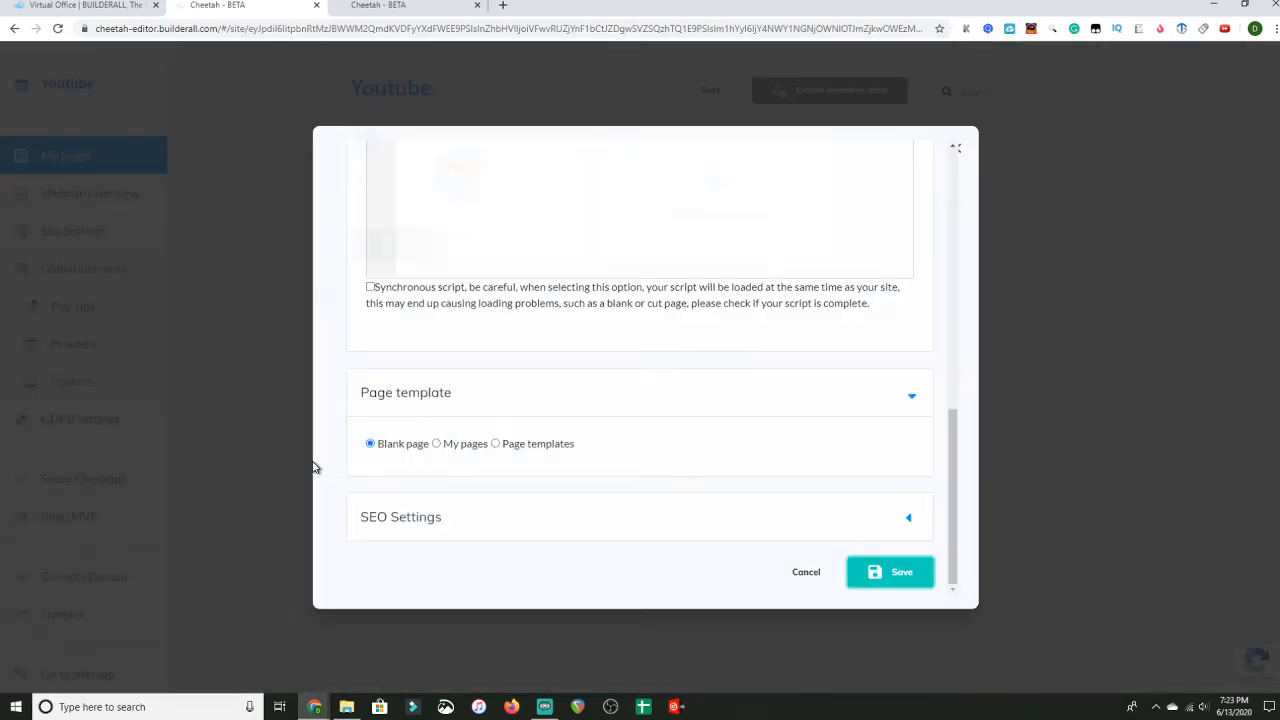
click(889, 571)
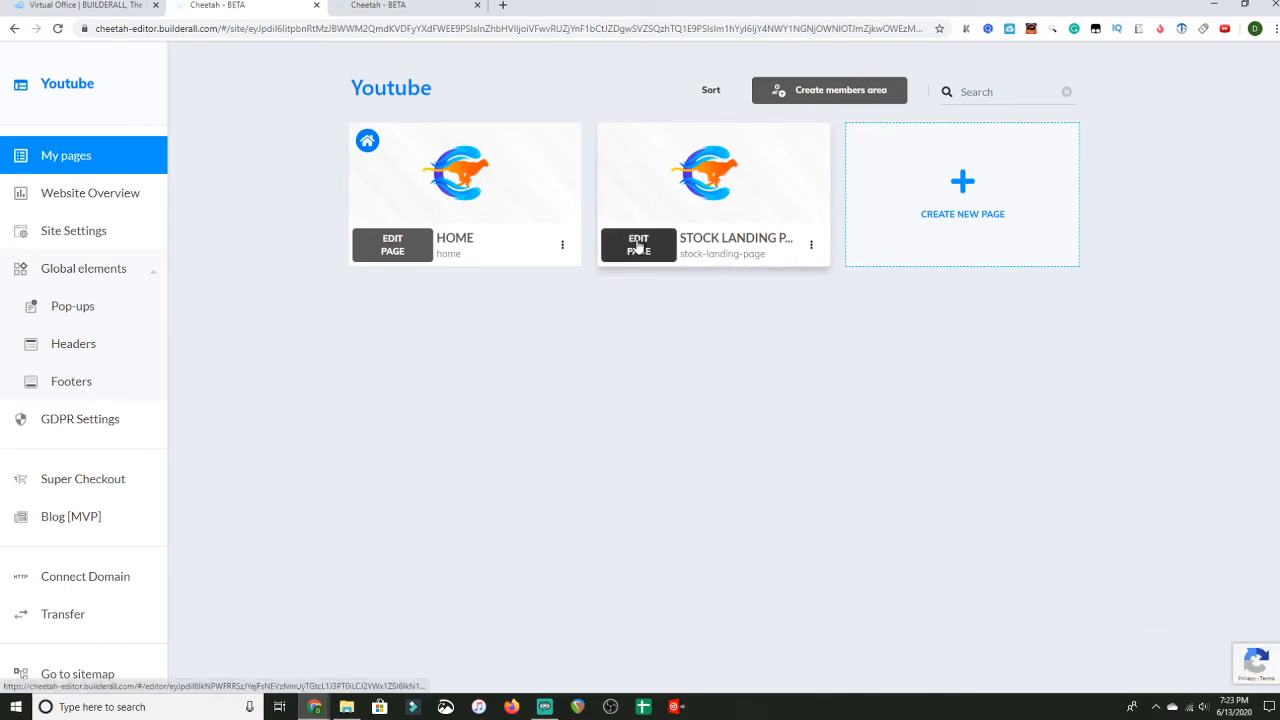
Edit Stock Landing Page and show the Panels list in the Add sidebar
click(637, 244)
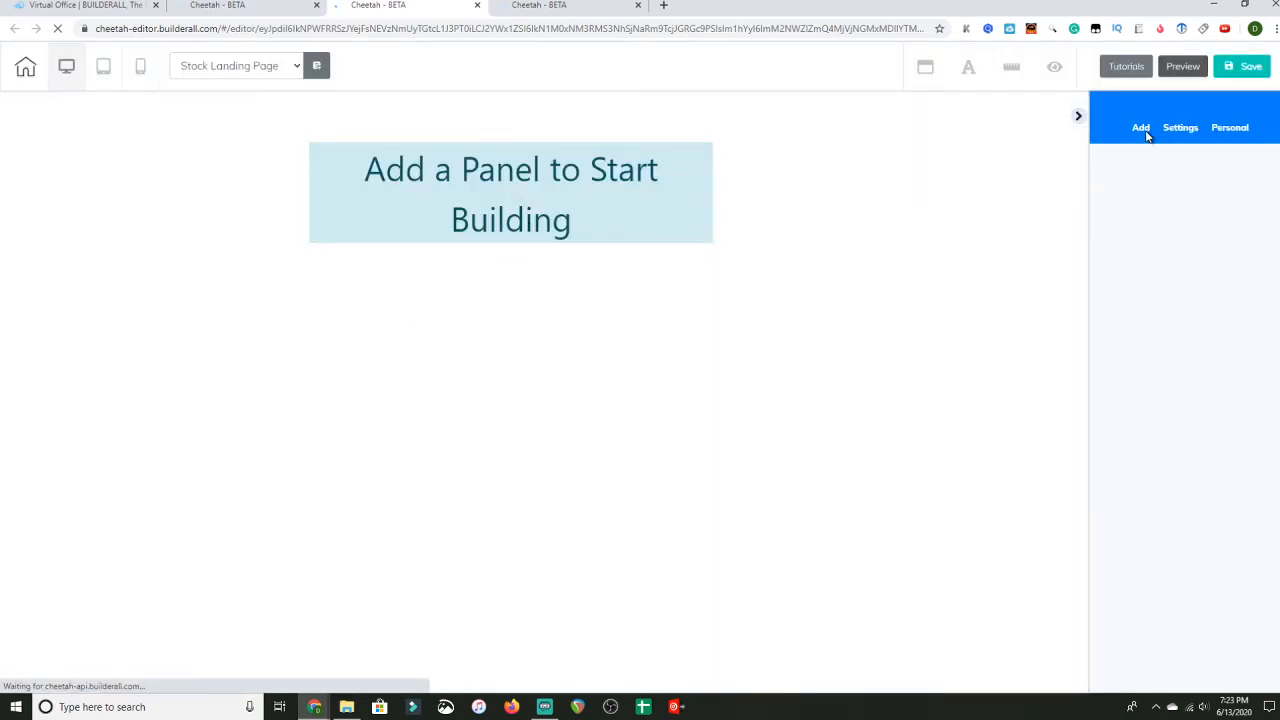
click(1140, 127)
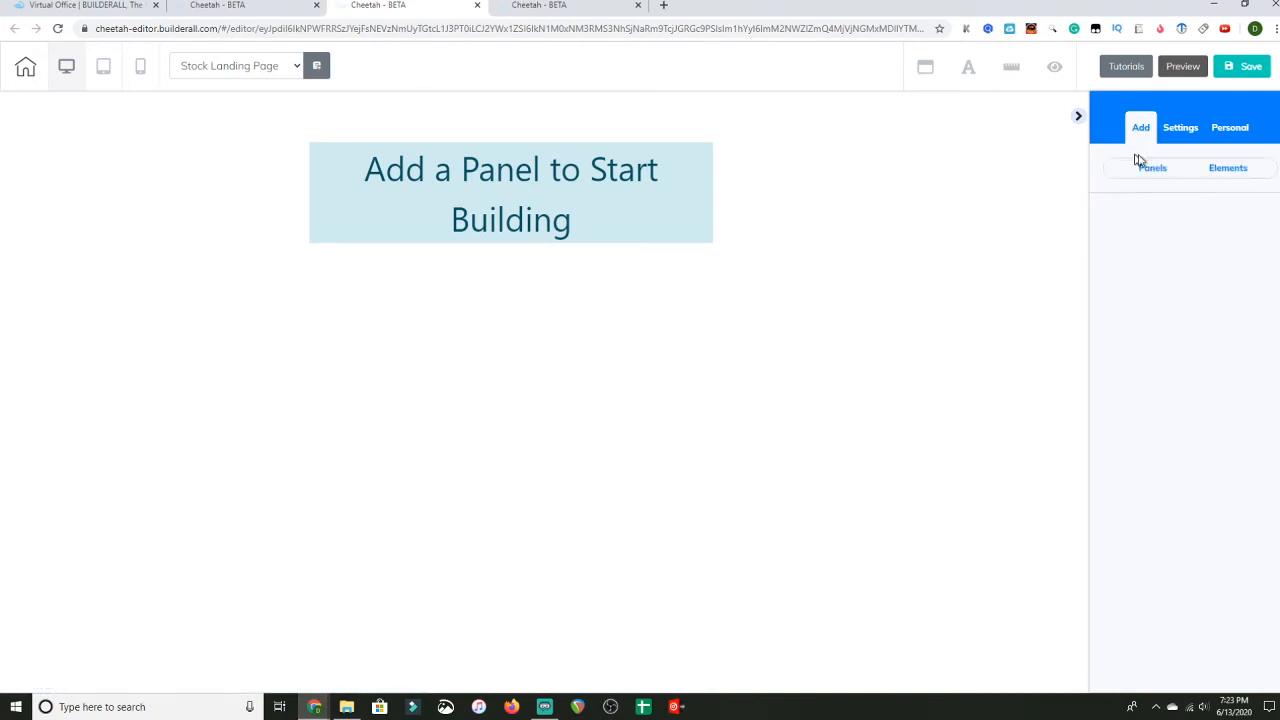
click(1219, 167)
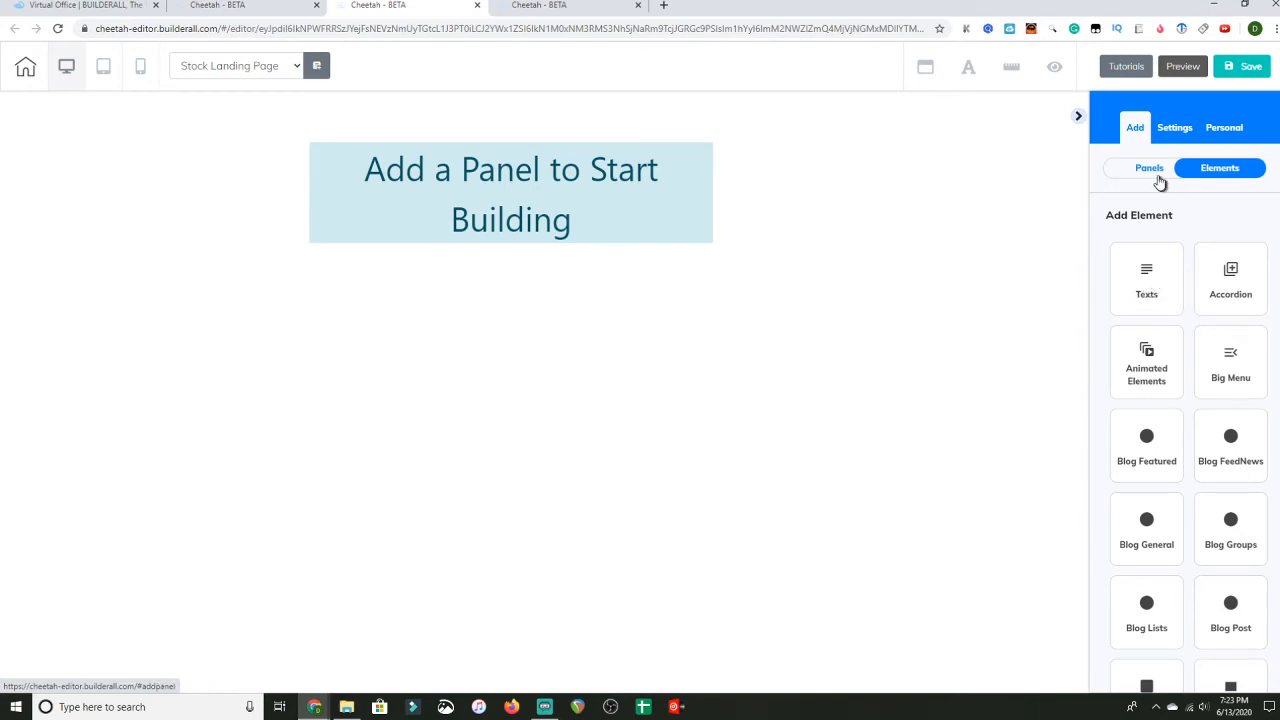
click(1148, 167)
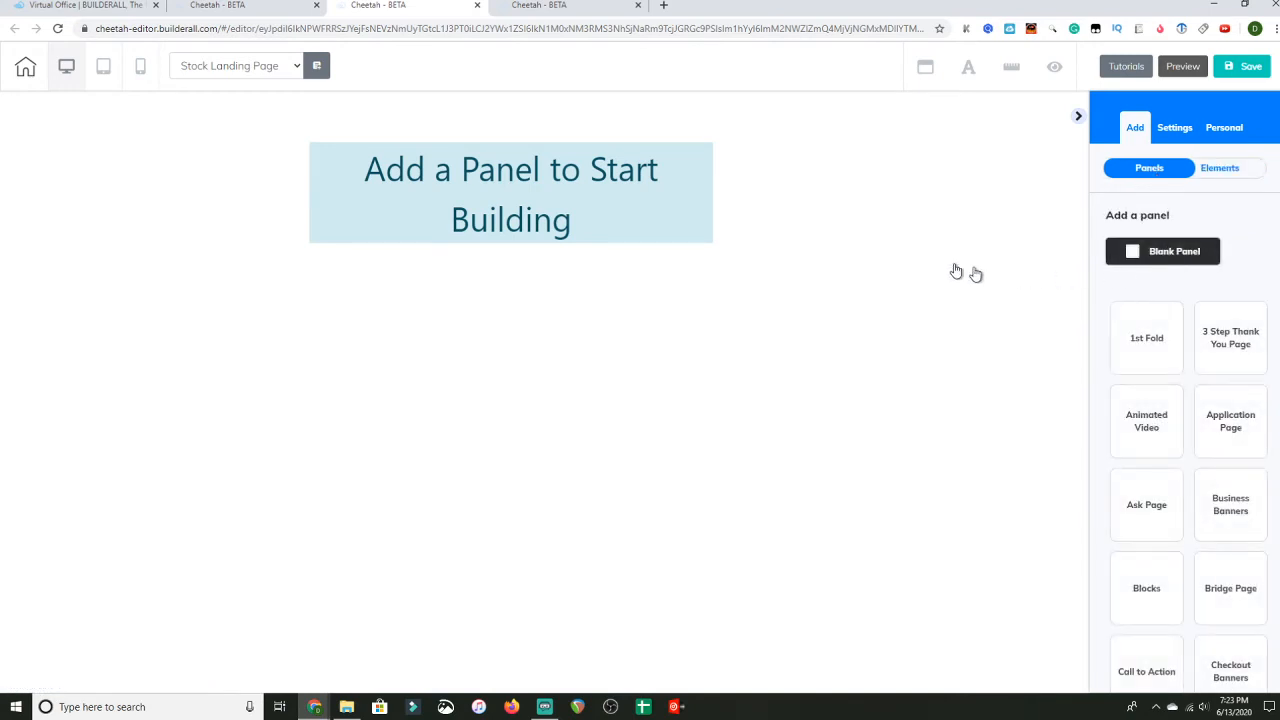
Add a blank panel, make it taller, and start editing its placeholder heading
click(1163, 251)
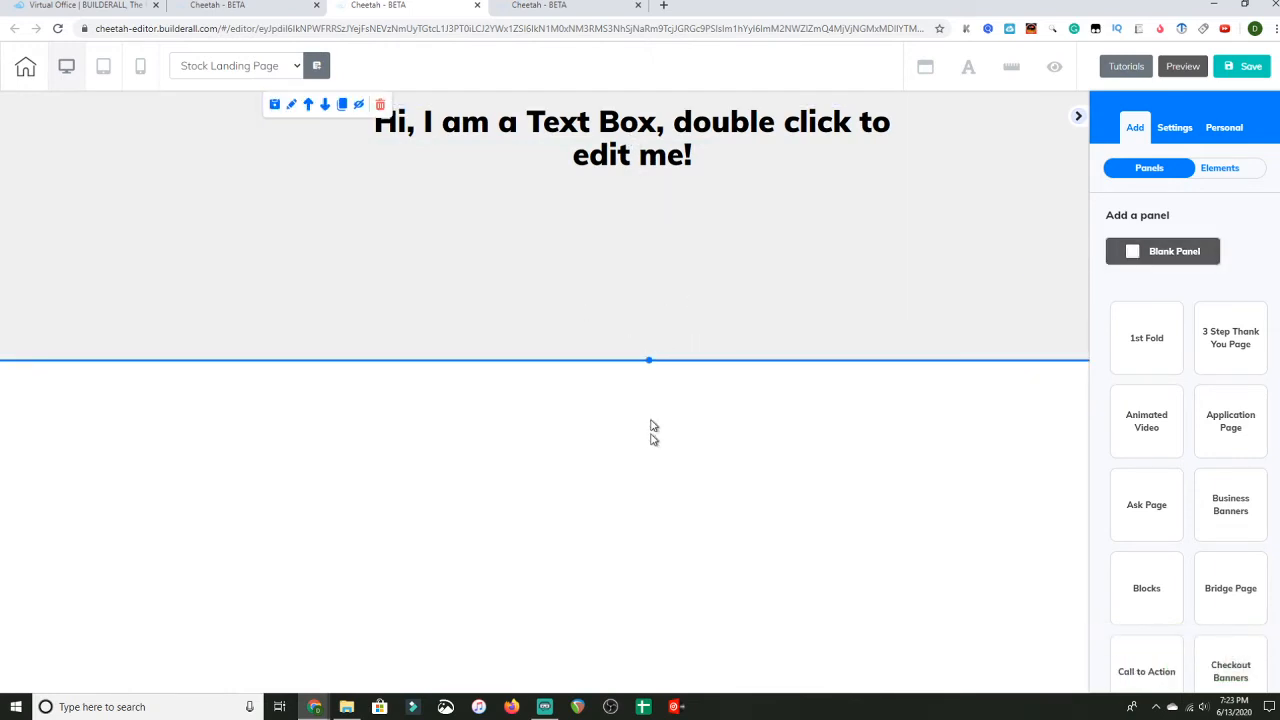
drag(649, 360, 649, 680)
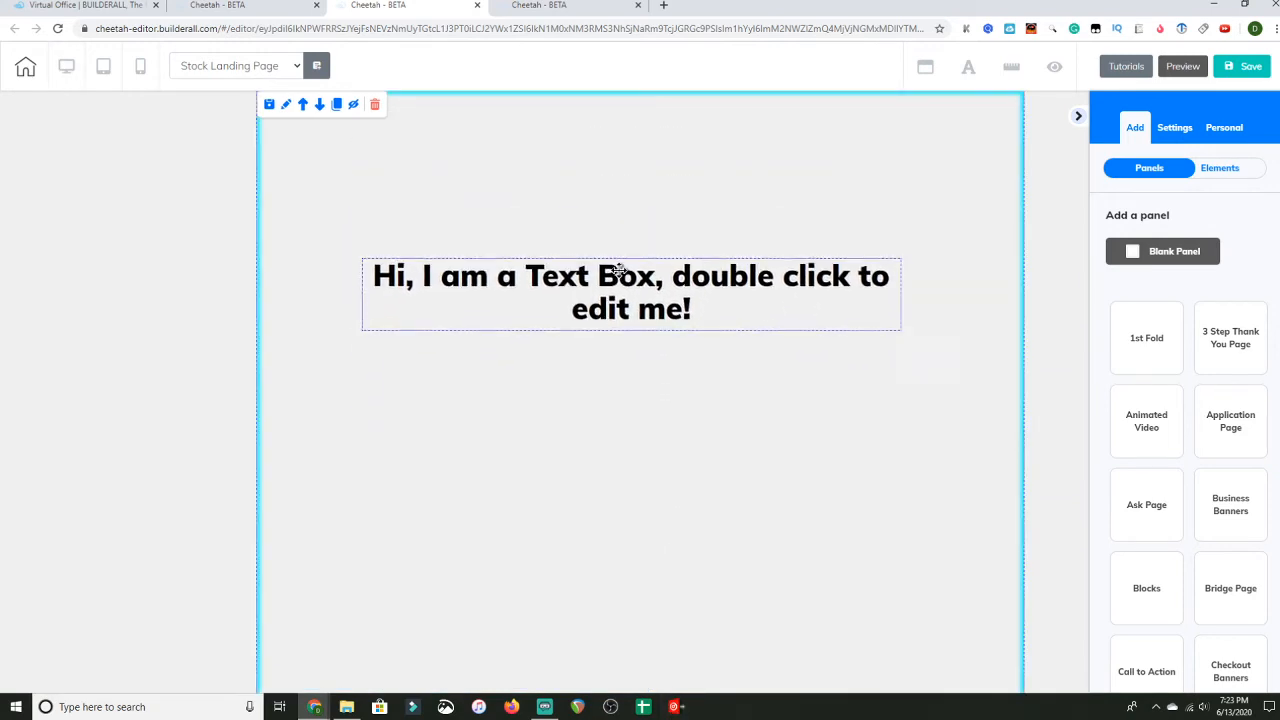
click(630, 290)
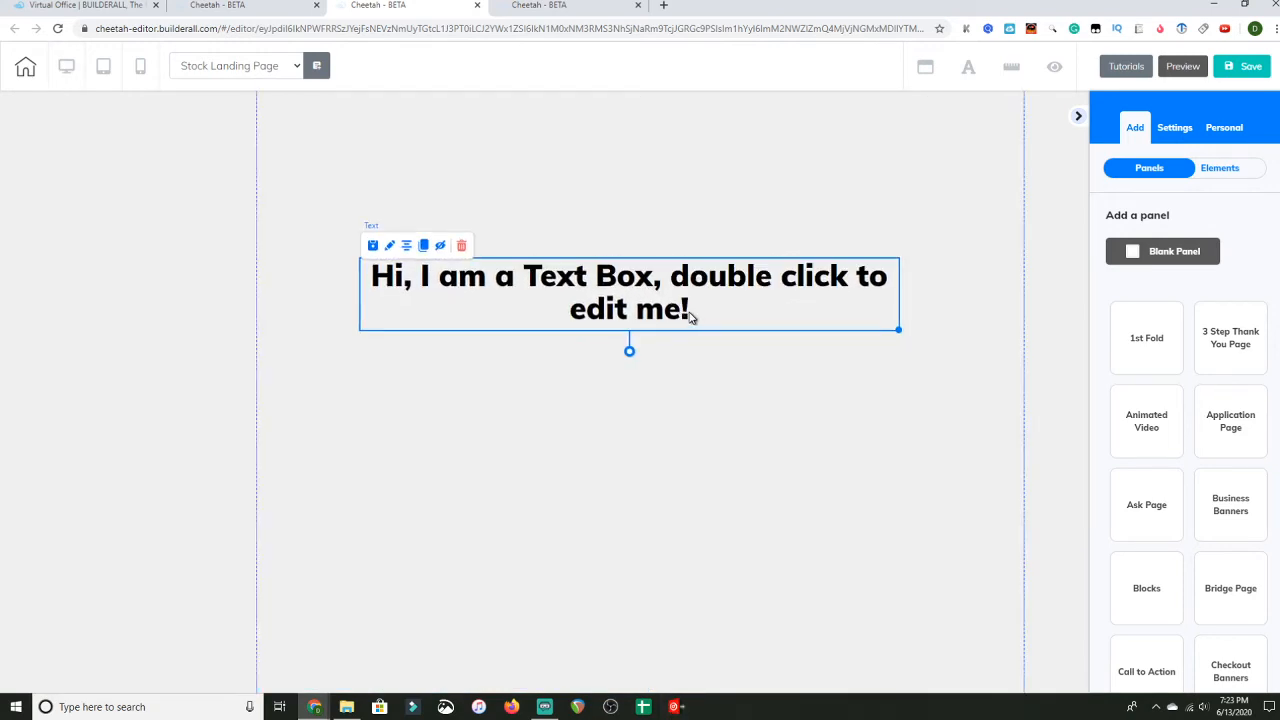
double_click(628, 291)
text(H)
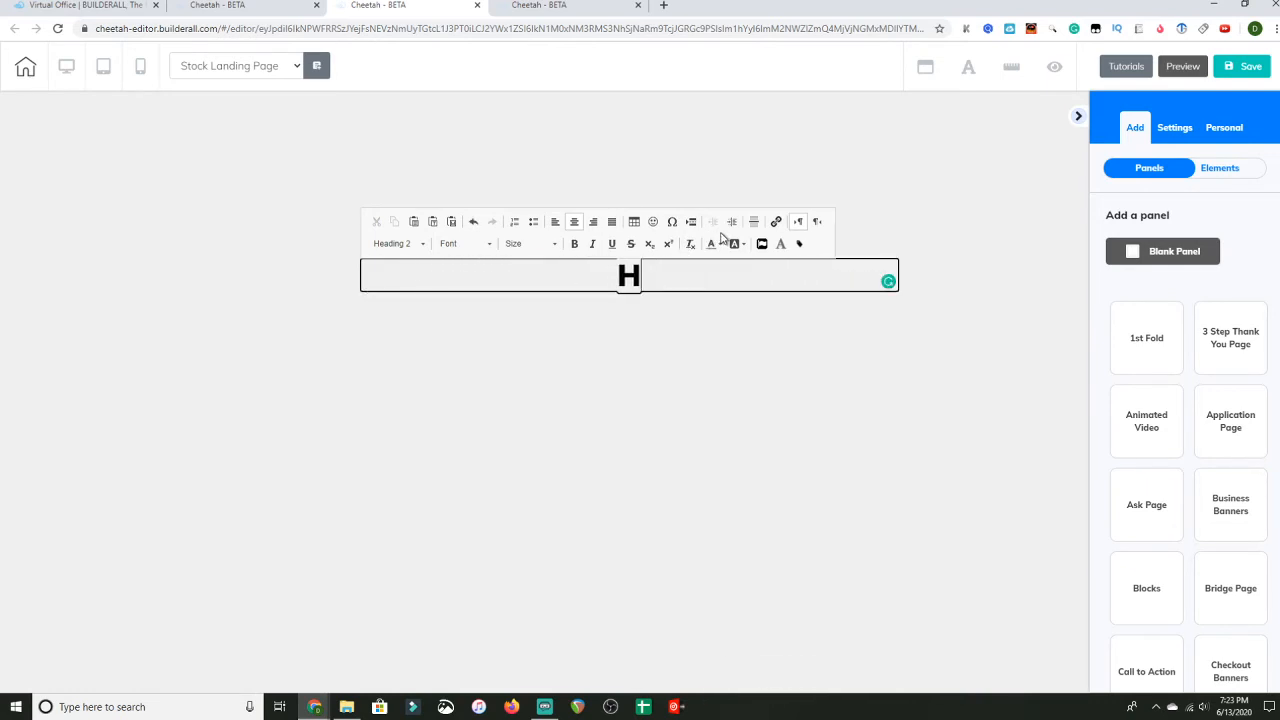
Type 'Hey, are you struggling to create an online income for yourself?', accepting Grammarly's 'an' fix
text(ey, a)
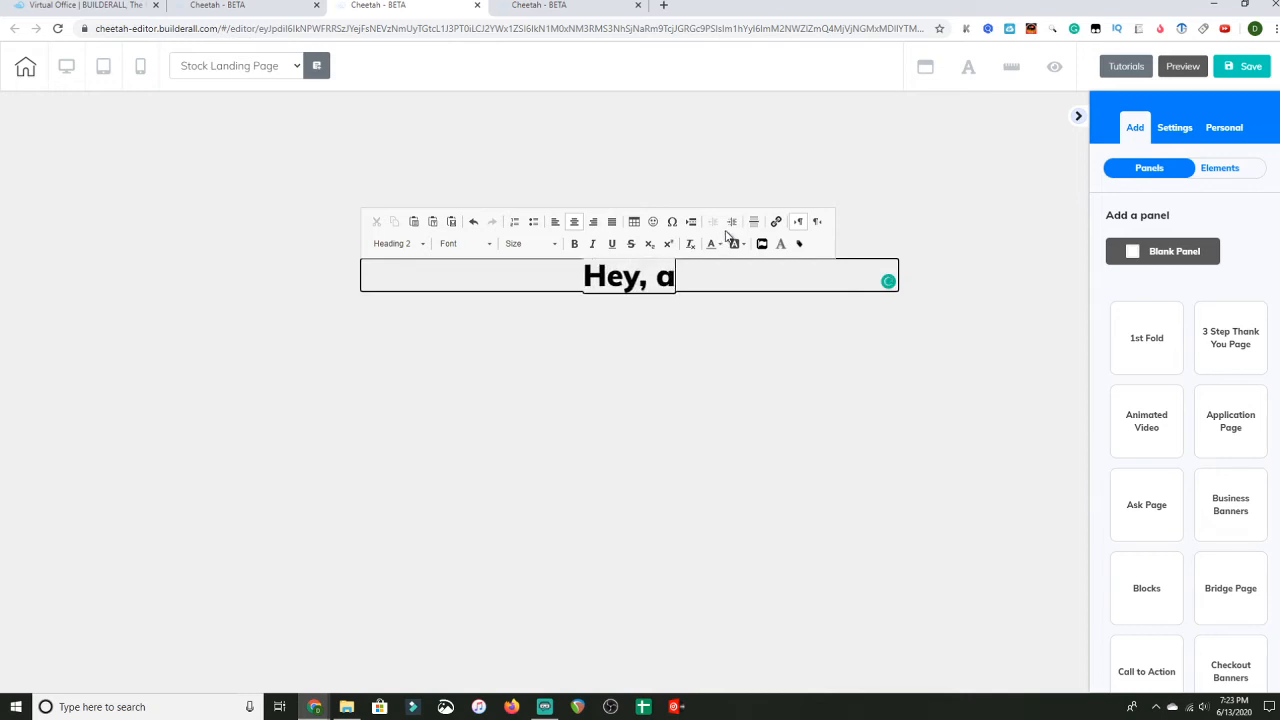
text(re you)
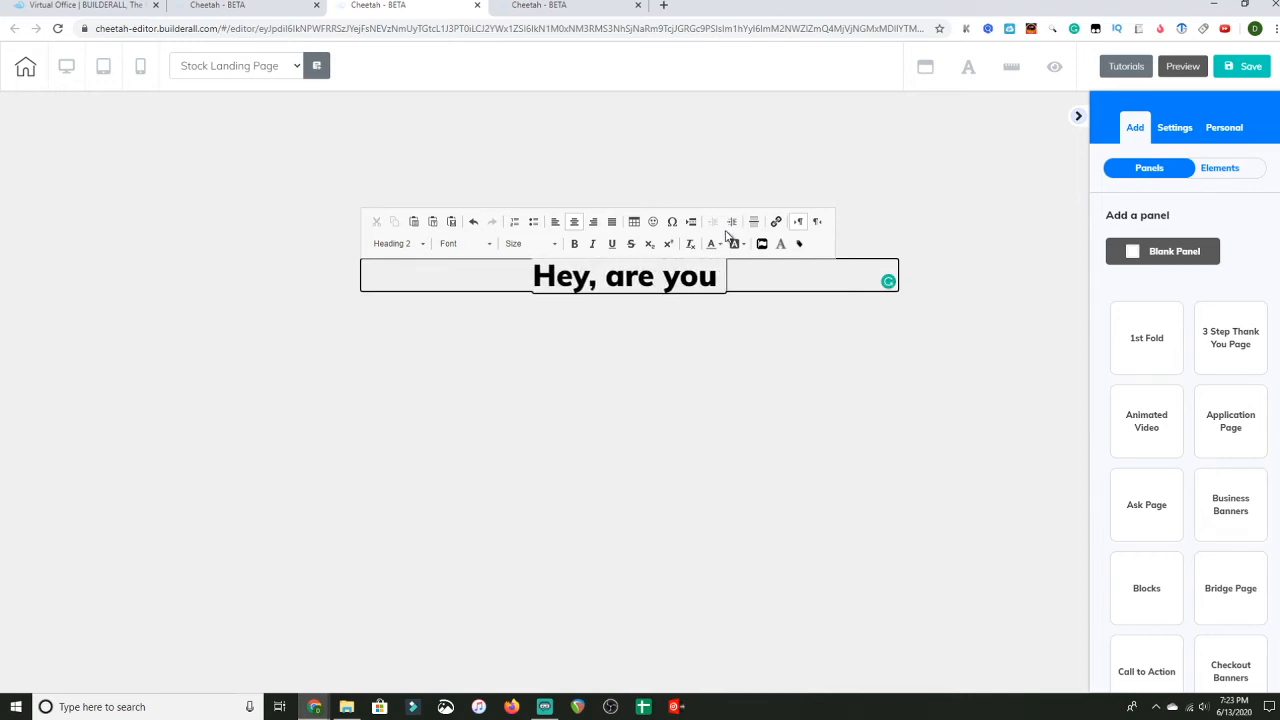
text(stru)
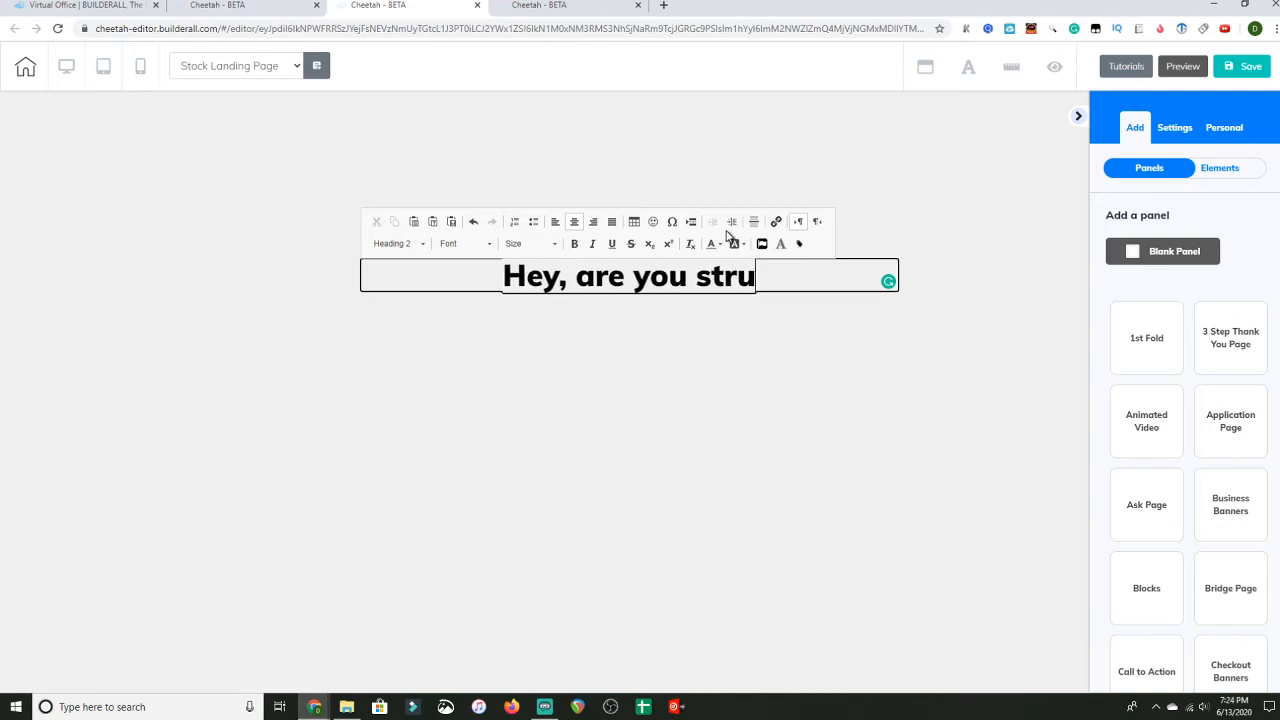
text(ggl)
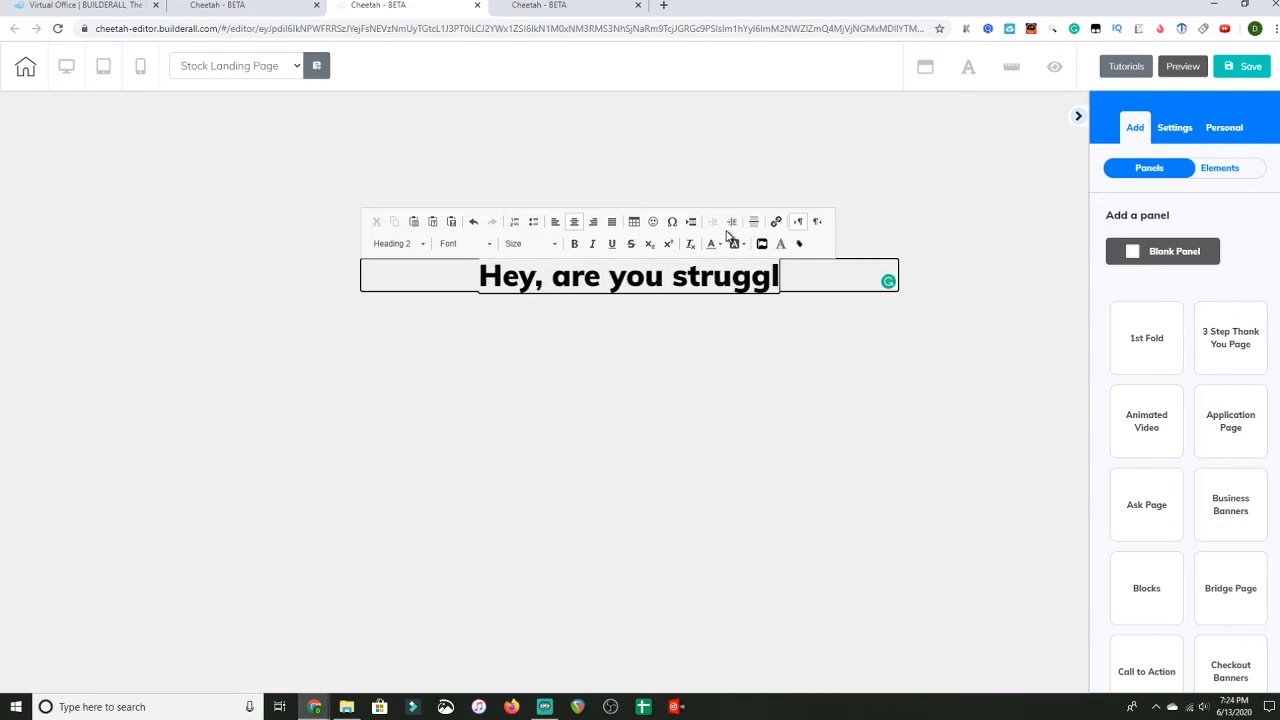
text(ing)
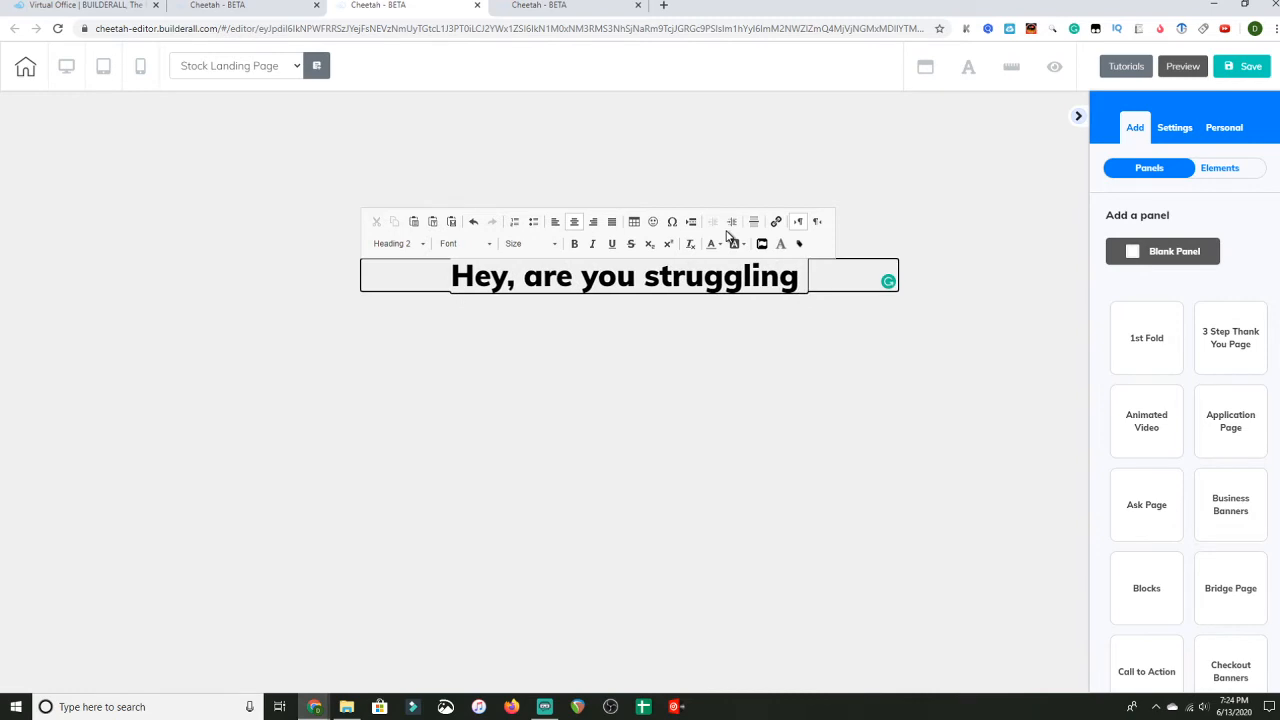
text(to make)
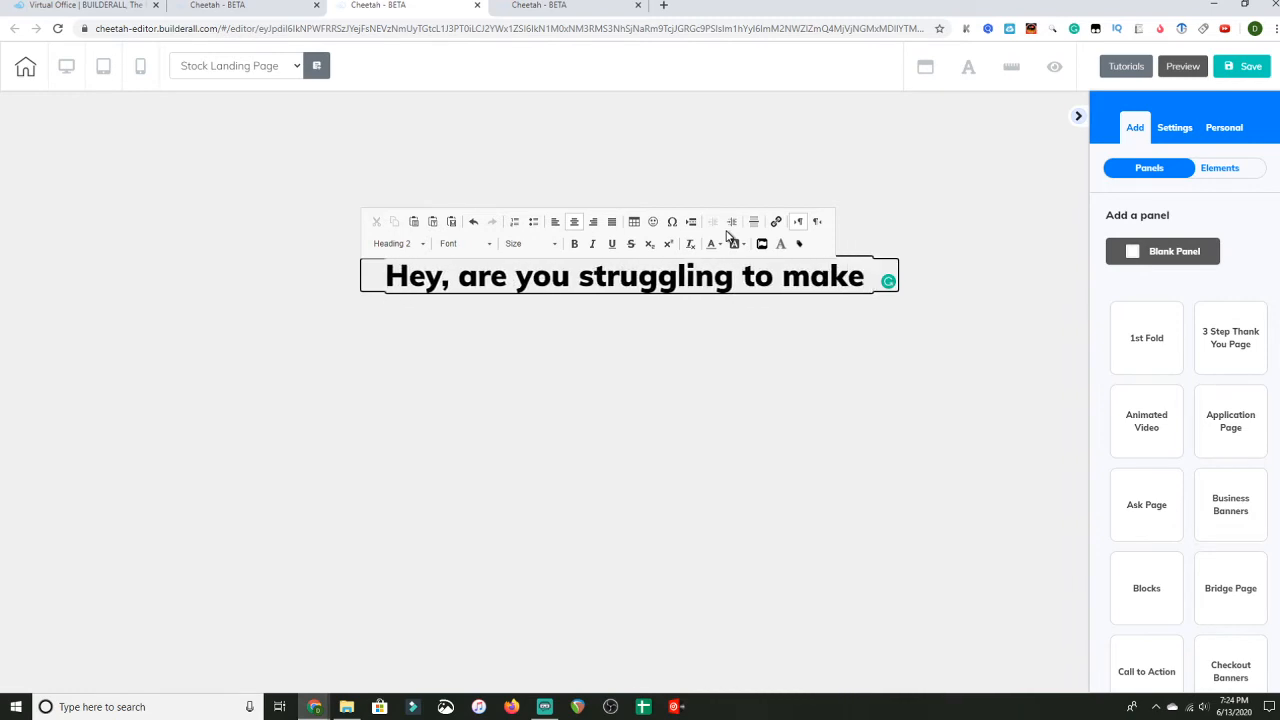
text(a consist)
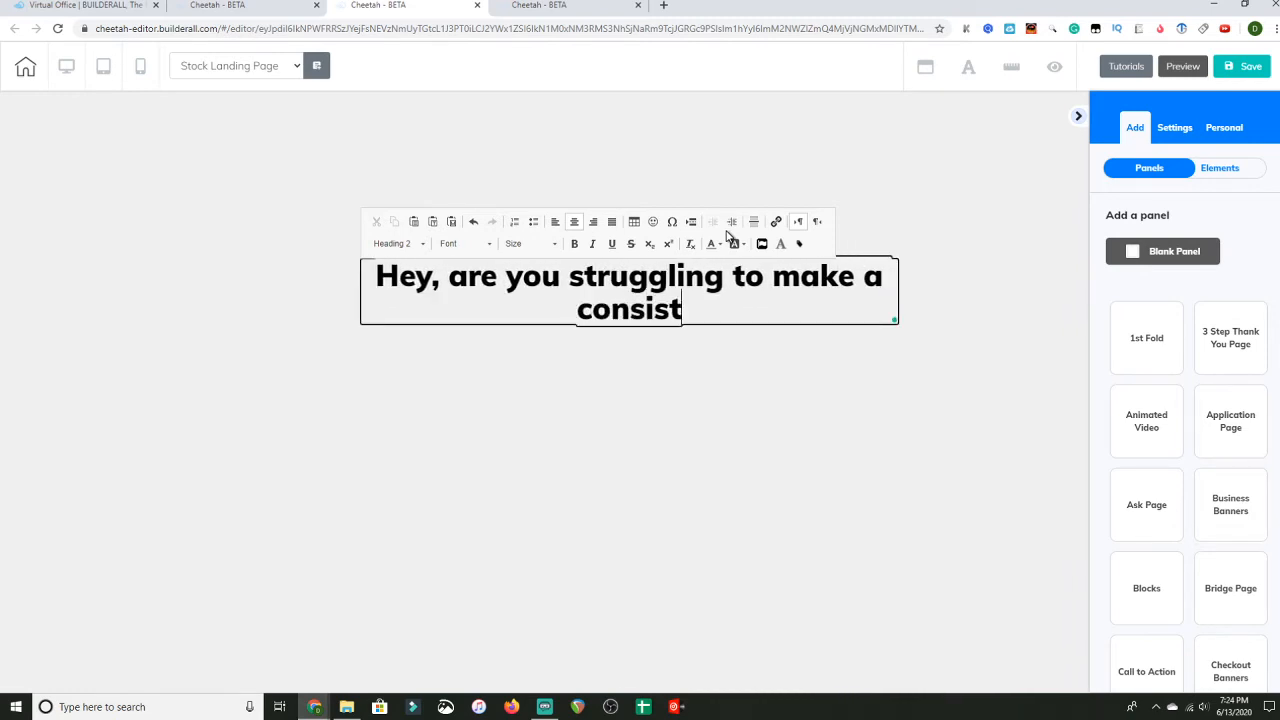
text(ent onli)
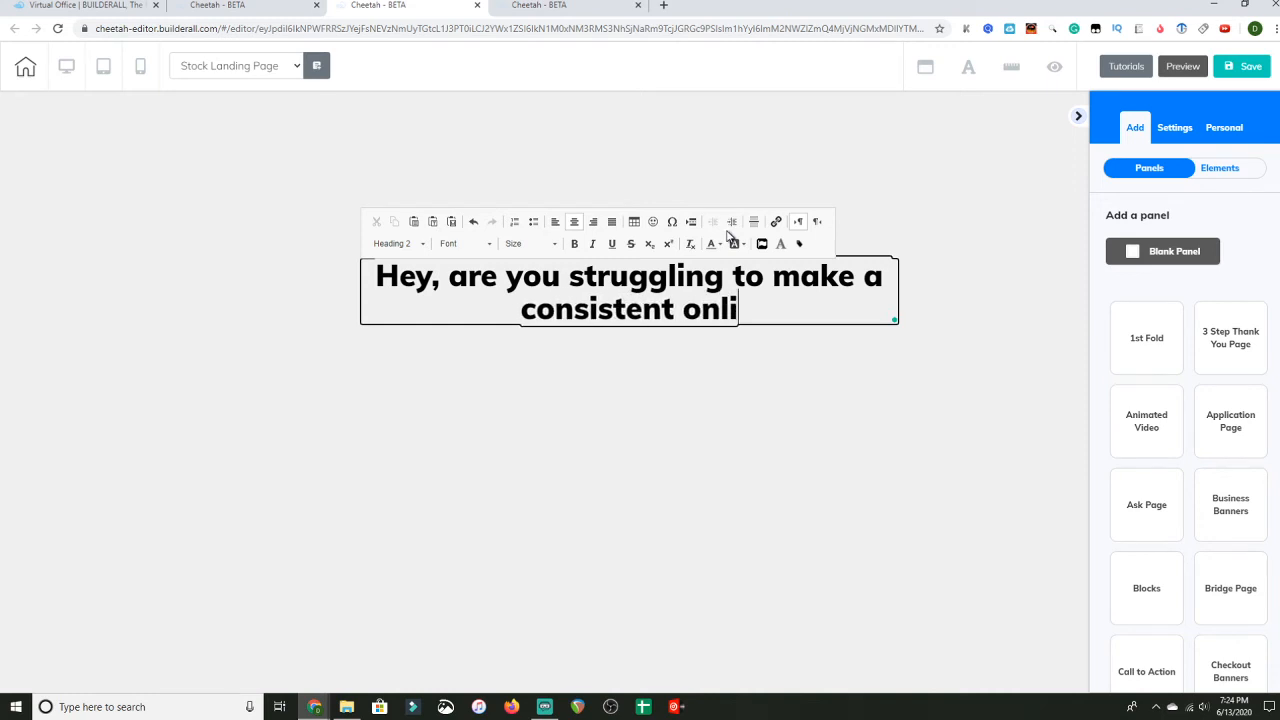
text(ne busines)
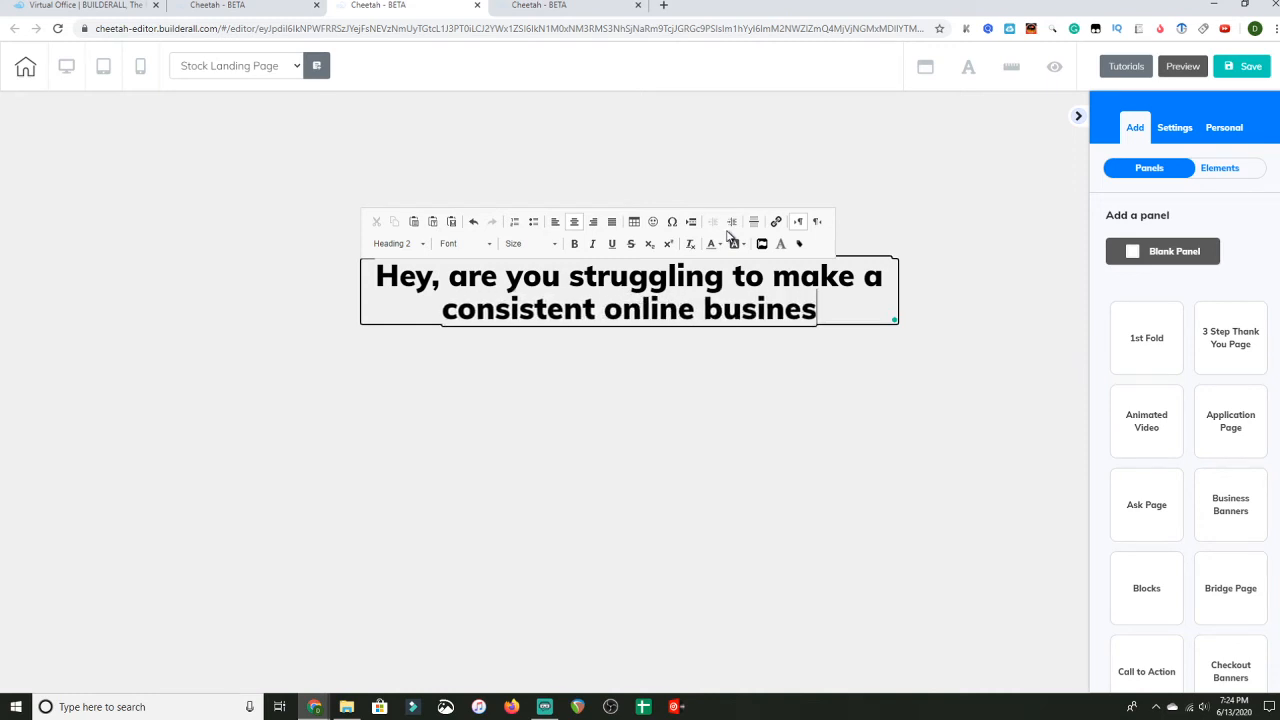
text(s)
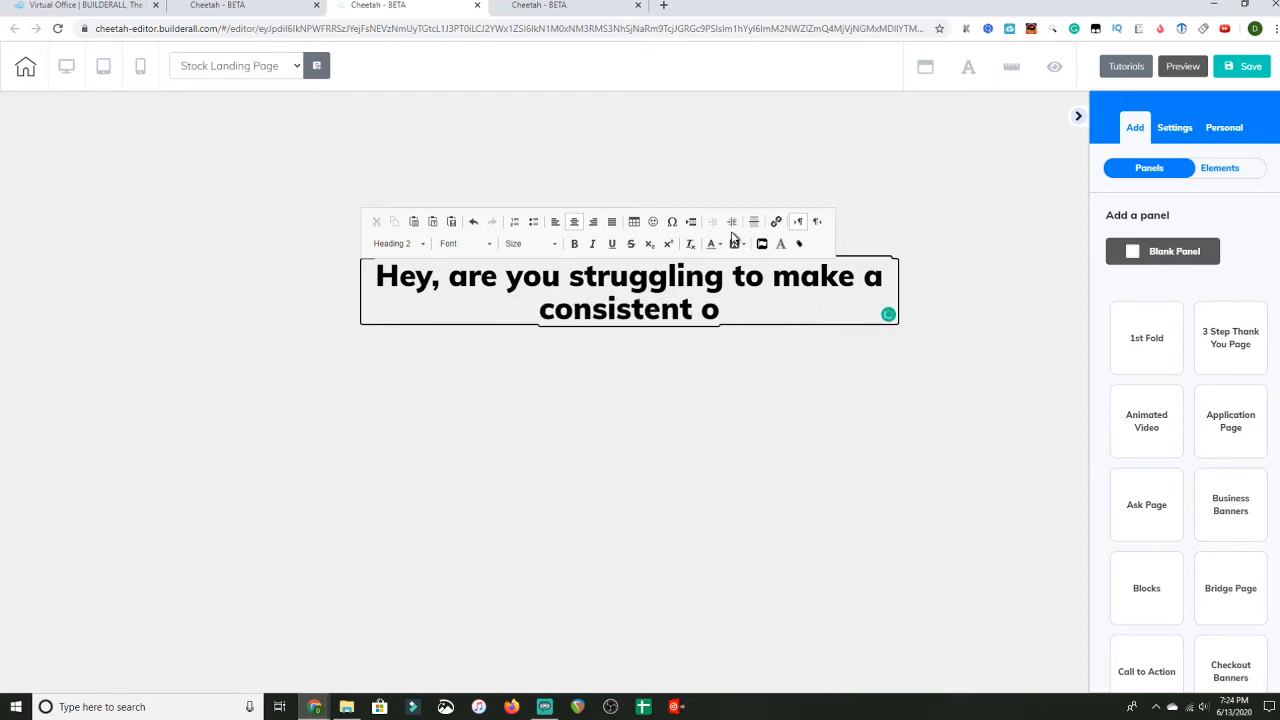
text(nline)
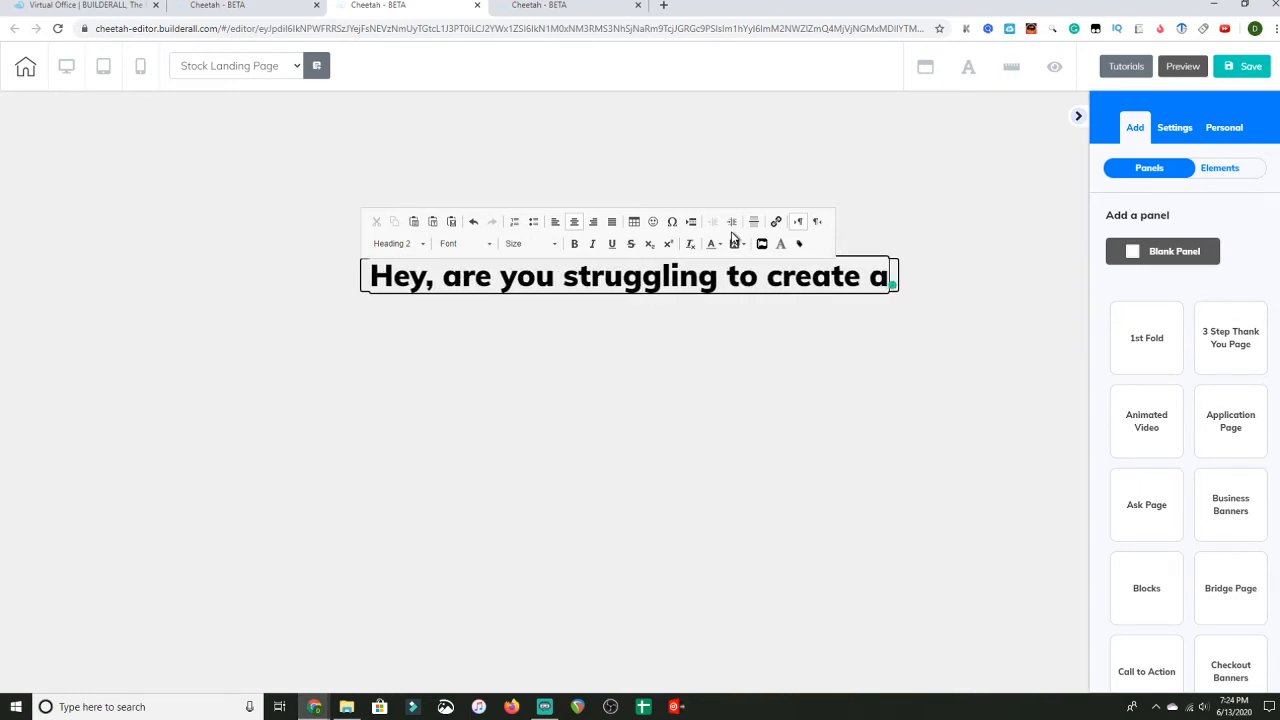
text(onl)
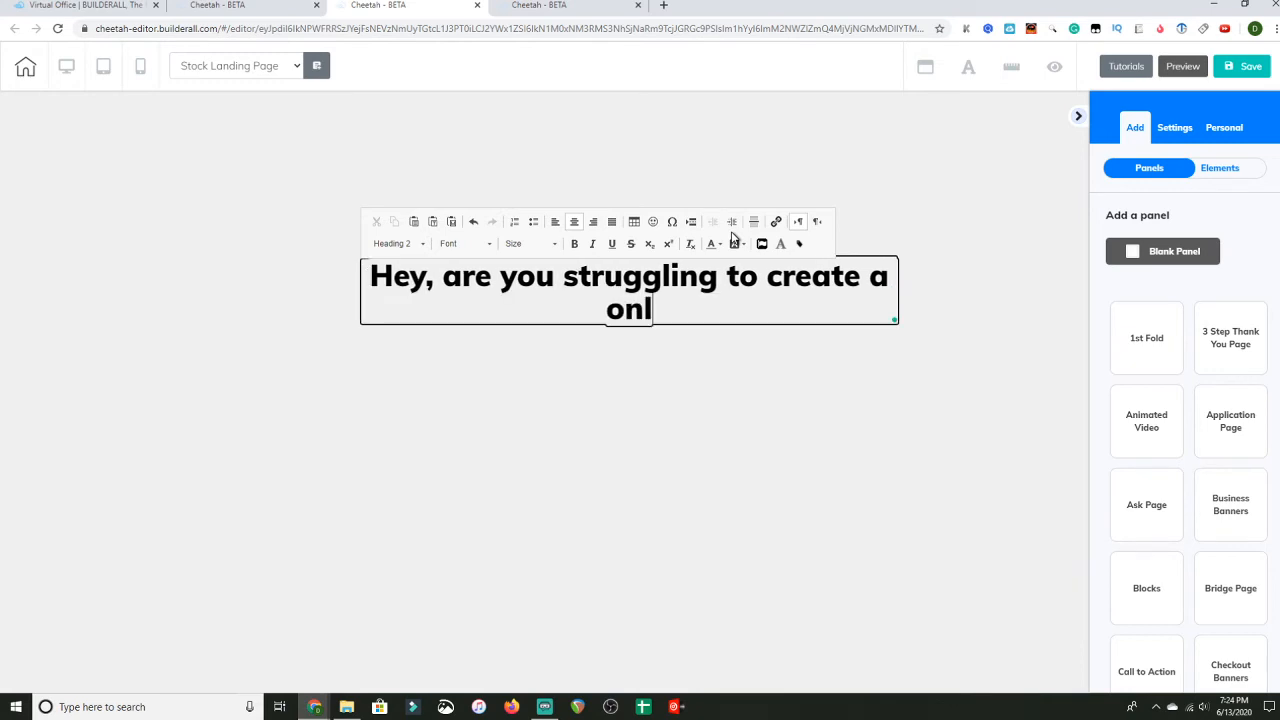
text(ine)
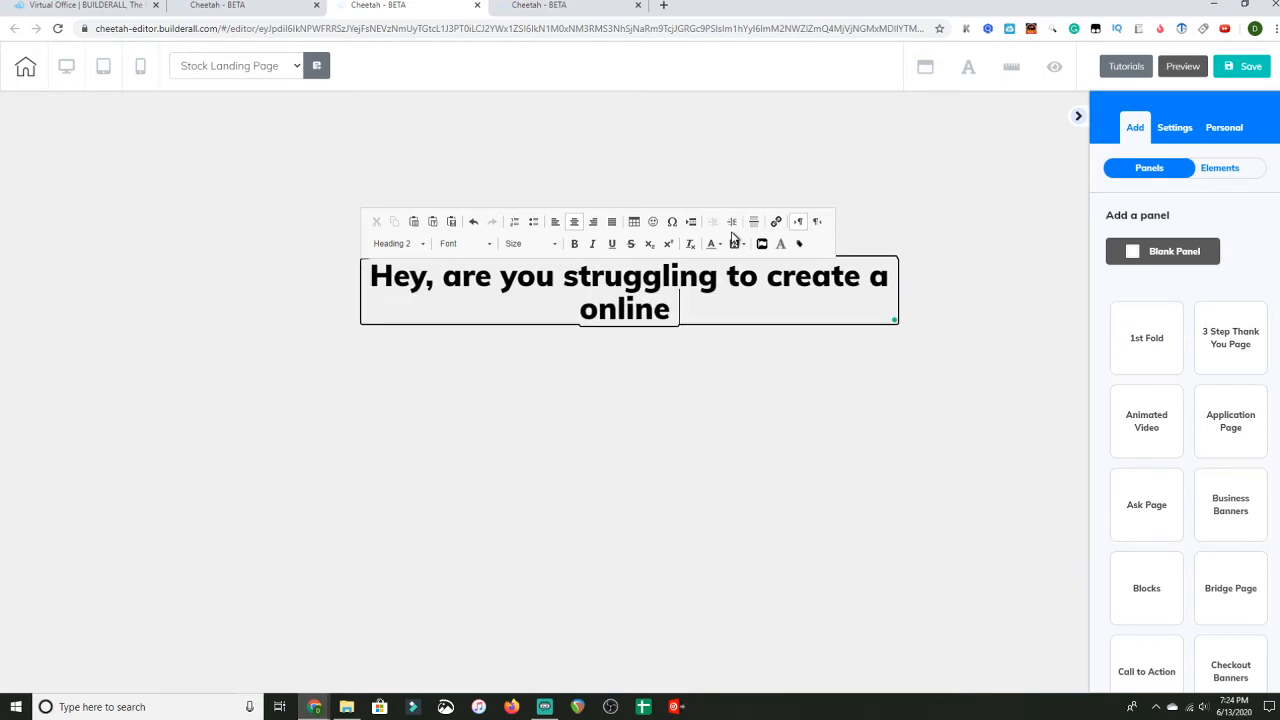
text(i)
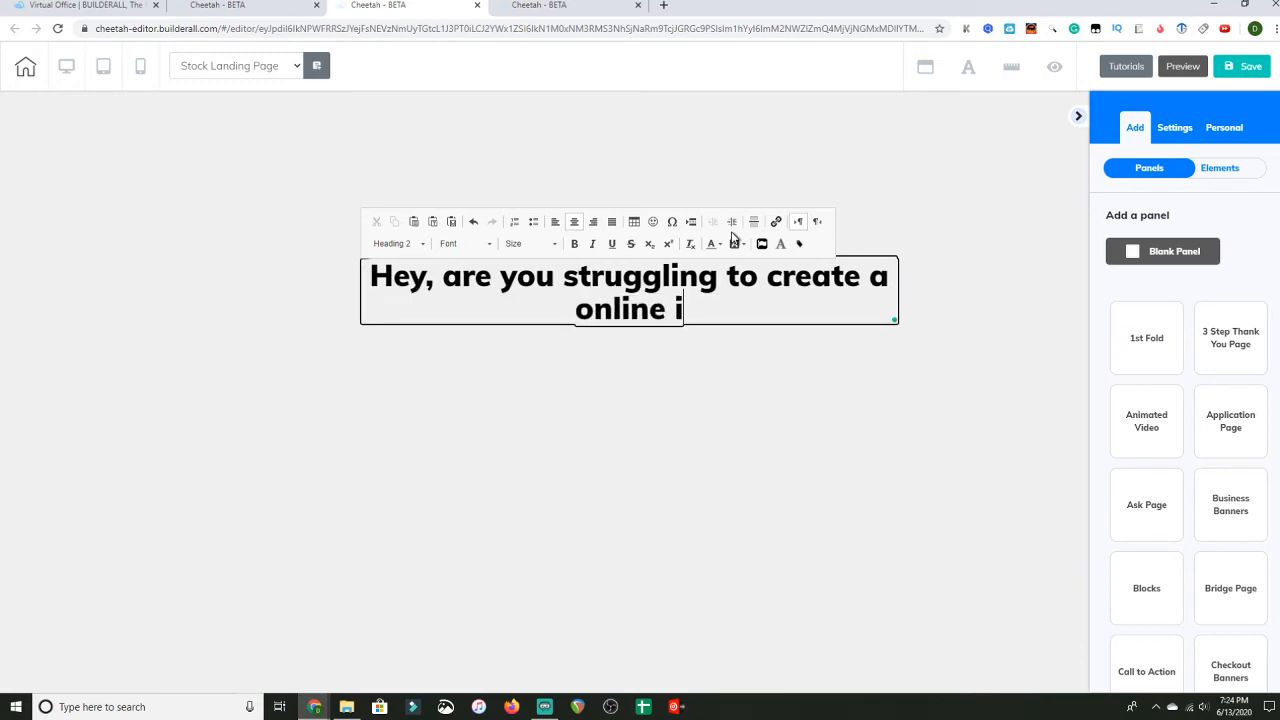
text(ncome)
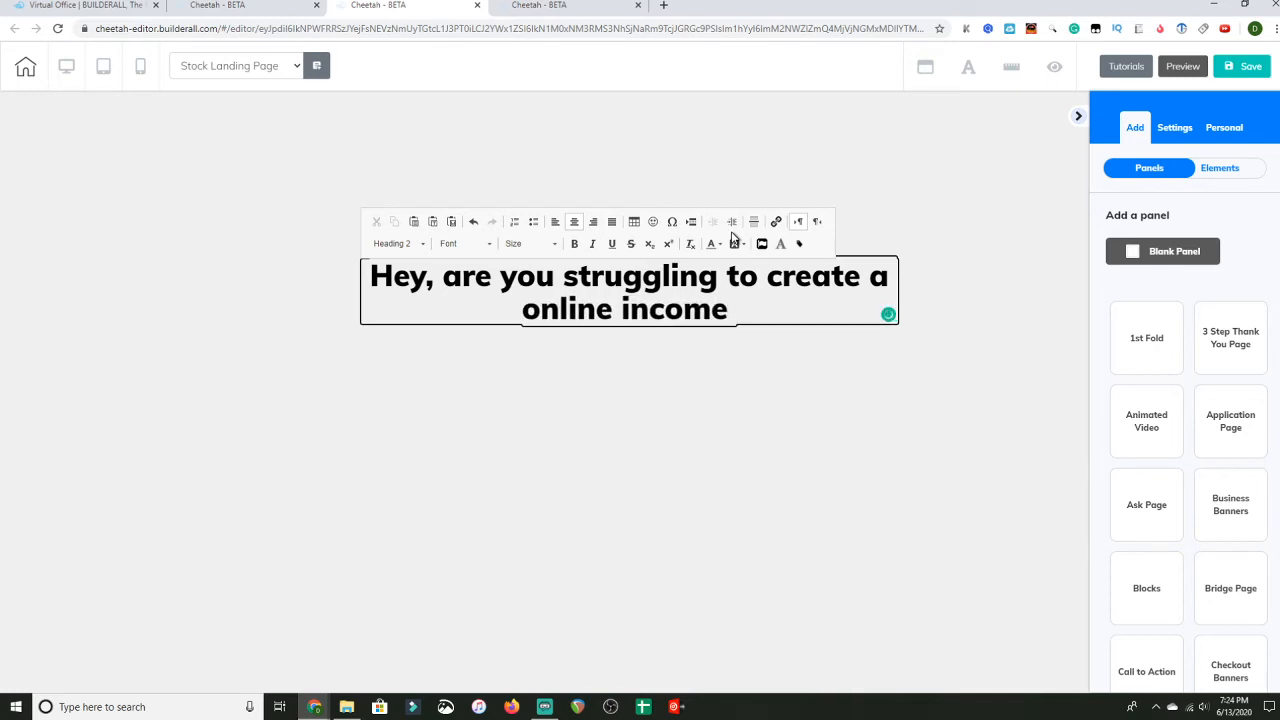
text(for yoursel)
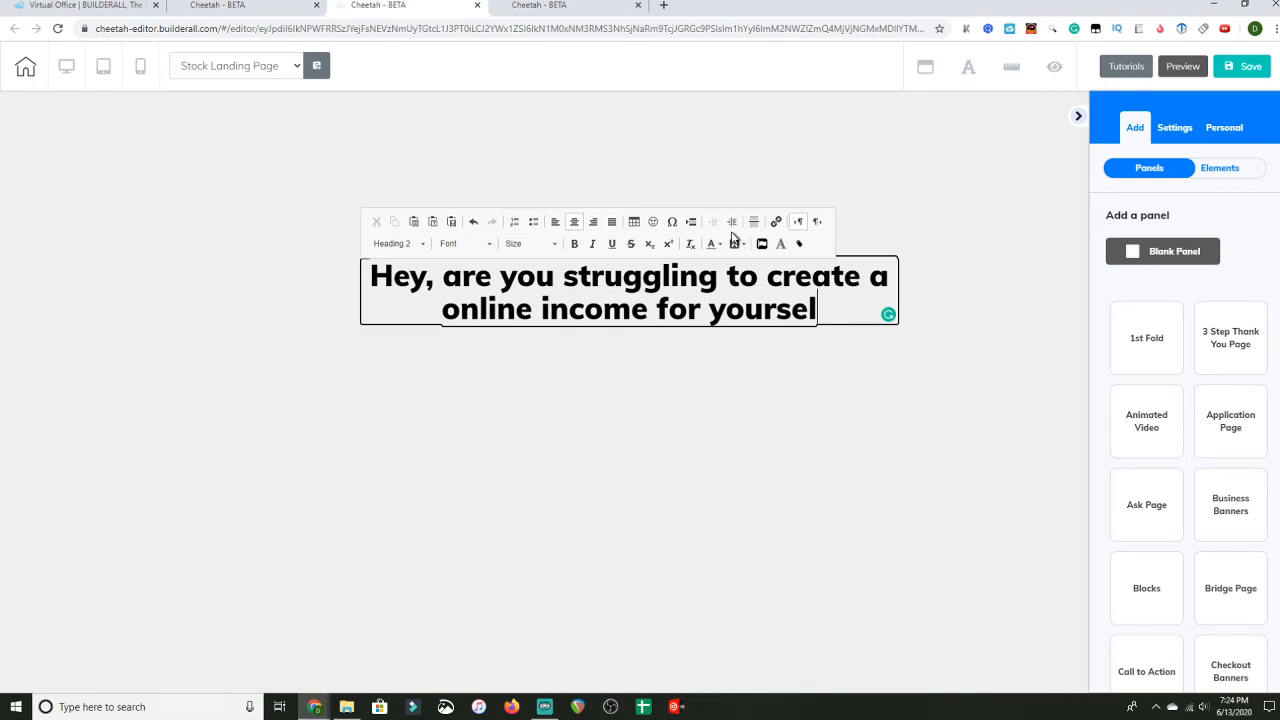
text(f)
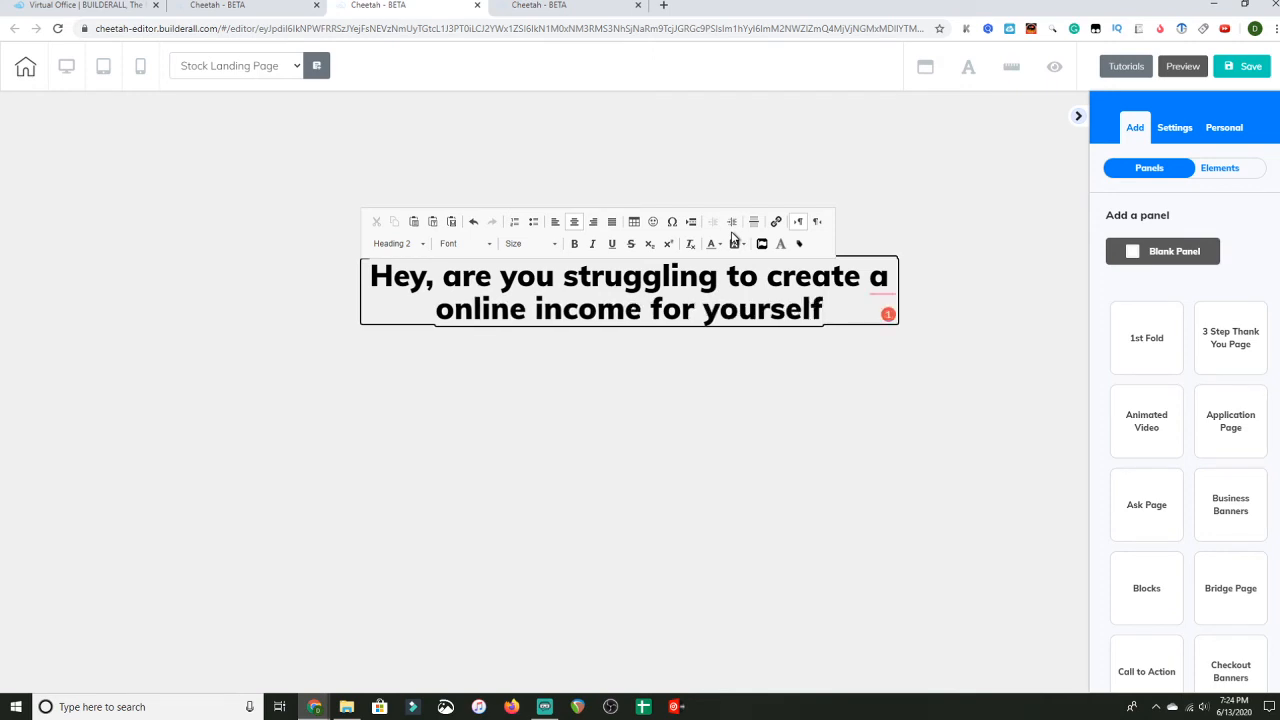
text(?)
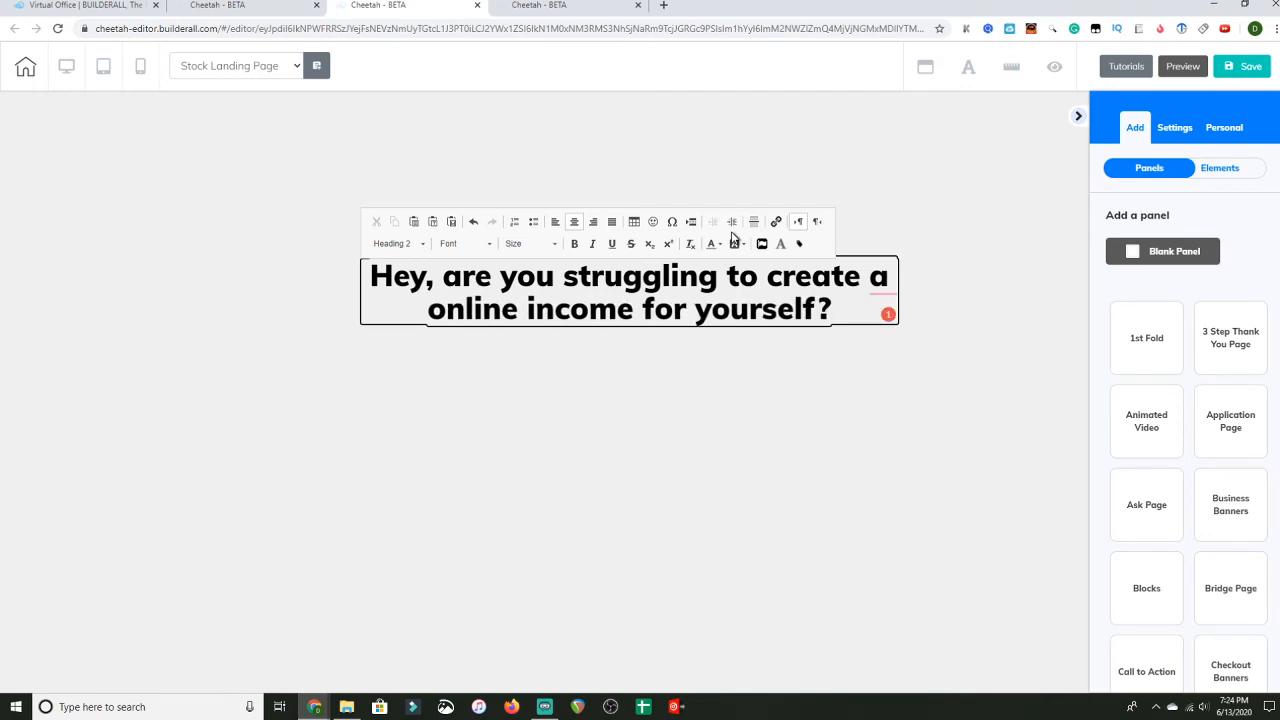
click(888, 314)
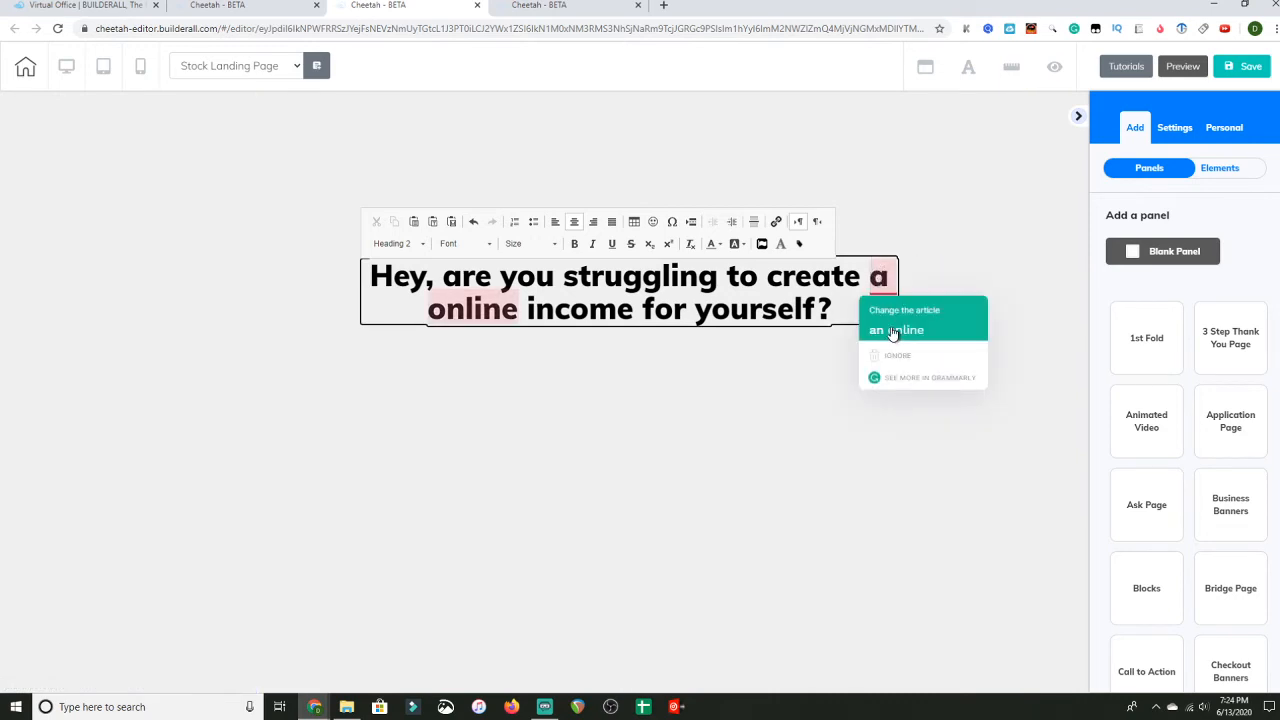
click(895, 330)
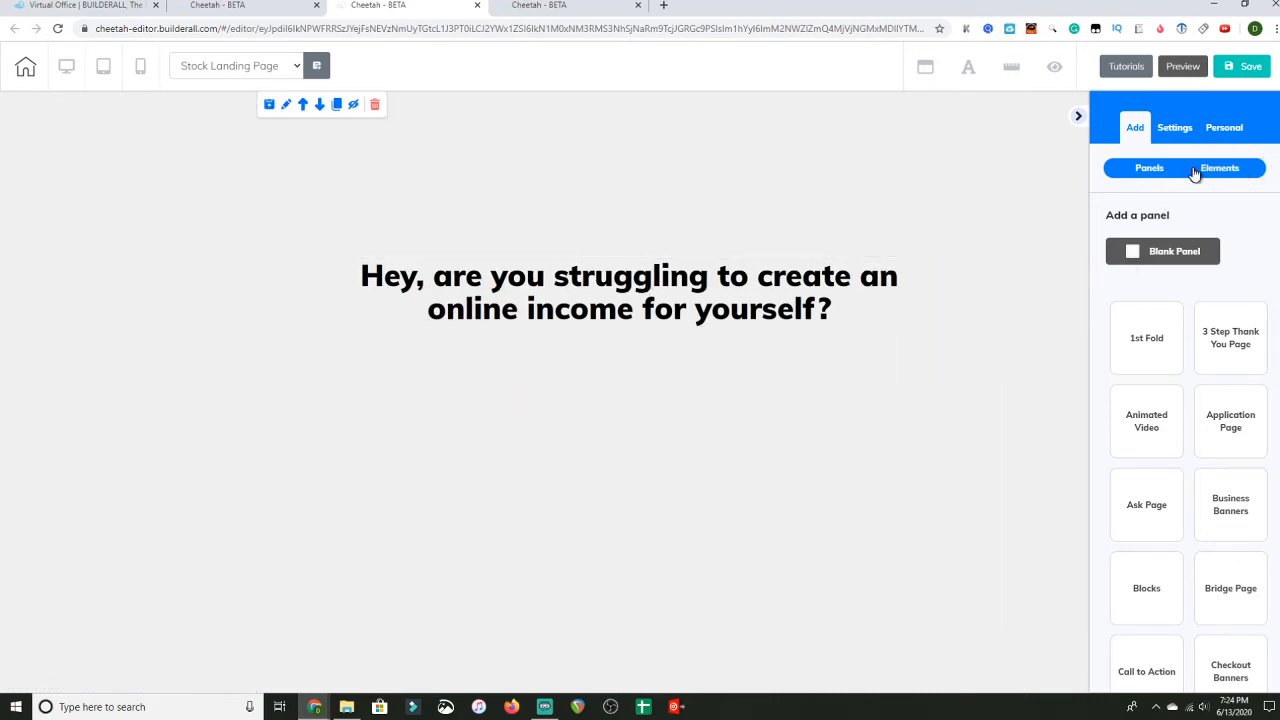
Drag a Title H5 element from the Elements list onto the page below the headline
click(1219, 167)
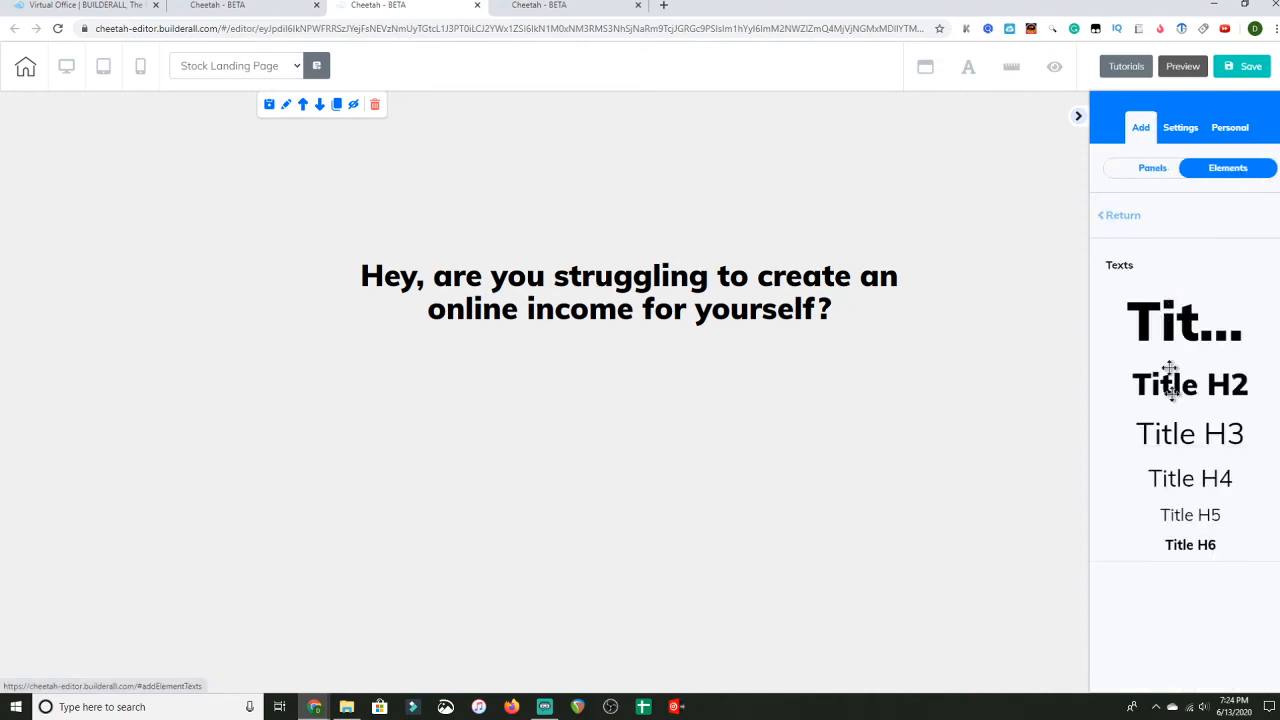
drag(1190, 514, 740, 347)
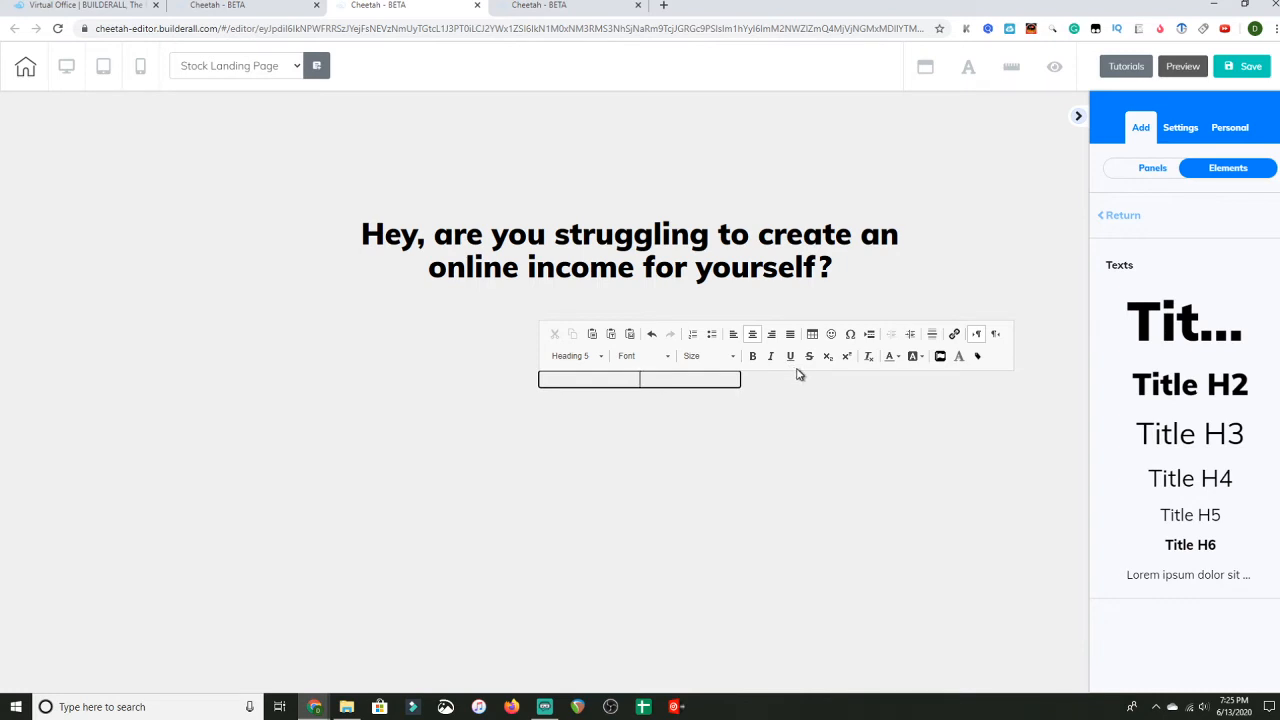
Type 'My free training reveals how I went from struggling gym owner to #1 online affiliate.'
text(My)
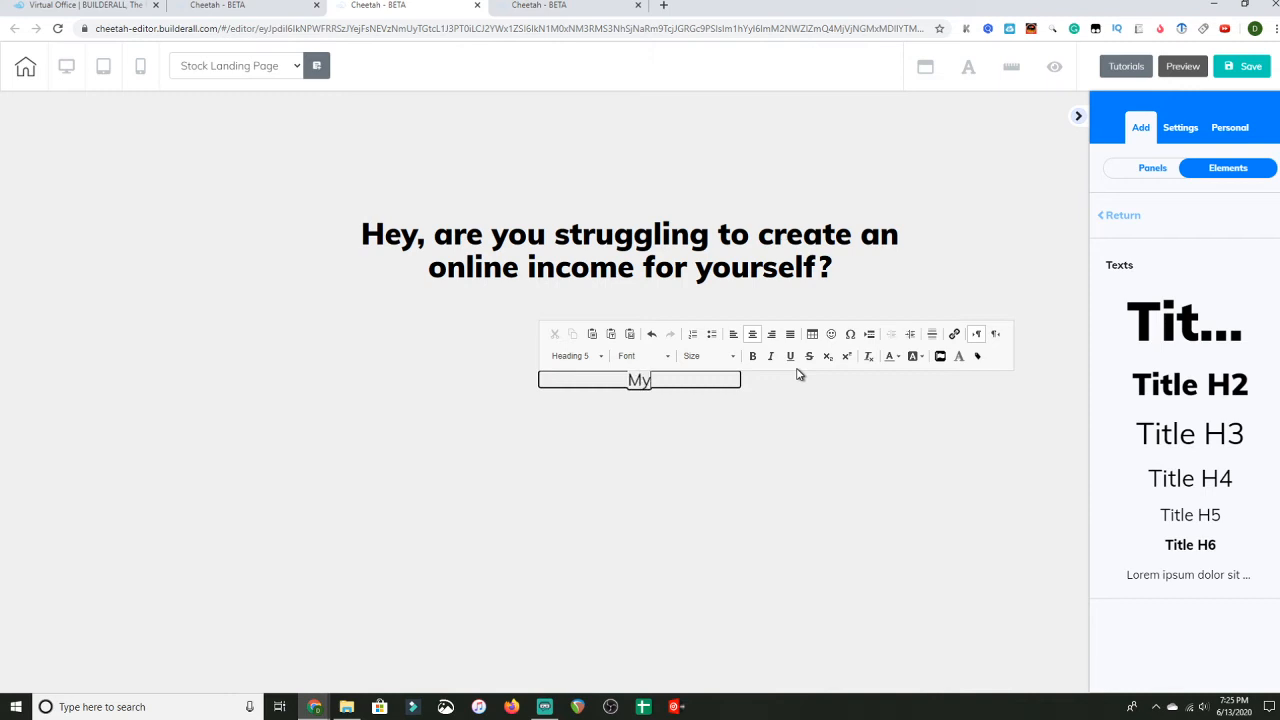
text(free)
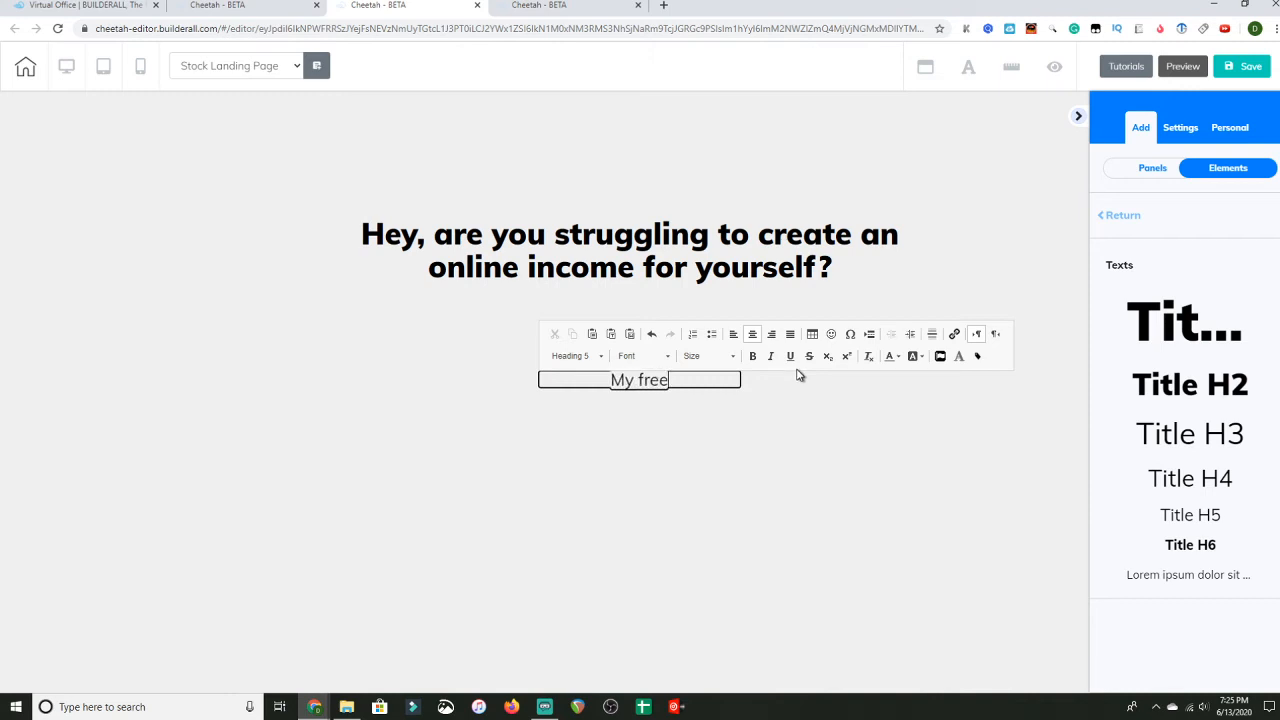
text(train)
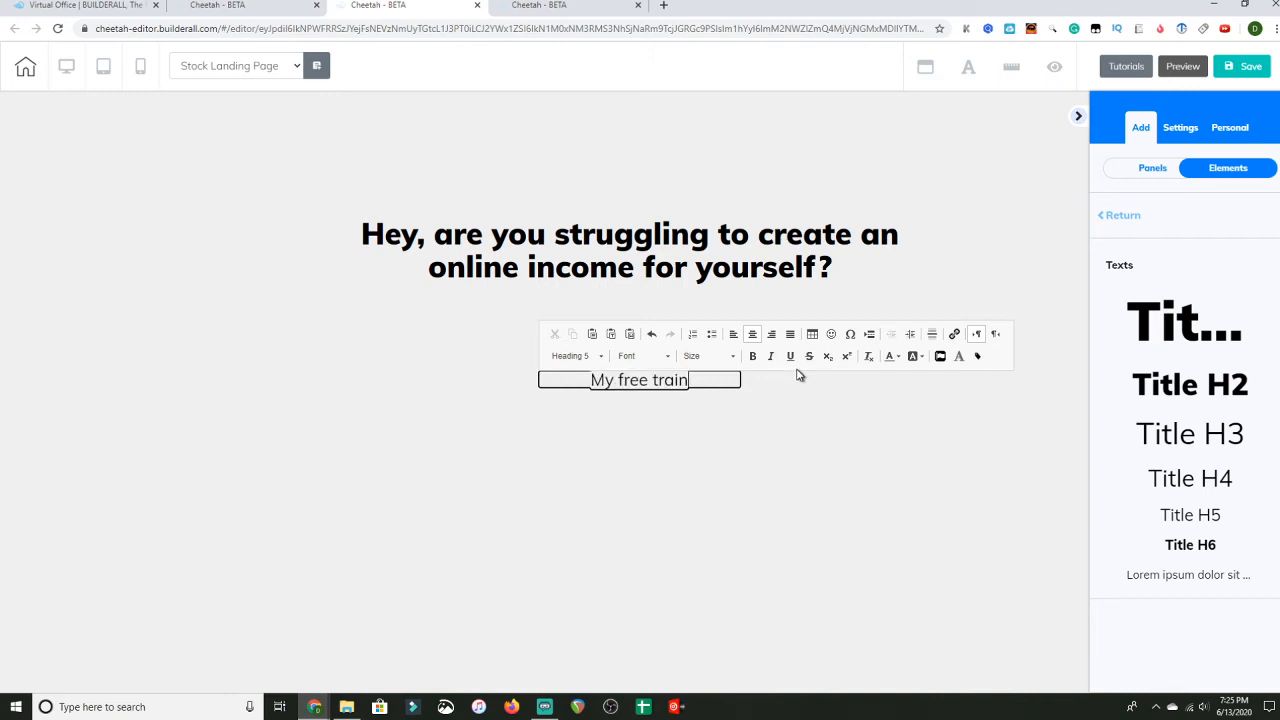
text(ing re)
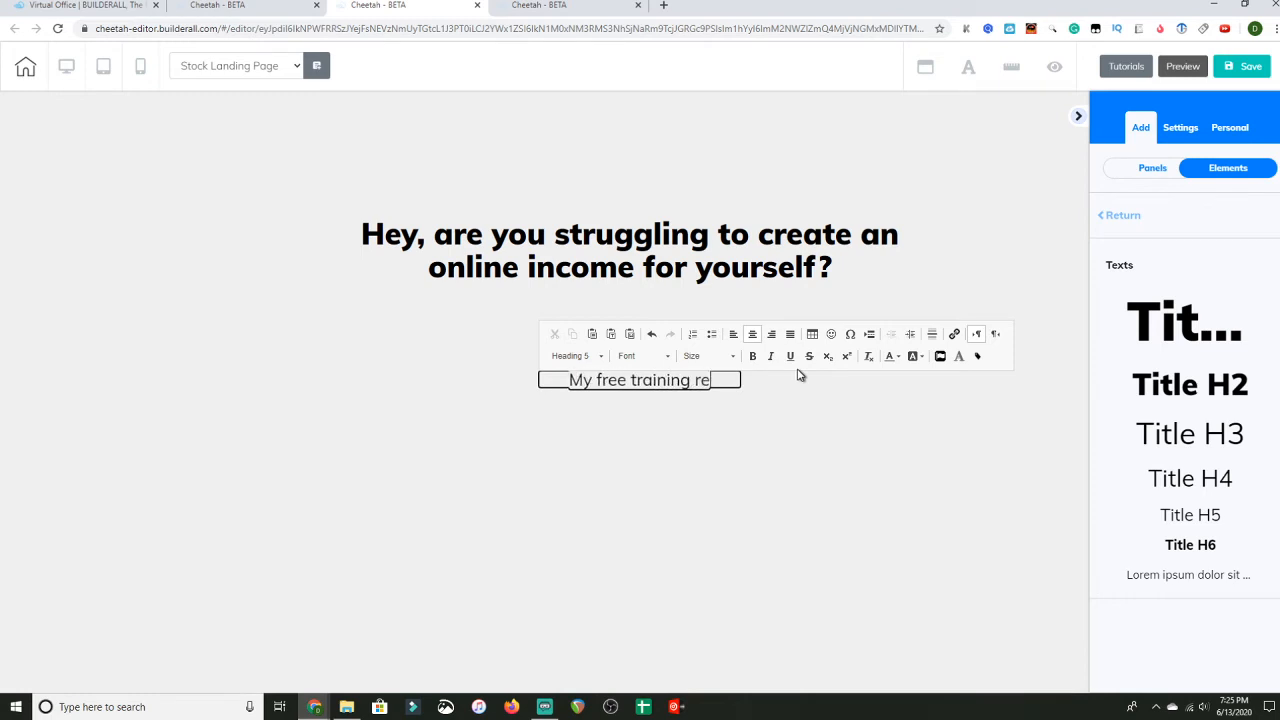
text(veals)
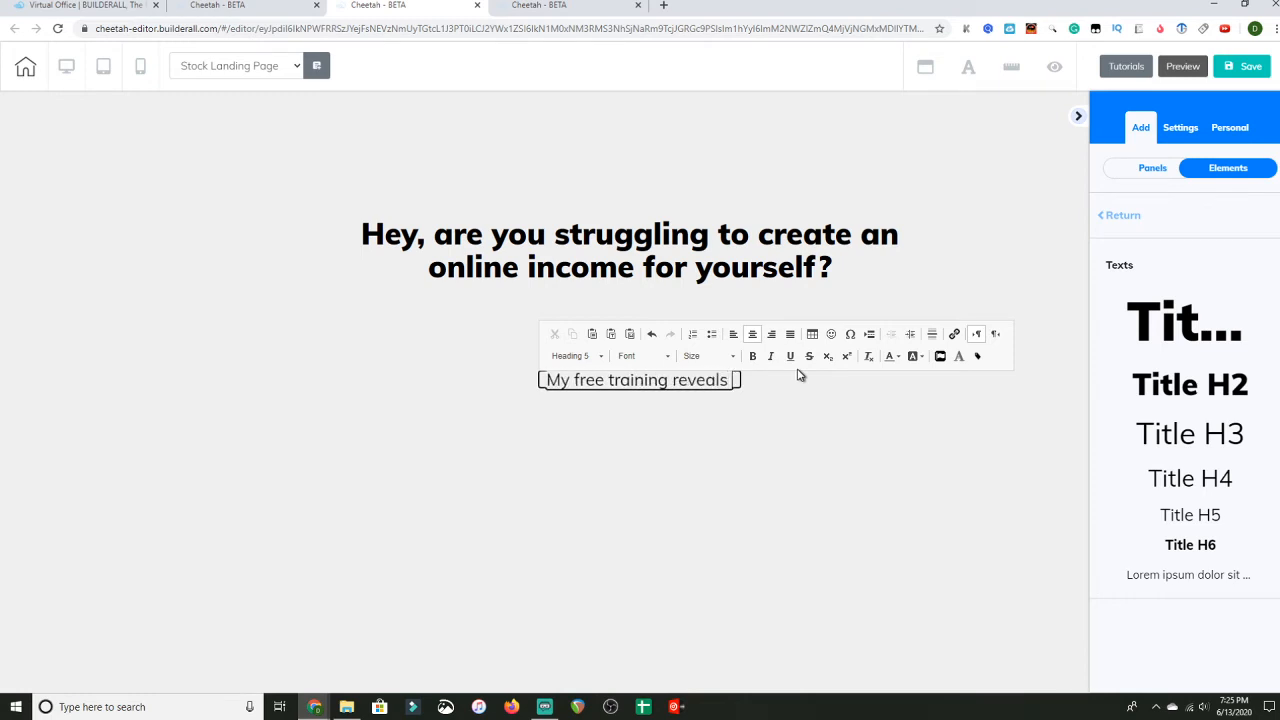
text(how i)
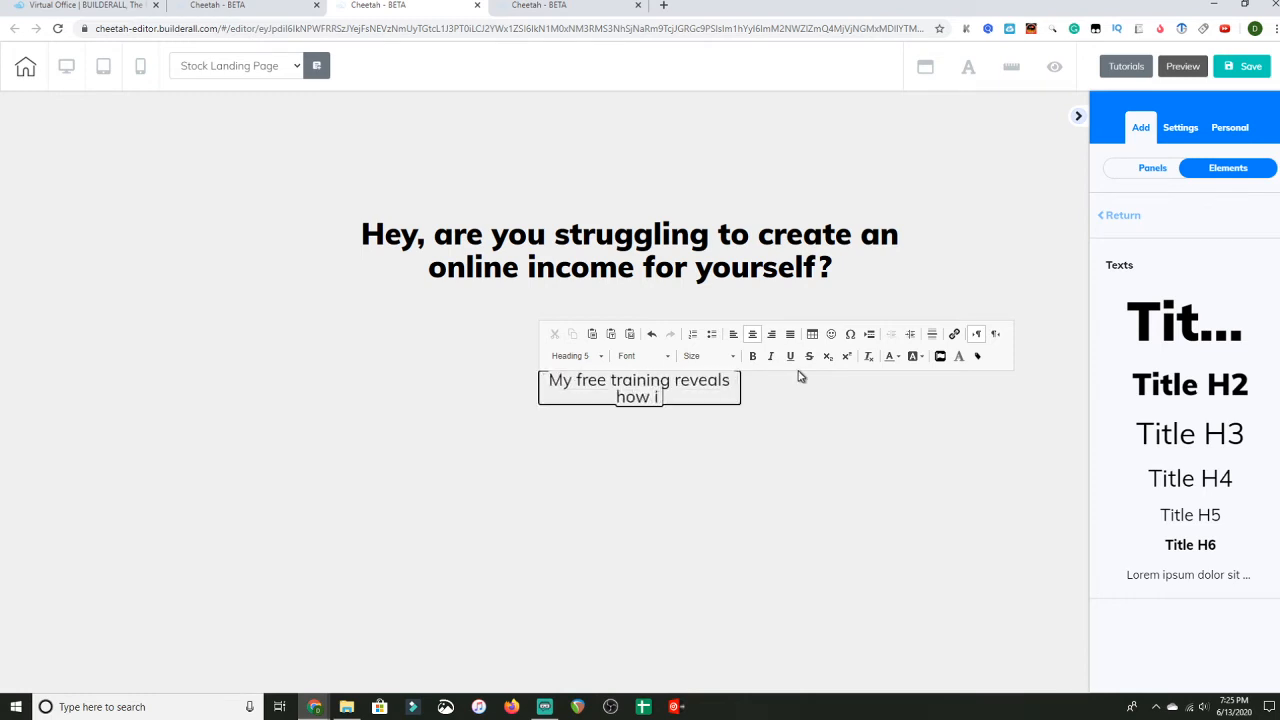
text(went fro)
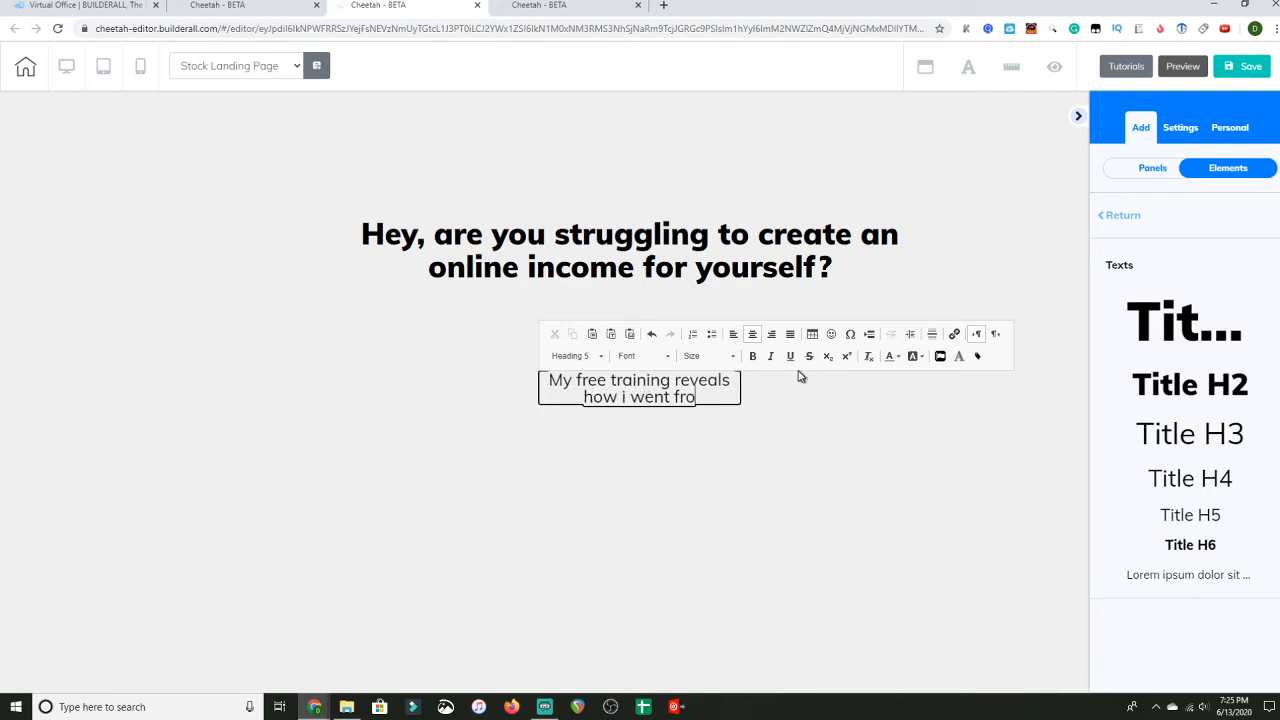
text(m)
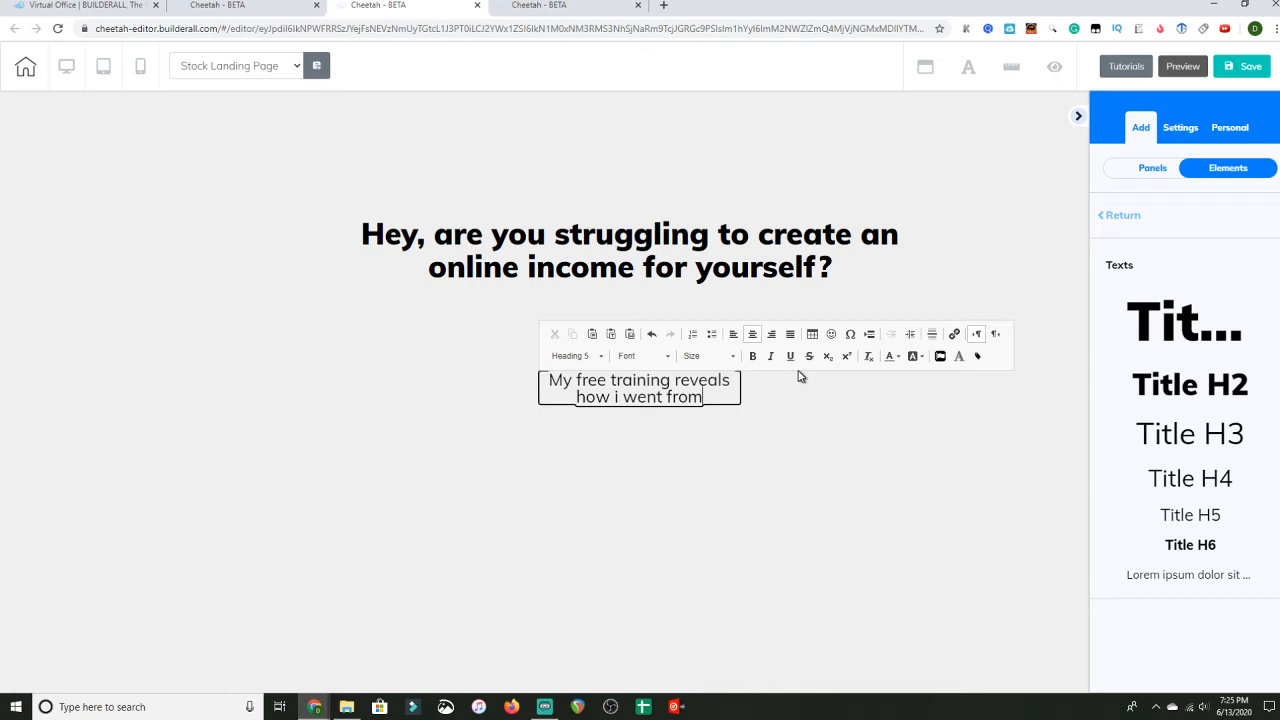
text(str)
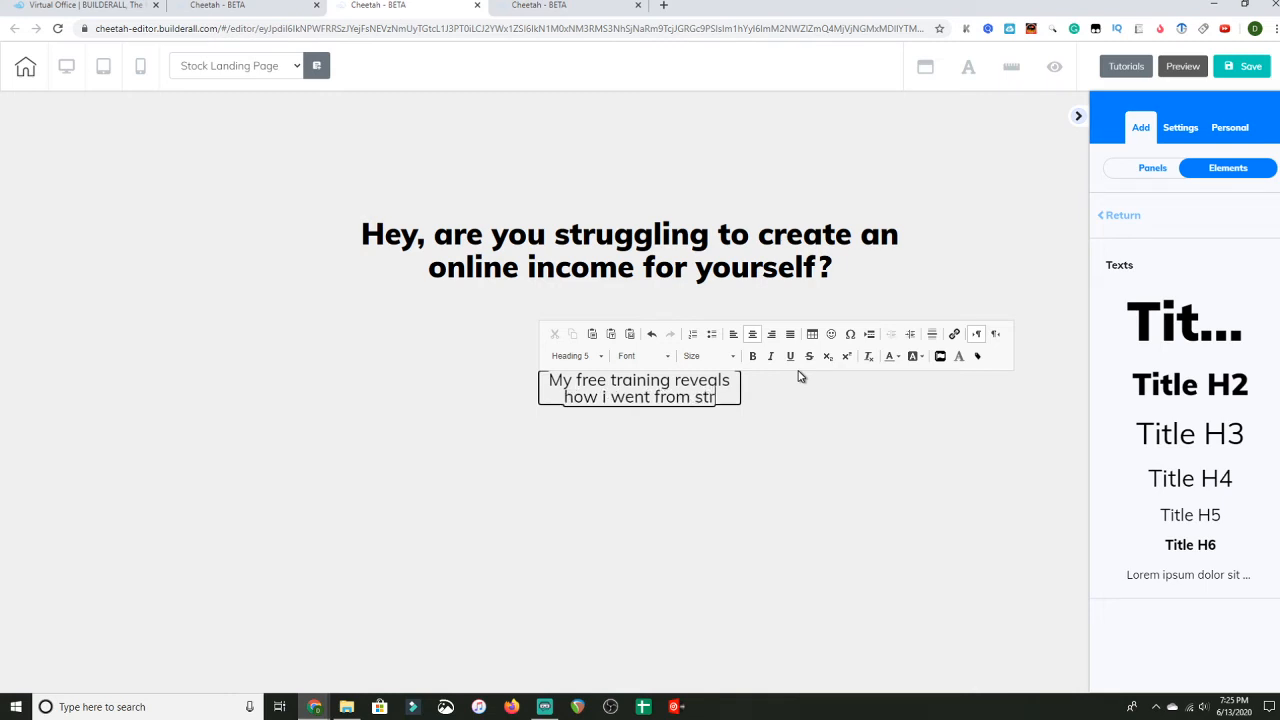
text(ugglin)
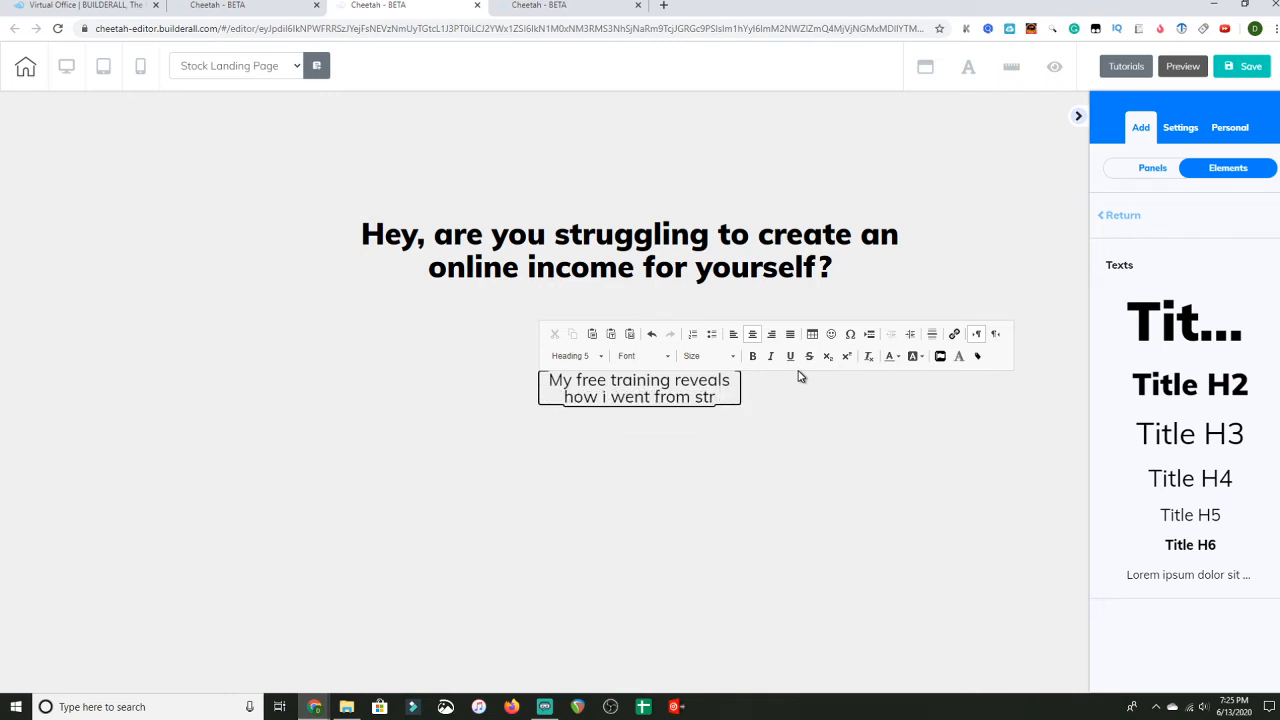
text(bei)
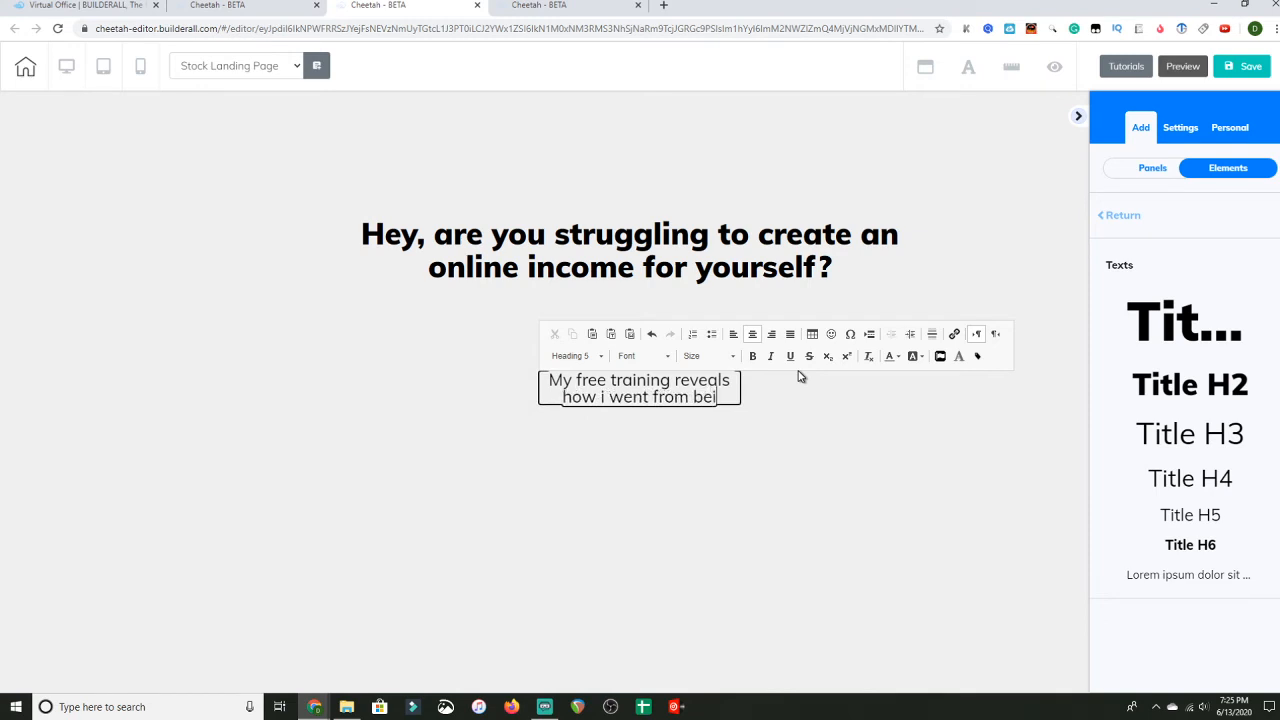
text(ng)
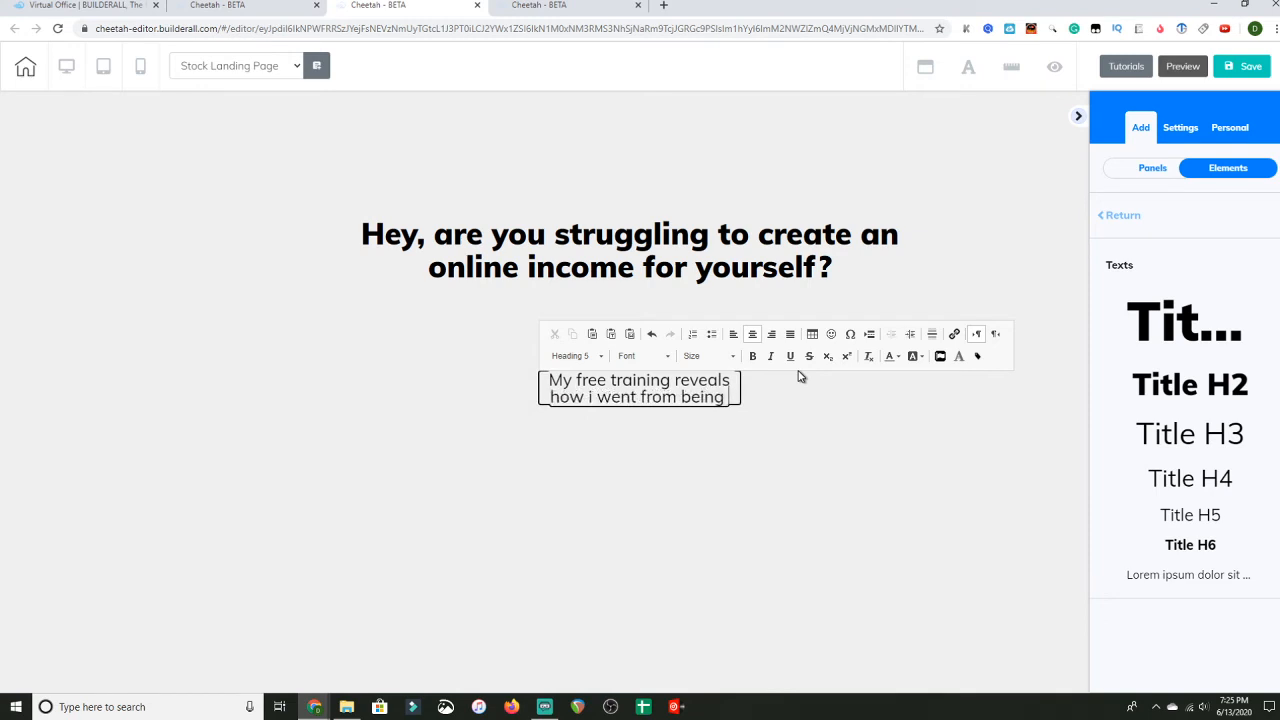
text(a strugglin)
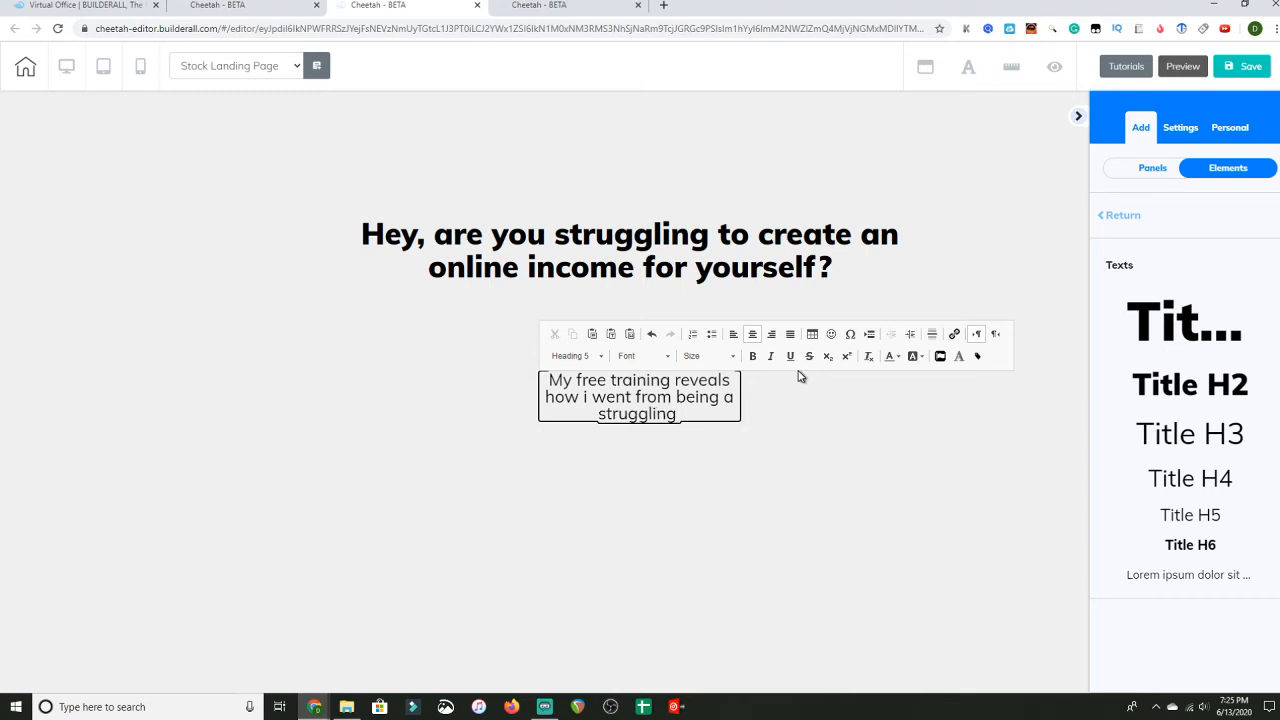
text(gy)
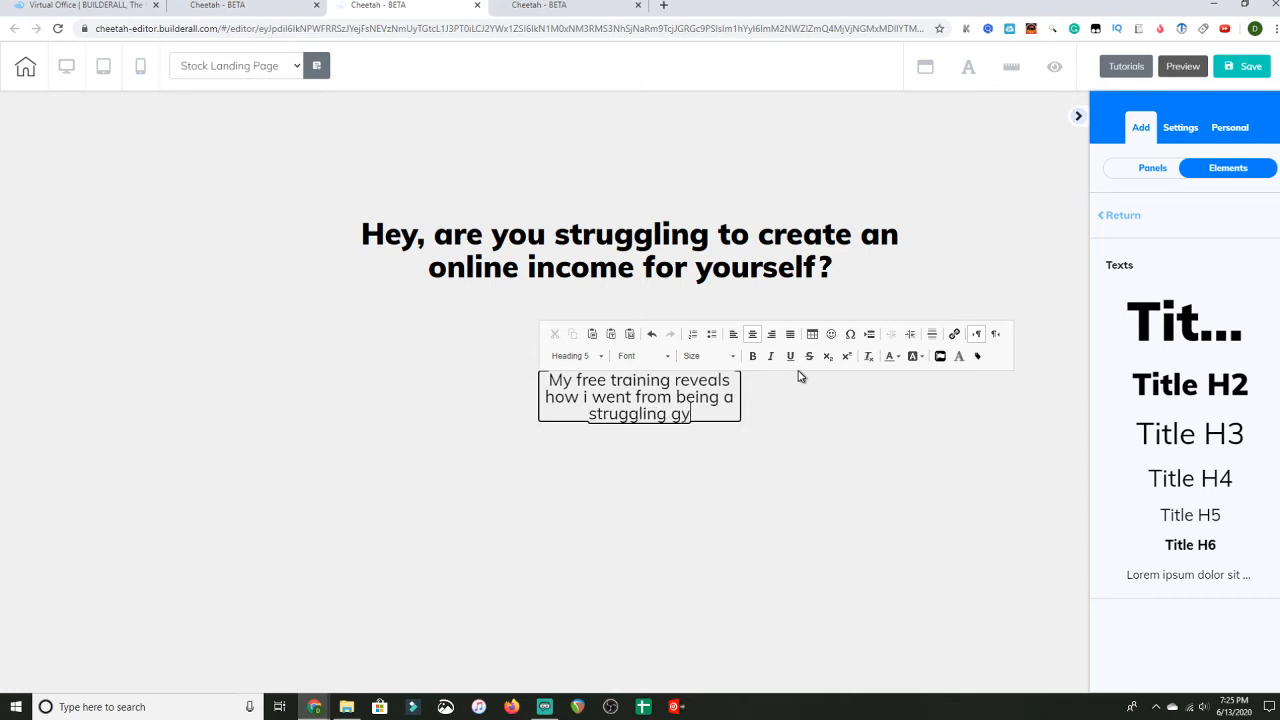
text(m owner to m)
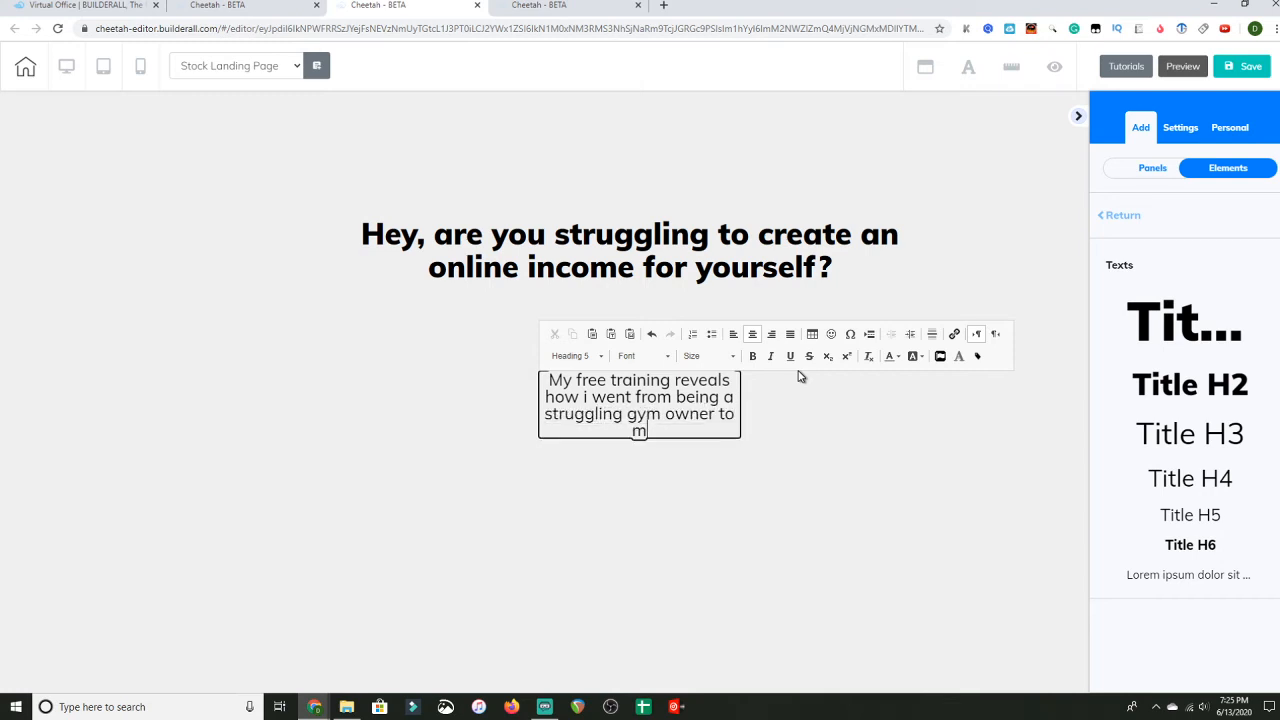
text(aki)
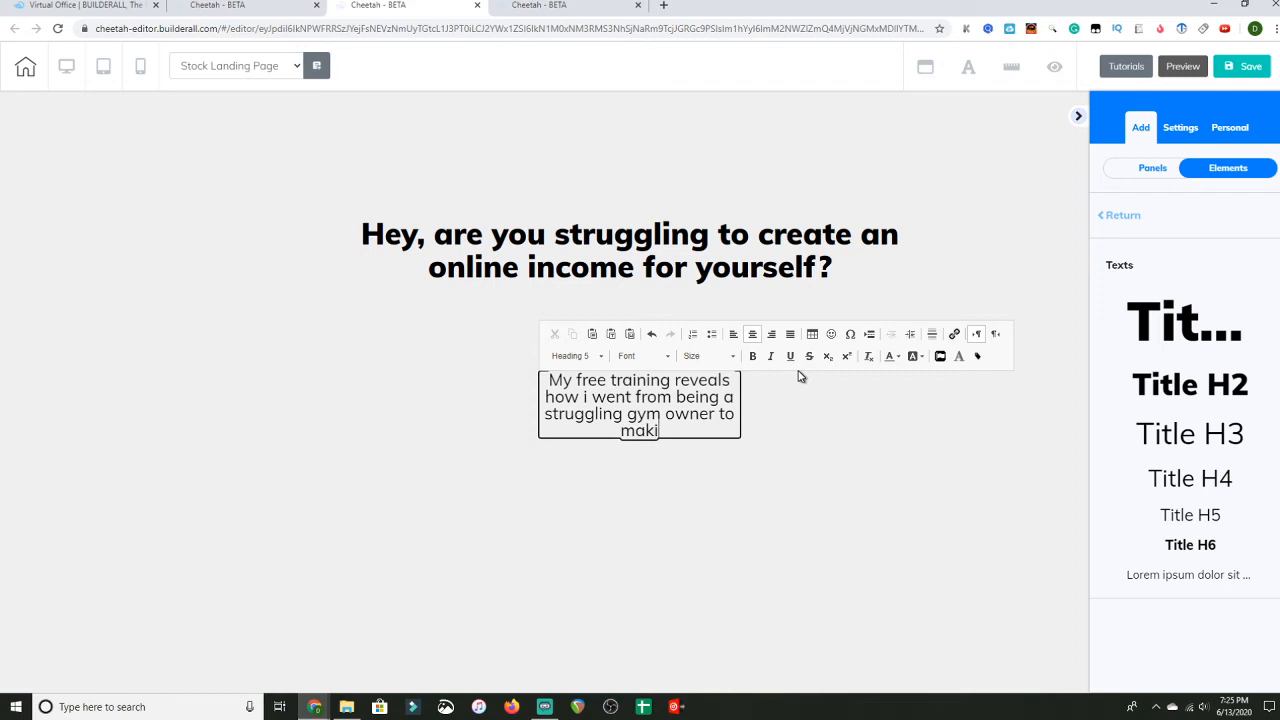
text(ng)
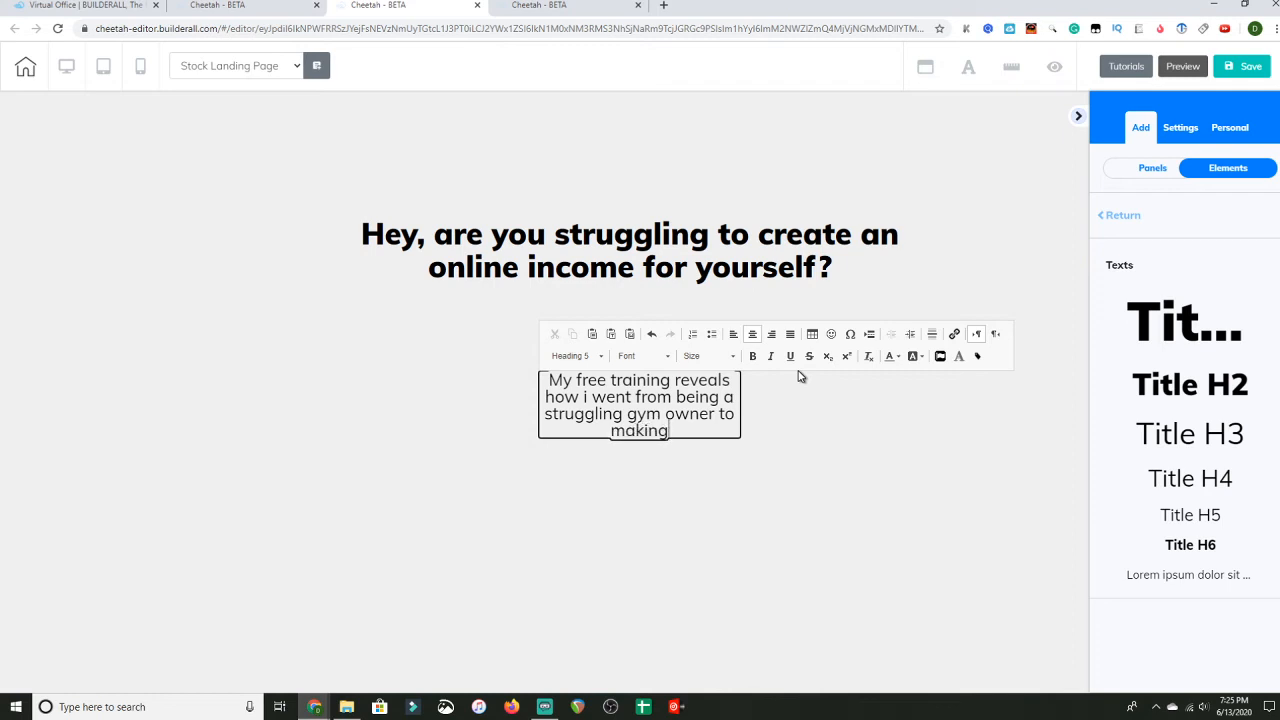
key(Backspace)
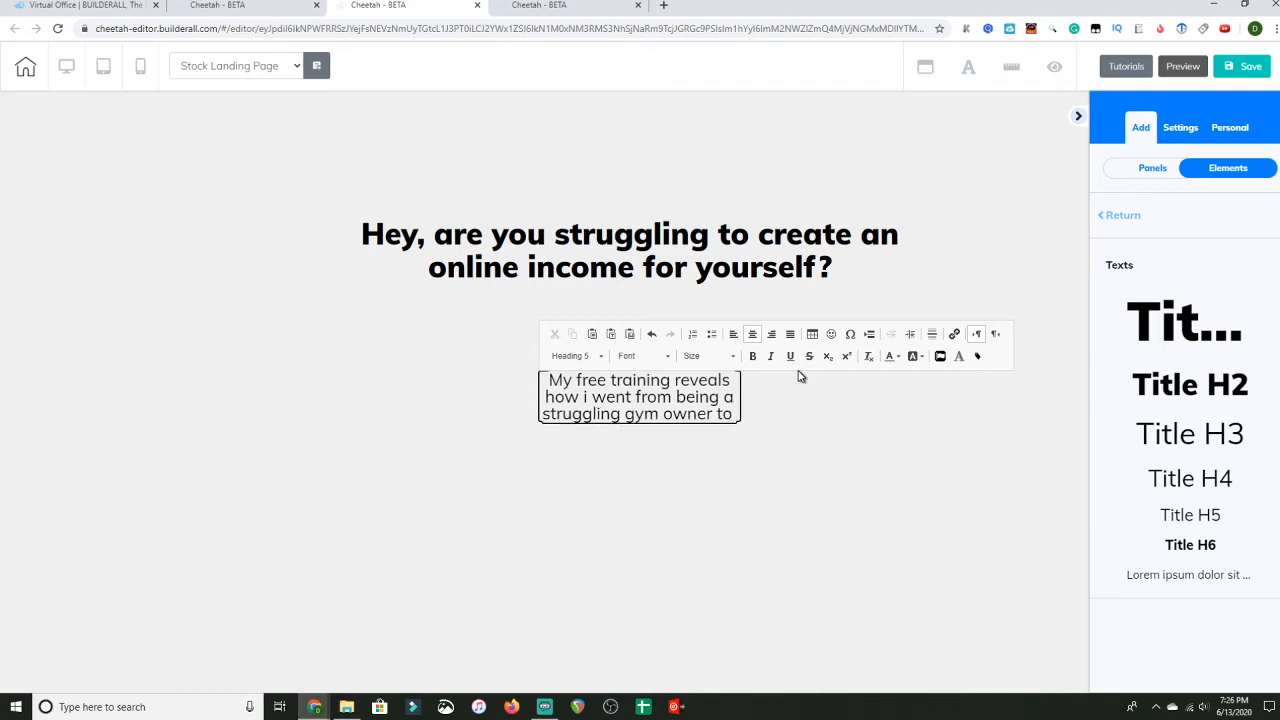
text(becomi)
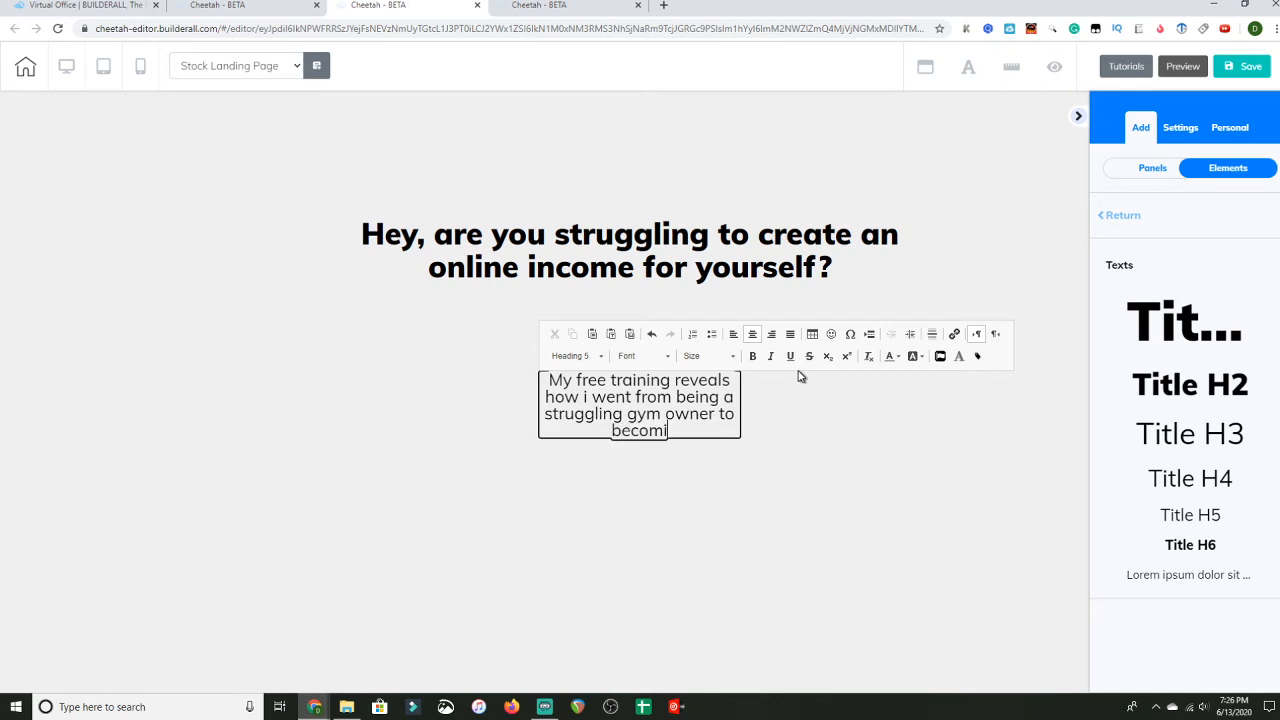
text(ng the)
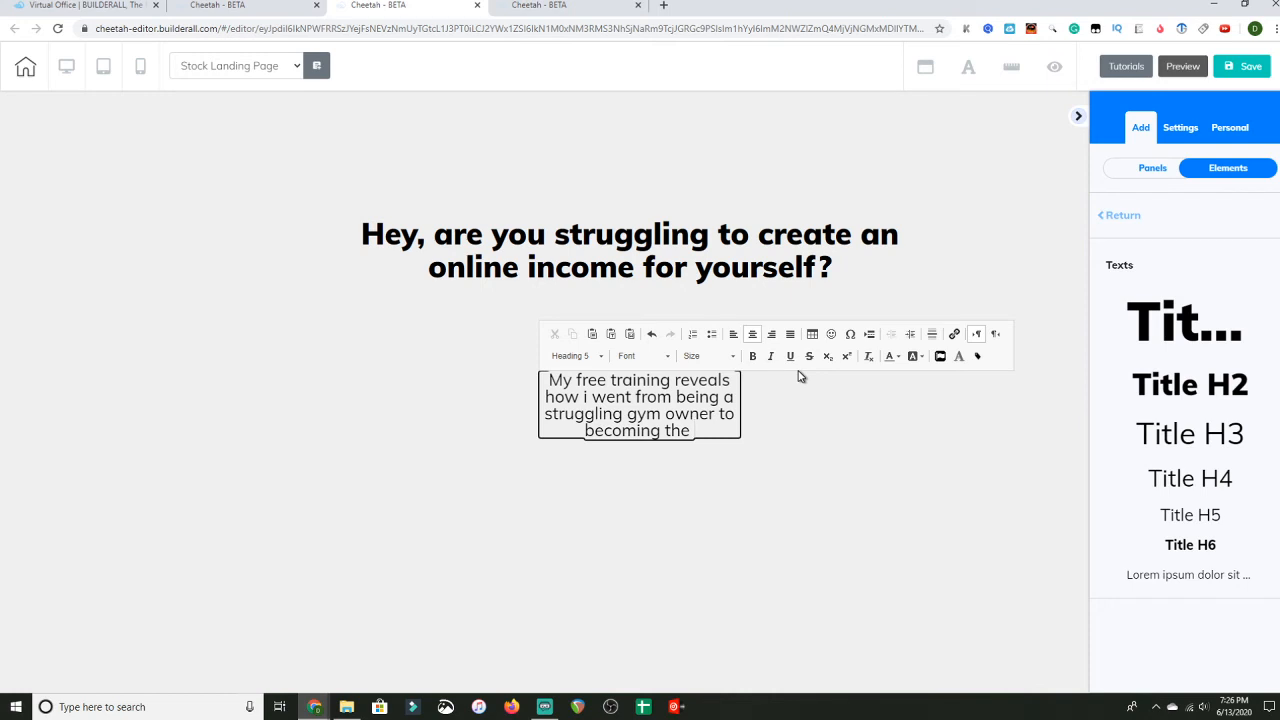
text(#1 o)
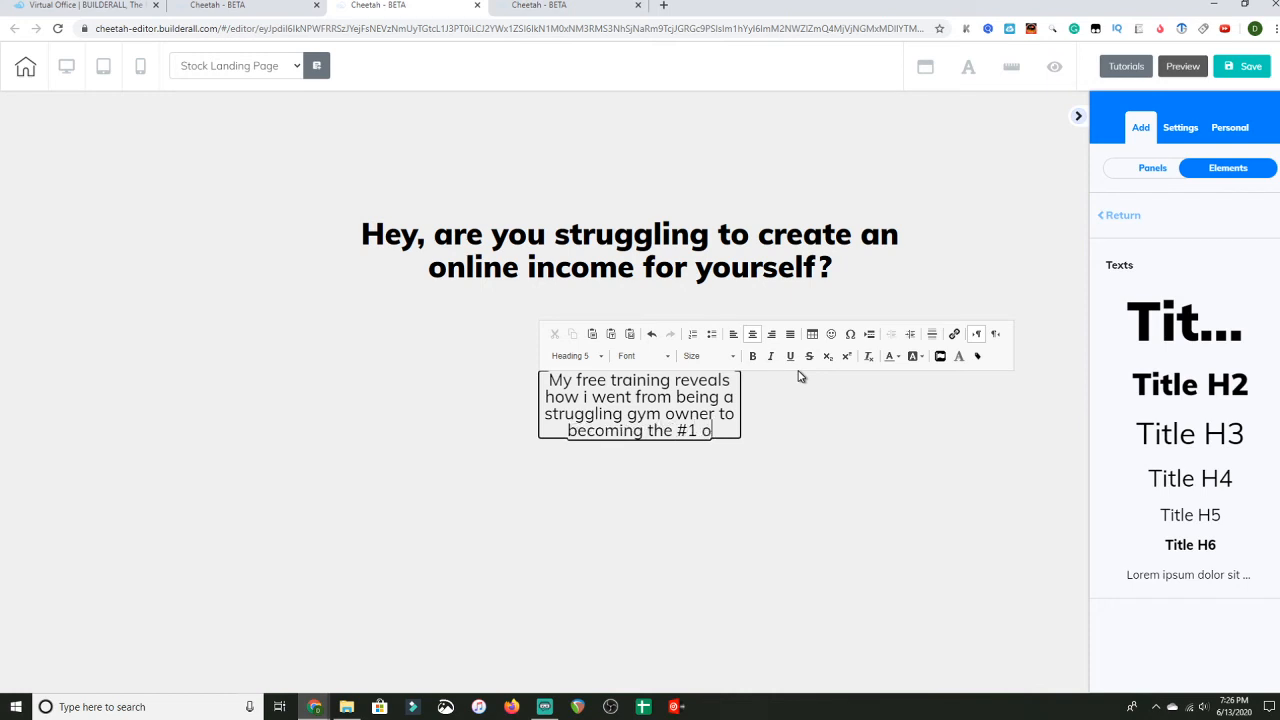
text(nline a)
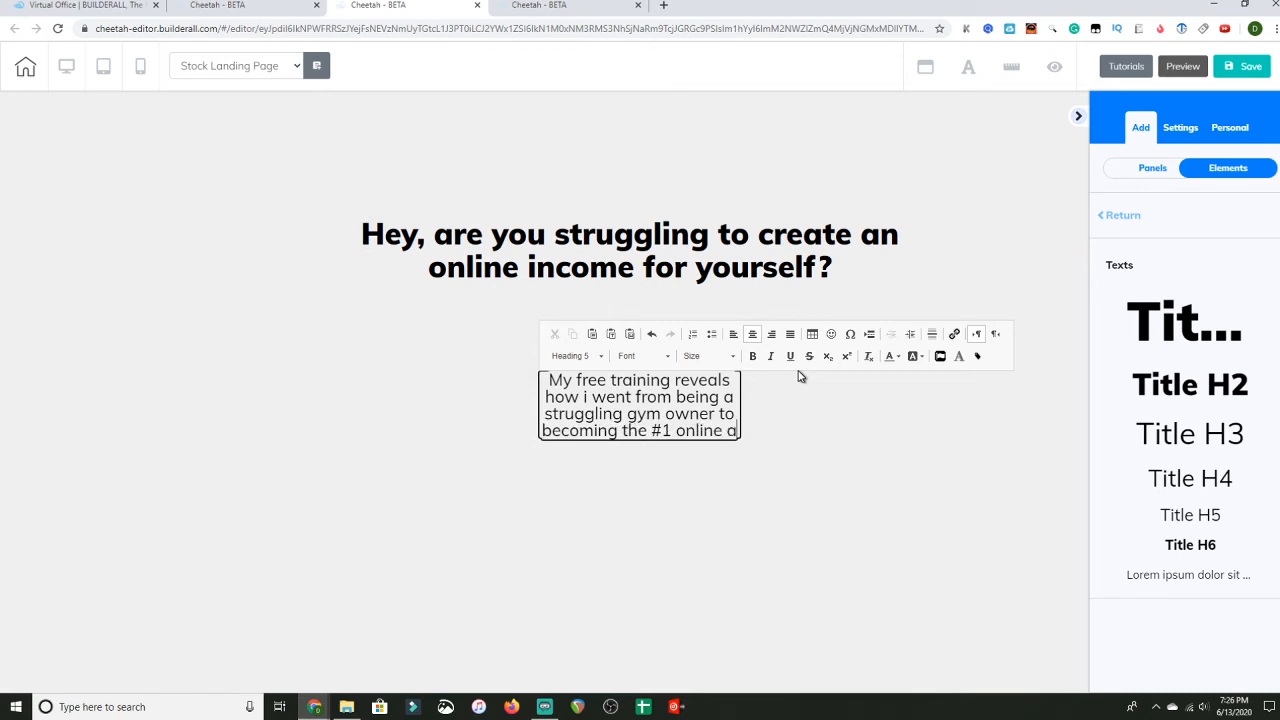
text(affiliate)
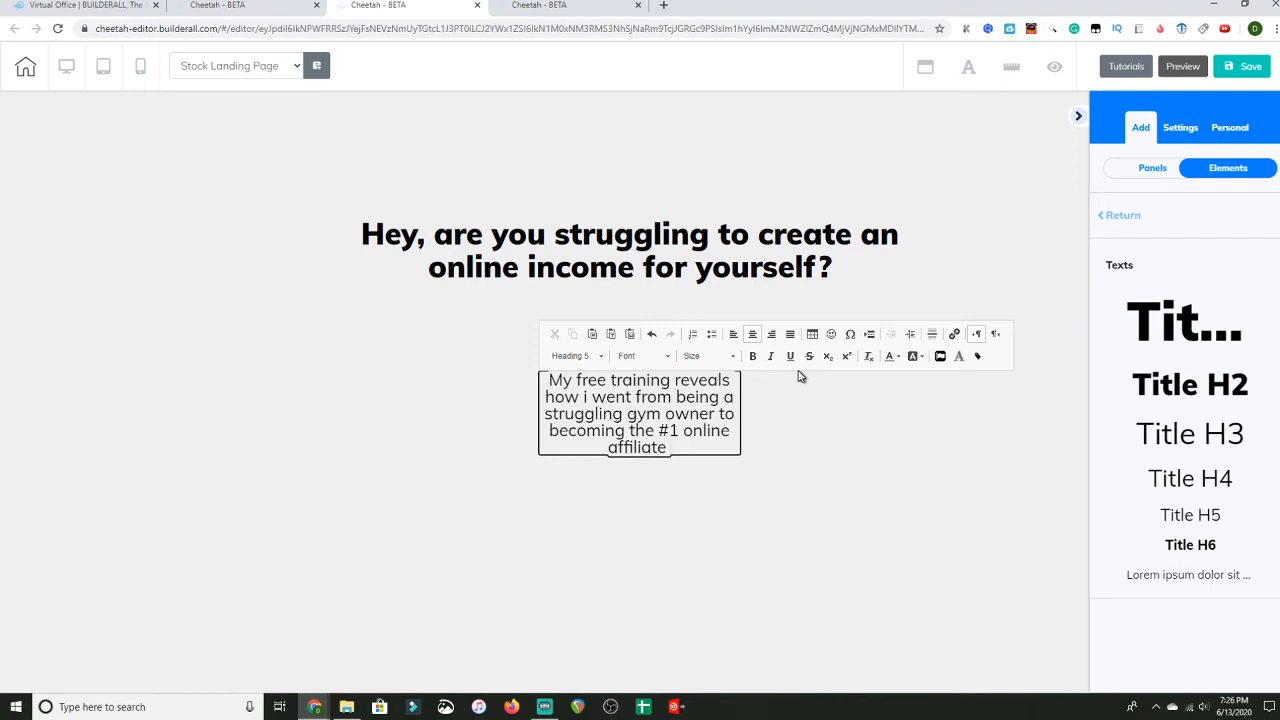
text(in the world)
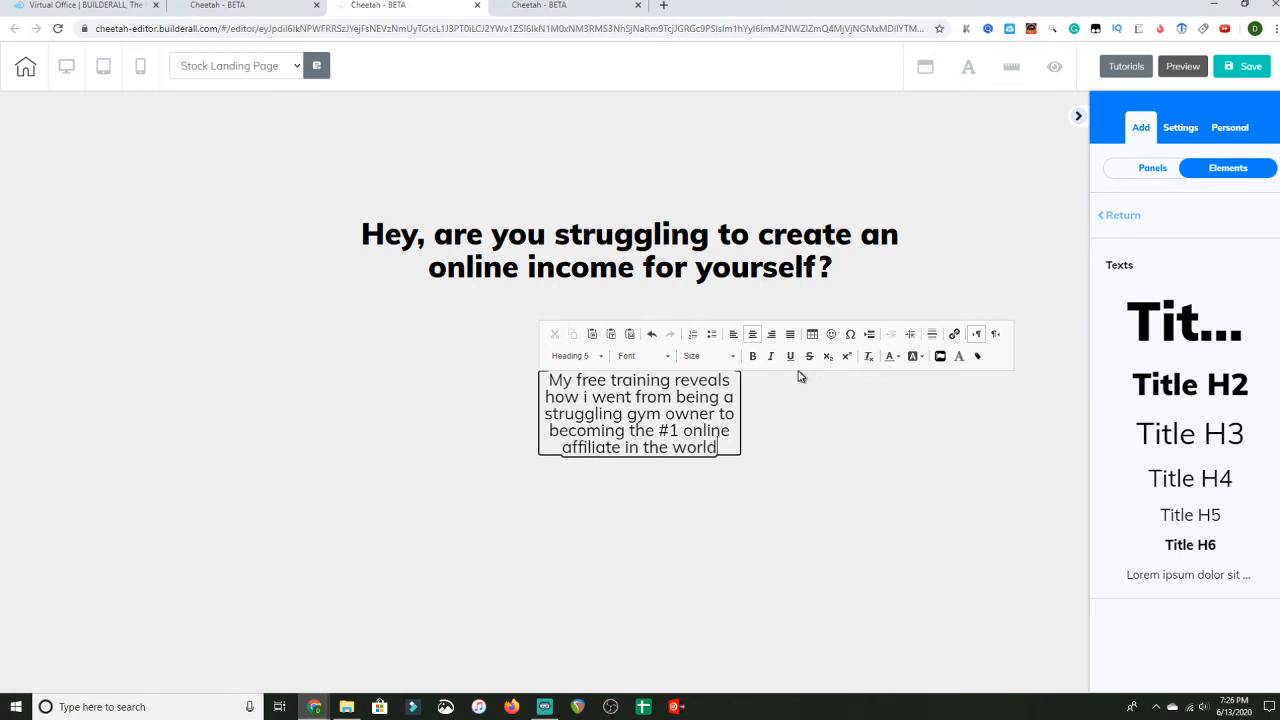
text(.)
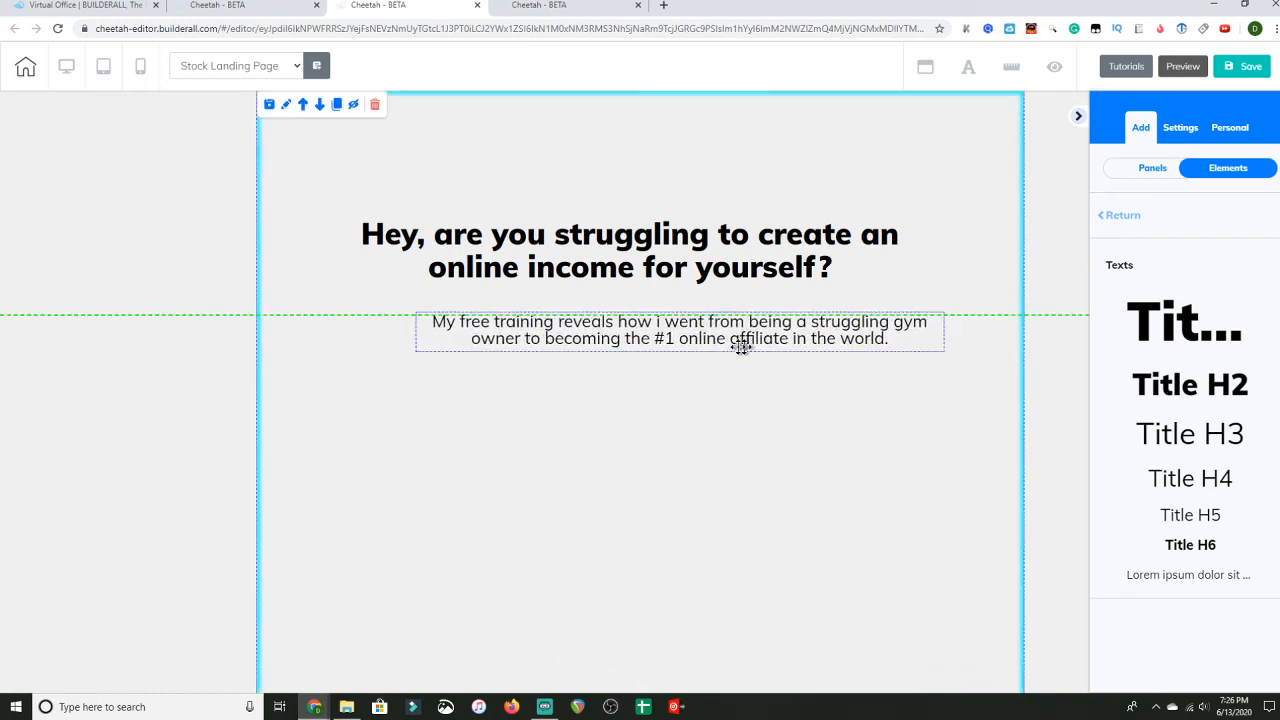
Drag the 3D laptop image preset below the subheadline, left of centre
click(680, 330)
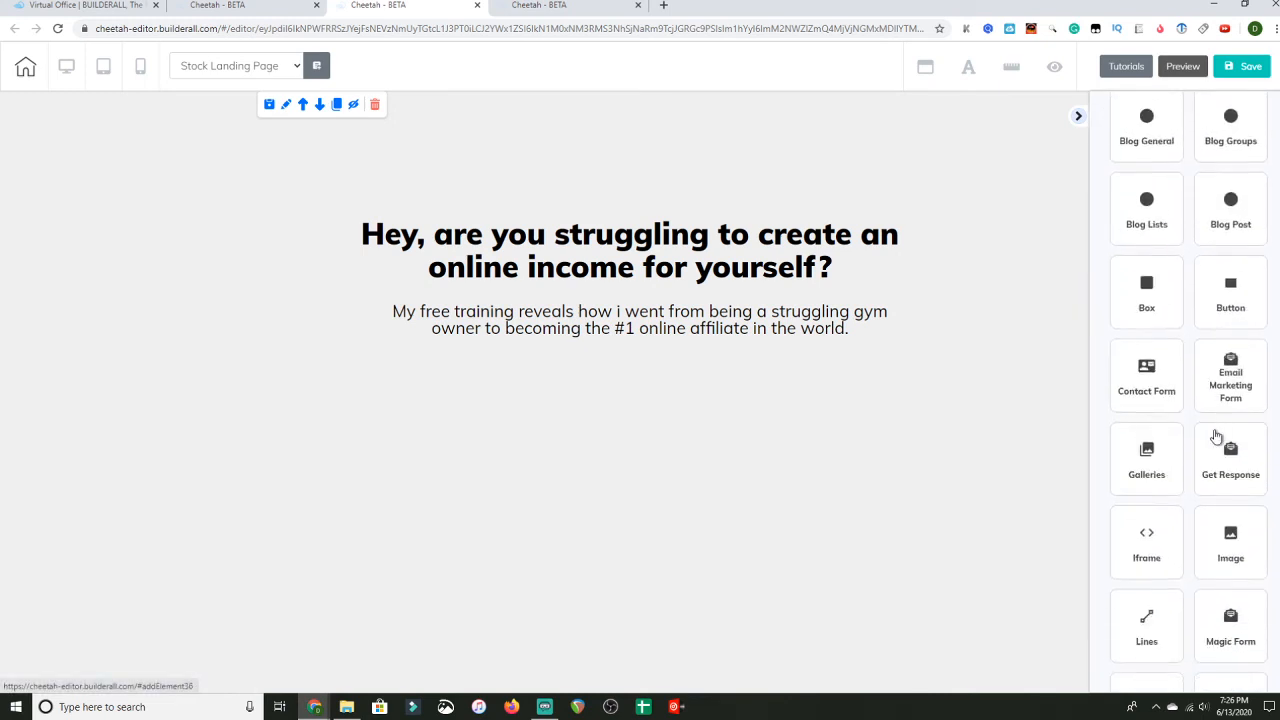
scroll(down, 3)
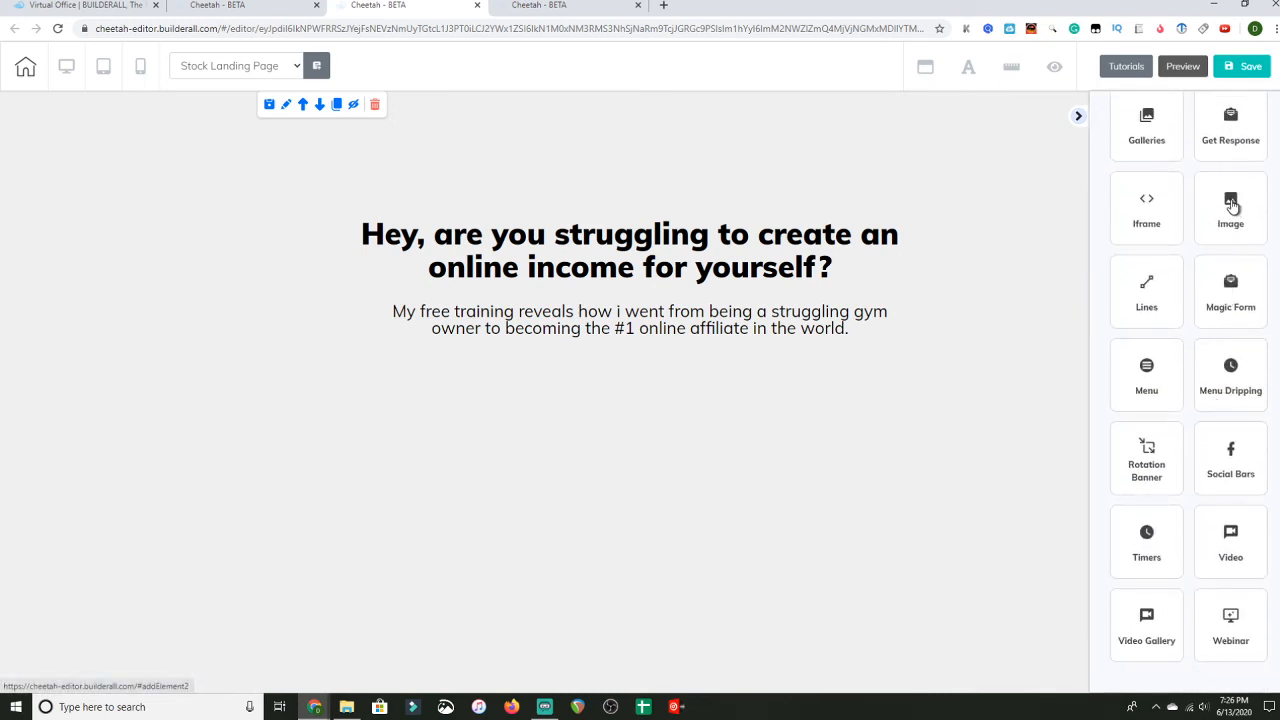
click(1230, 207)
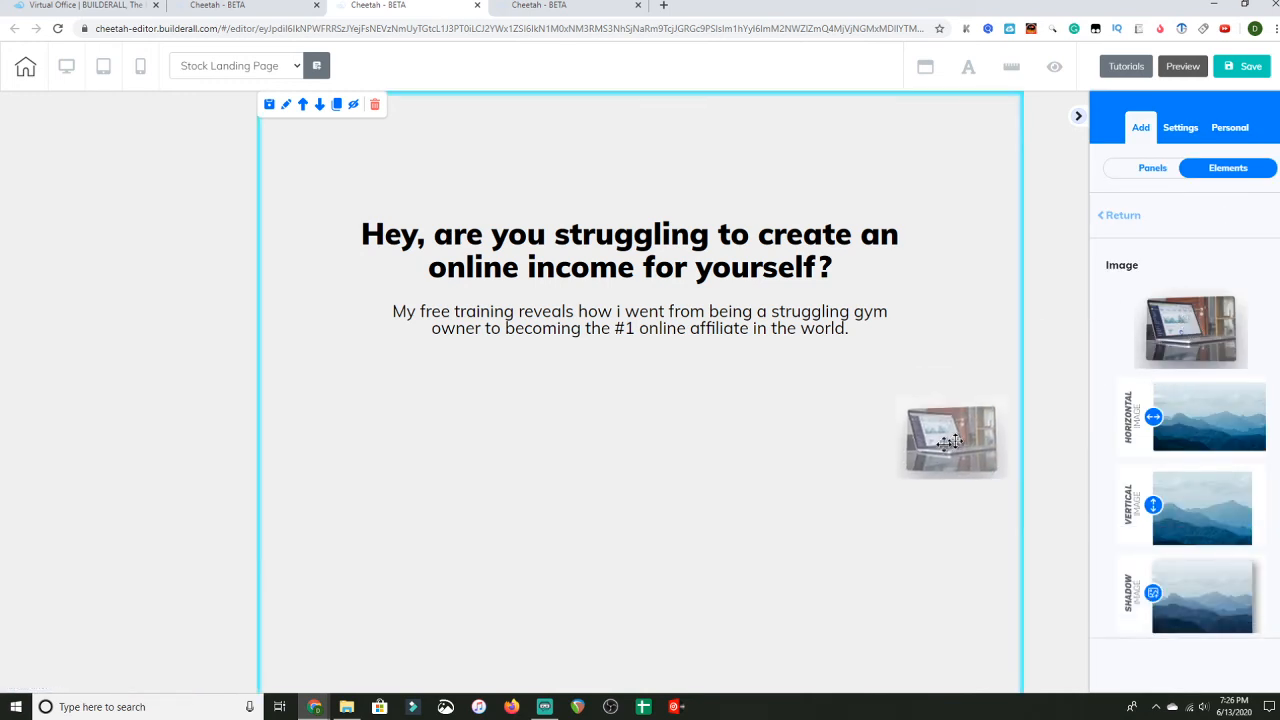
drag(950, 440, 510, 500)
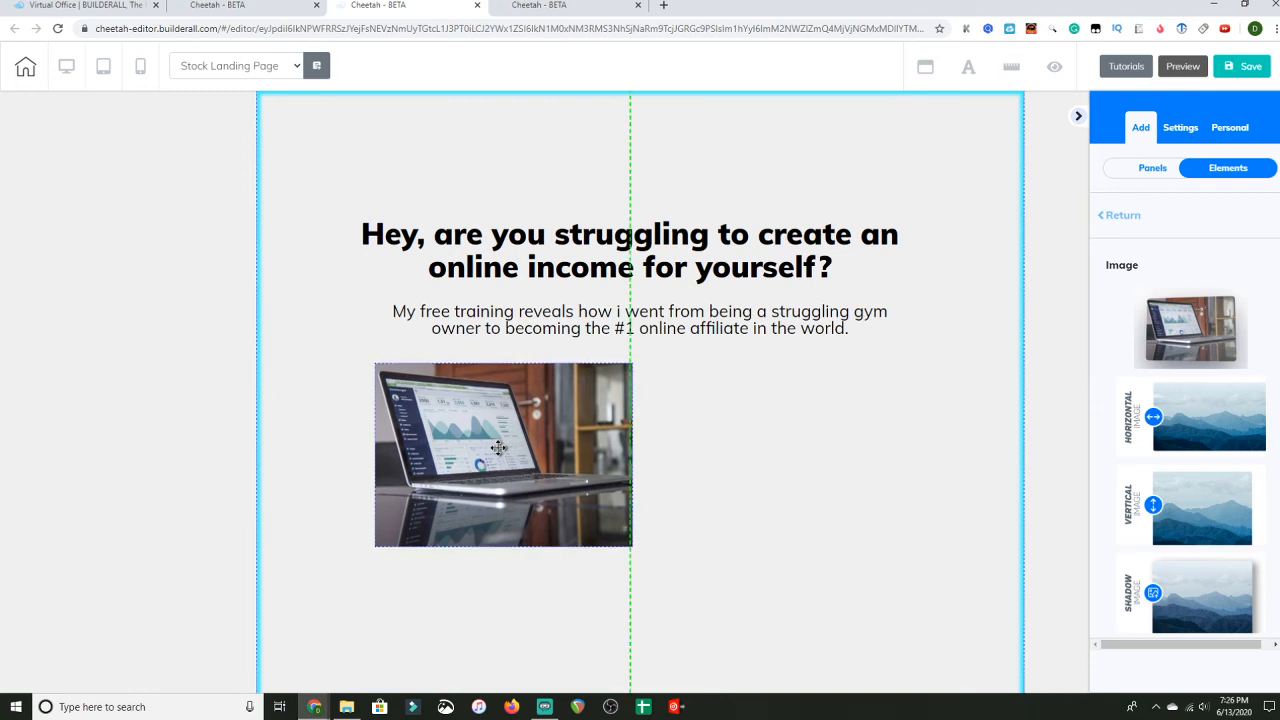
click(503, 454)
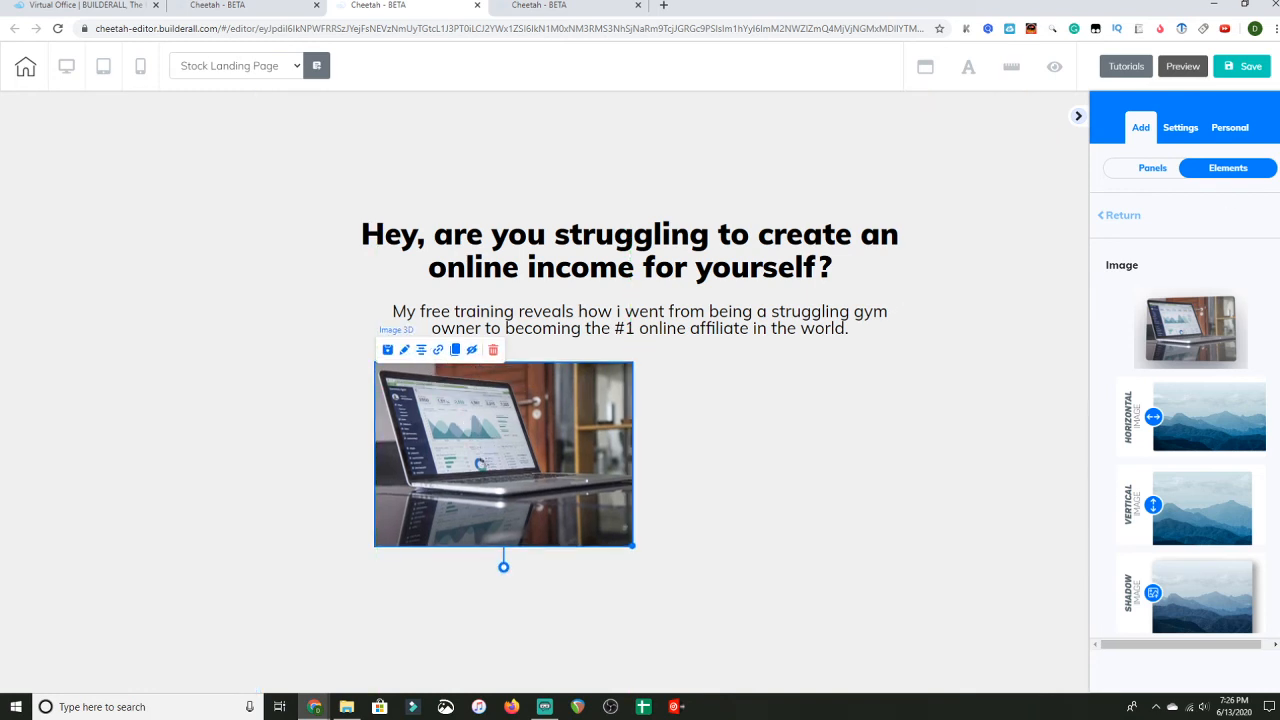
click(1180, 127)
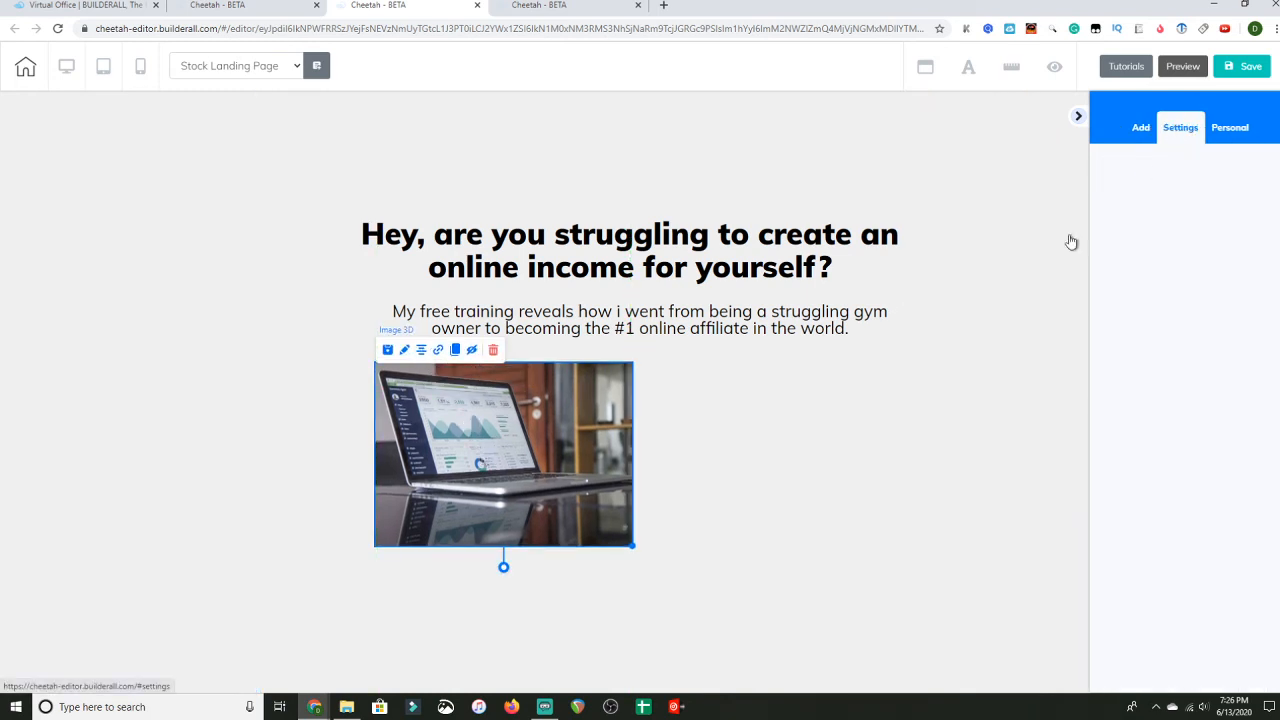
mouse_move(404, 348)
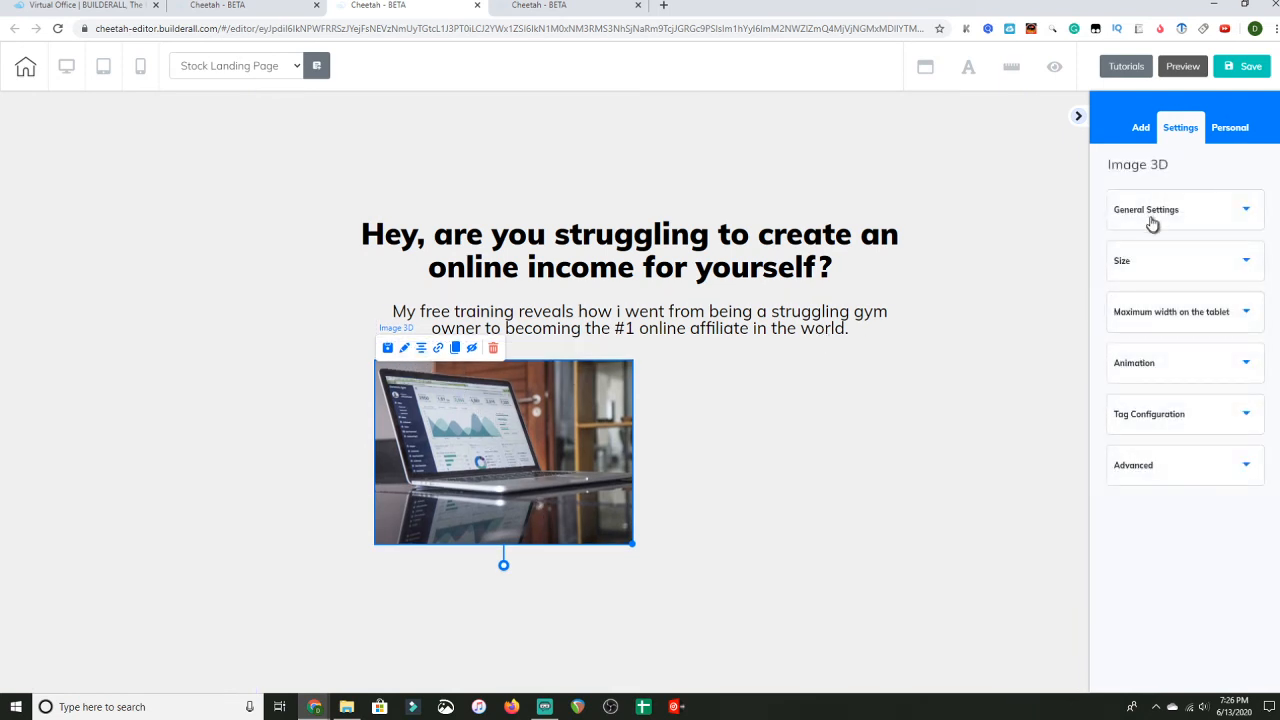
Swap the photo for TECHNOLOGY image abstract-art-background-633409 and resize it slightly
click(1184, 209)
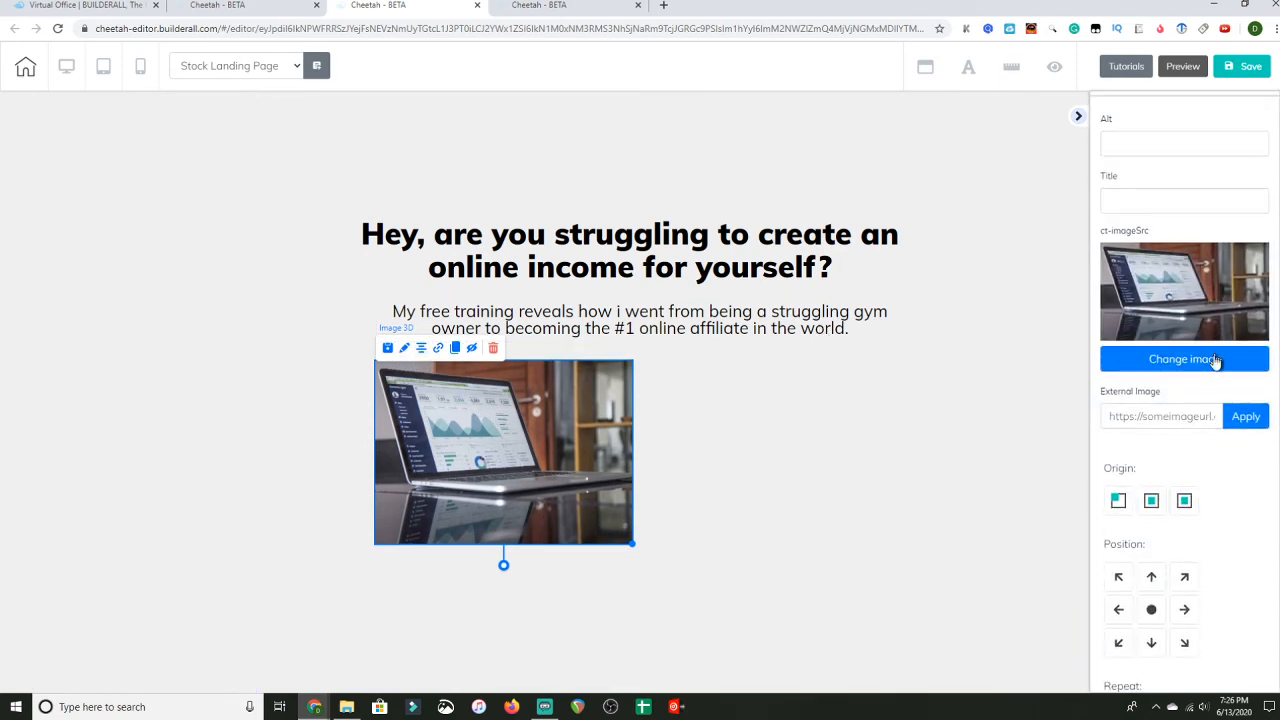
click(1184, 359)
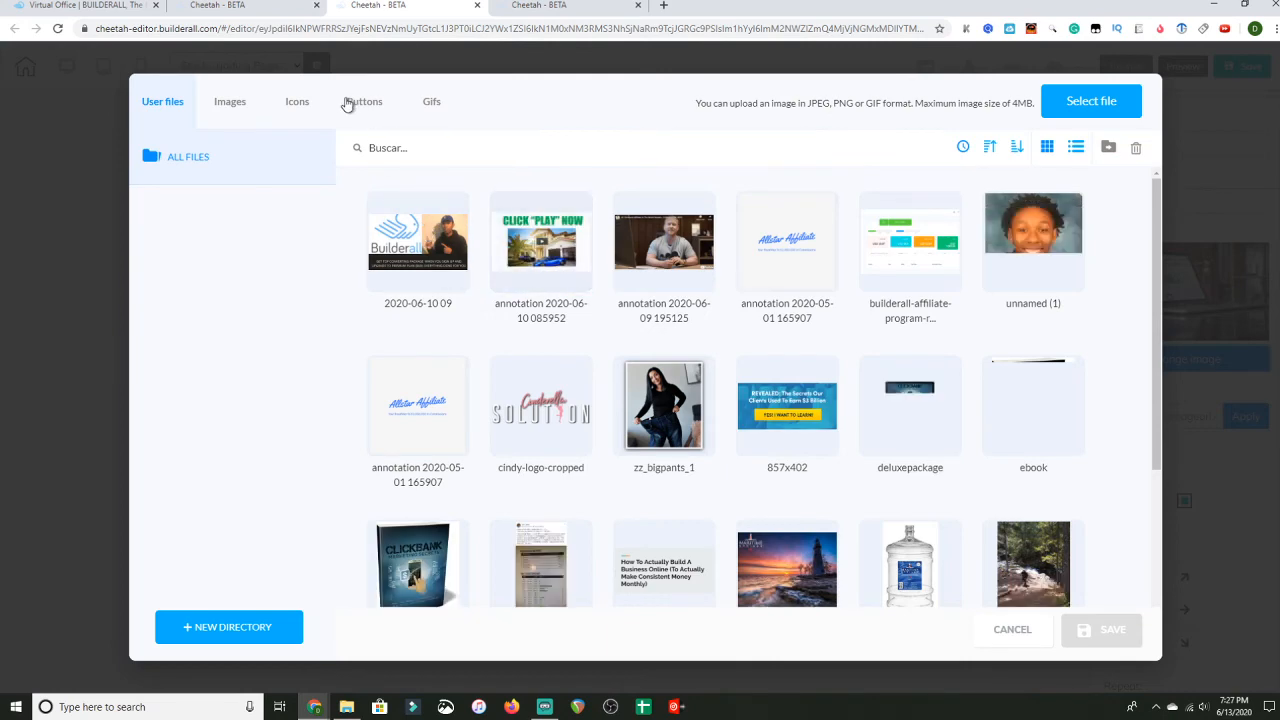
click(230, 101)
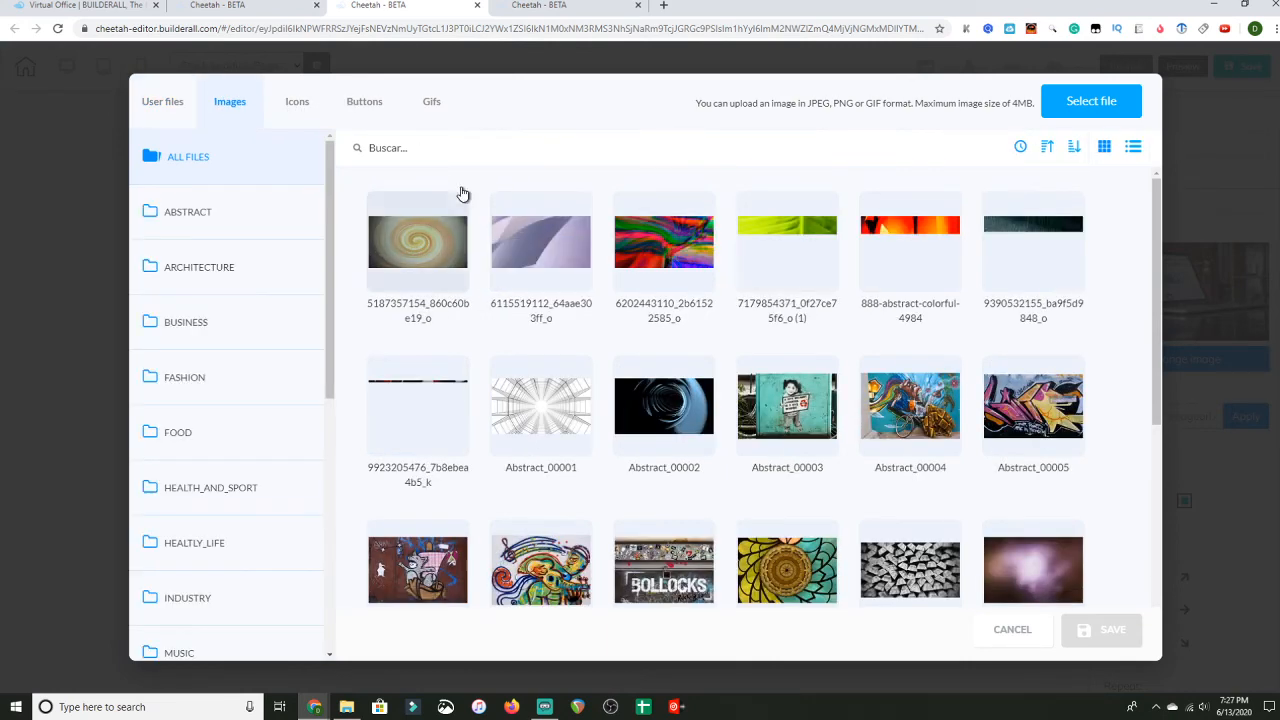
scroll(down, 3)
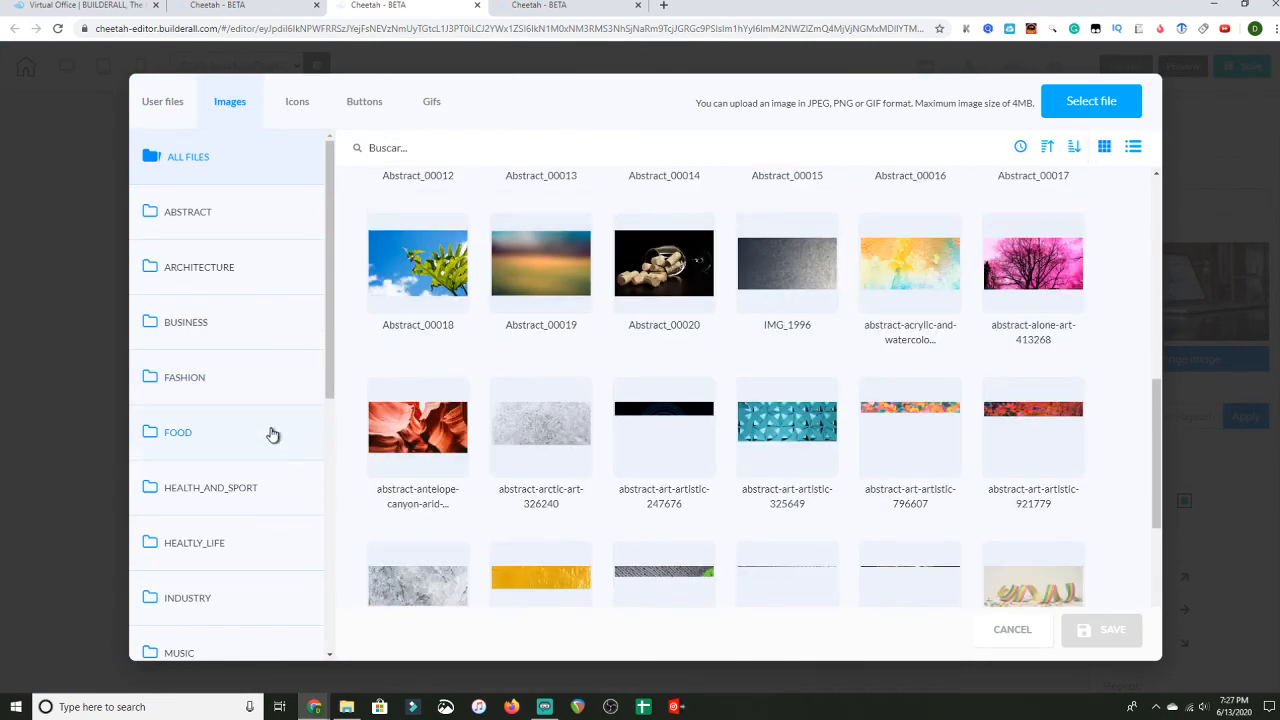
scroll(down, 3)
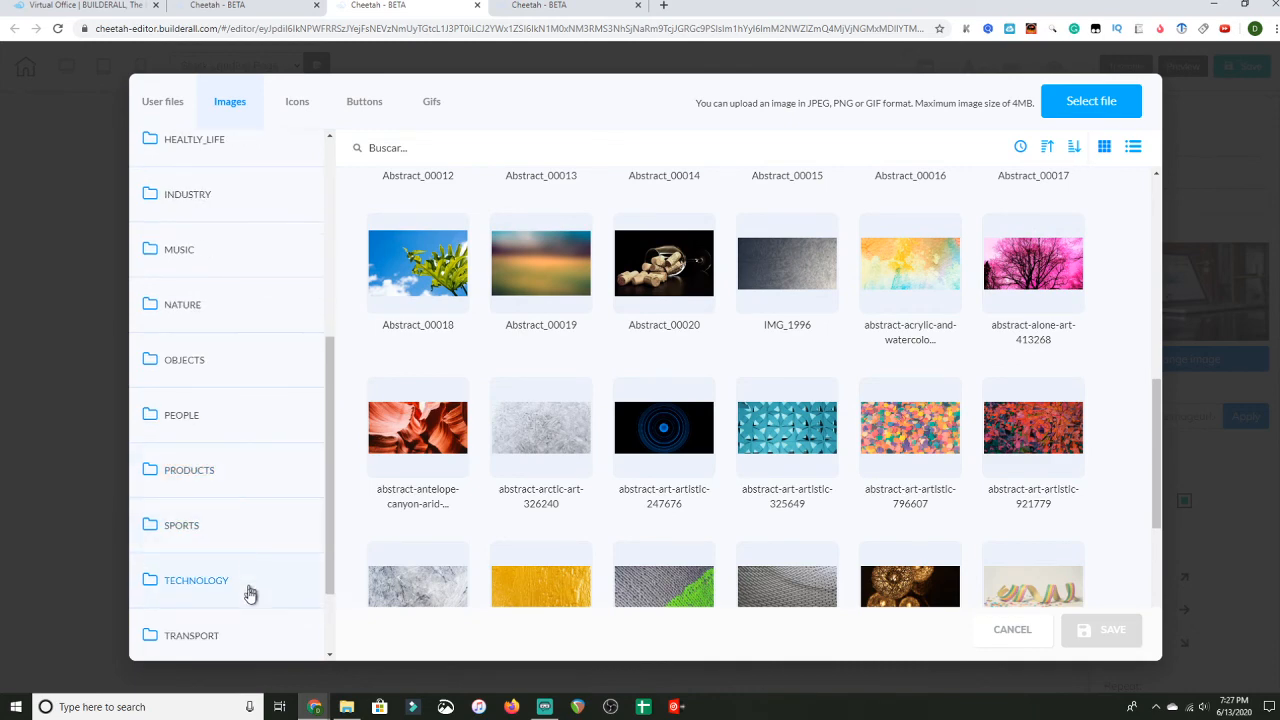
click(196, 580)
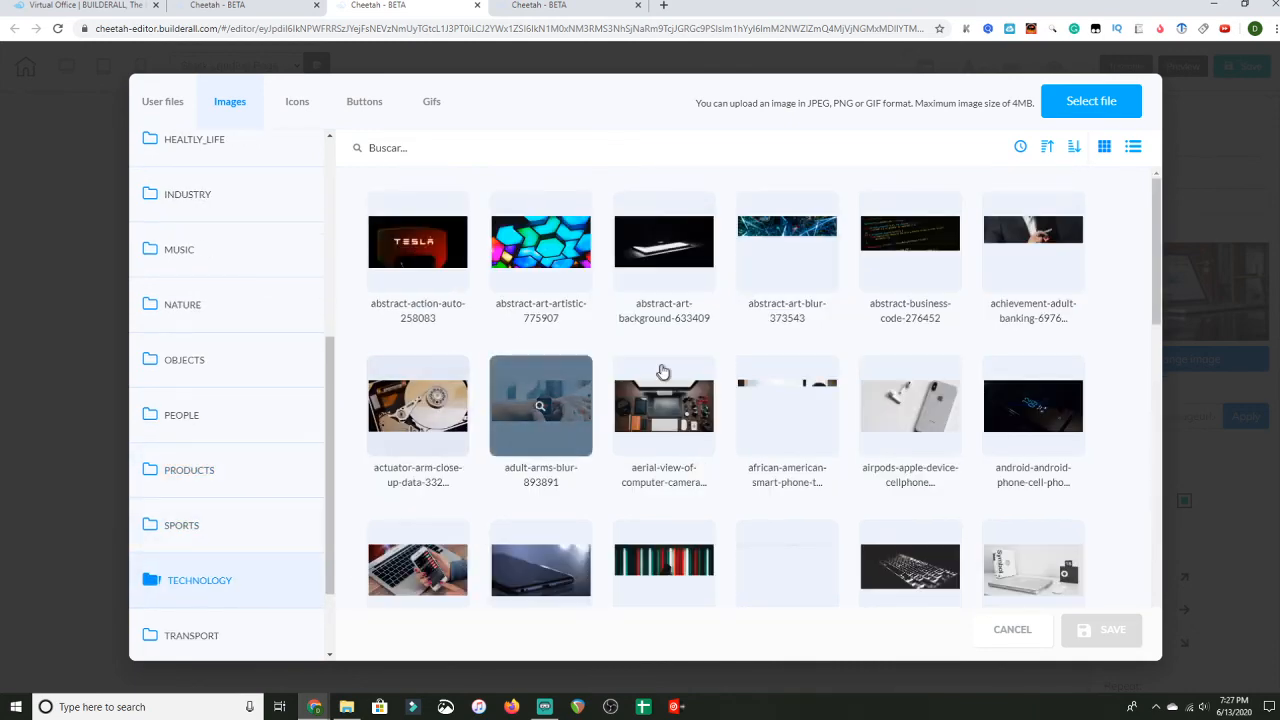
click(664, 241)
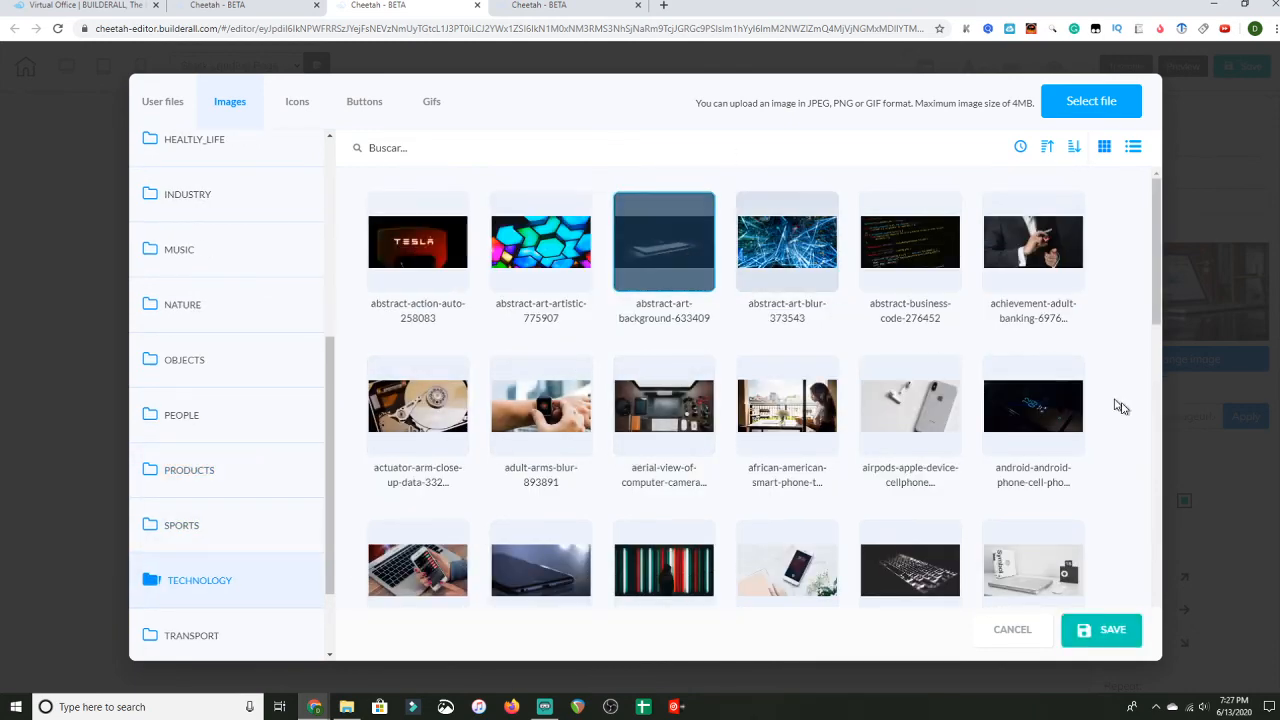
click(1100, 629)
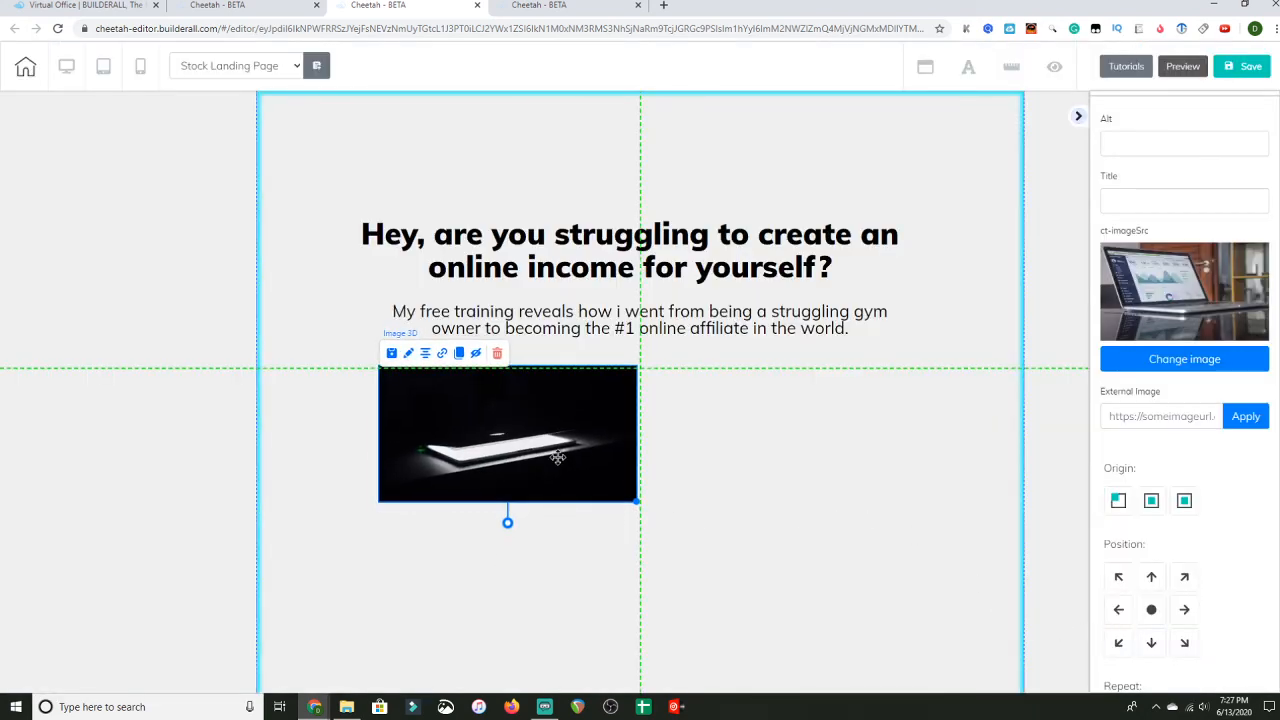
drag(637, 502, 610, 487)
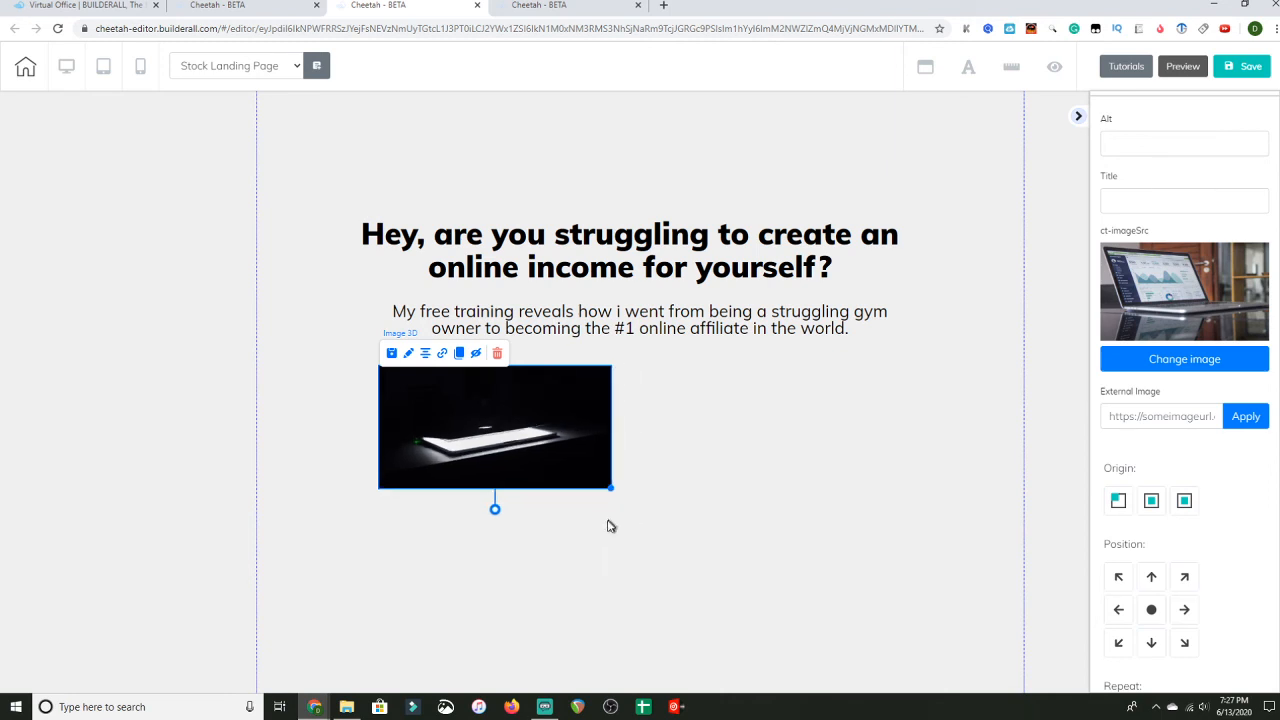
drag(610, 488, 645, 507)
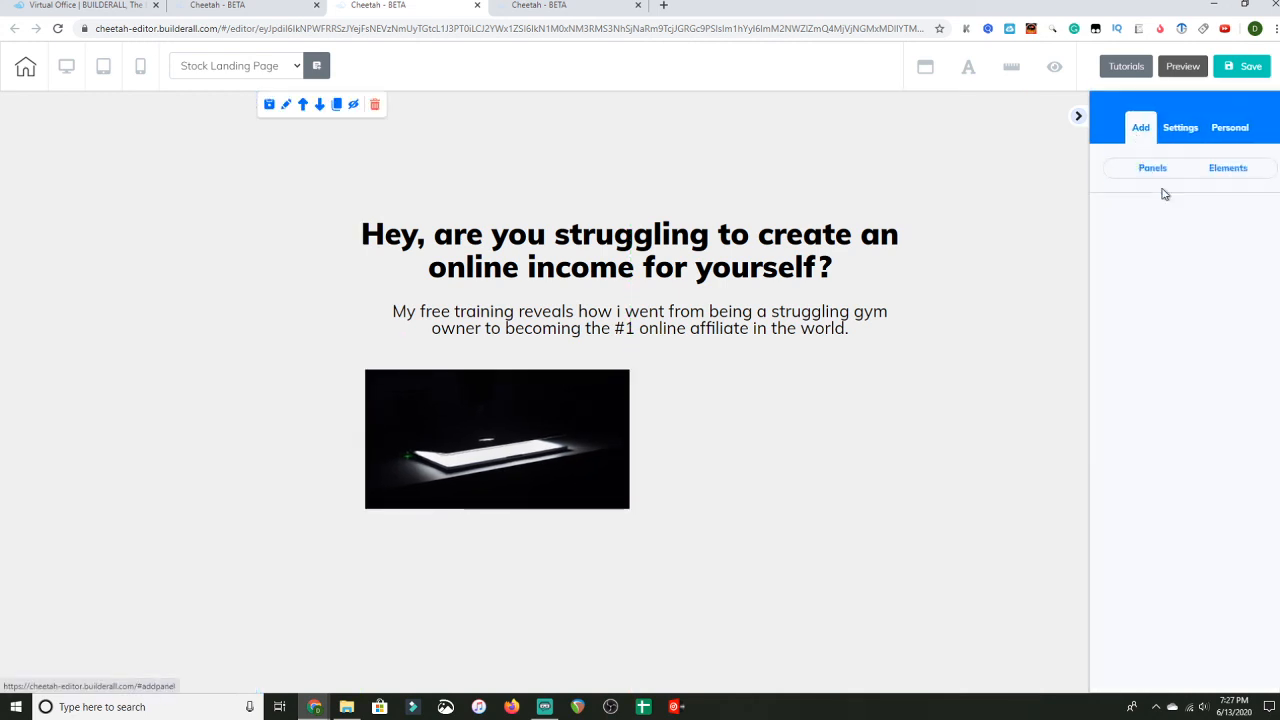
Drag the Magic Form preset (name, email, password, SUBMIT) to the right of the image
click(1227, 167)
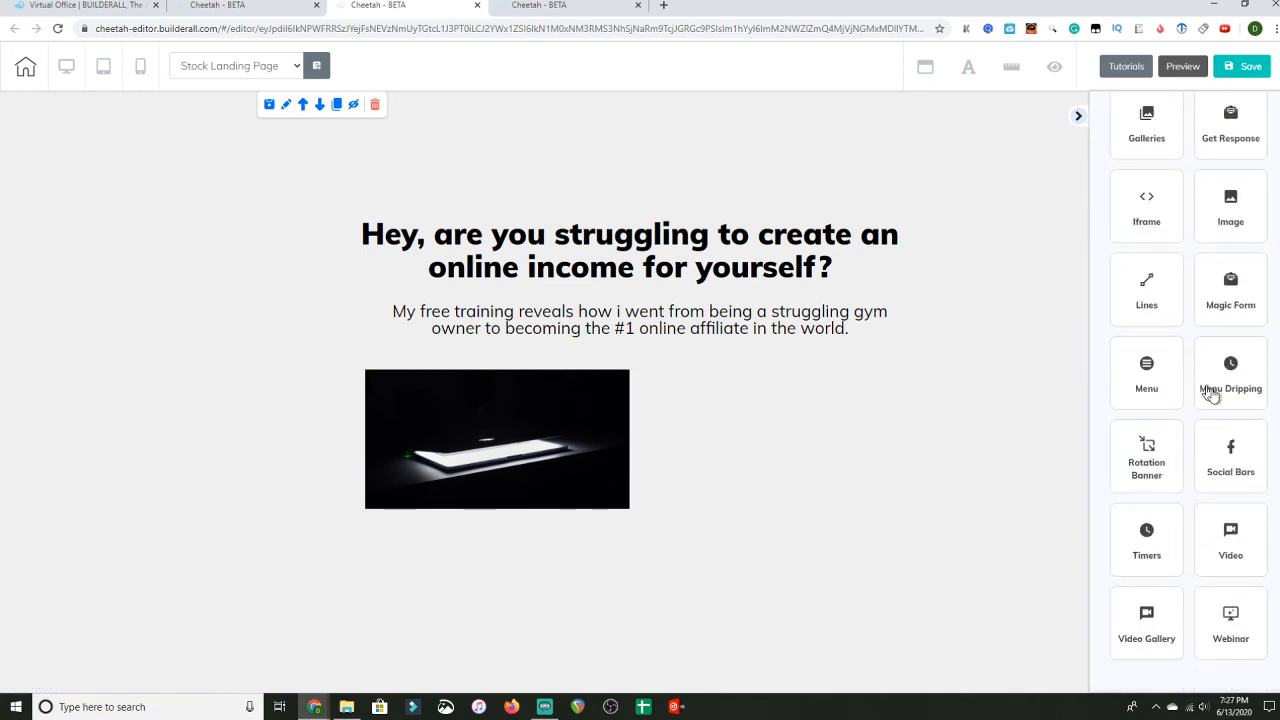
click(1230, 289)
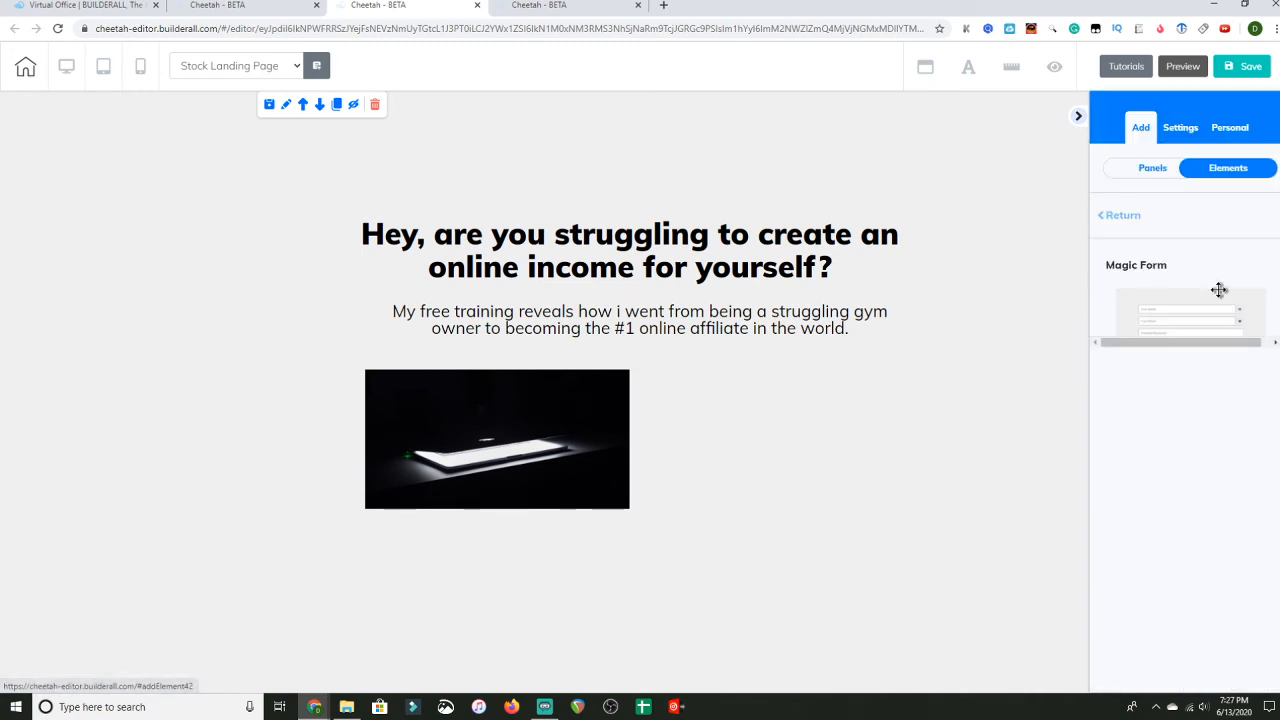
drag(1190, 320, 855, 400)
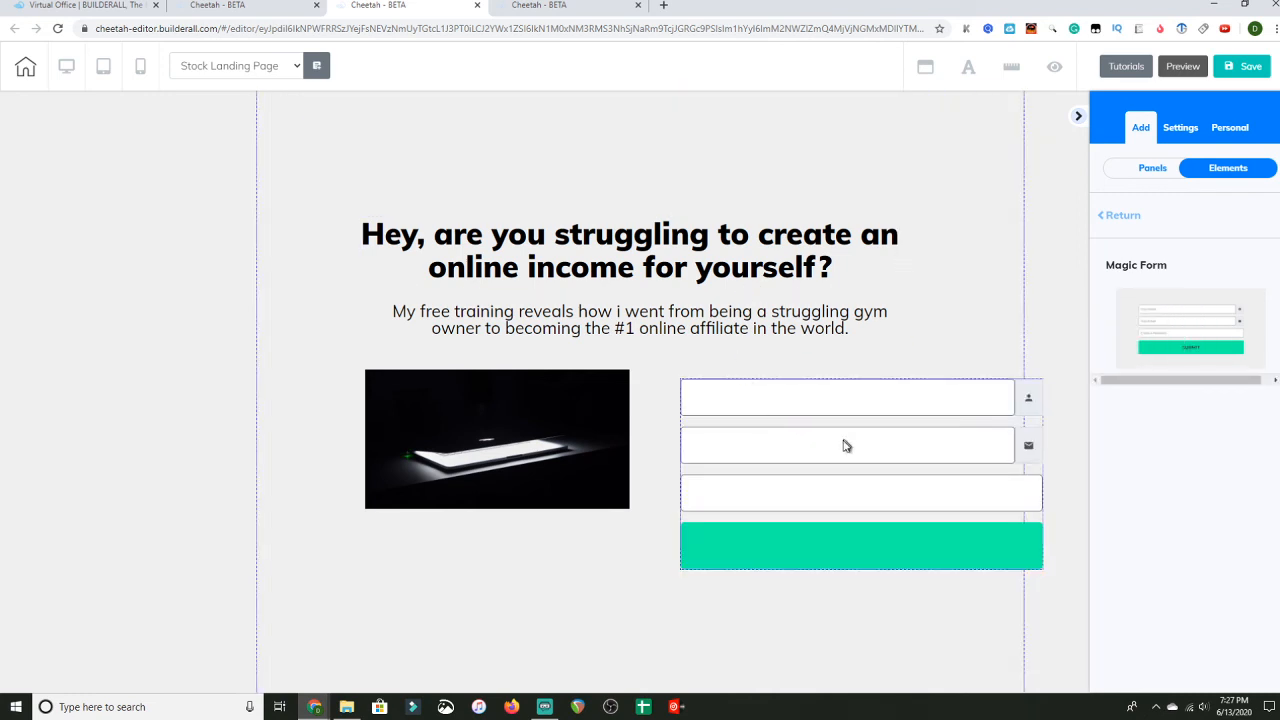
click(497, 439)
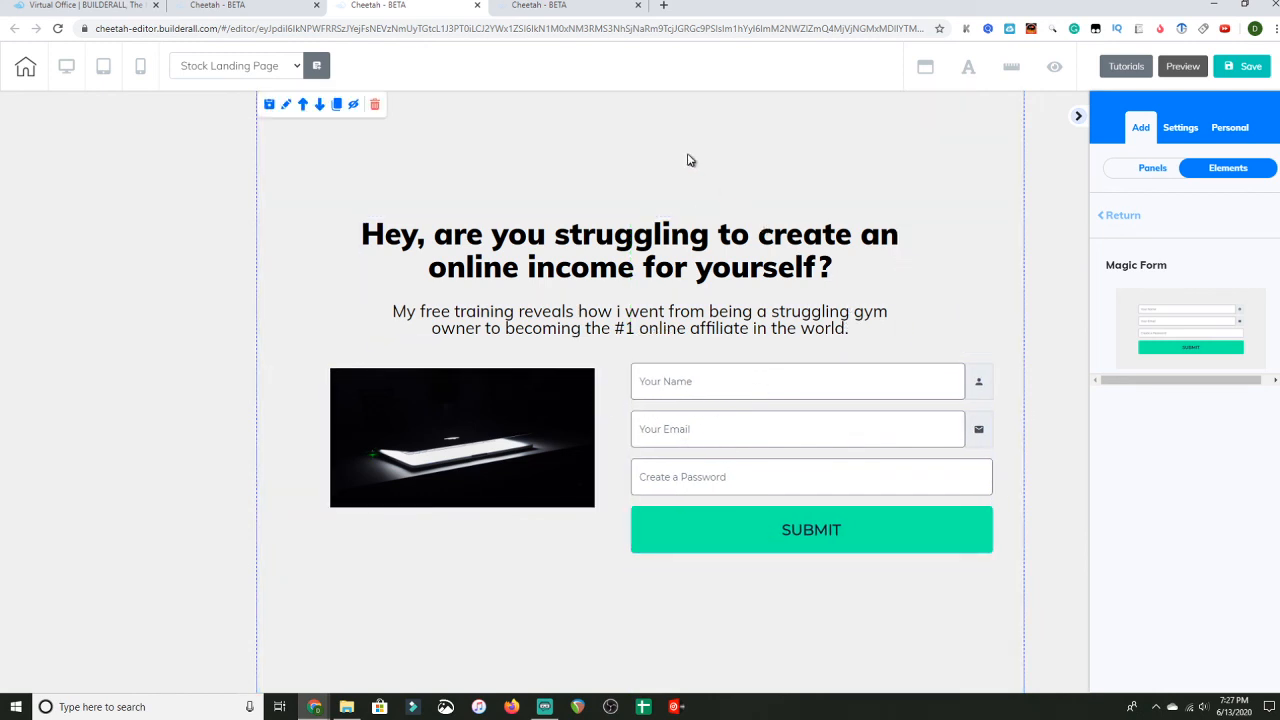
mouse_move(672, 153)
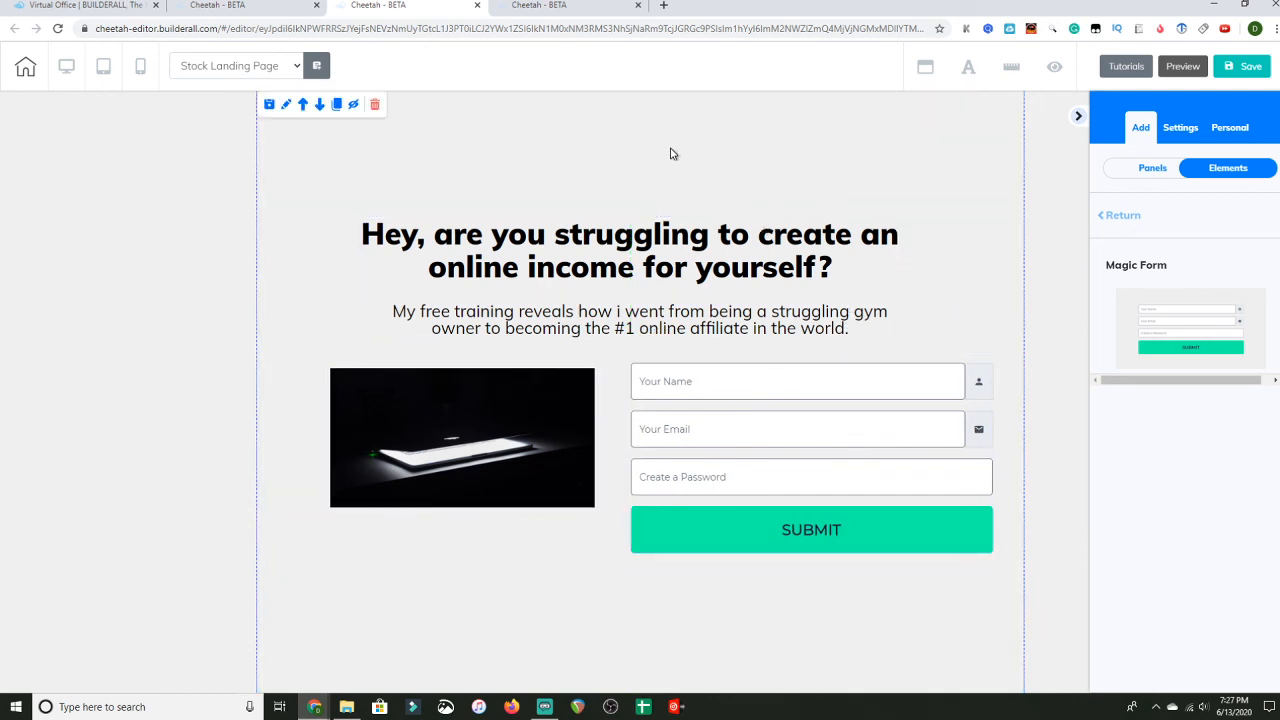
Set the panel's internal background to a solid brownish-taupe colour
click(1180, 127)
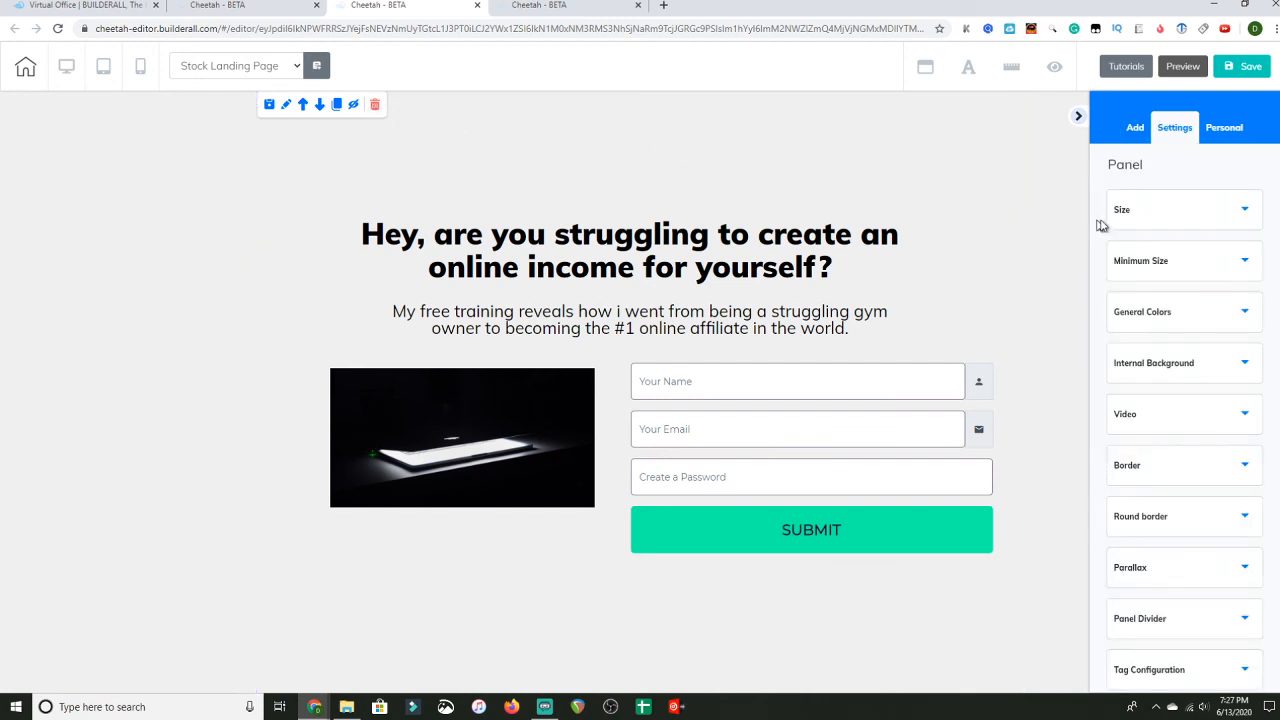
click(1184, 362)
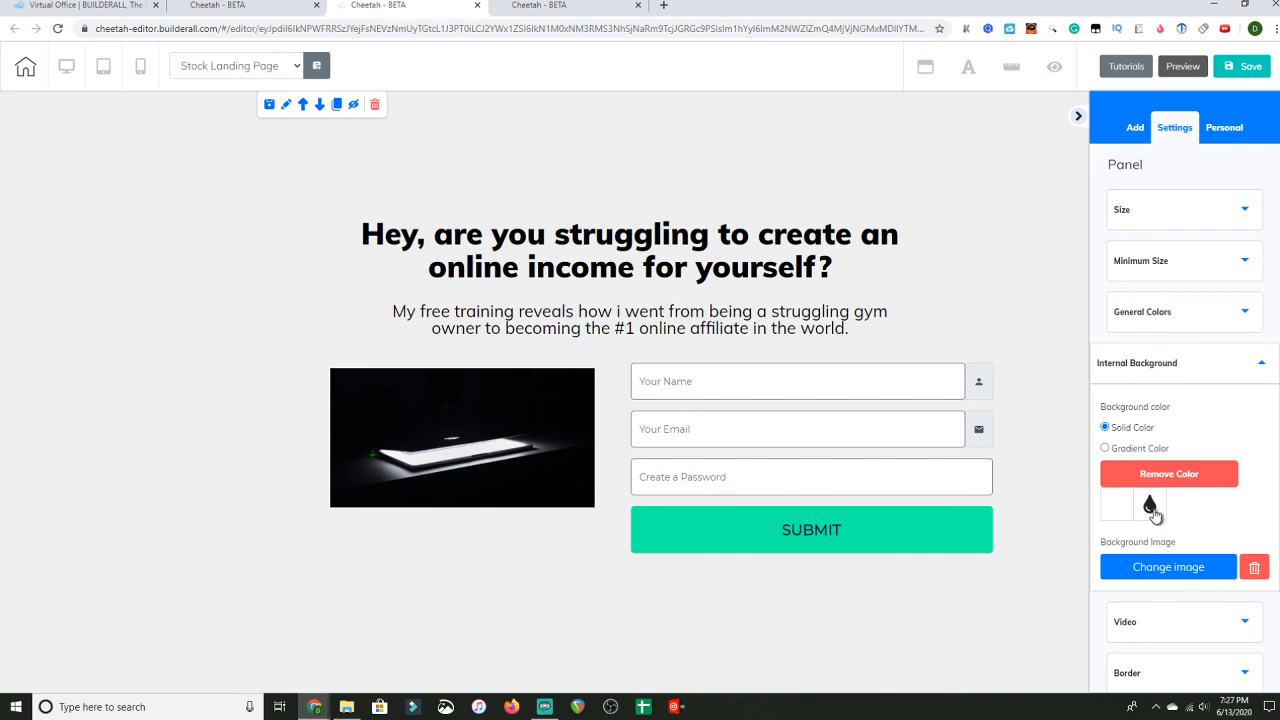
click(1150, 504)
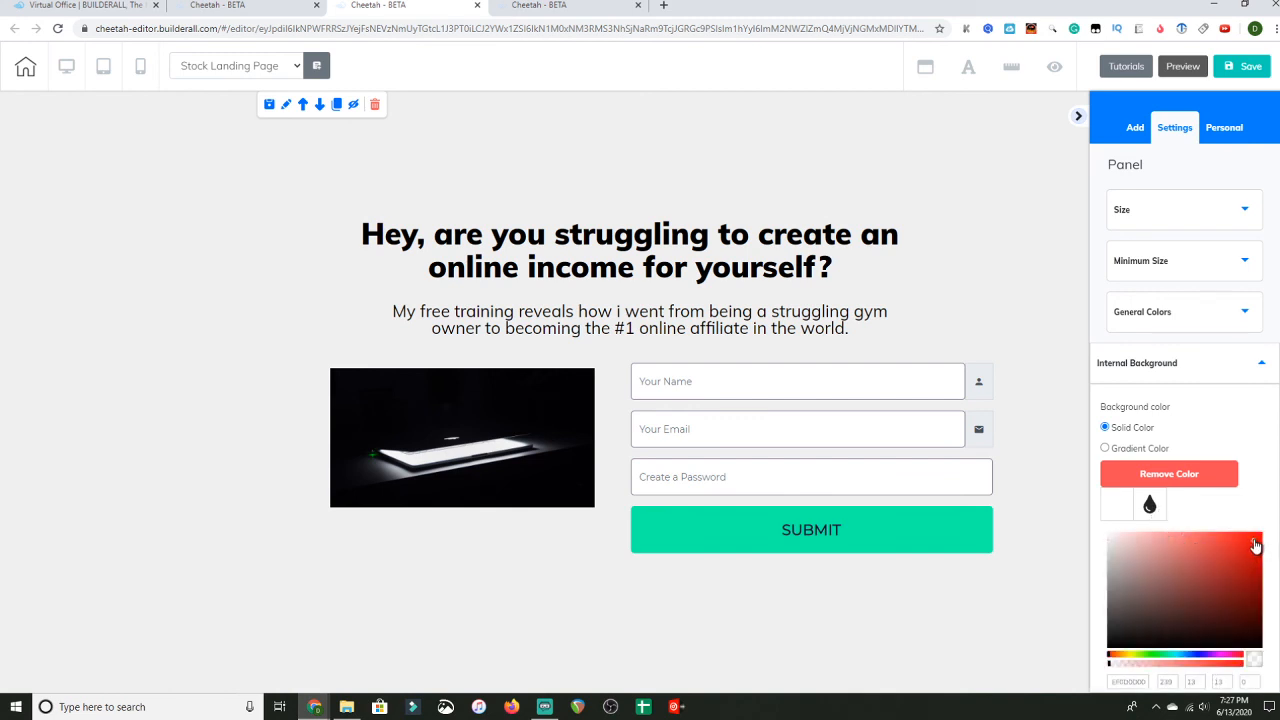
click(1220, 668)
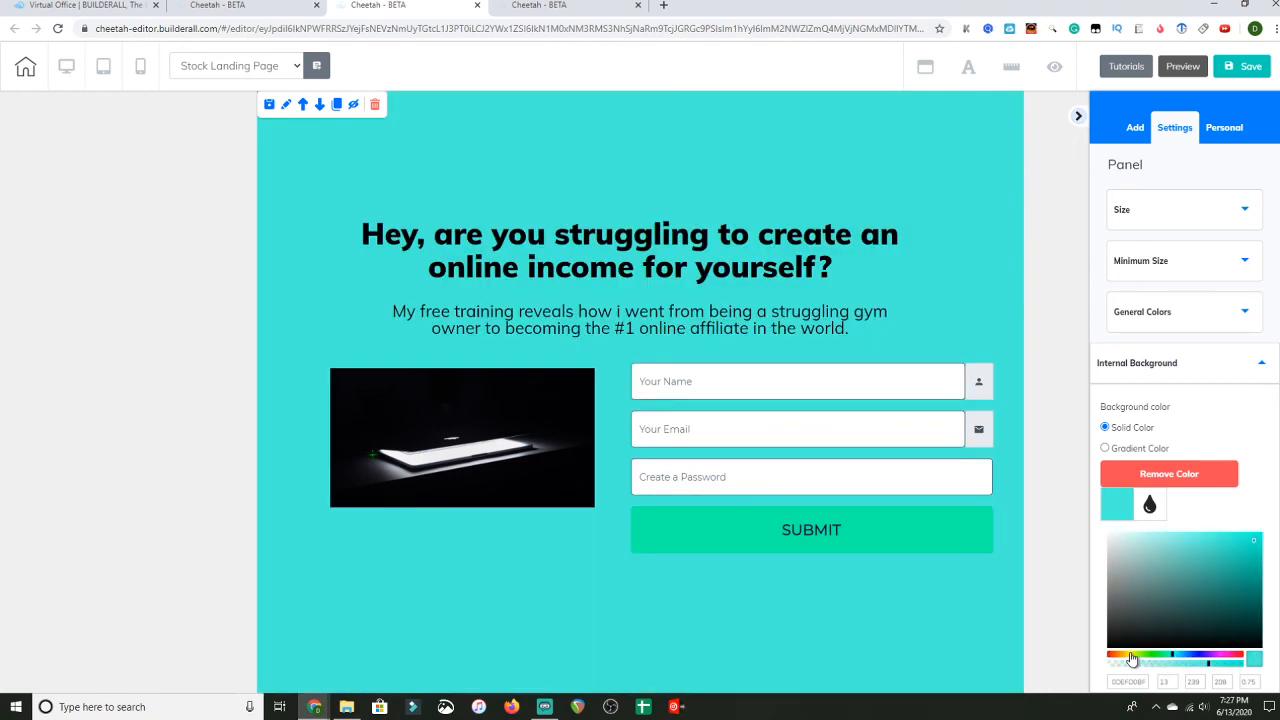
click(1118, 665)
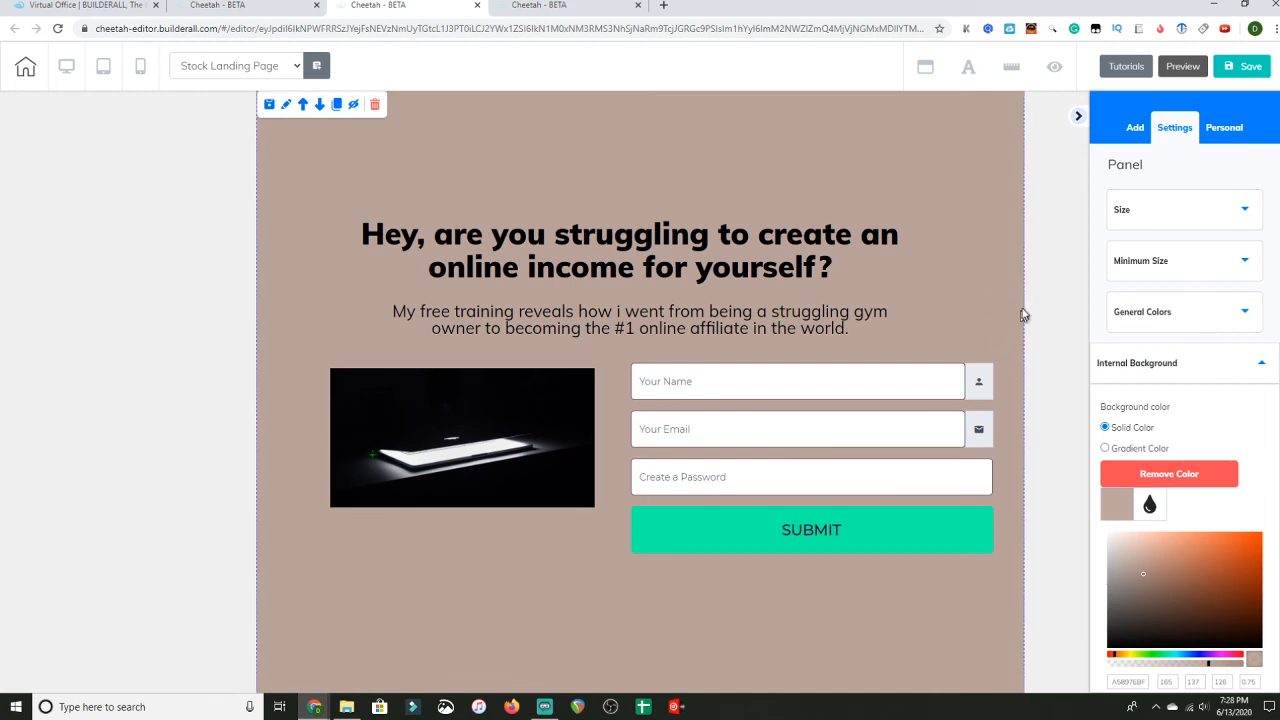
mouse_move(1176, 48)
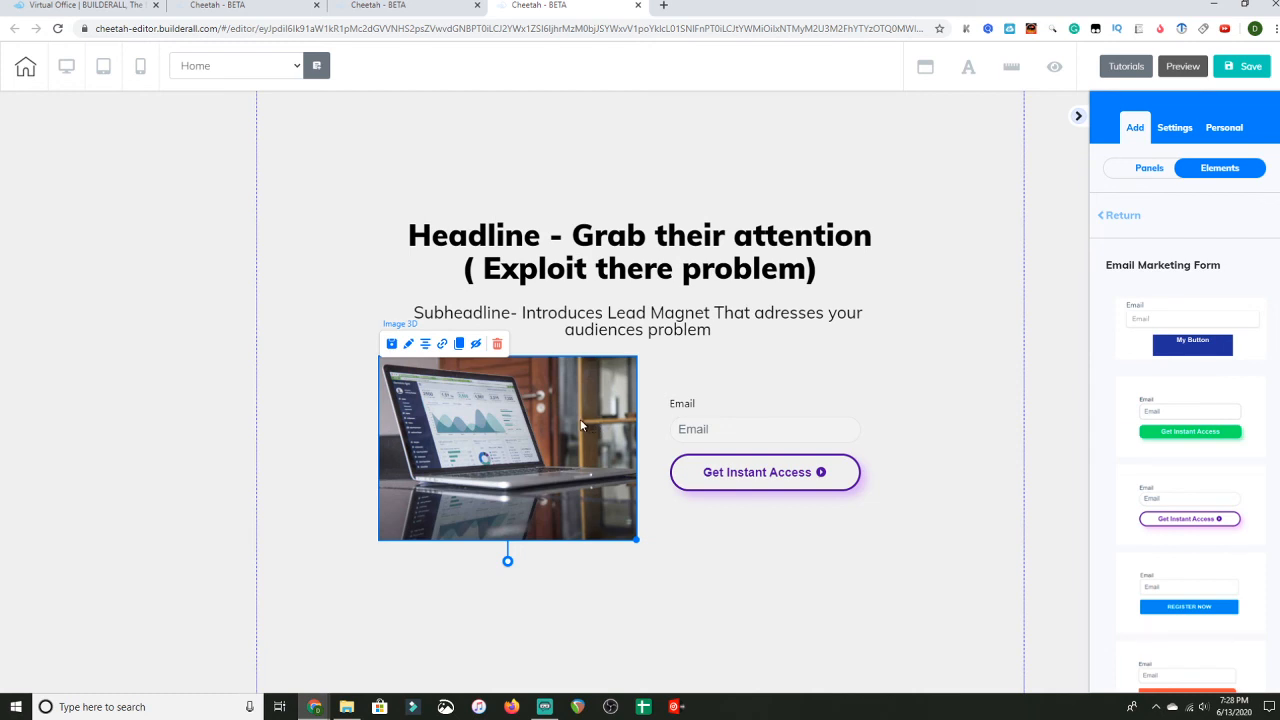
mouse_move(555, 402)
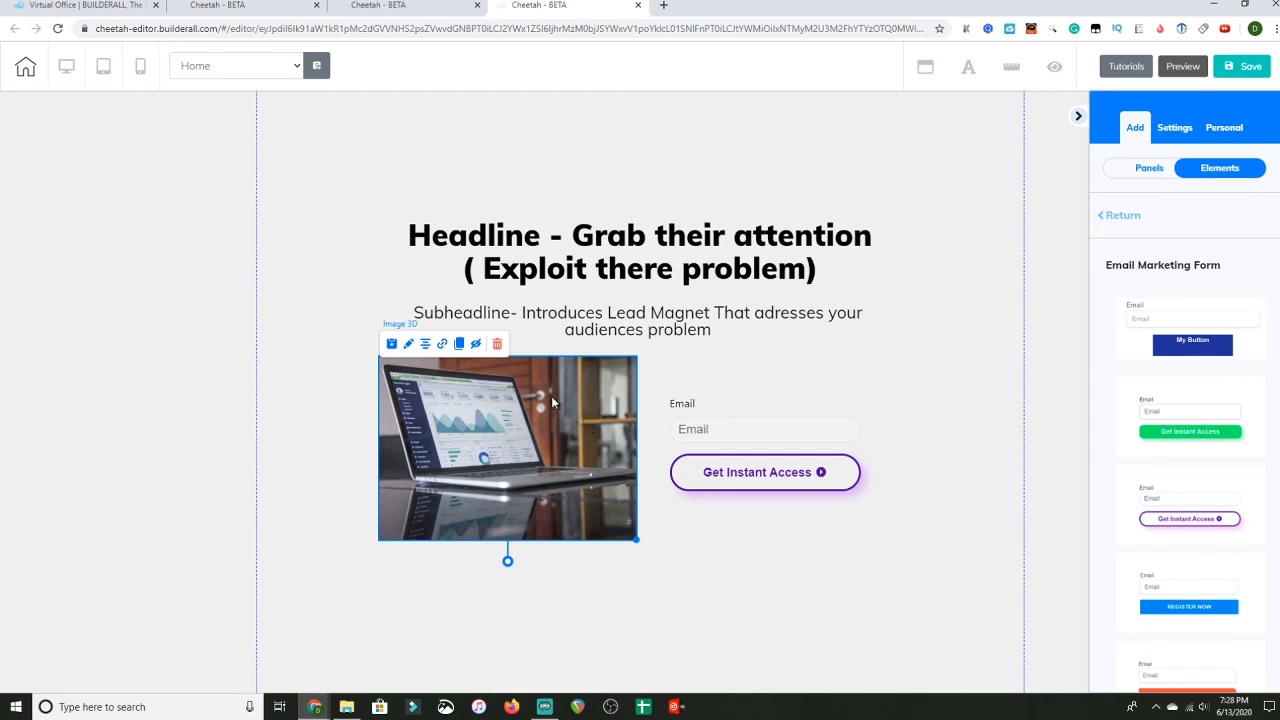
mouse_move(545, 398)
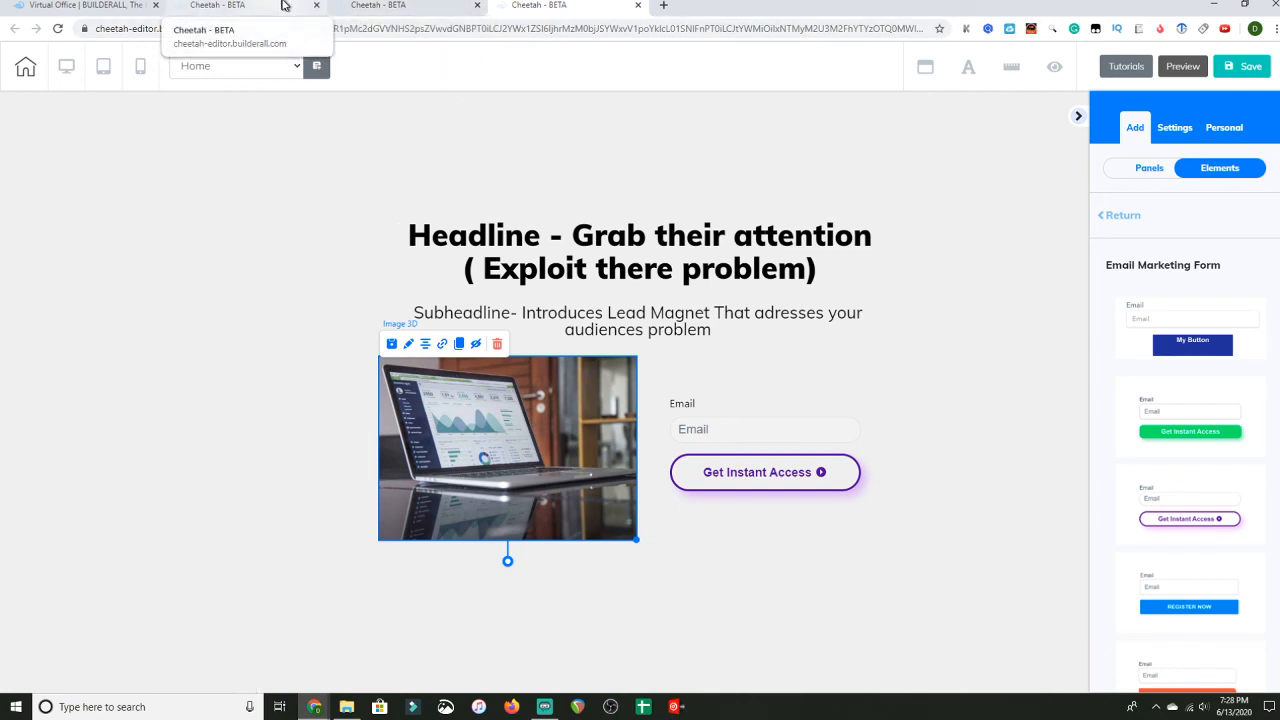
mouse_move(304, 20)
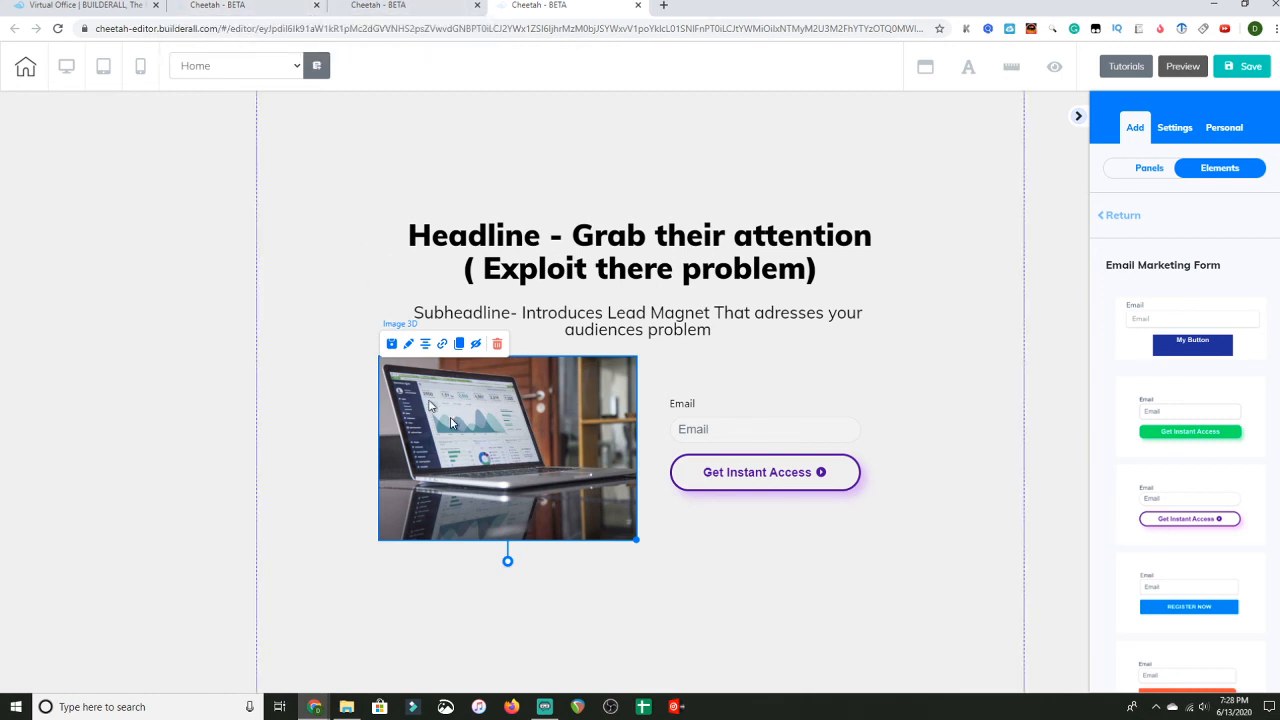
mouse_move(825, 490)
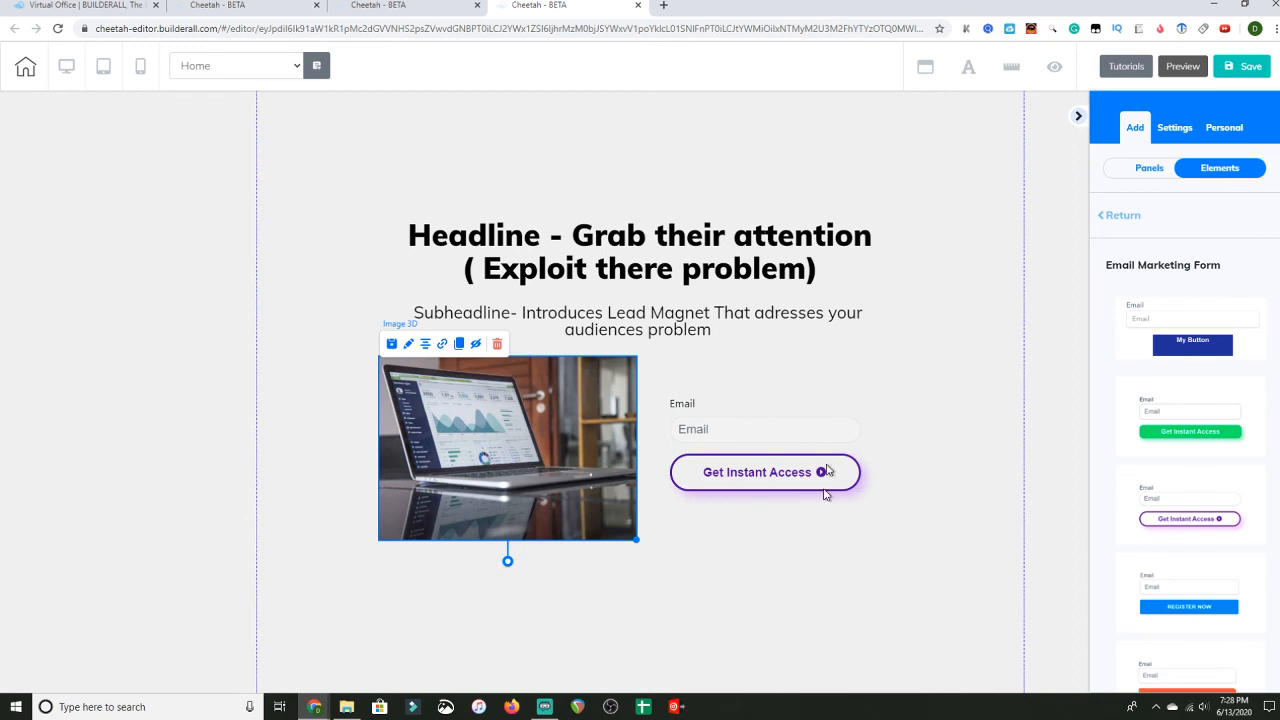